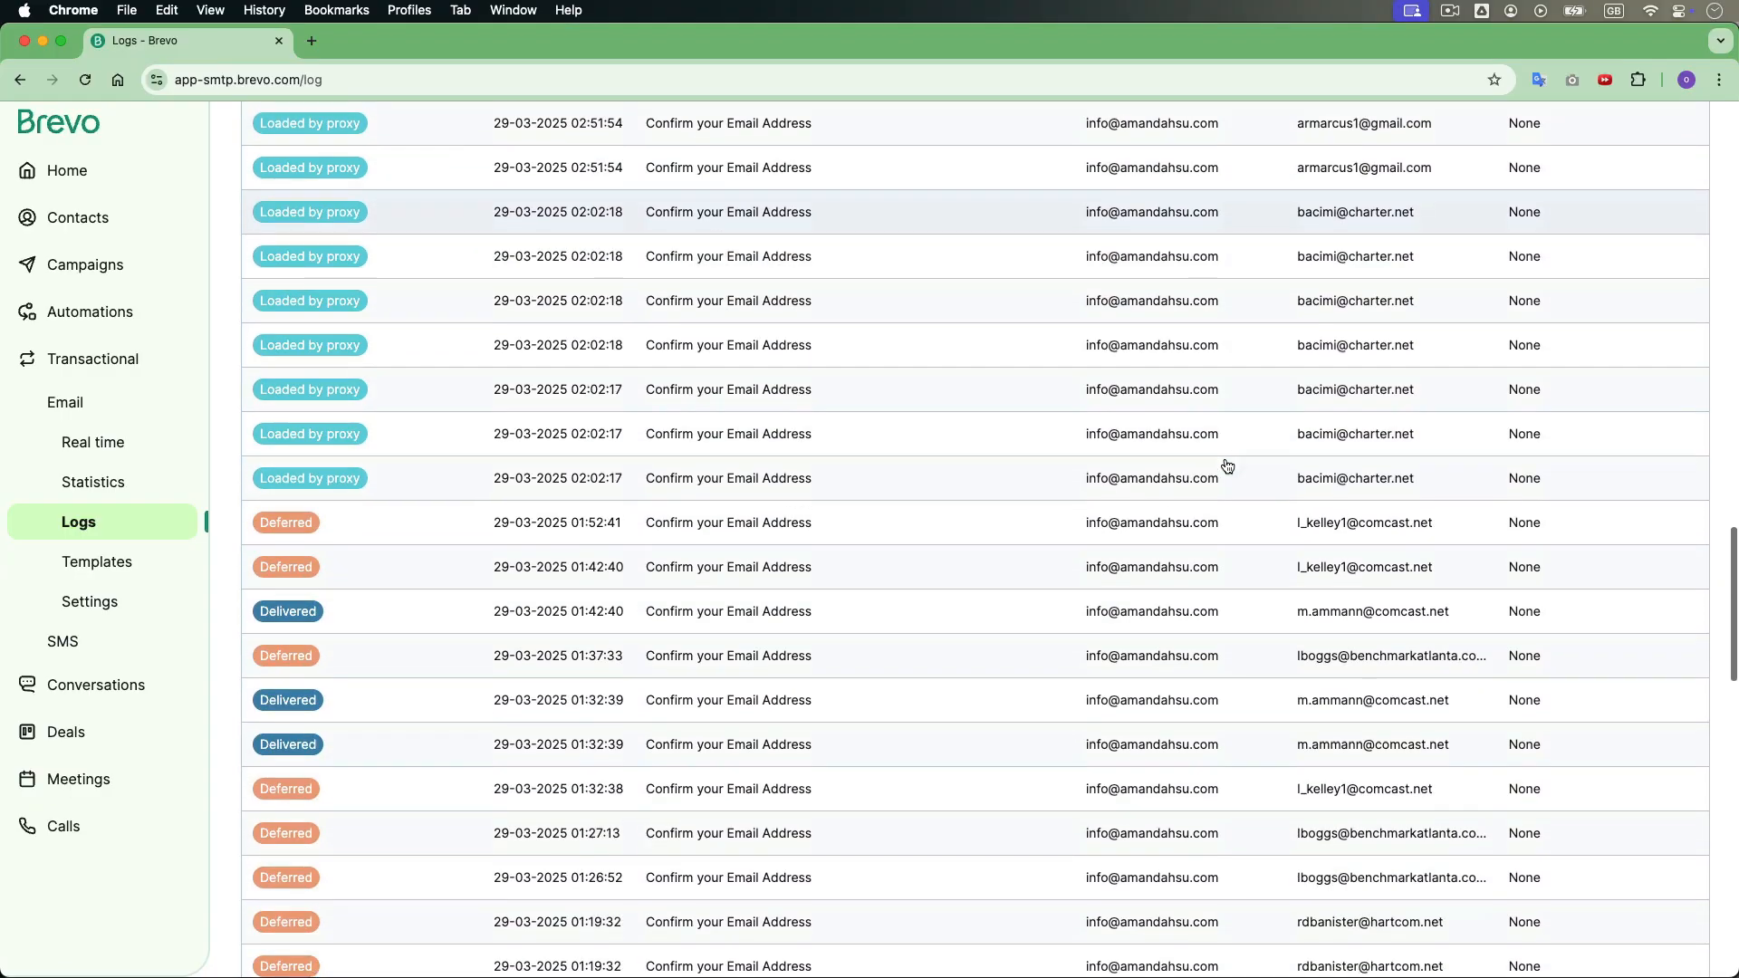
- Bring up the Brevo home dashboard and scroll to its recent activity
{"action": "left_click", "coordinate": [616, 40]}
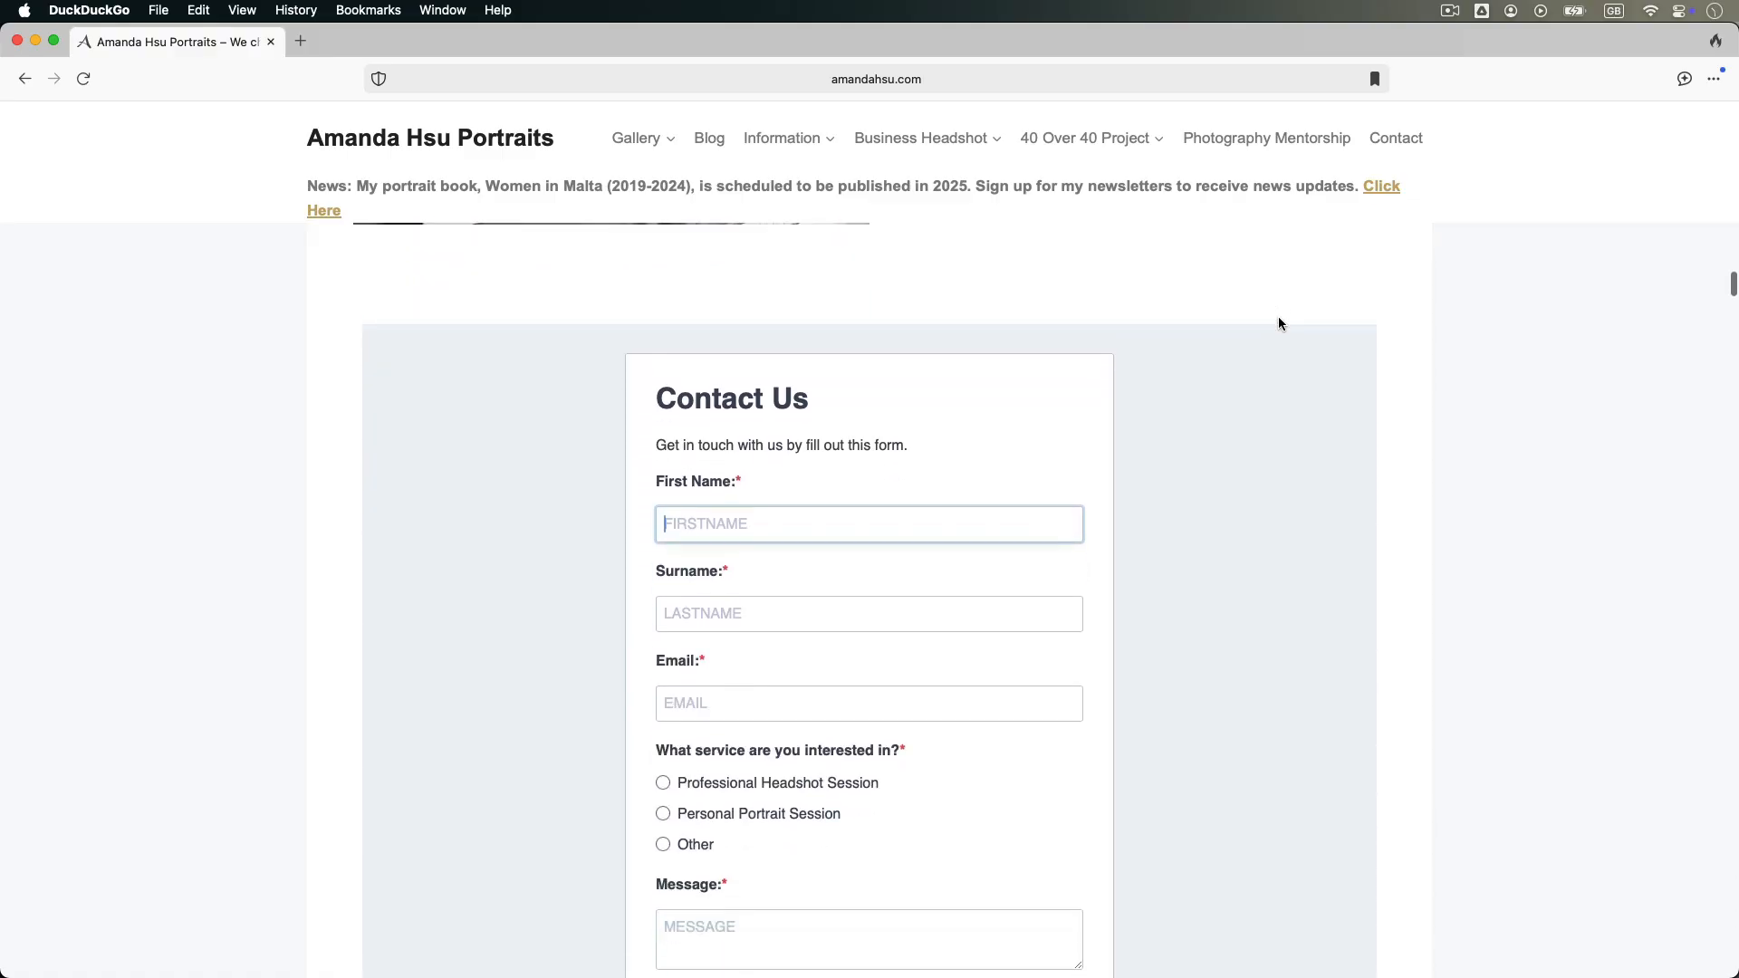
{"action": "scroll", "scroll_direction": "down", "scroll_amount": 3}
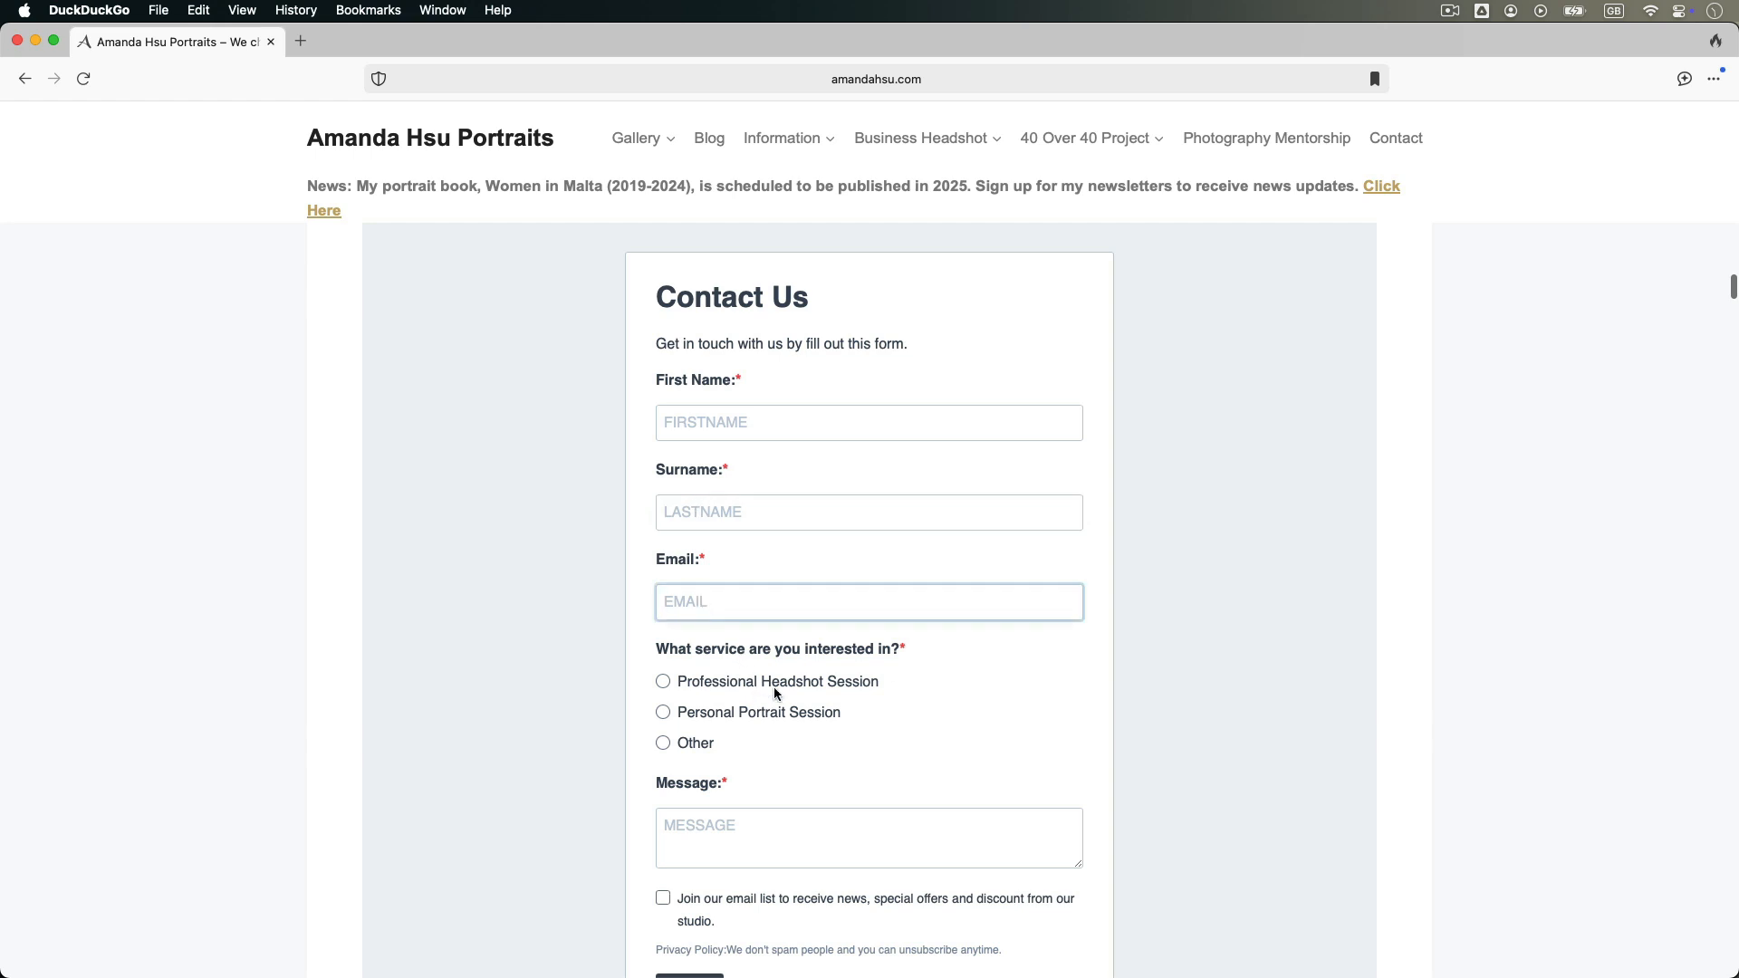
{"action": "left_click", "coordinate": [663, 486]}
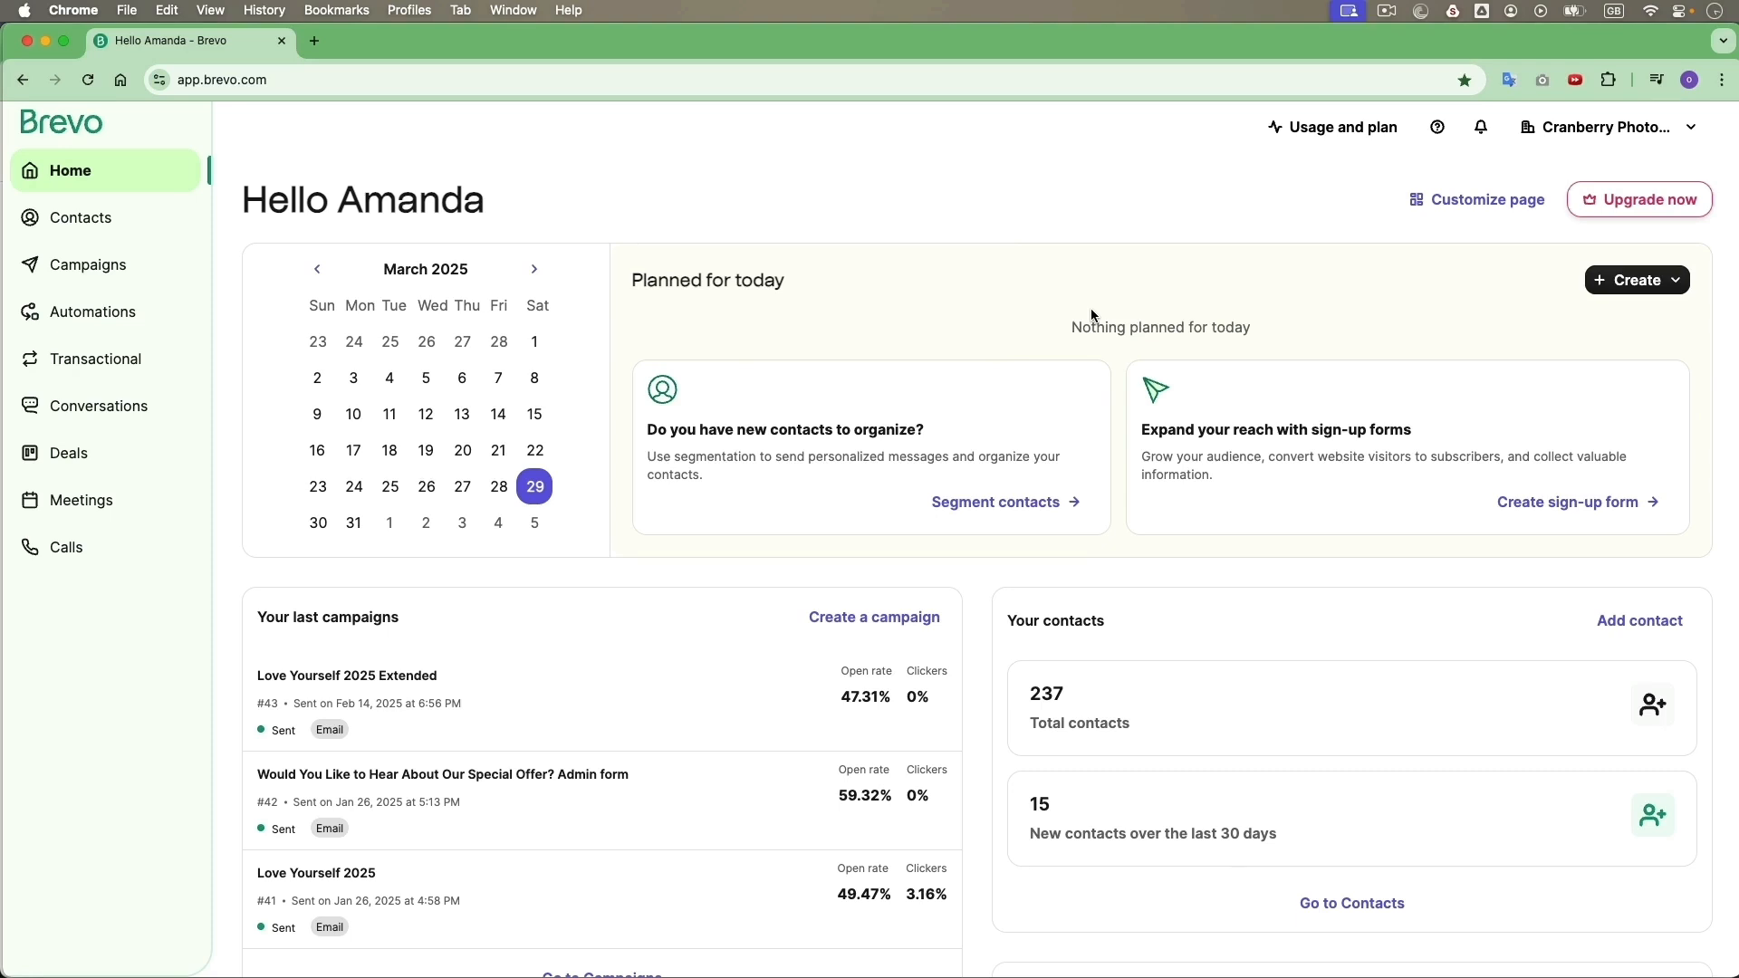
{"action": "mouse_move", "coordinate": [935, 354]}
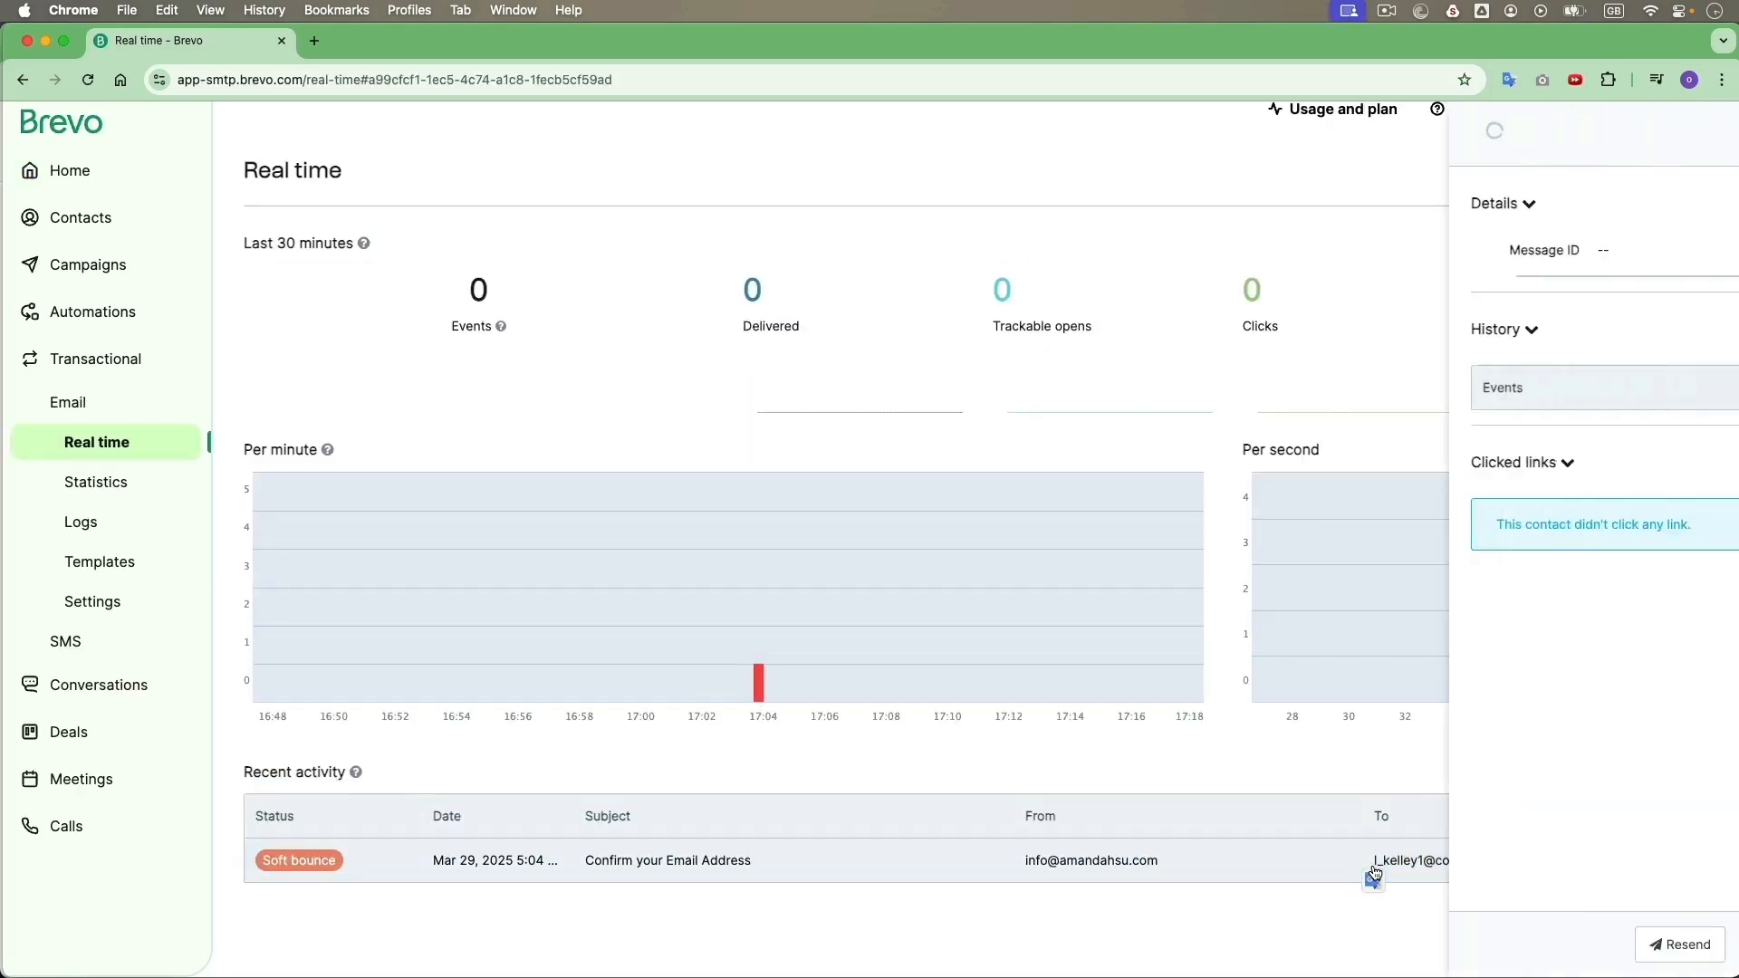
- Open the soft-bounced 'Confirm your Email Address' row to see its delivery details
{"action": "left_click", "coordinate": [79, 522]}
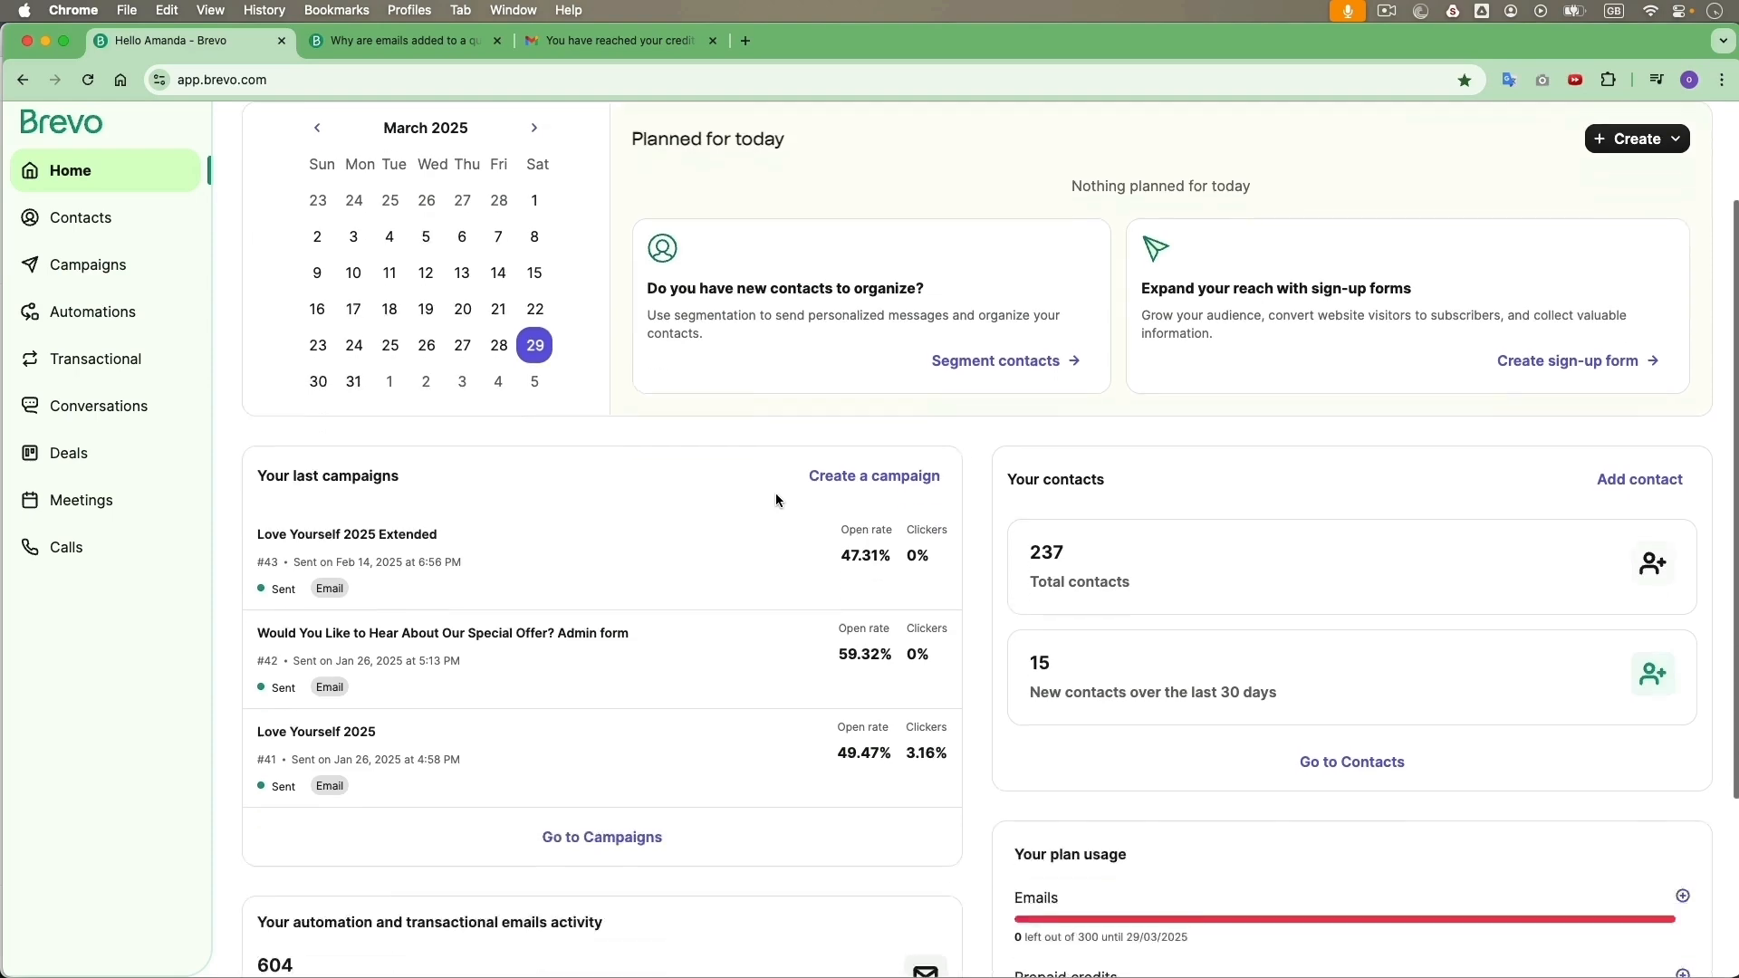
{"action": "scroll", "scroll_direction": "down", "scroll_amount": 3}
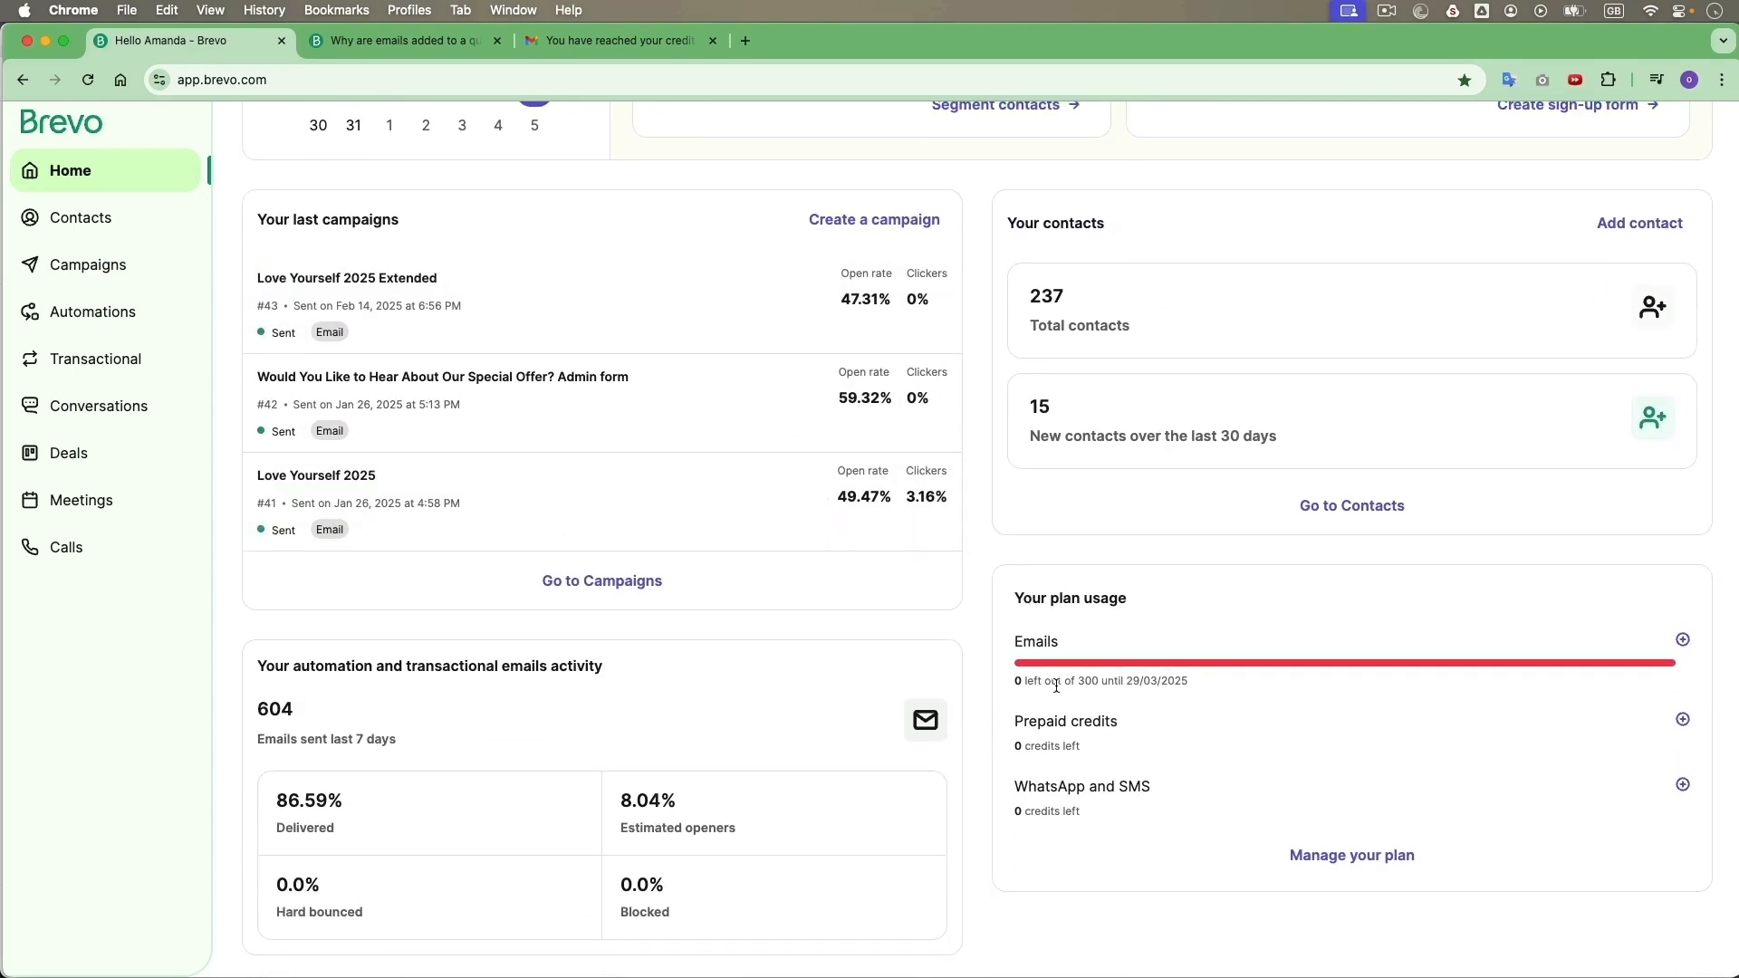
{"action": "mouse_move", "coordinate": [1214, 694]}
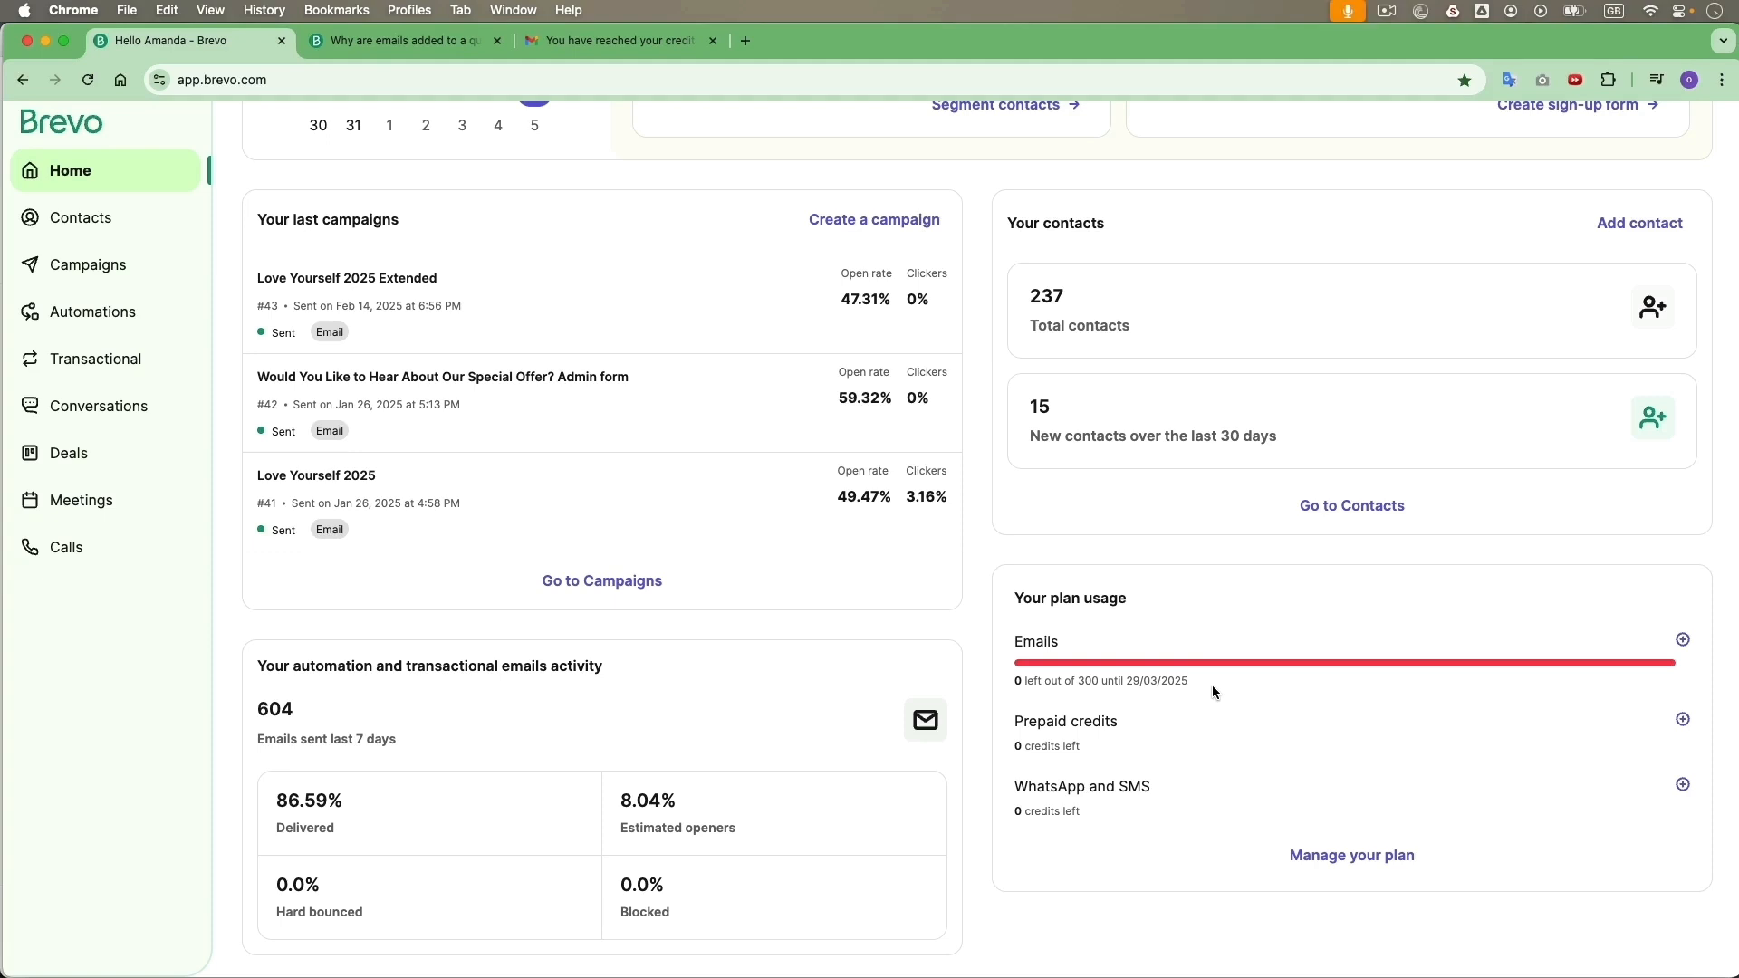
{"action": "left_click", "coordinate": [620, 40]}
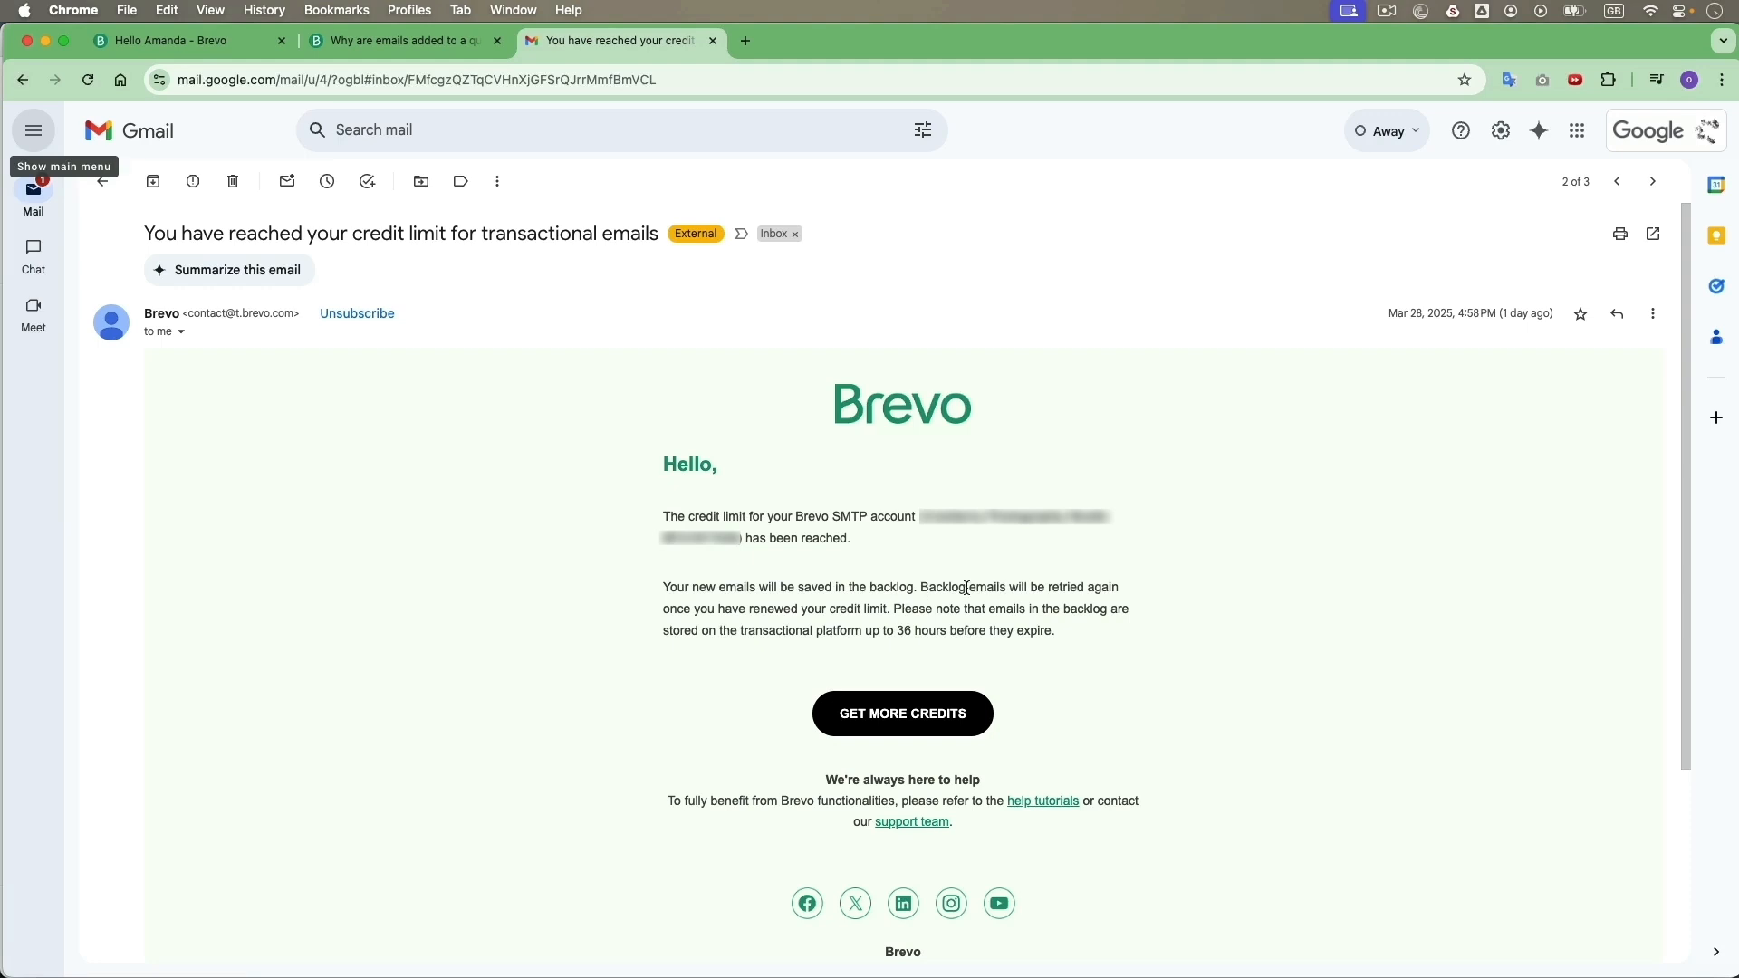
- Compare the Gmail credit-limit email with the queue help article, ending on the article
{"action": "left_click", "coordinate": [404, 40]}
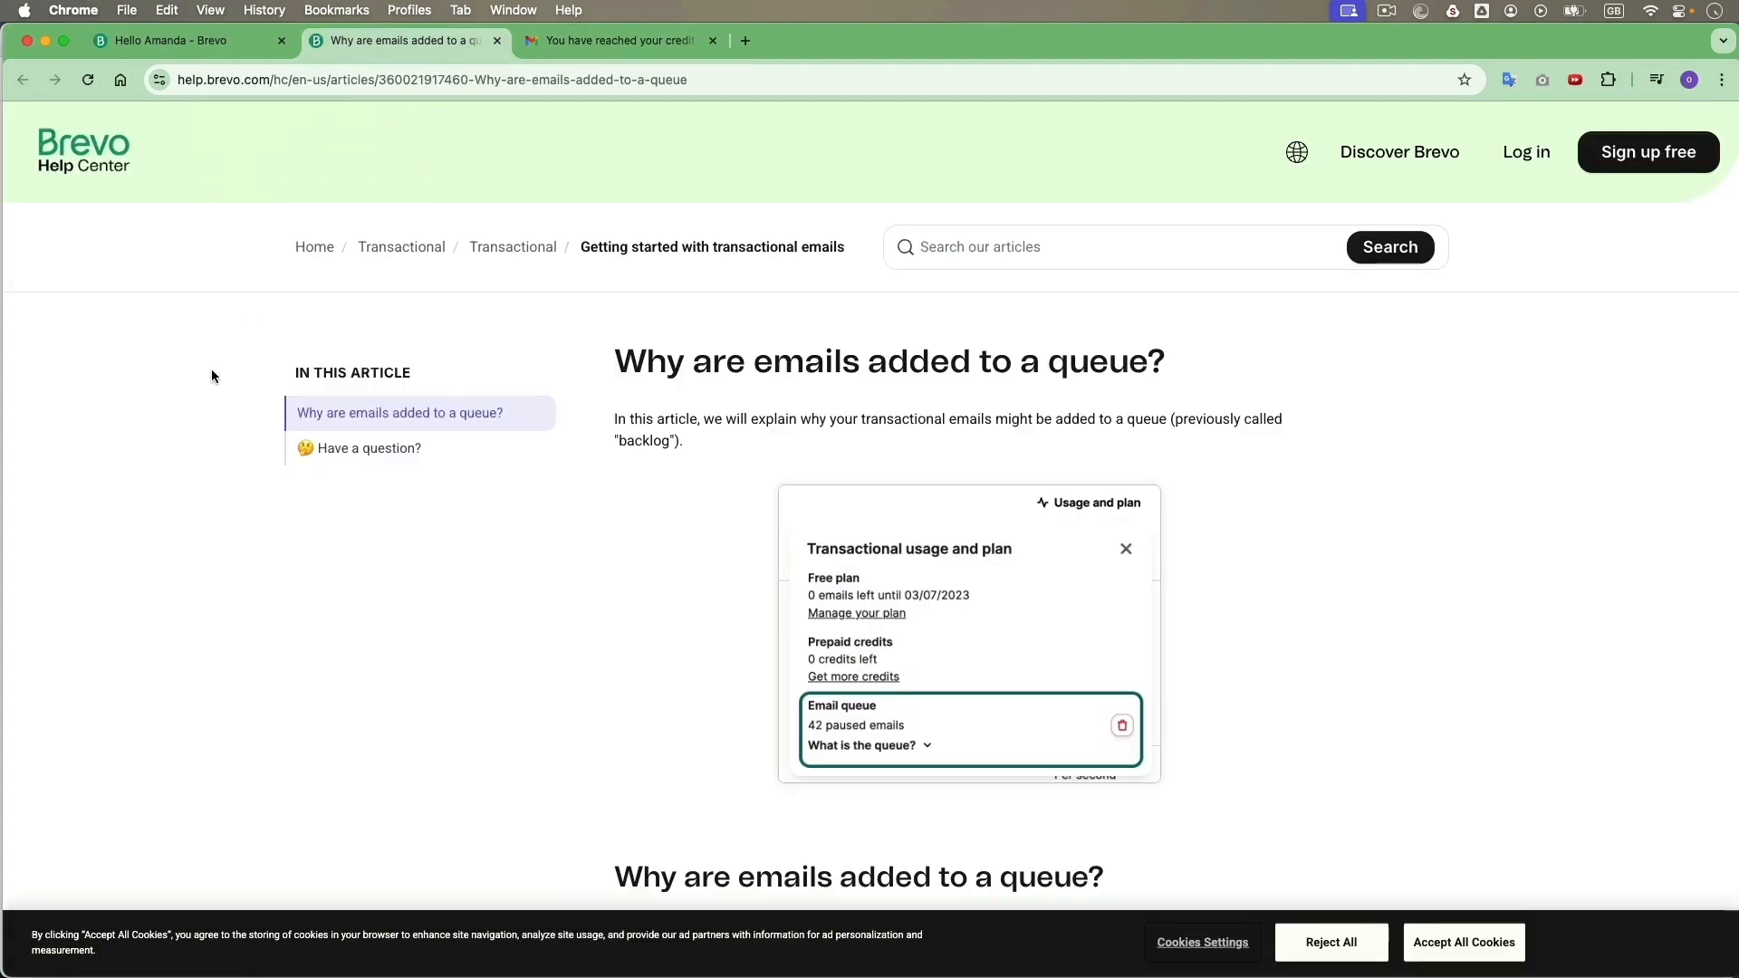
{"action": "mouse_move", "coordinate": [587, 489]}
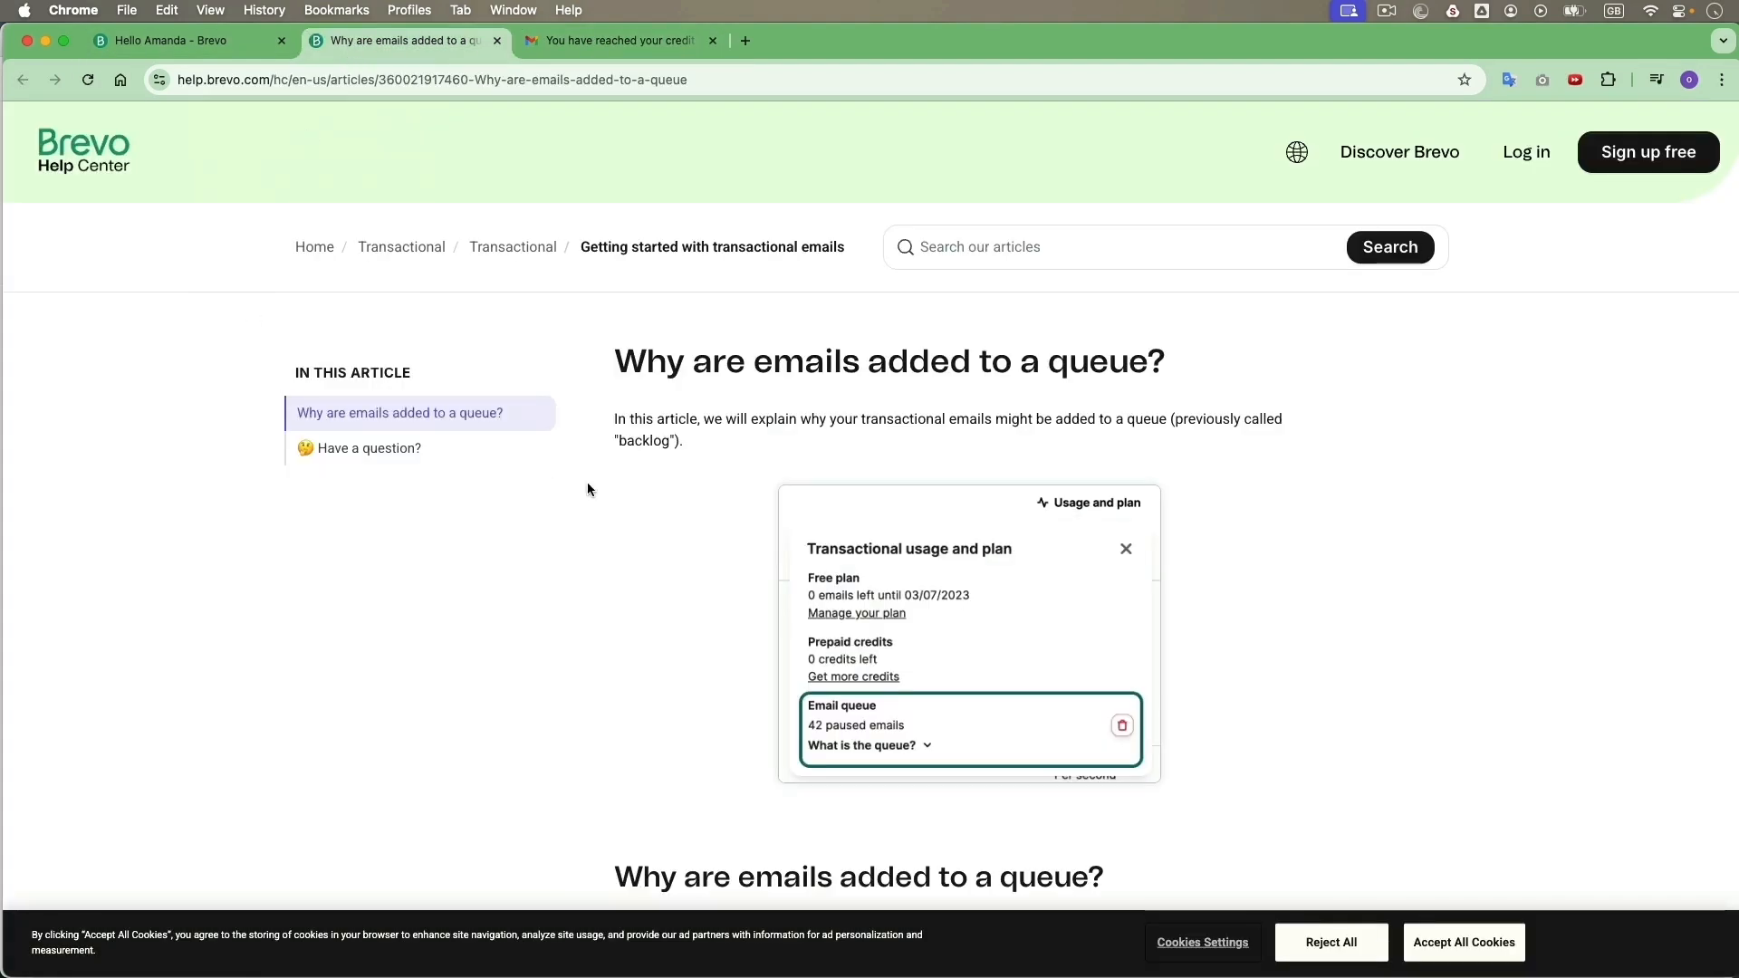
{"action": "mouse_move", "coordinate": [931, 576]}
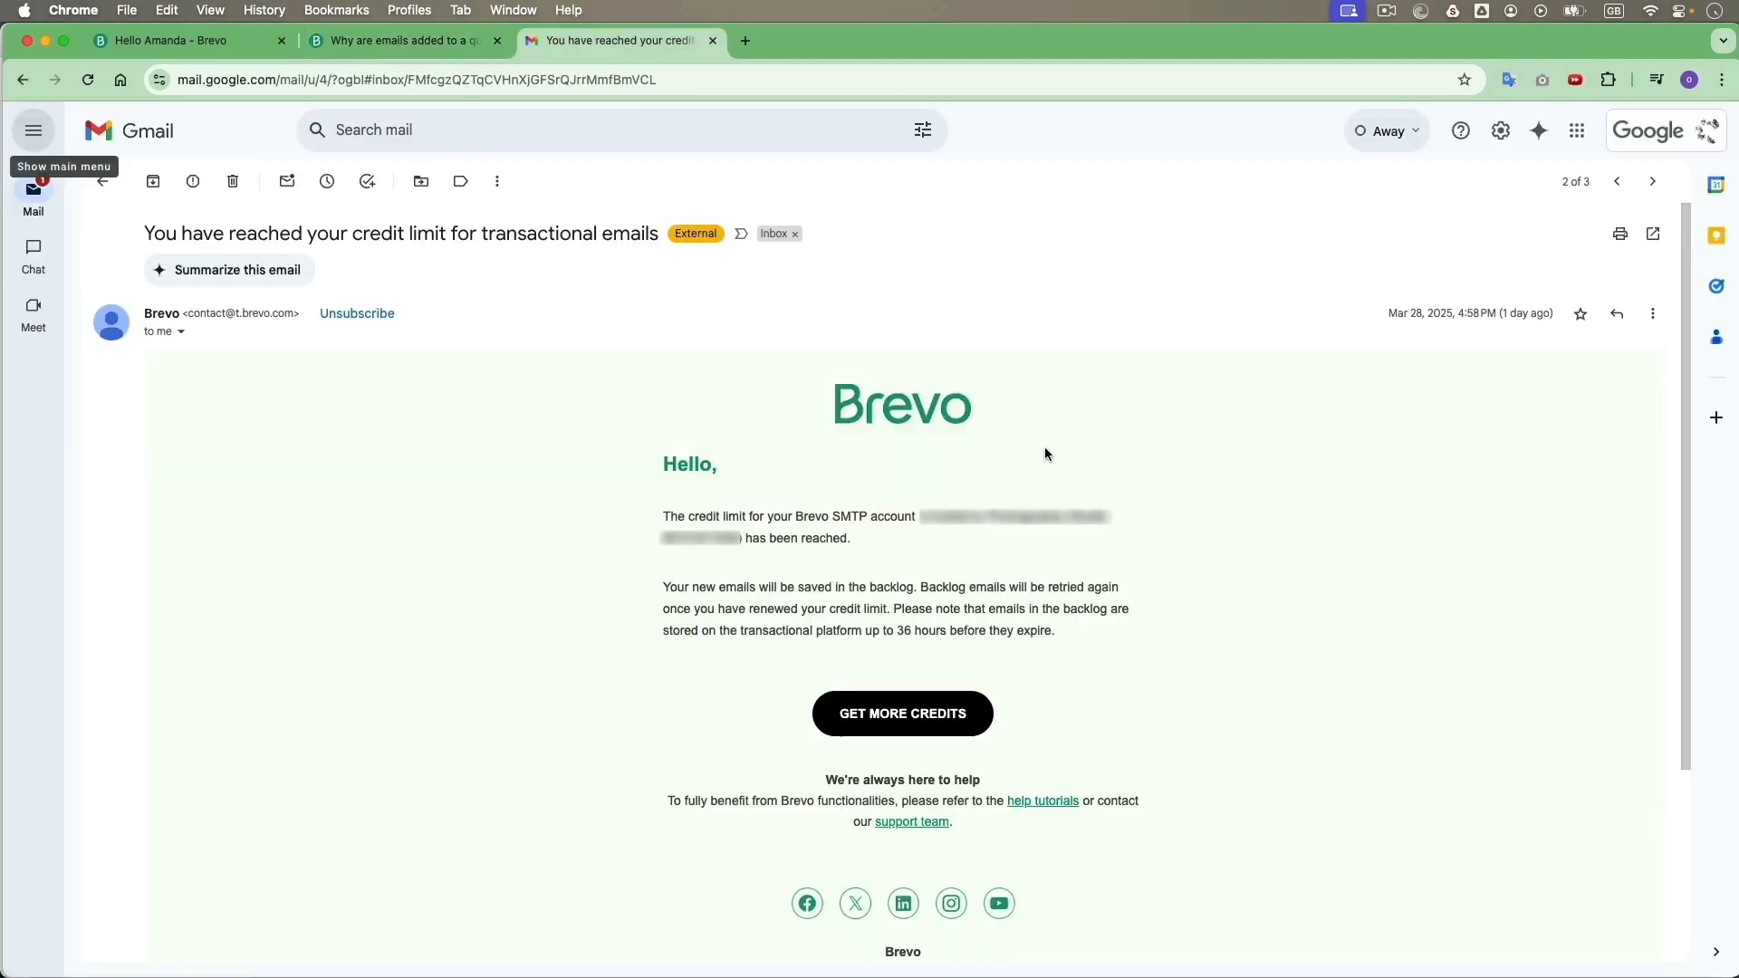
{"action": "mouse_move", "coordinate": [1065, 462]}
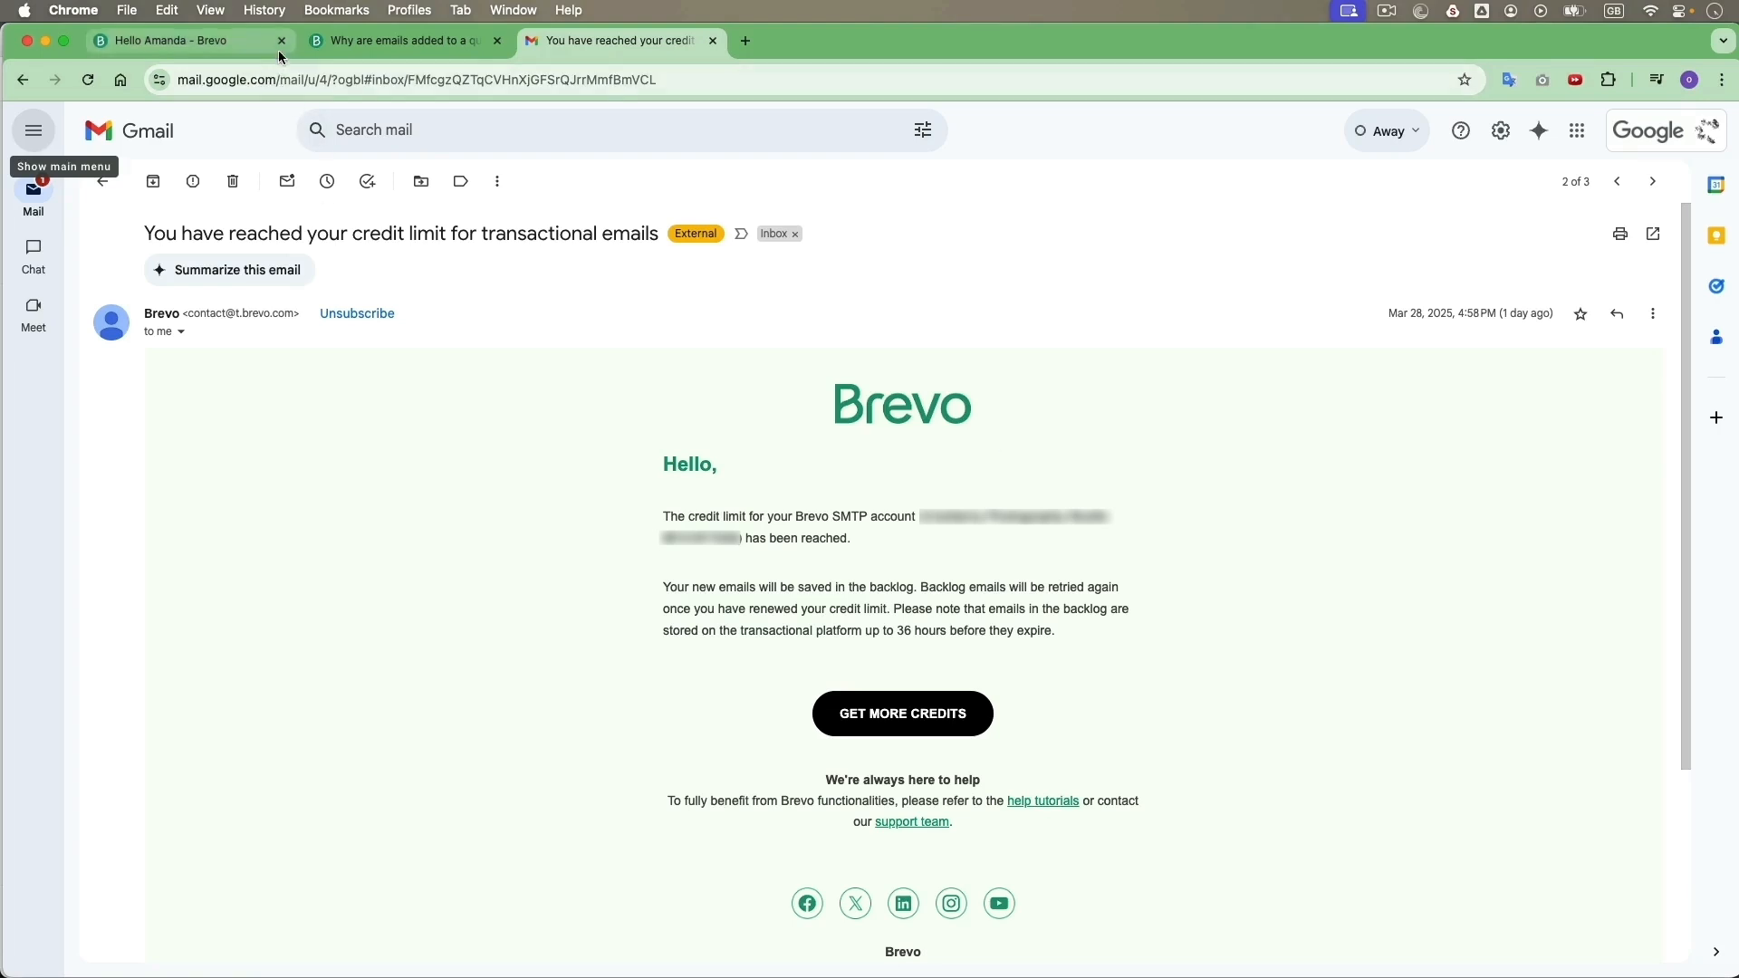
{"action": "left_click", "coordinate": [404, 40]}
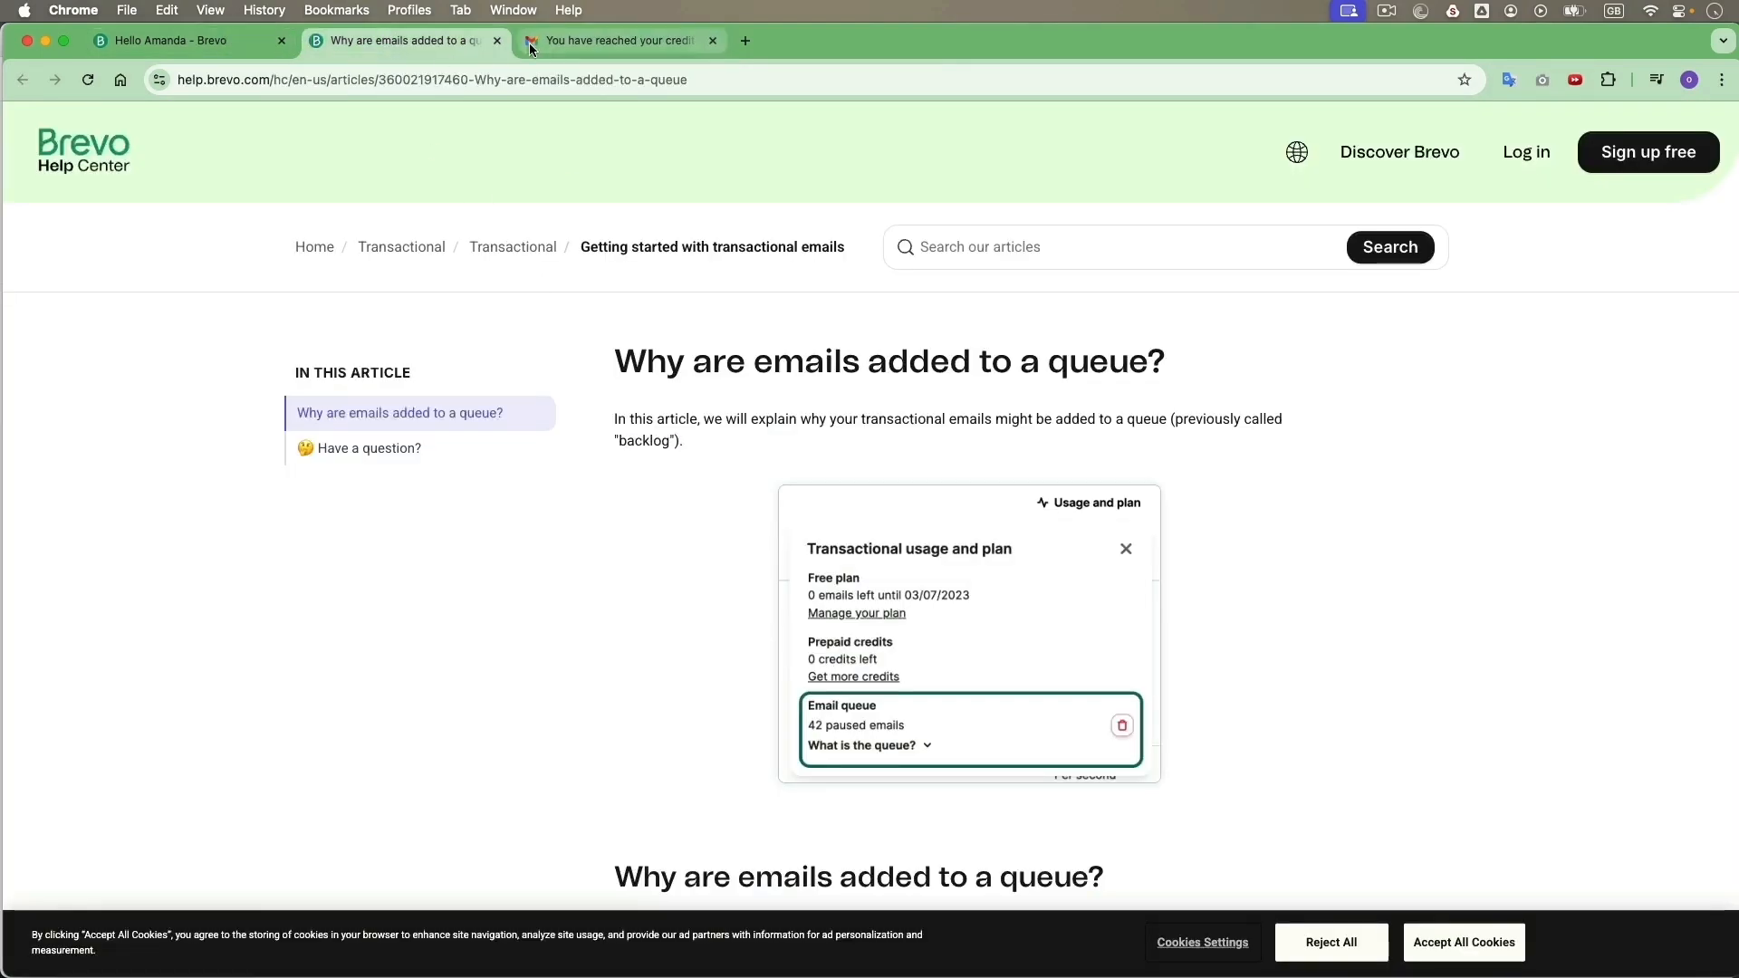
{"action": "left_click", "coordinate": [618, 40]}
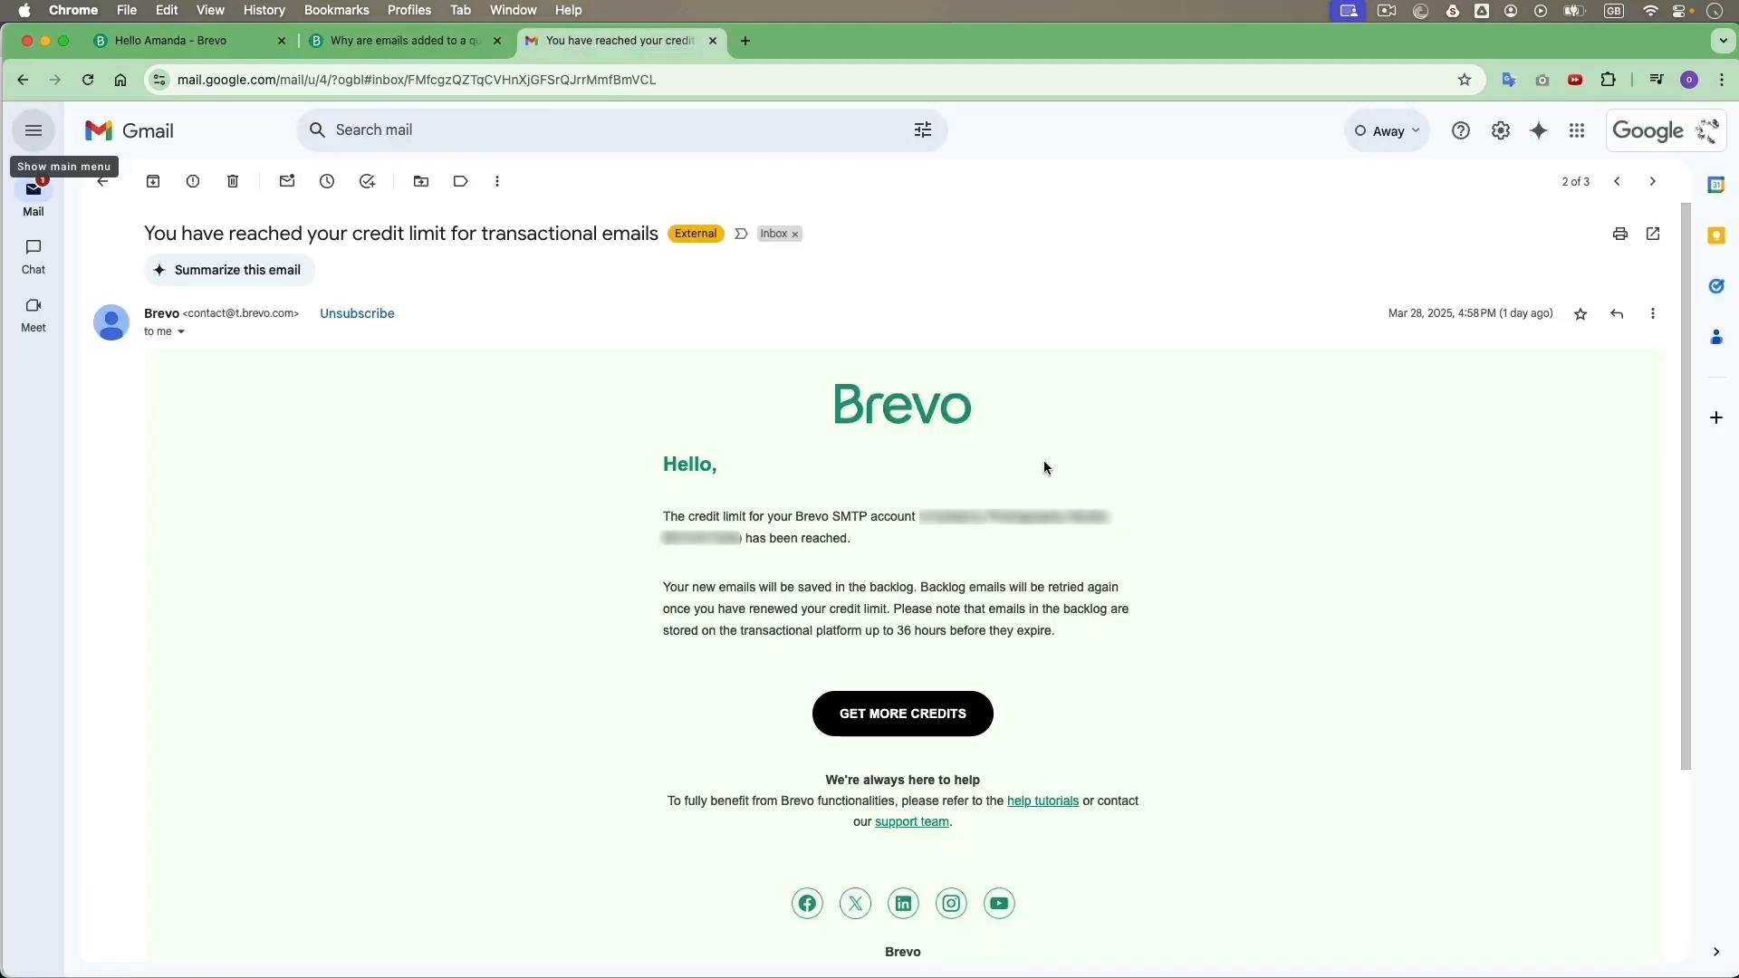
{"action": "left_click", "coordinate": [403, 42]}
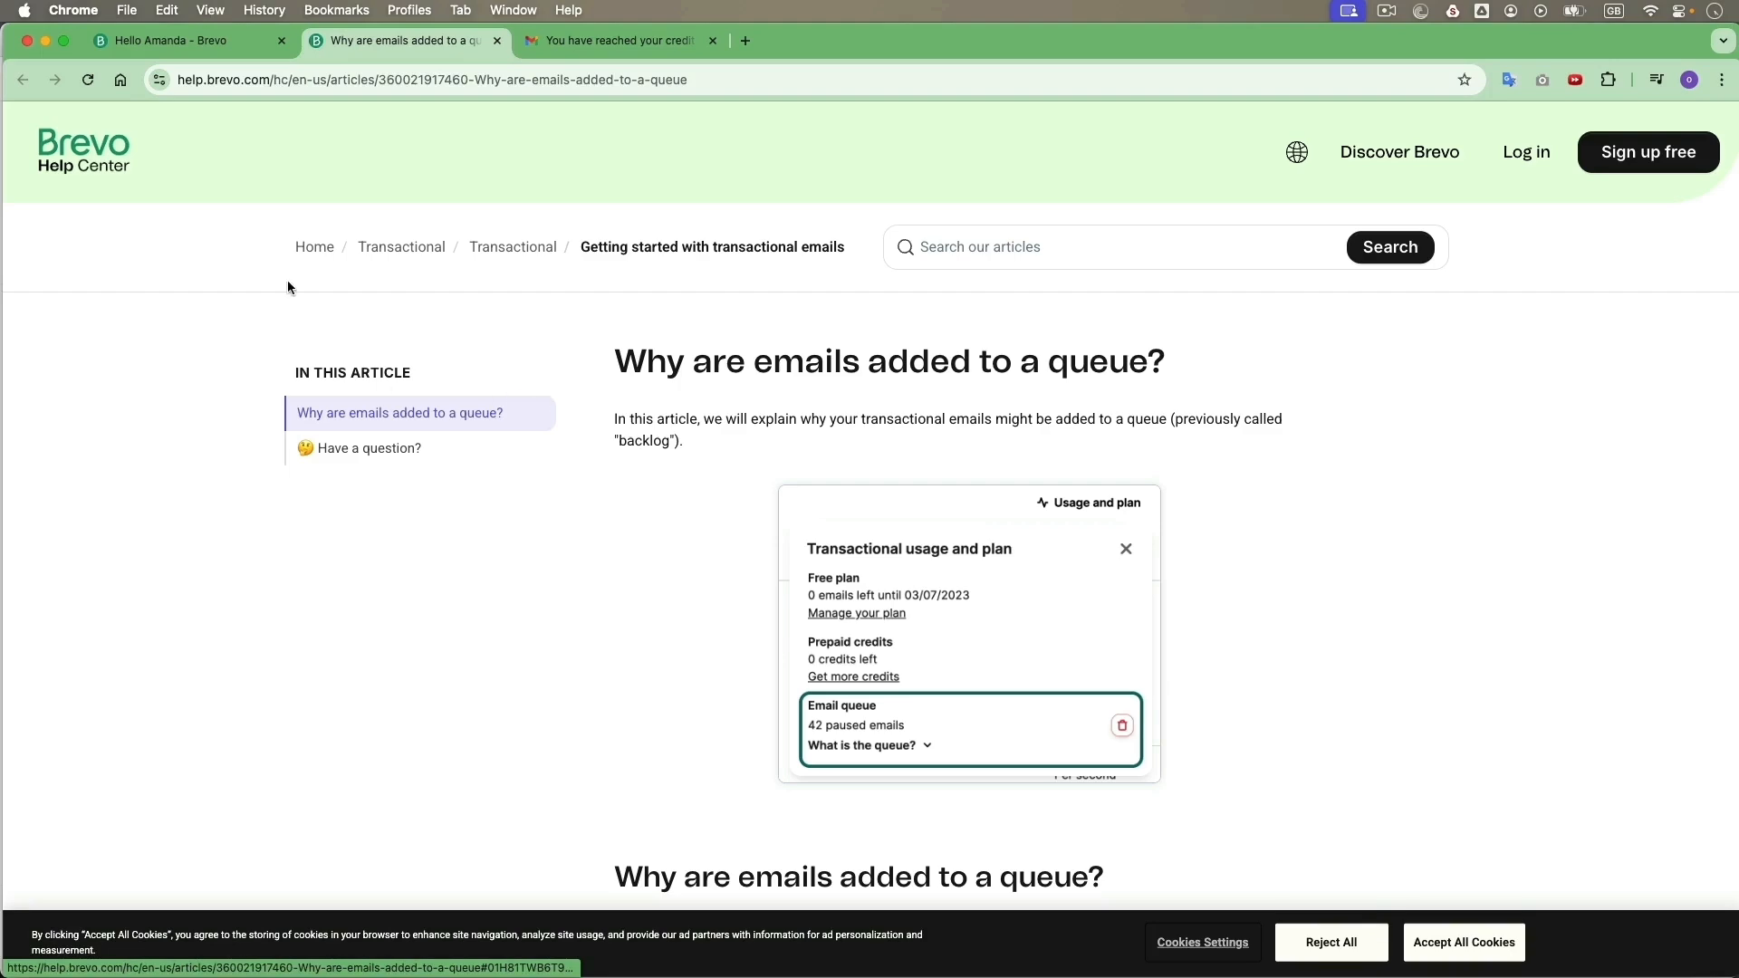
- Show real-time transactional activity and check plan usage for the 144 paused queued emails
{"action": "left_click", "coordinate": [186, 40]}
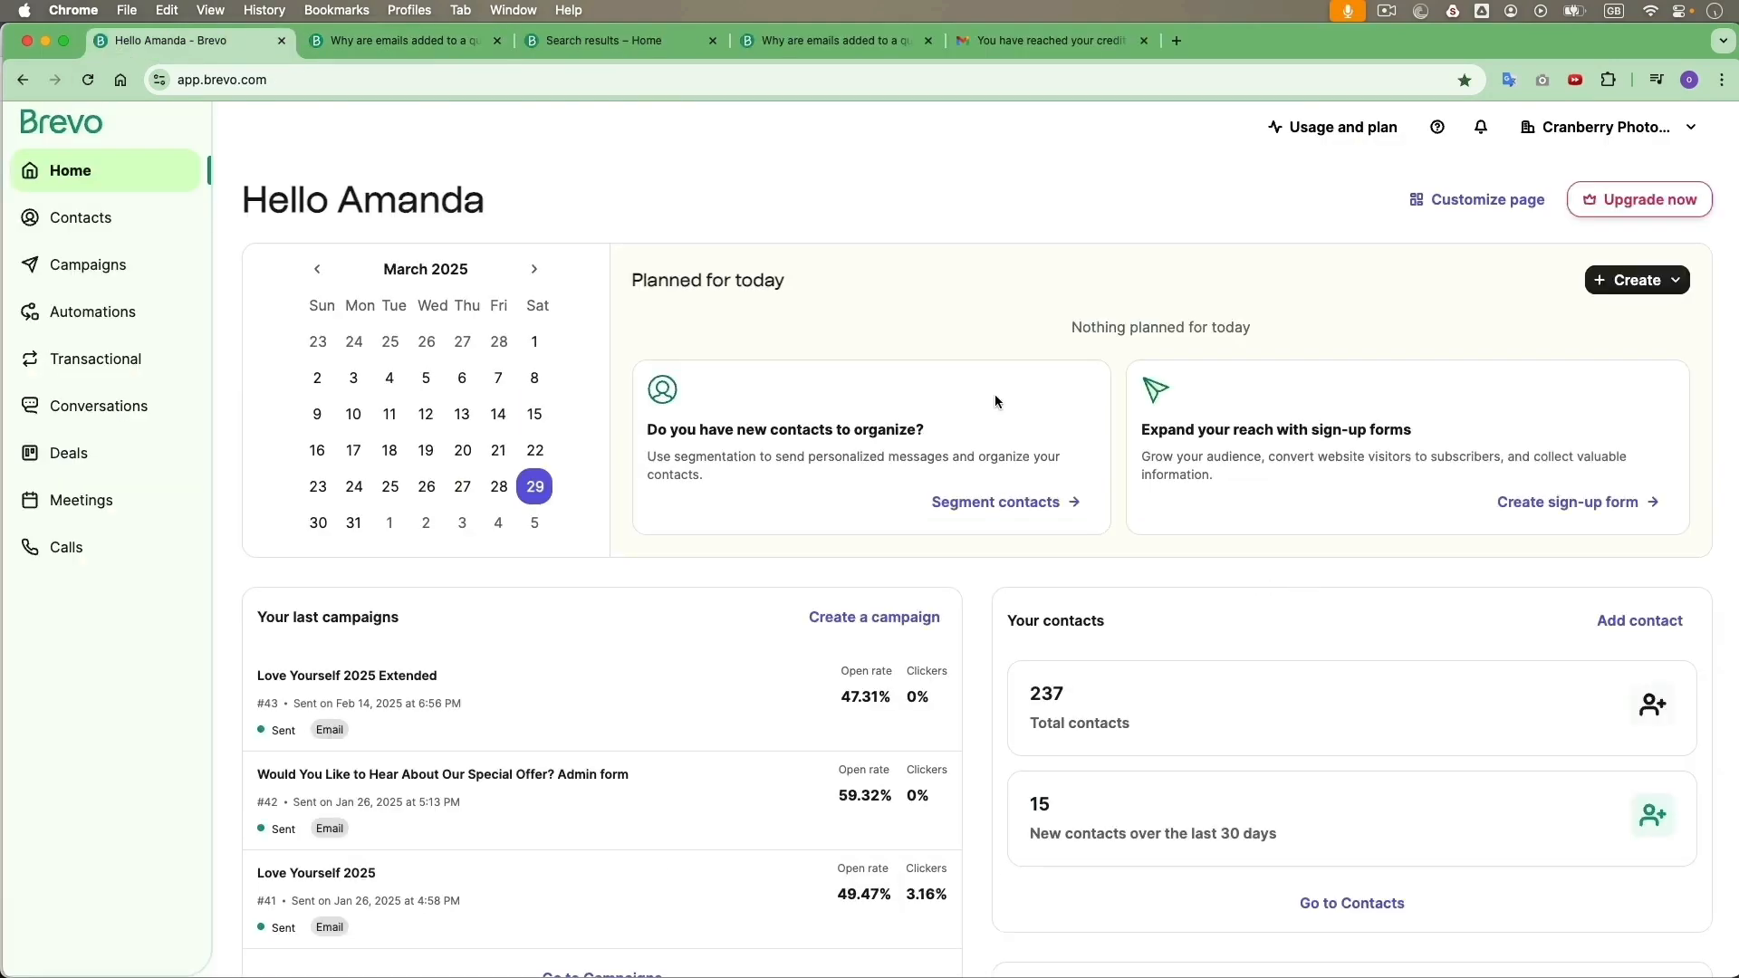
{"action": "left_click", "coordinate": [96, 358]}
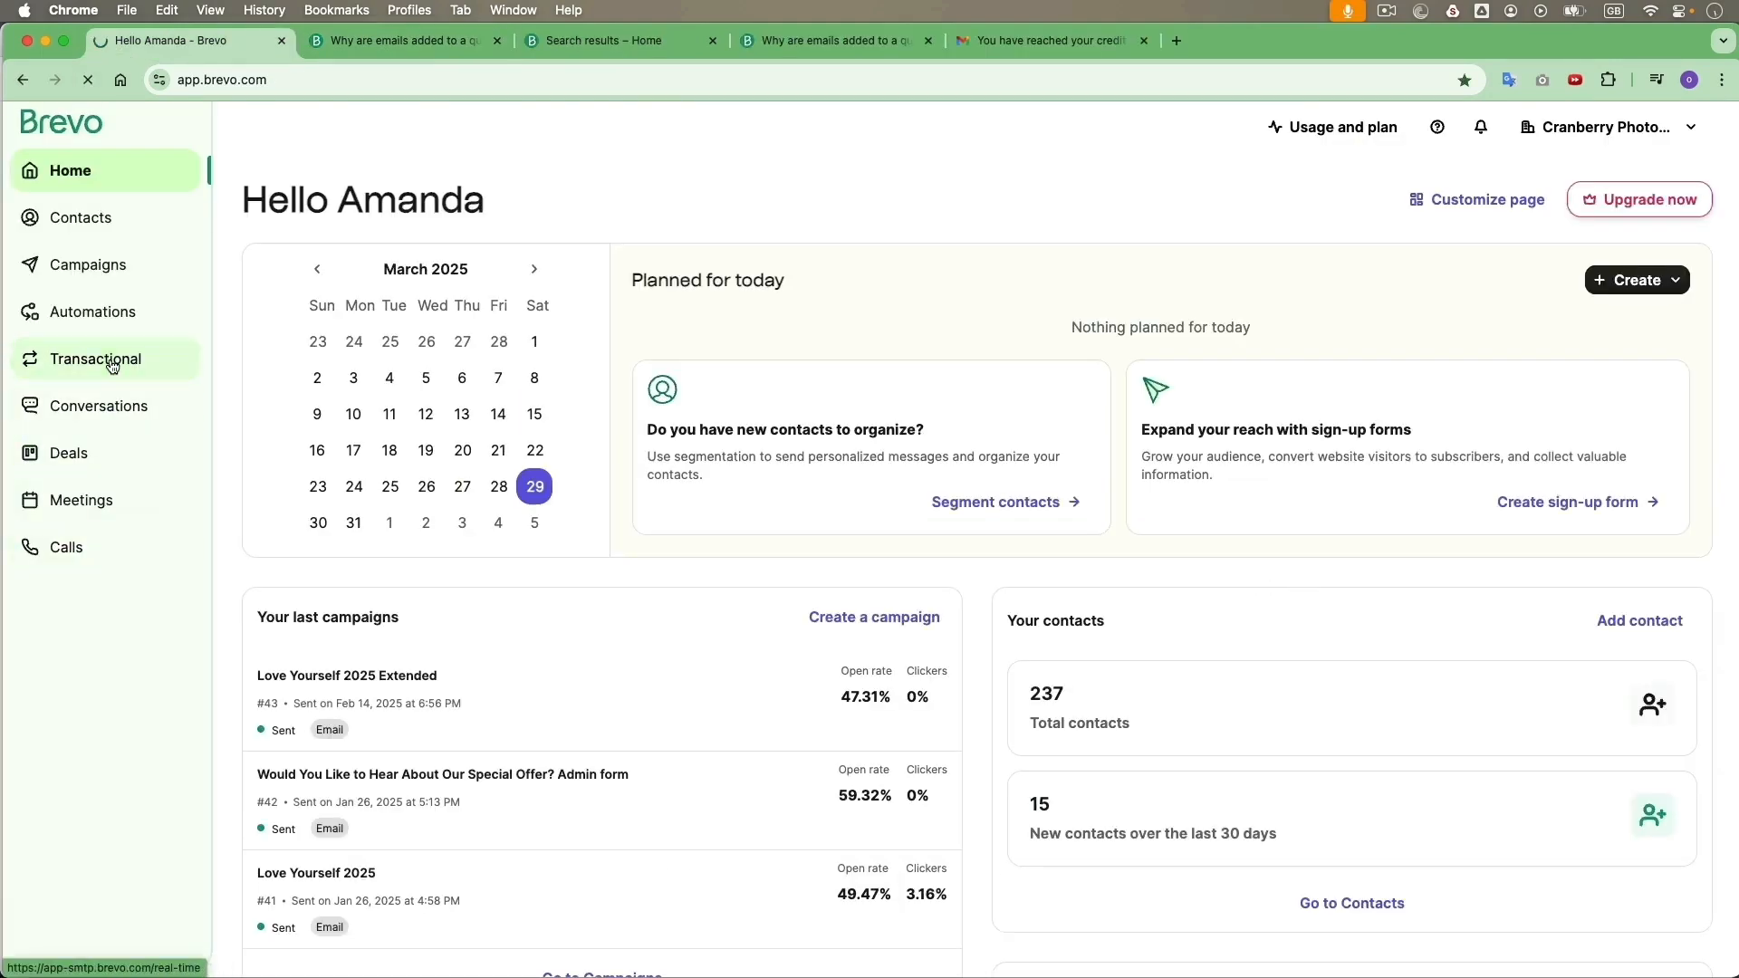
{"action": "left_click", "coordinate": [96, 359]}
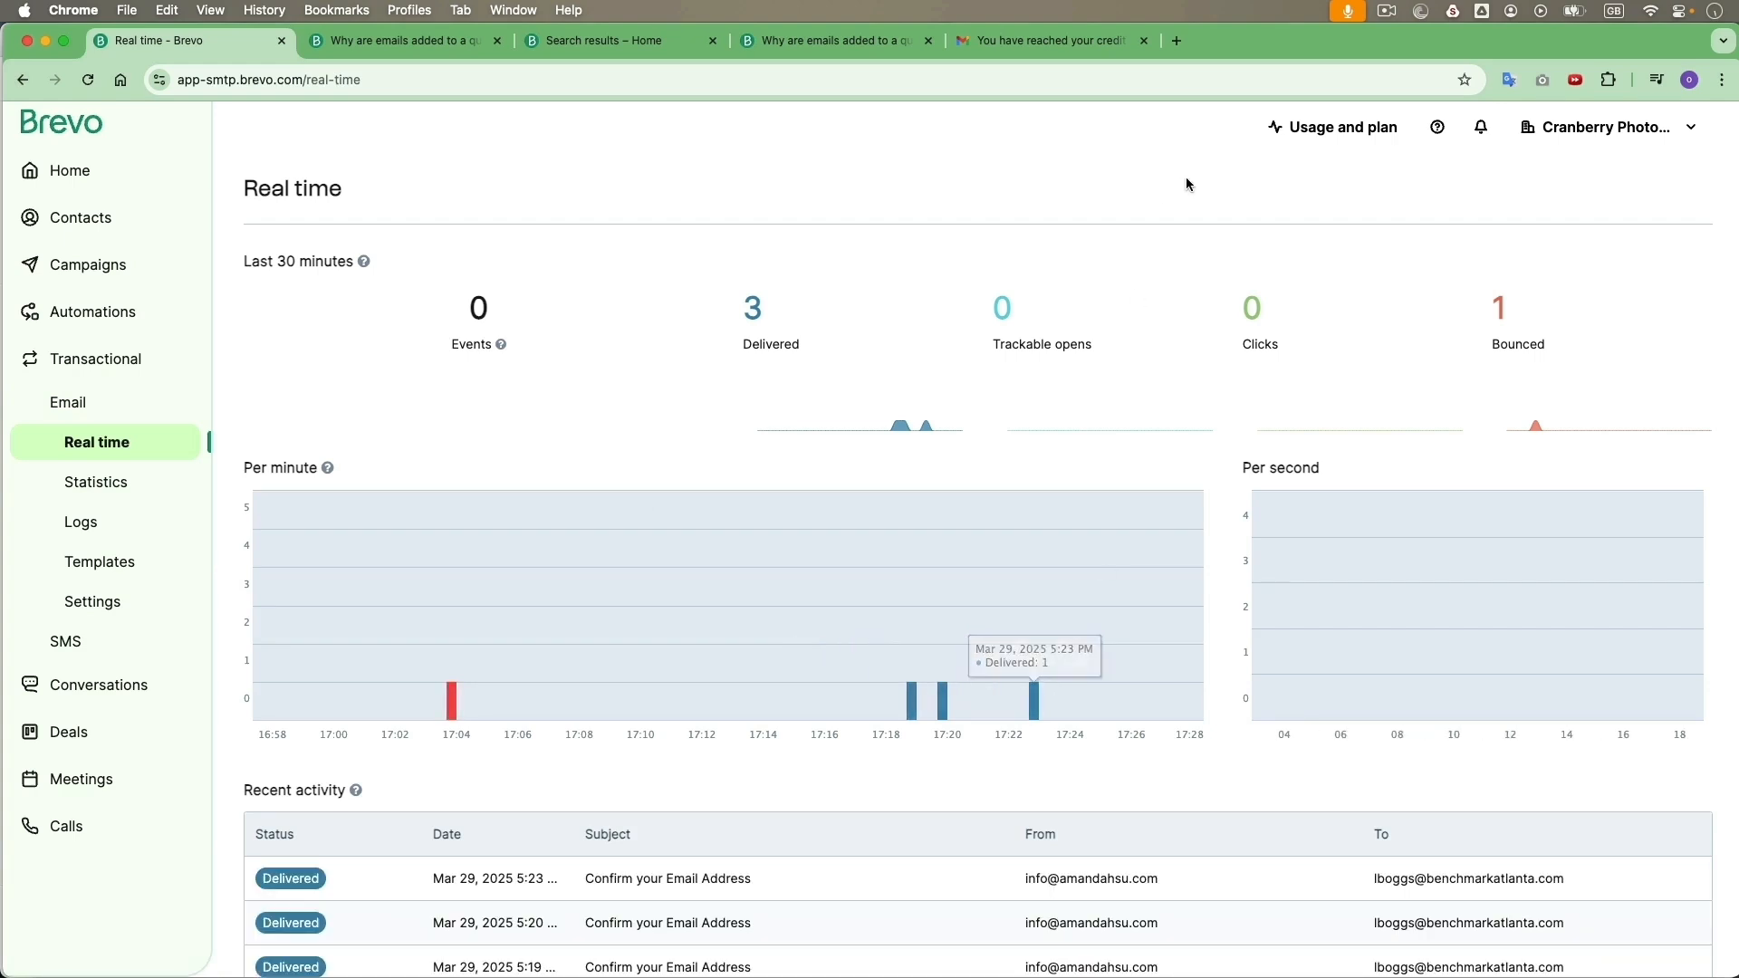
{"action": "left_click", "coordinate": [1334, 127]}
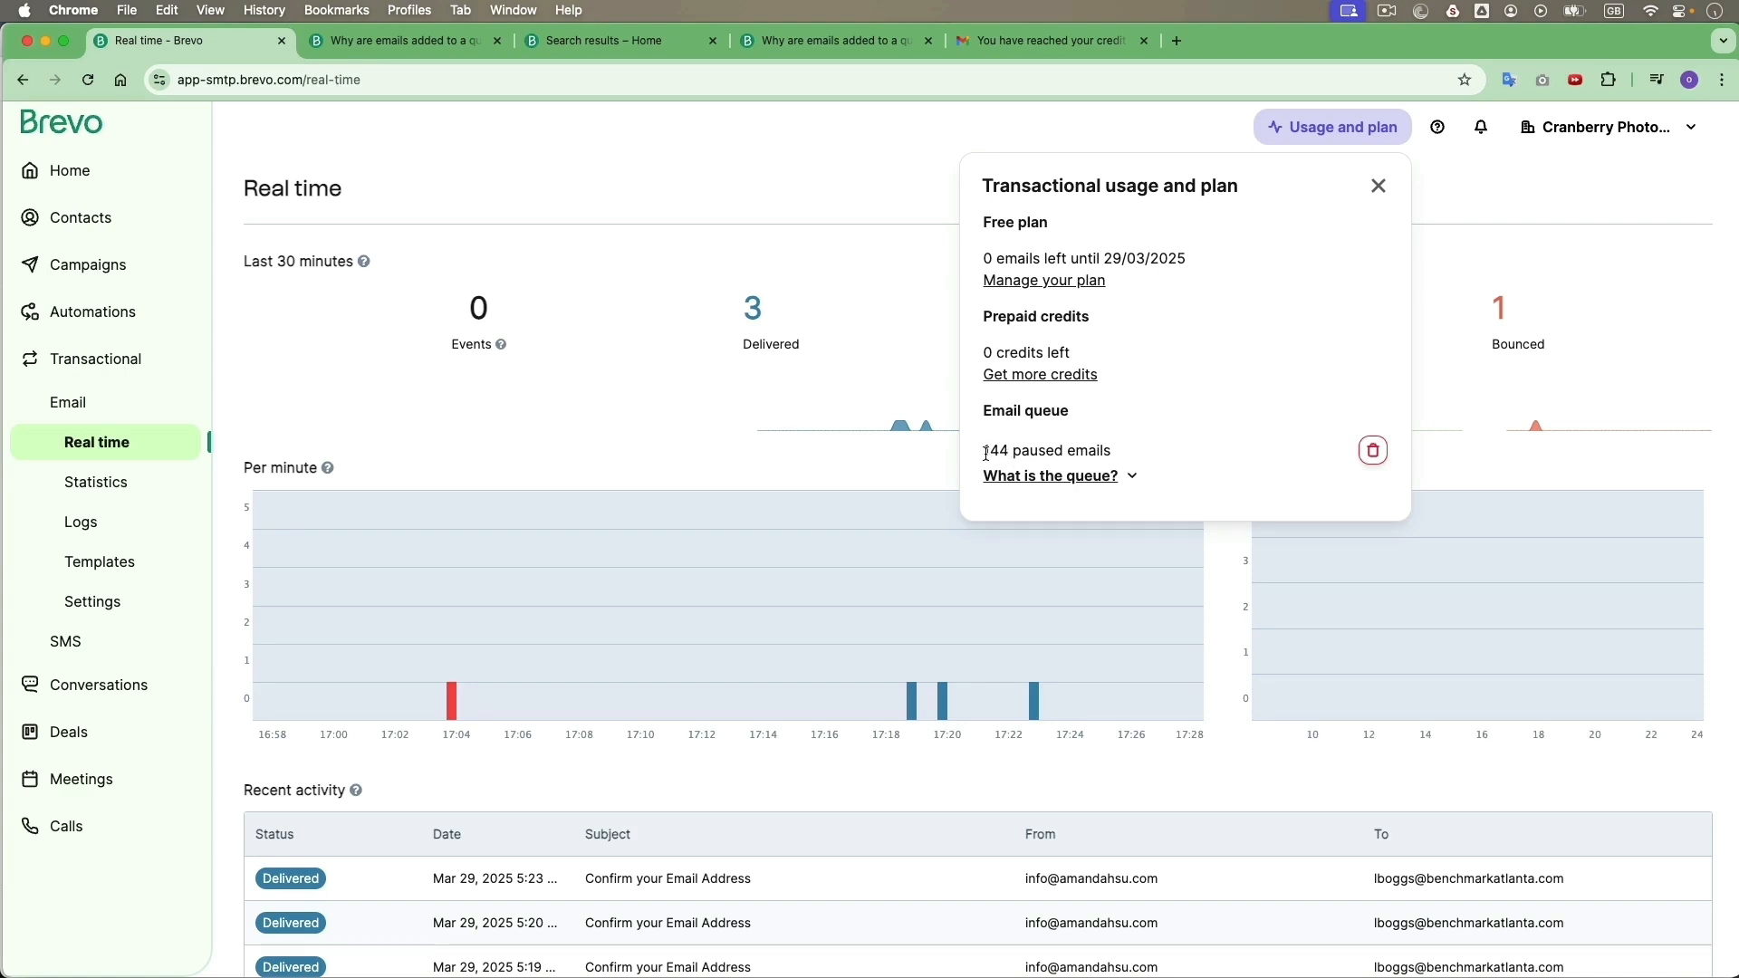
{"action": "mouse_move", "coordinate": [1139, 460]}
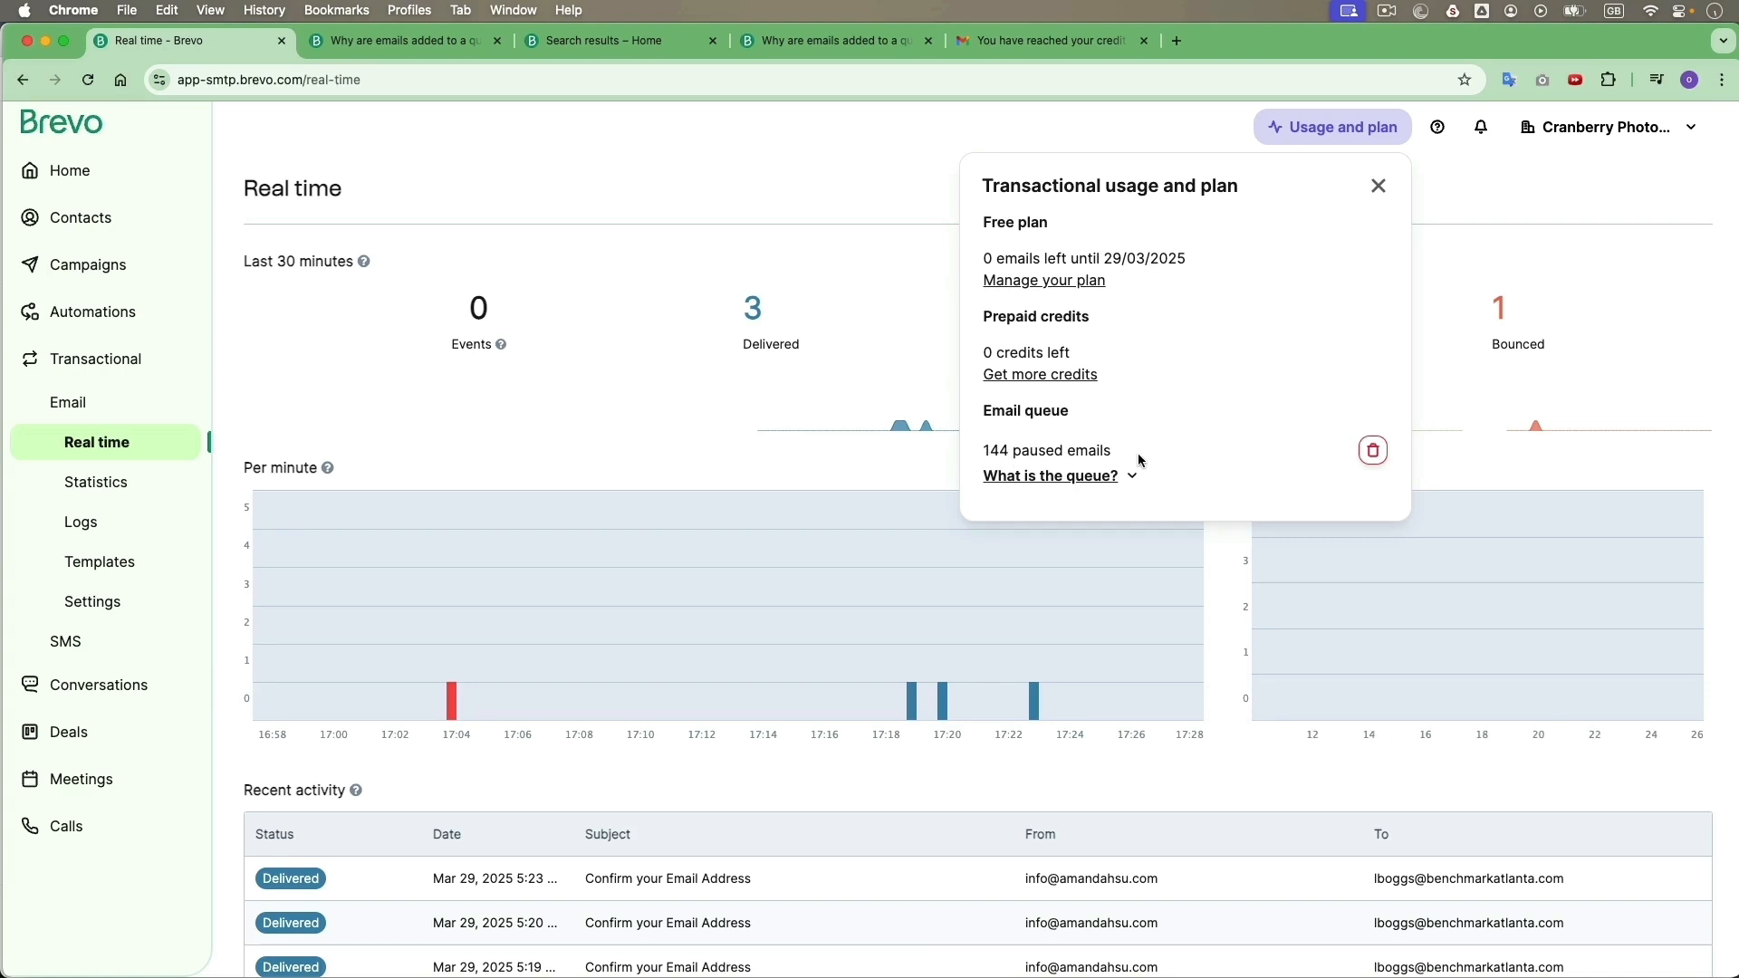
{"action": "mouse_move", "coordinate": [1374, 451]}
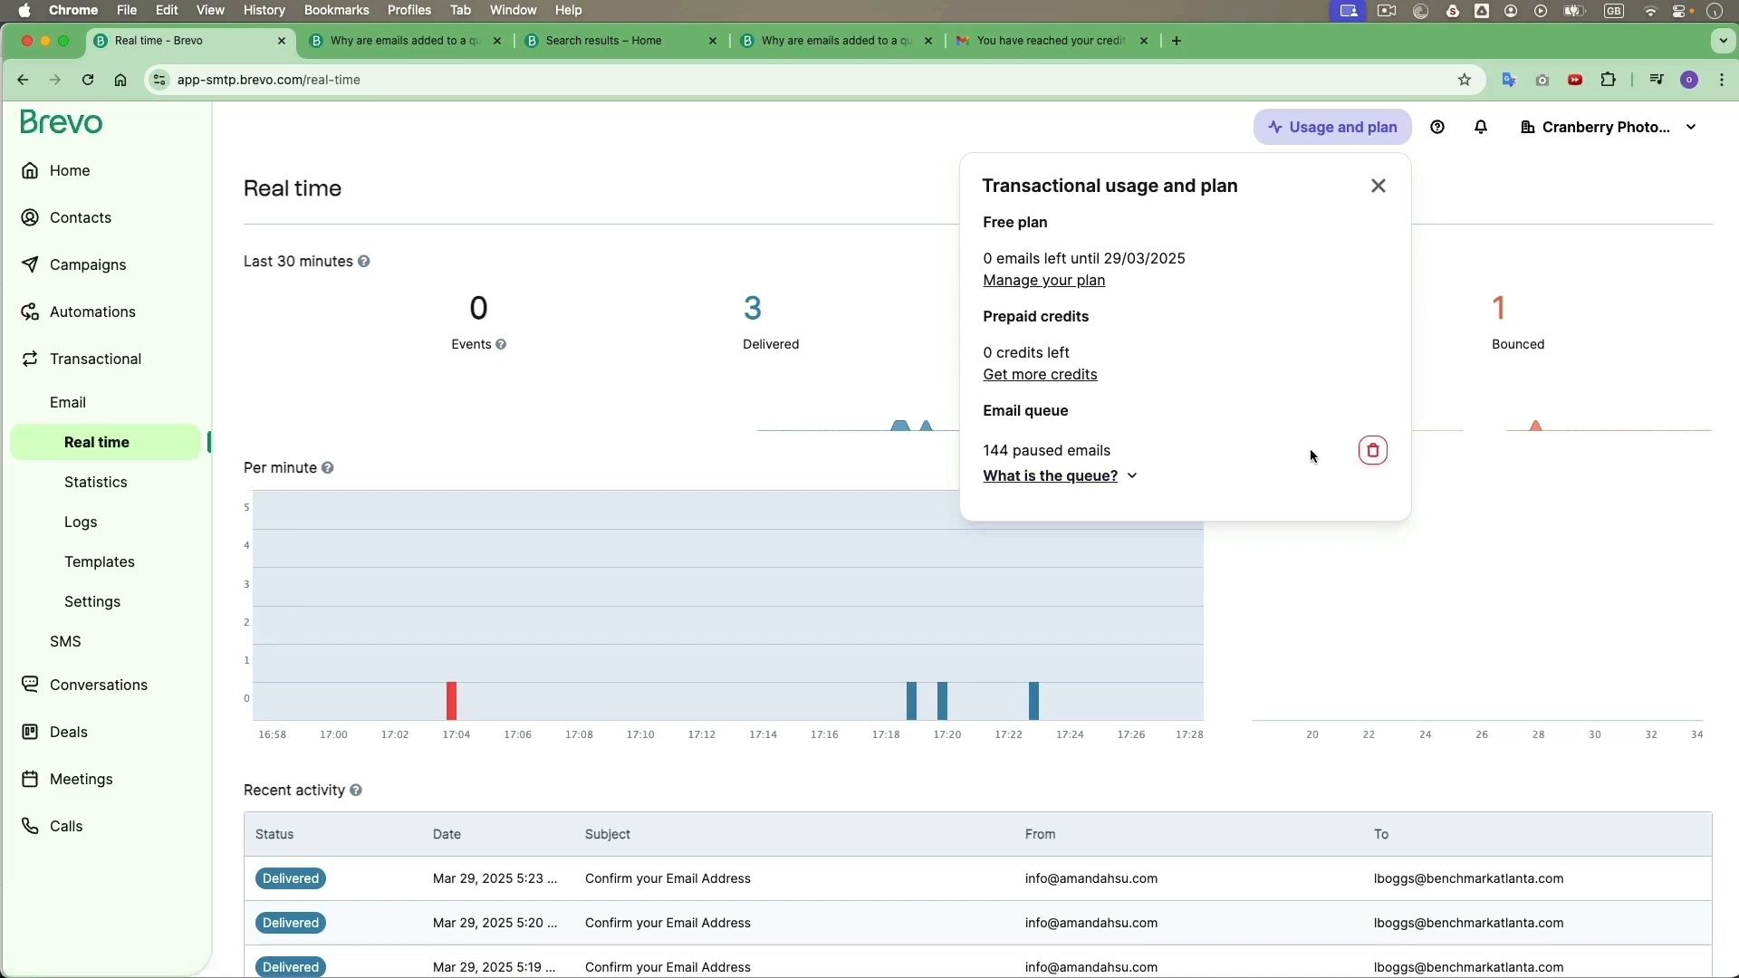
{"action": "left_click", "coordinate": [1379, 185]}
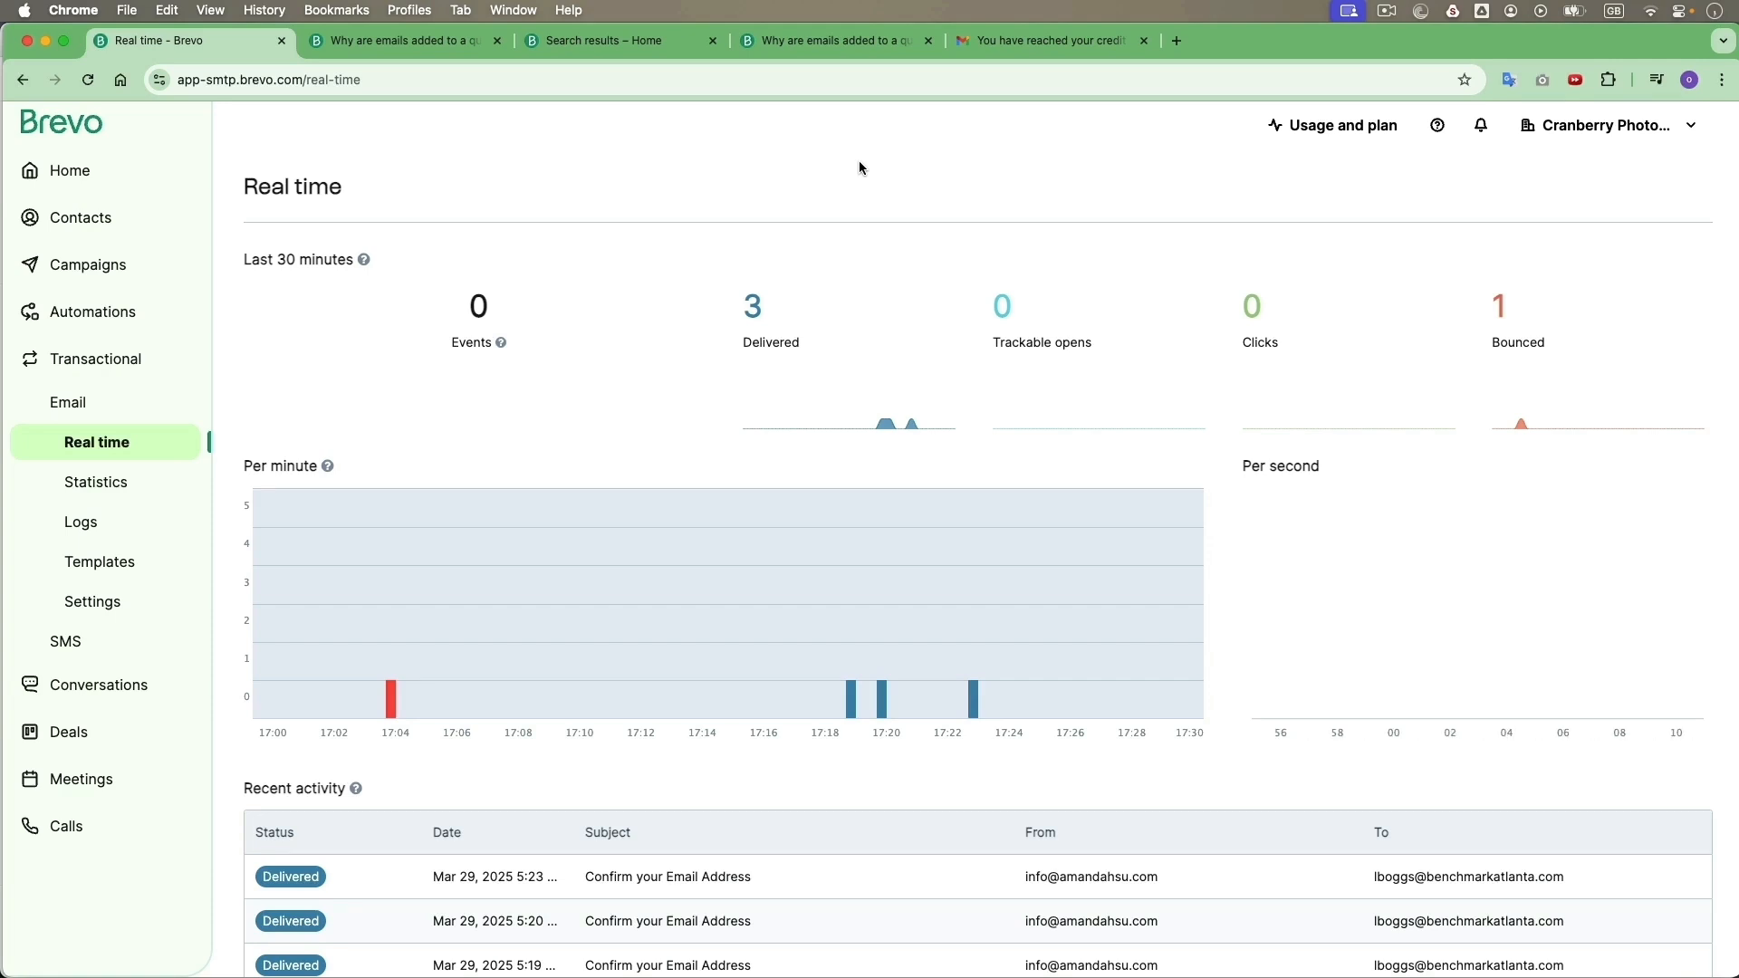
{"action": "mouse_move", "coordinate": [673, 312]}
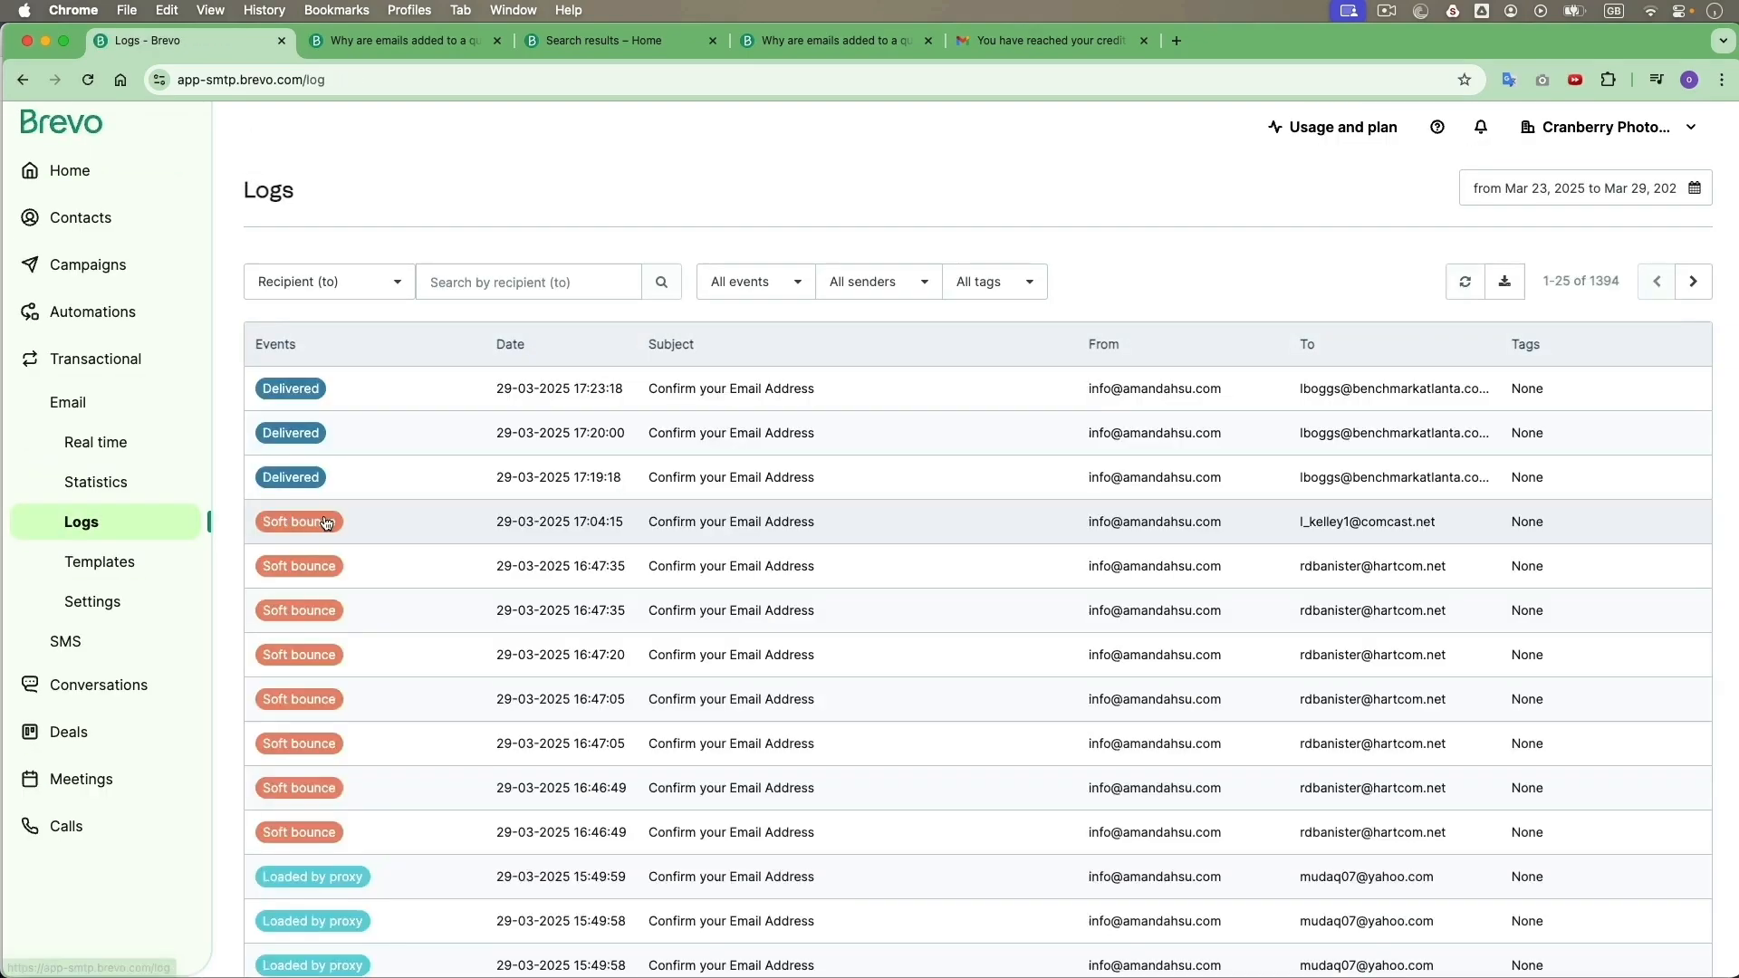
{"action": "mouse_move", "coordinate": [962, 576]}
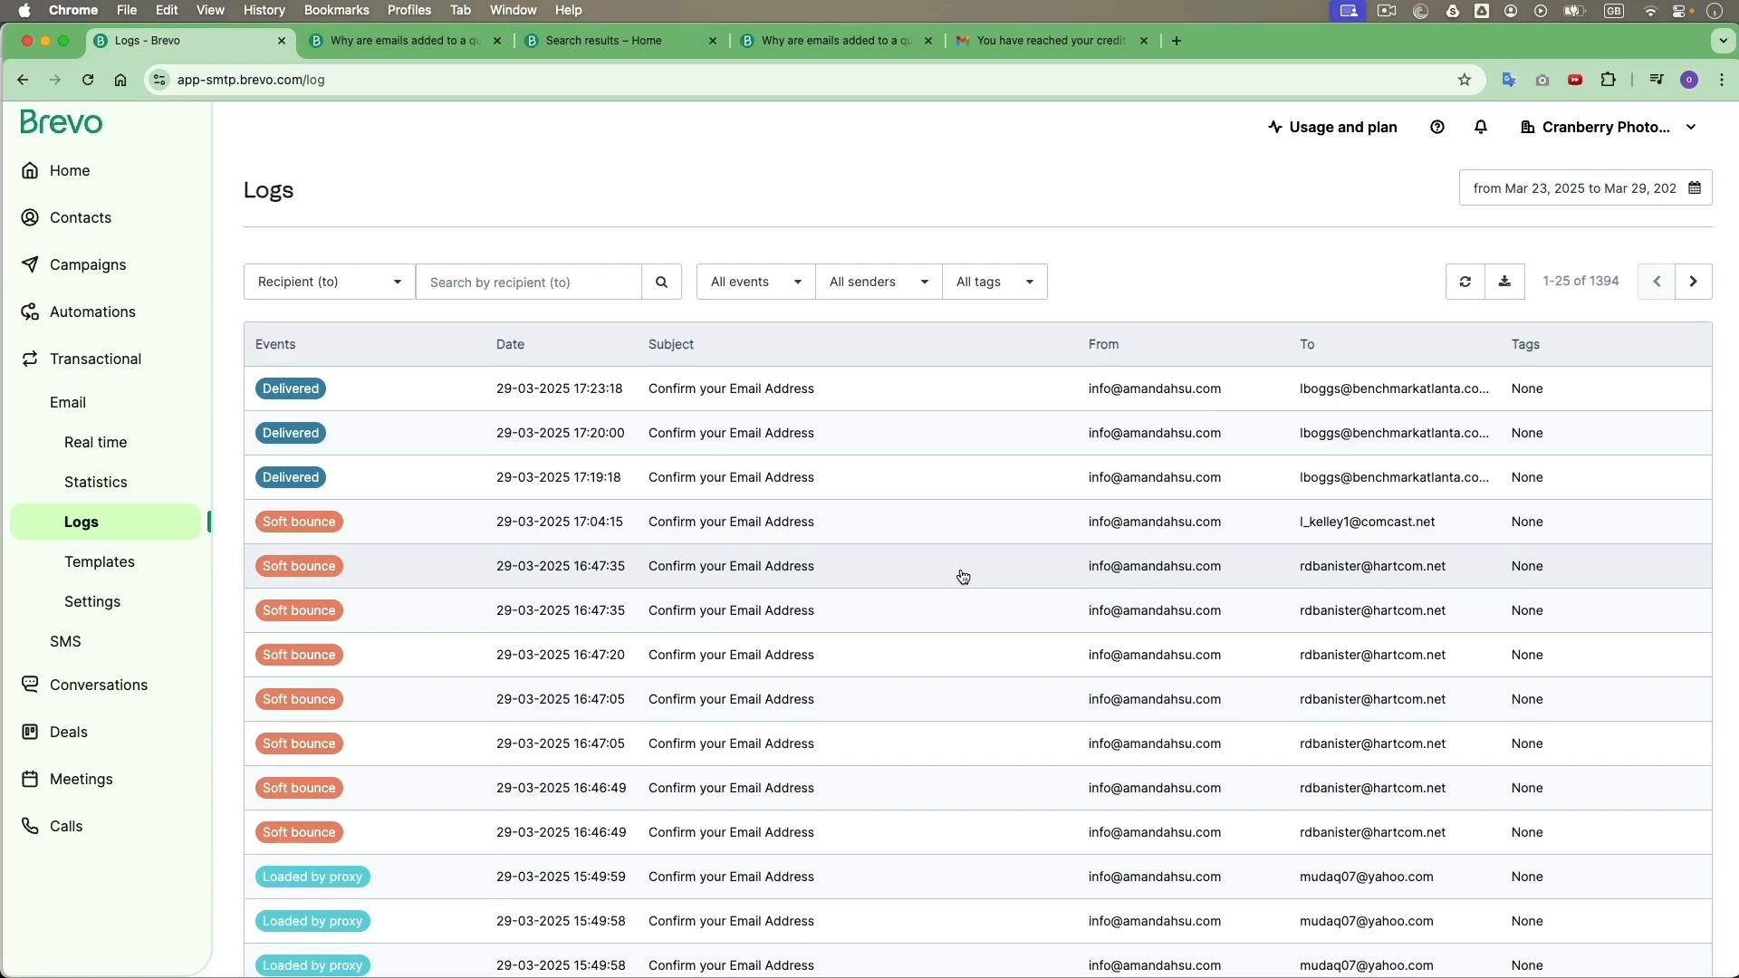
- Scroll through the first page of email log events, then head to Contacts
{"action": "scroll", "scroll_direction": "down", "scroll_amount": 3}
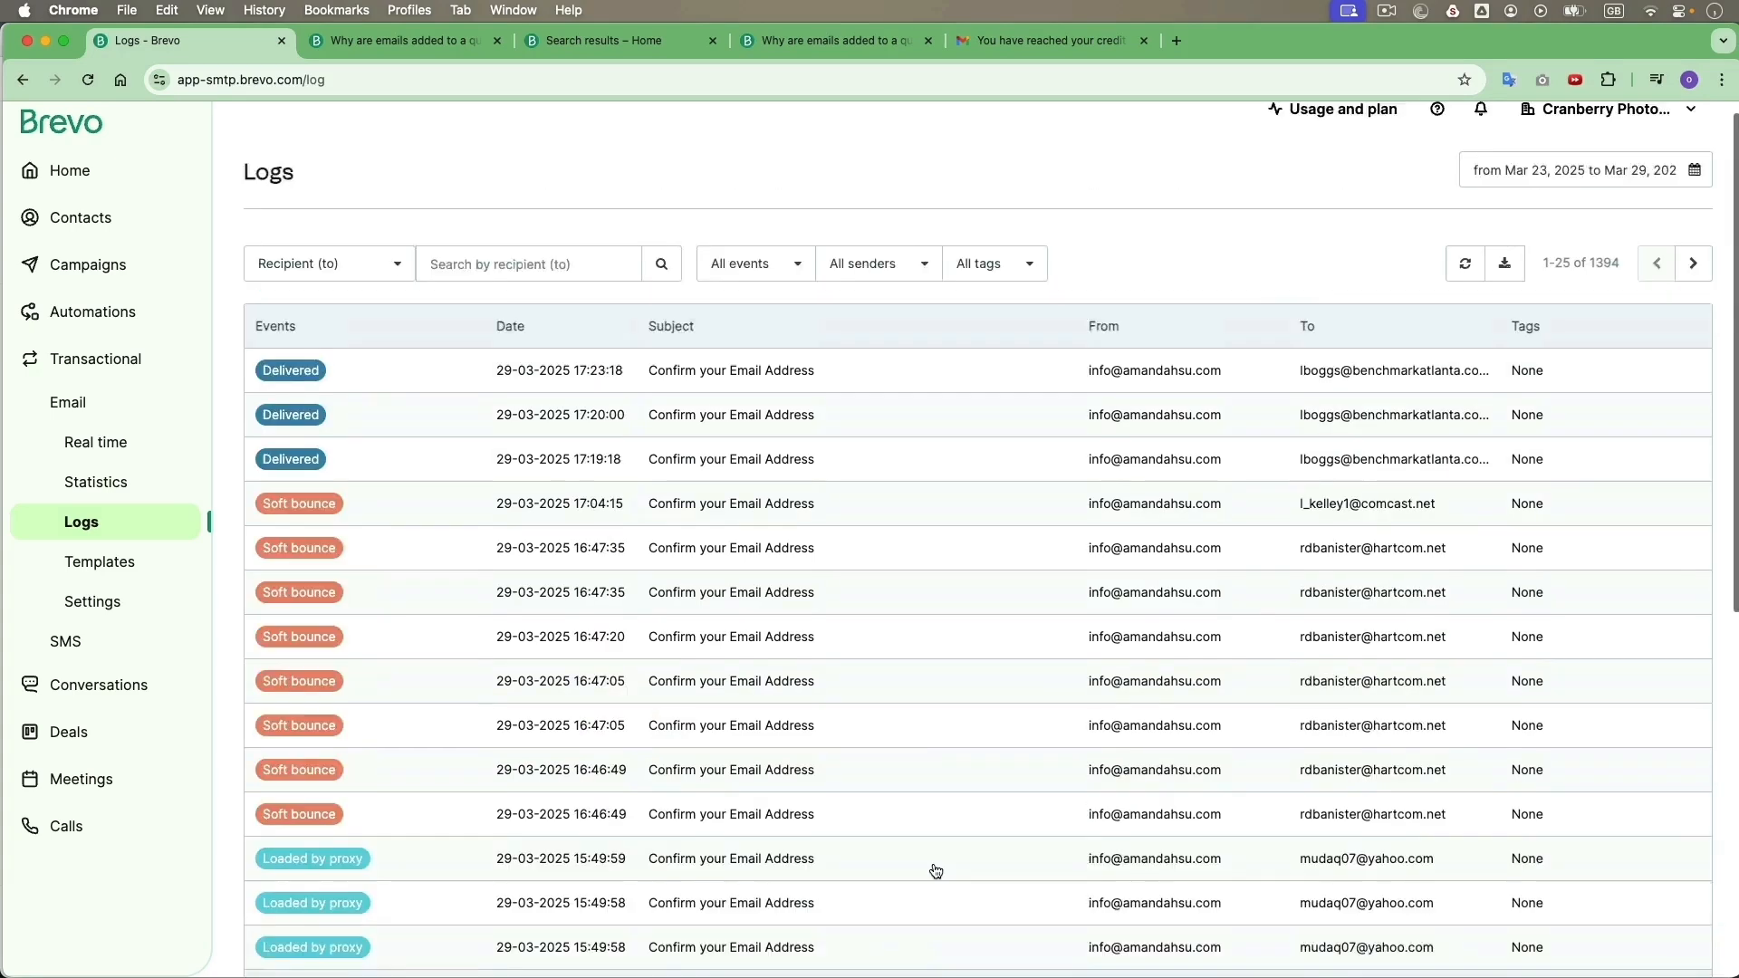
{"action": "scroll", "scroll_direction": "down", "scroll_amount": 3}
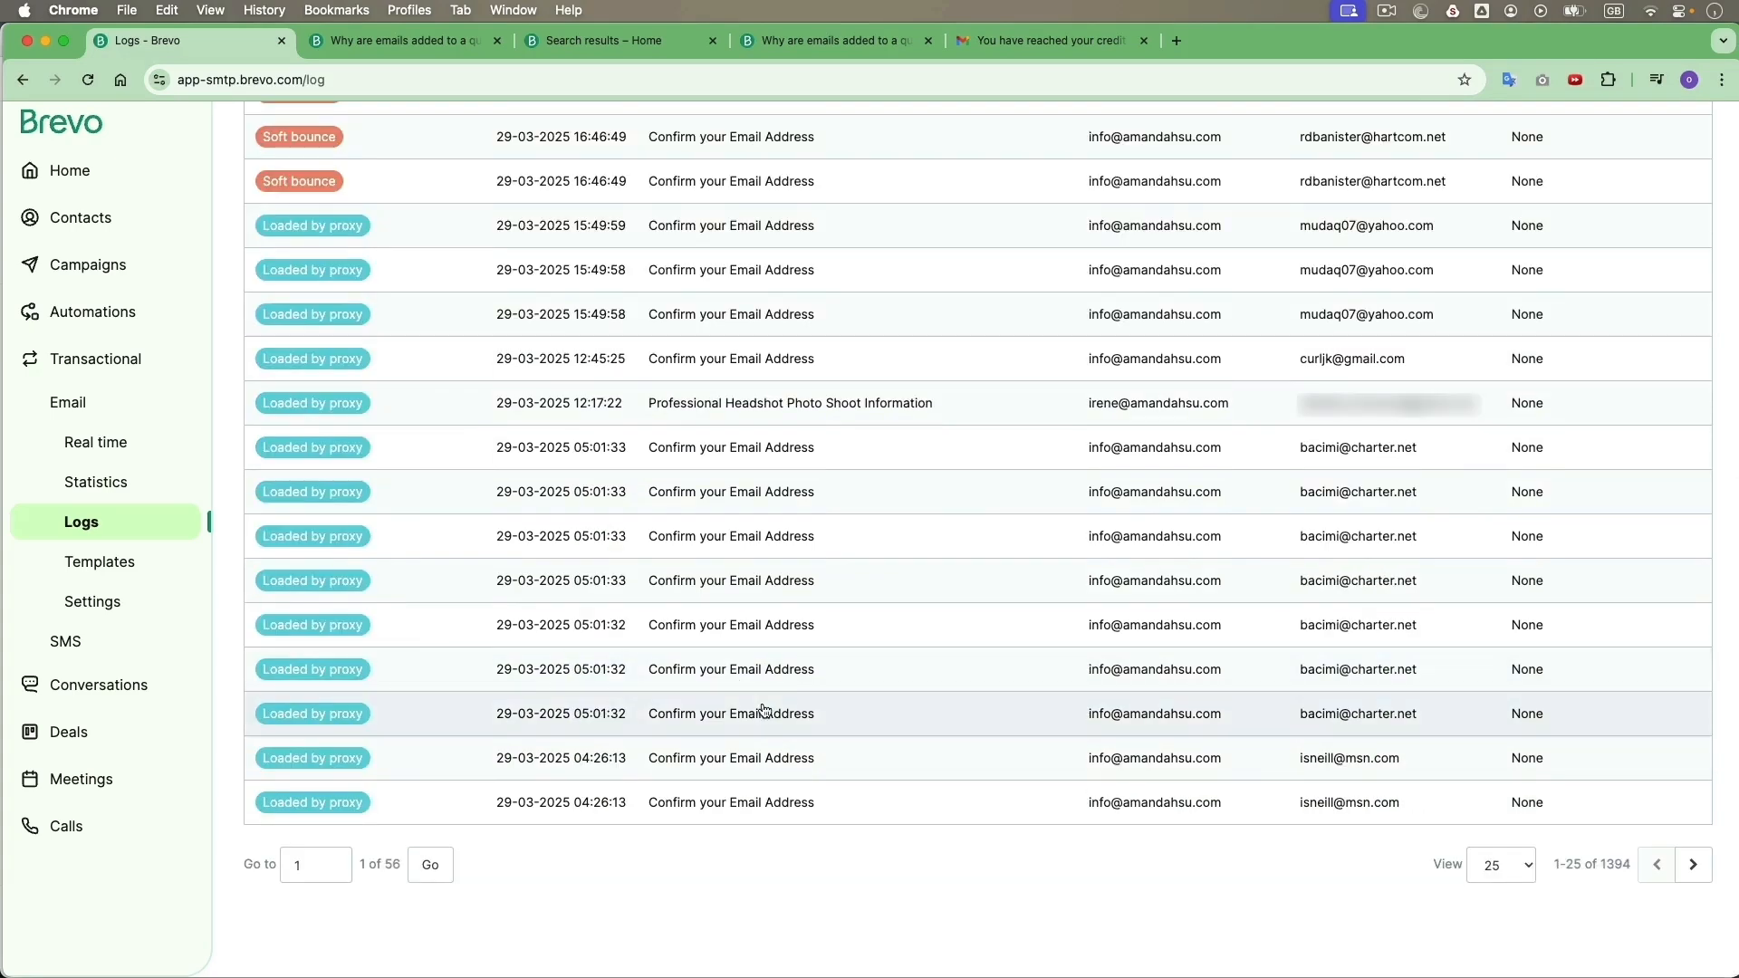
{"action": "mouse_move", "coordinate": [1359, 506]}
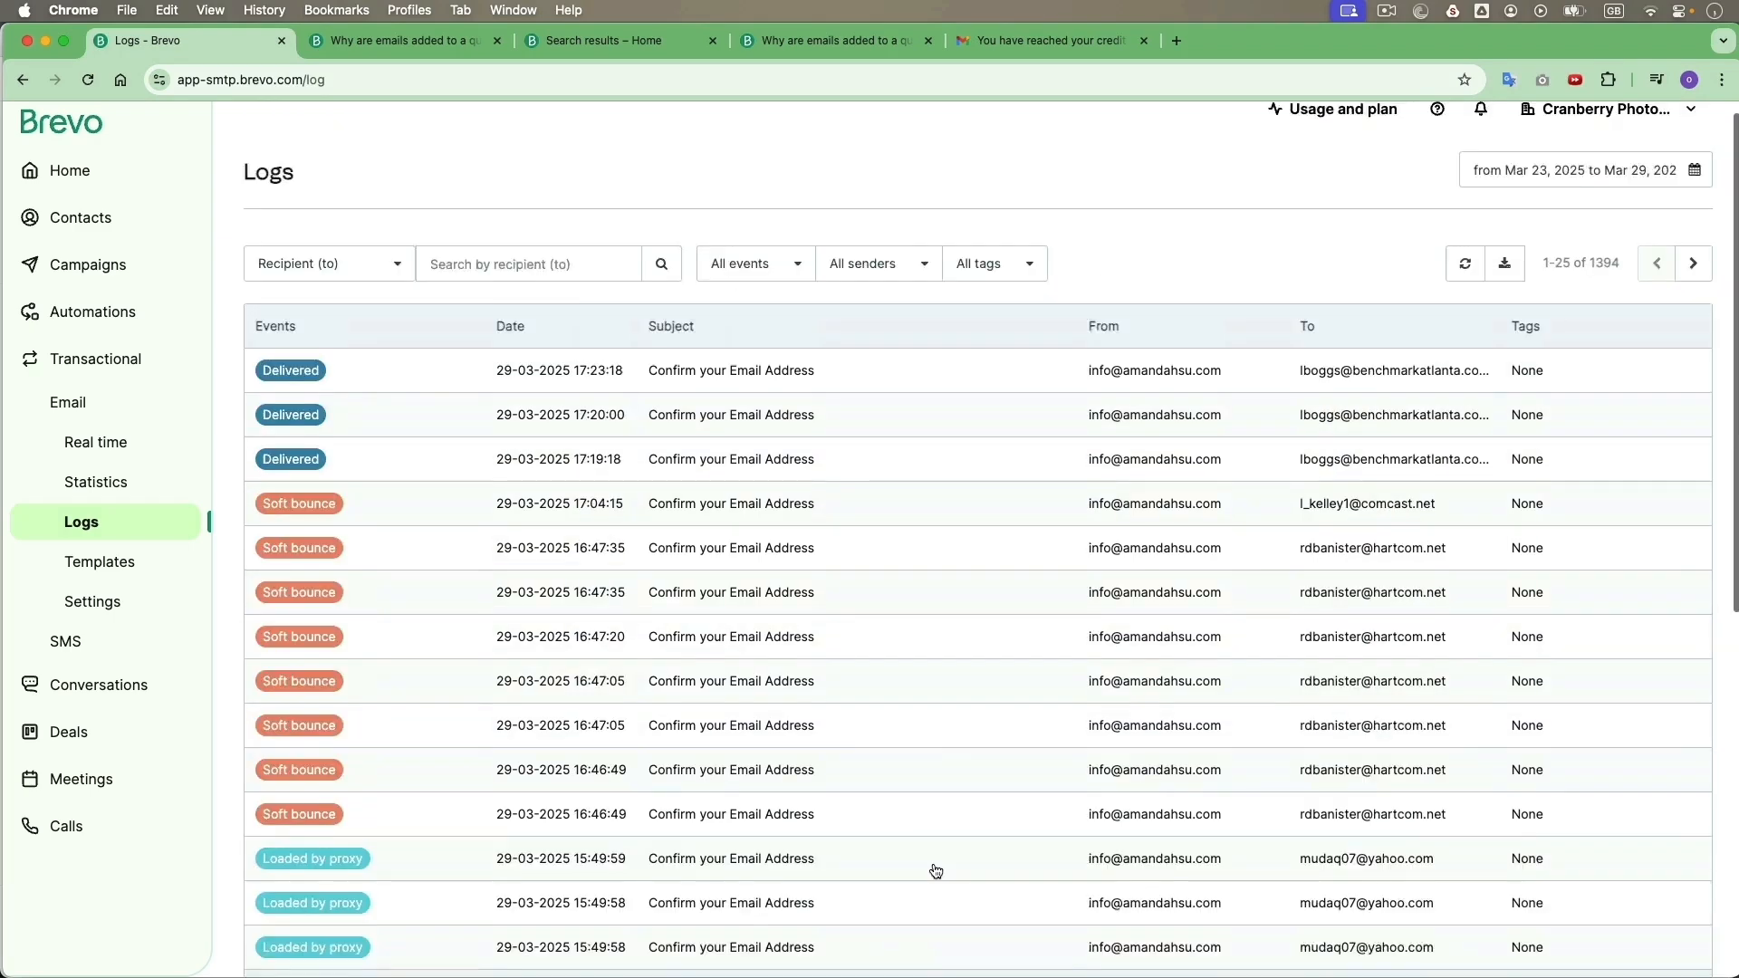
{"action": "left_click", "coordinate": [71, 420]}
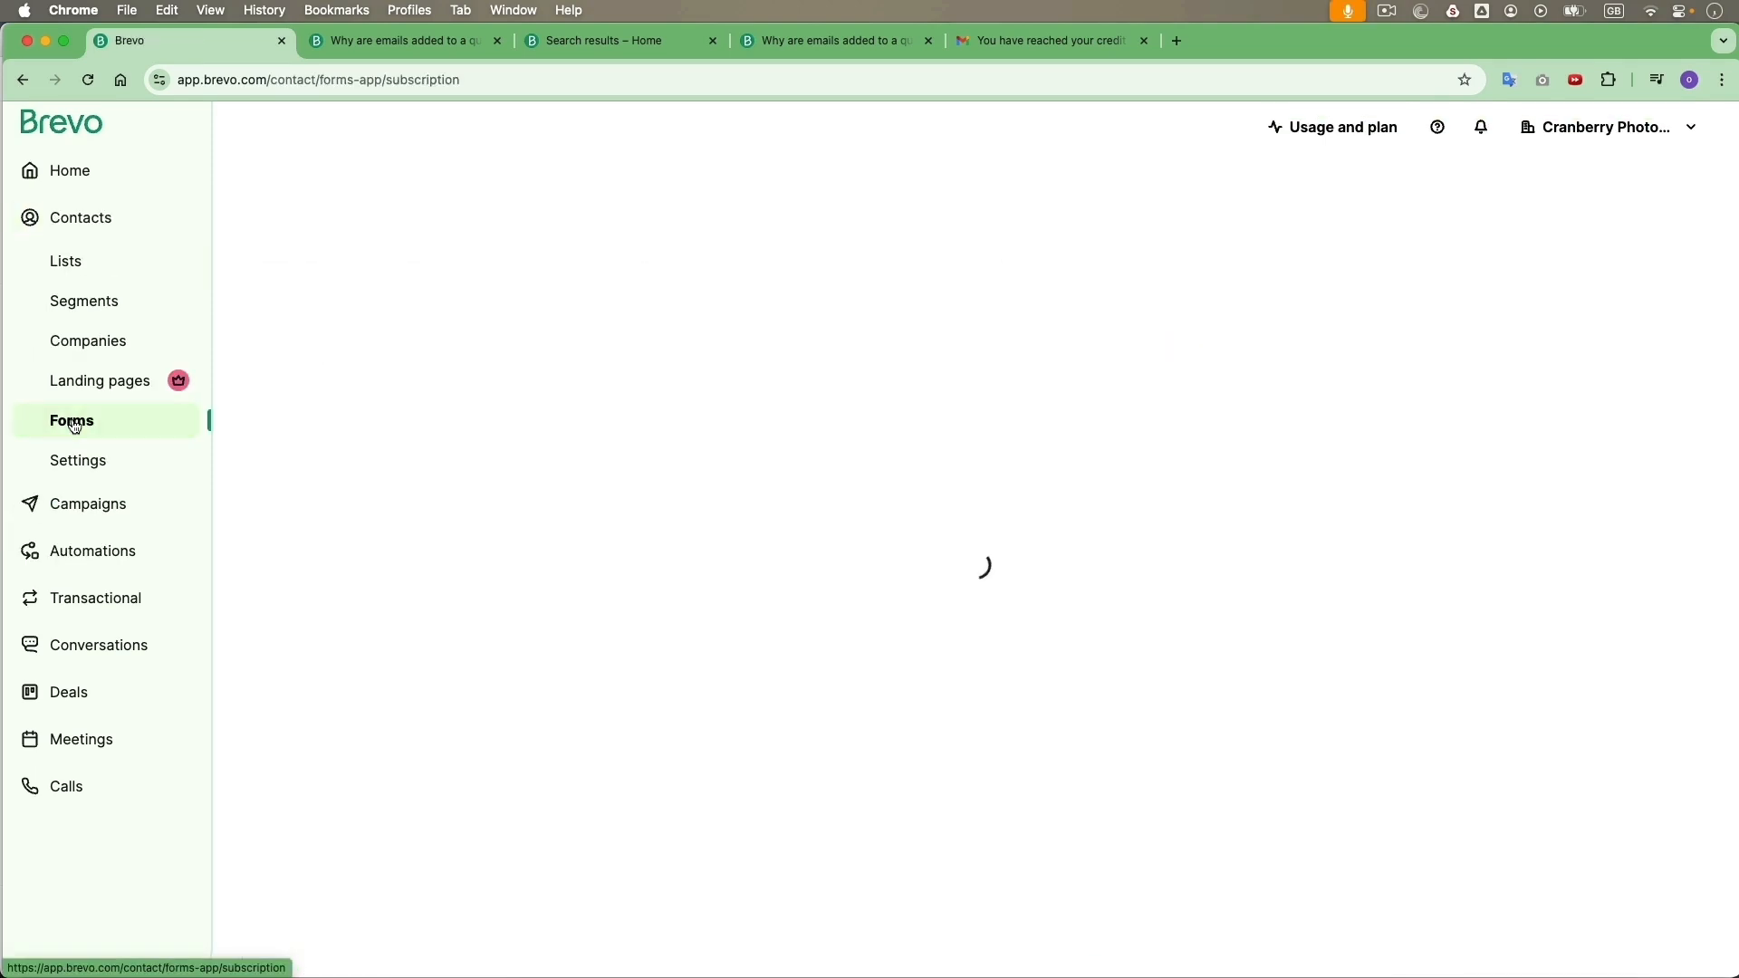
- Open the 'Newsletter sign up VIP' form in the sign-up form editor
{"action": "left_click", "coordinate": [71, 420]}
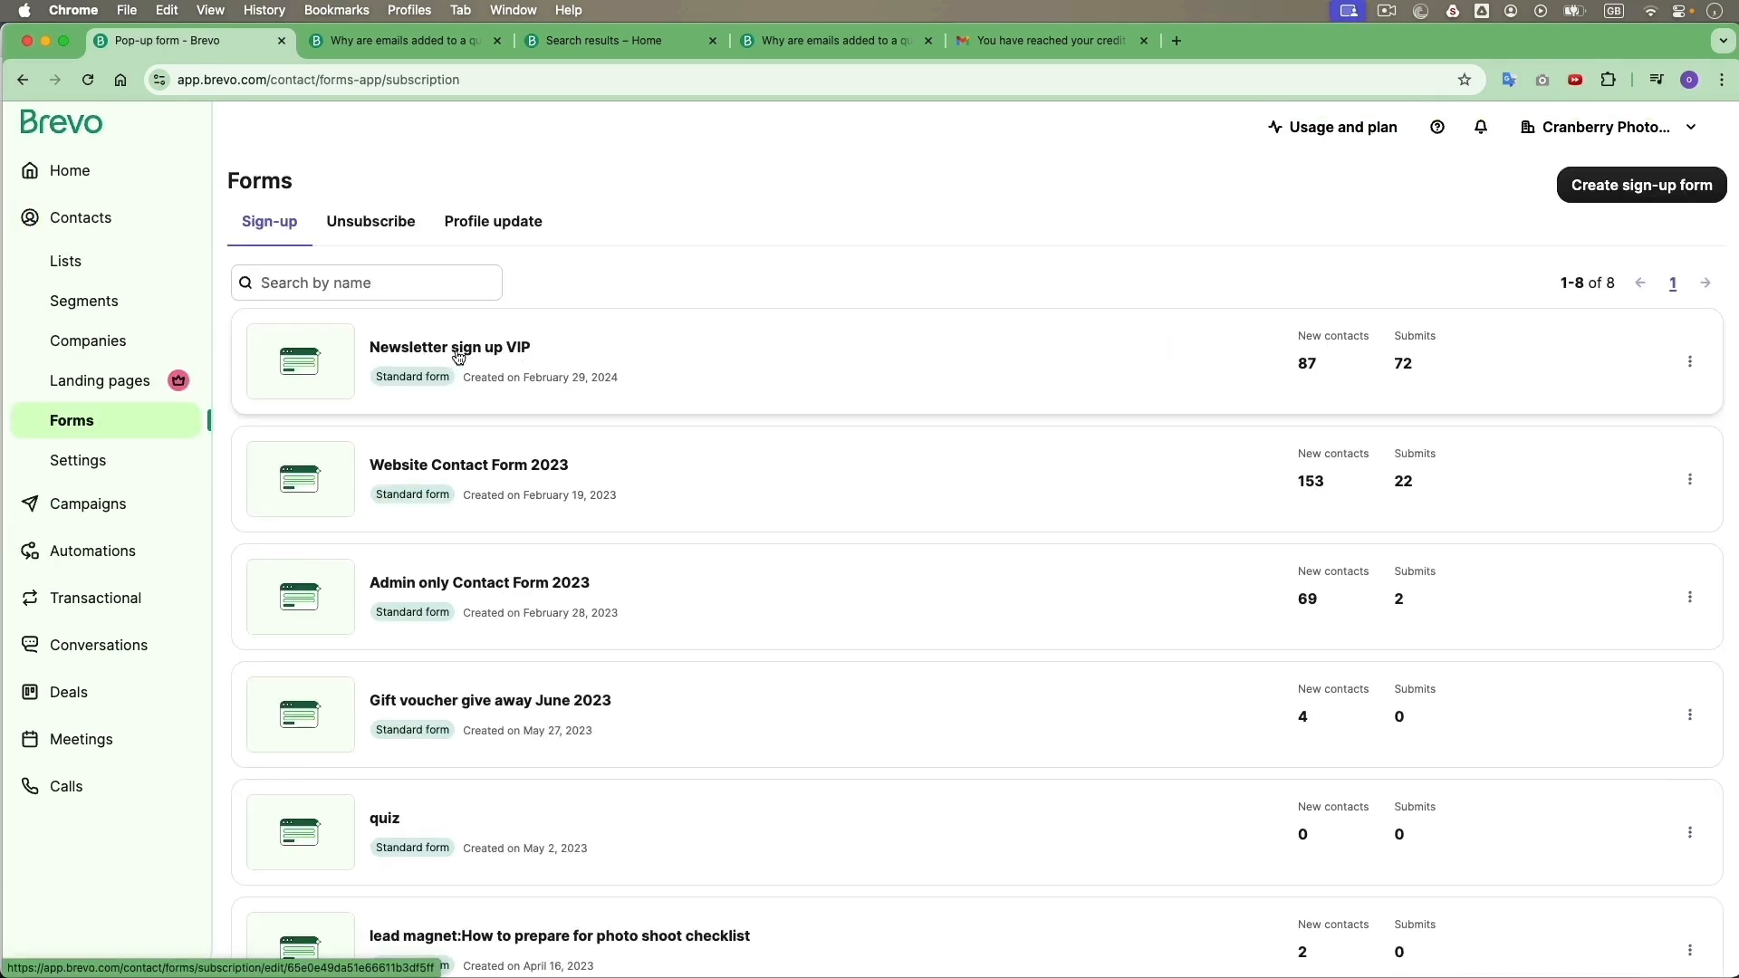
{"action": "left_click", "coordinate": [449, 348]}
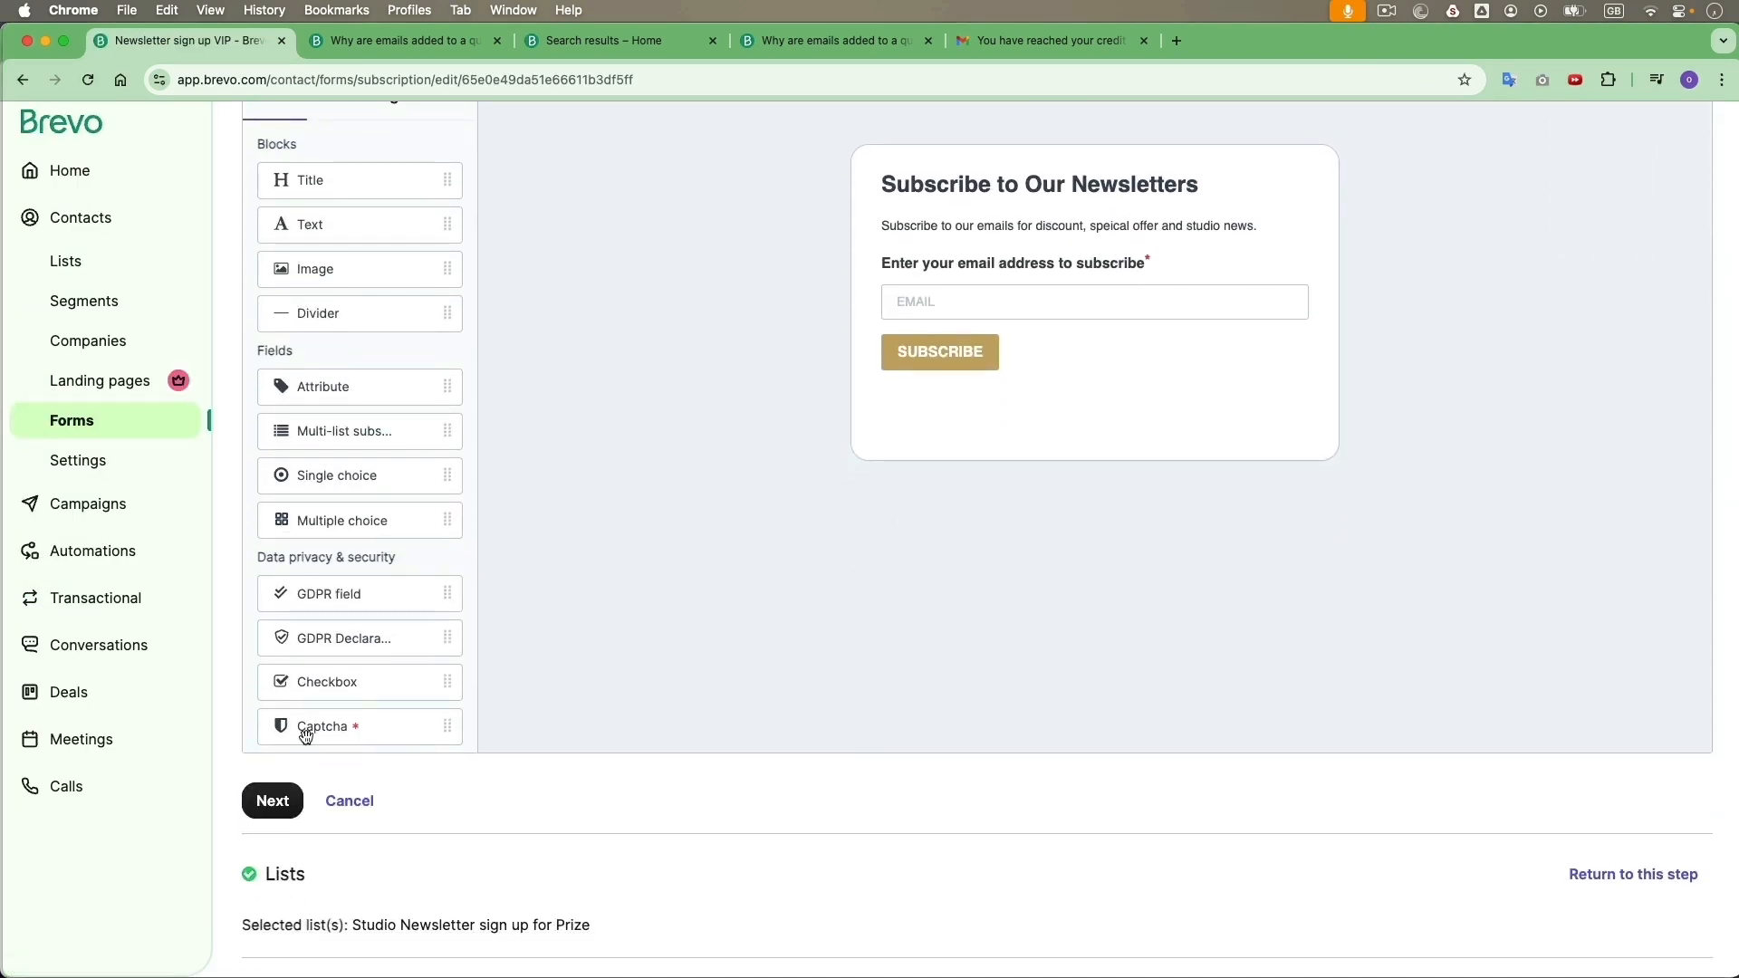
{"action": "mouse_move", "coordinate": [306, 736]}
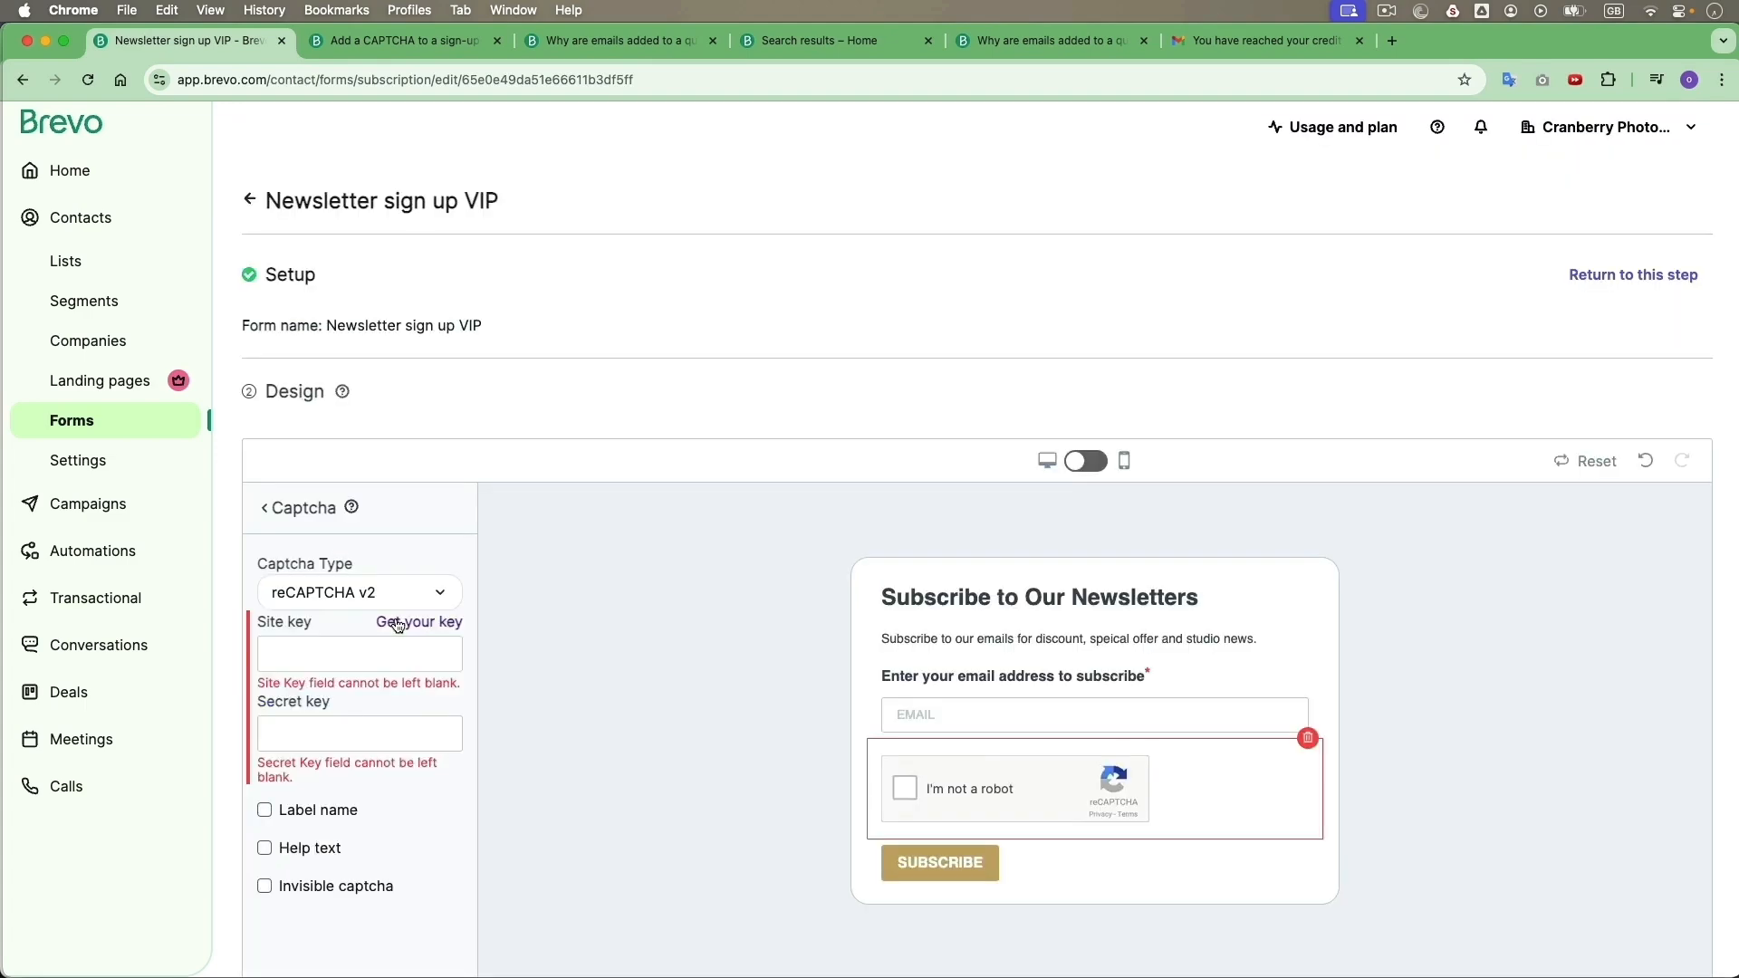
- Scroll the CAPTCHA help article down to 'Step 1: Create your CAPTCHA'
{"action": "left_click", "coordinate": [399, 40]}
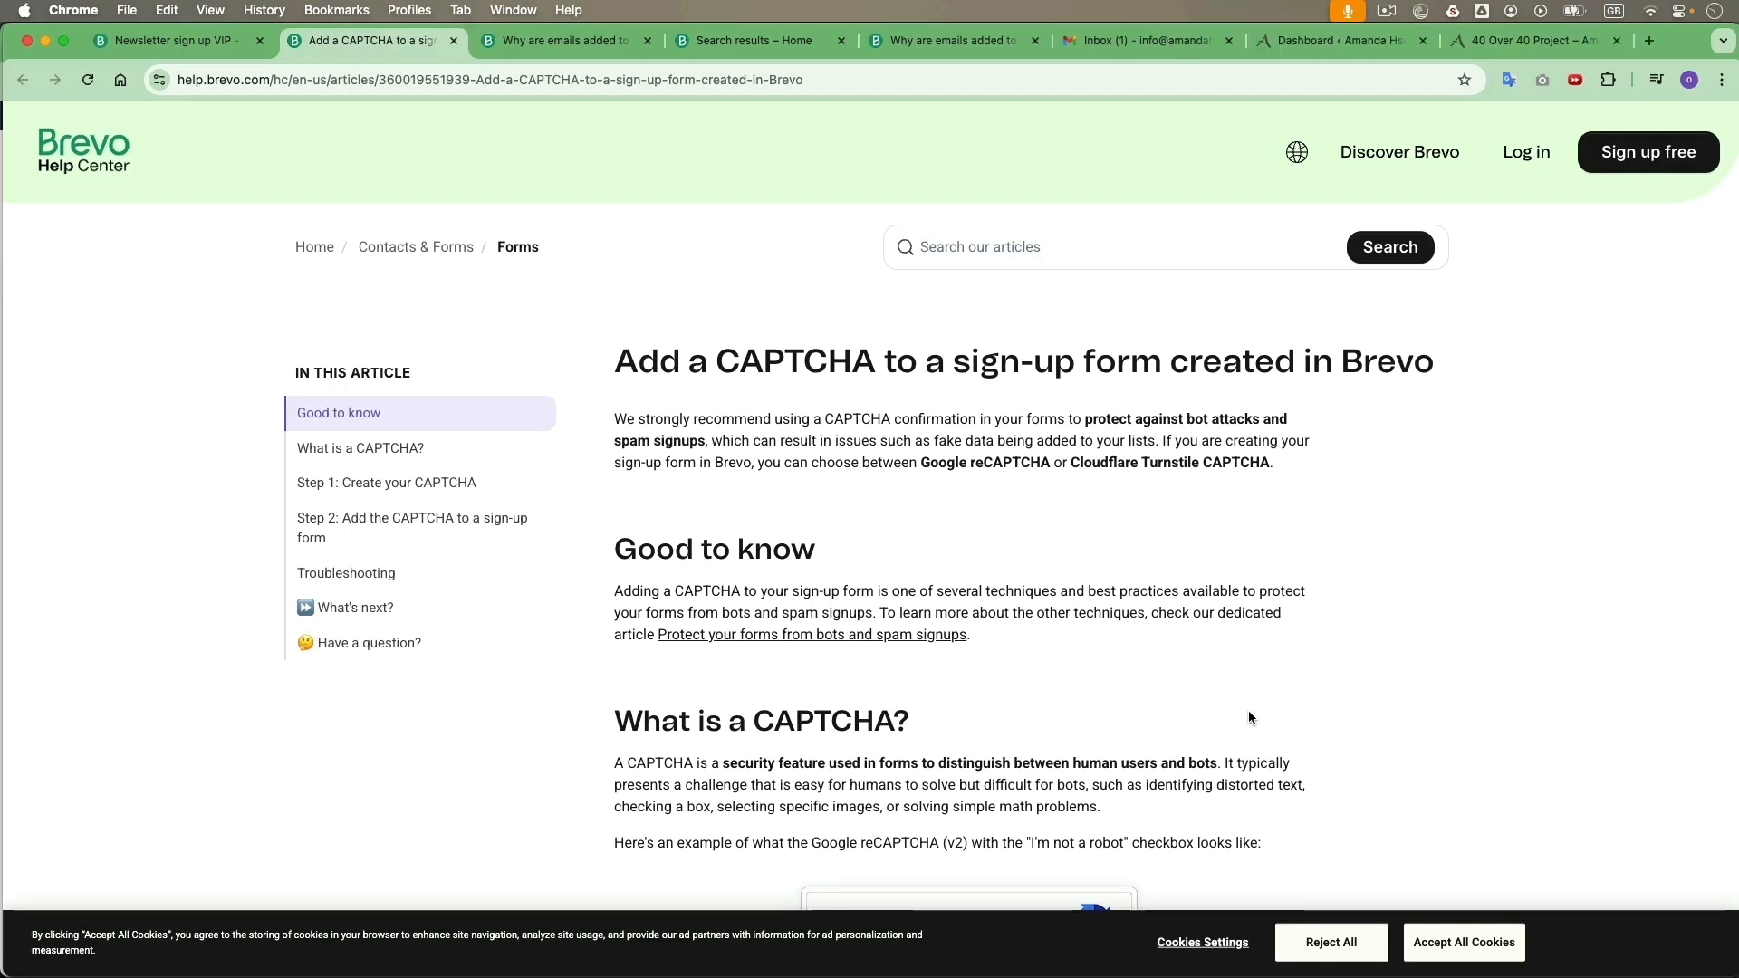
{"action": "scroll", "scroll_direction": "down", "scroll_amount": 3}
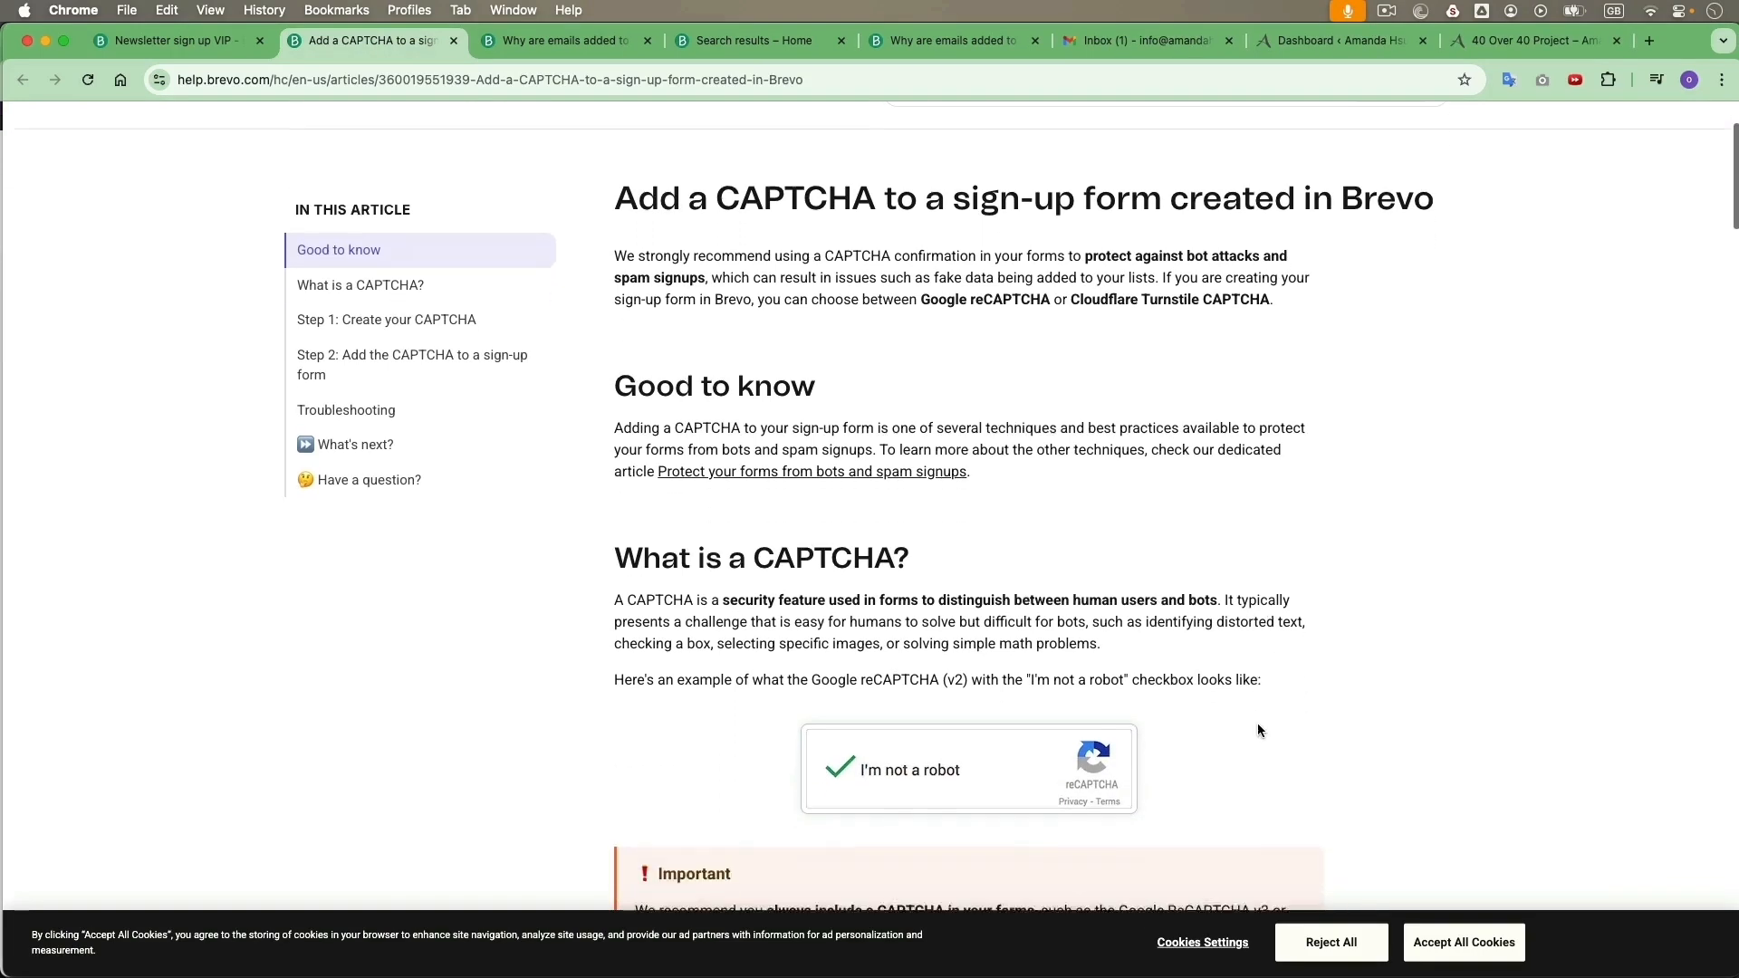
{"action": "scroll", "scroll_direction": "down", "scroll_amount": 3}
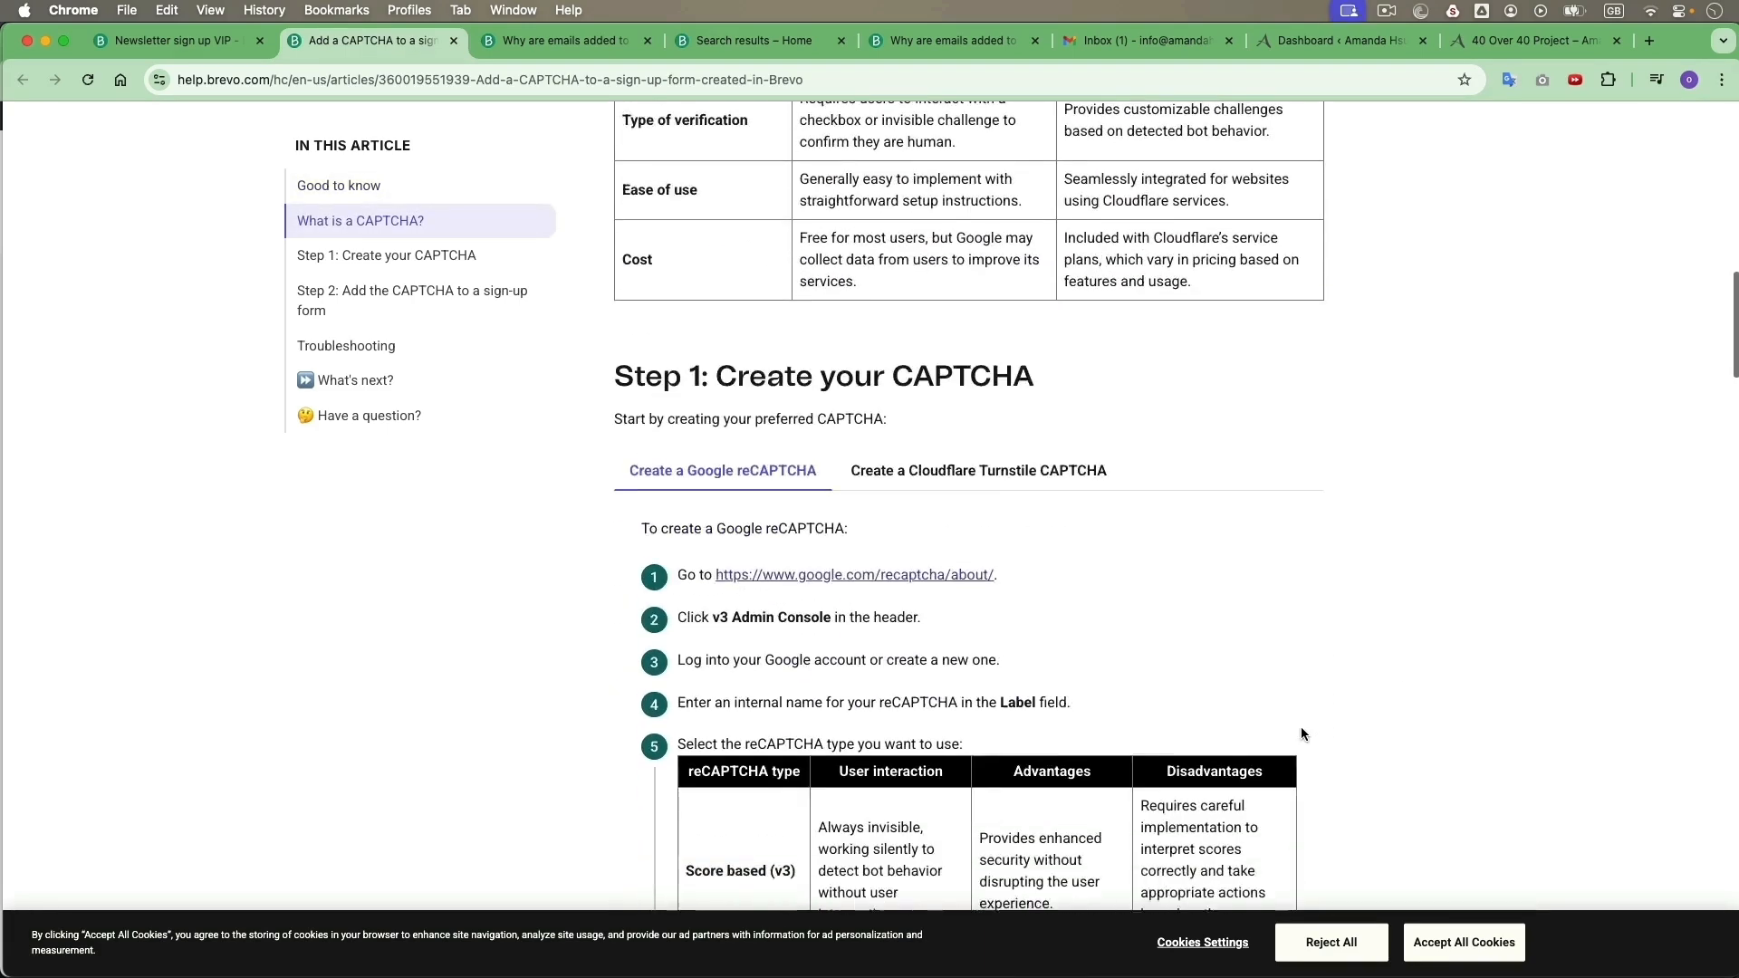
{"action": "scroll", "scroll_direction": "down", "scroll_amount": 3}
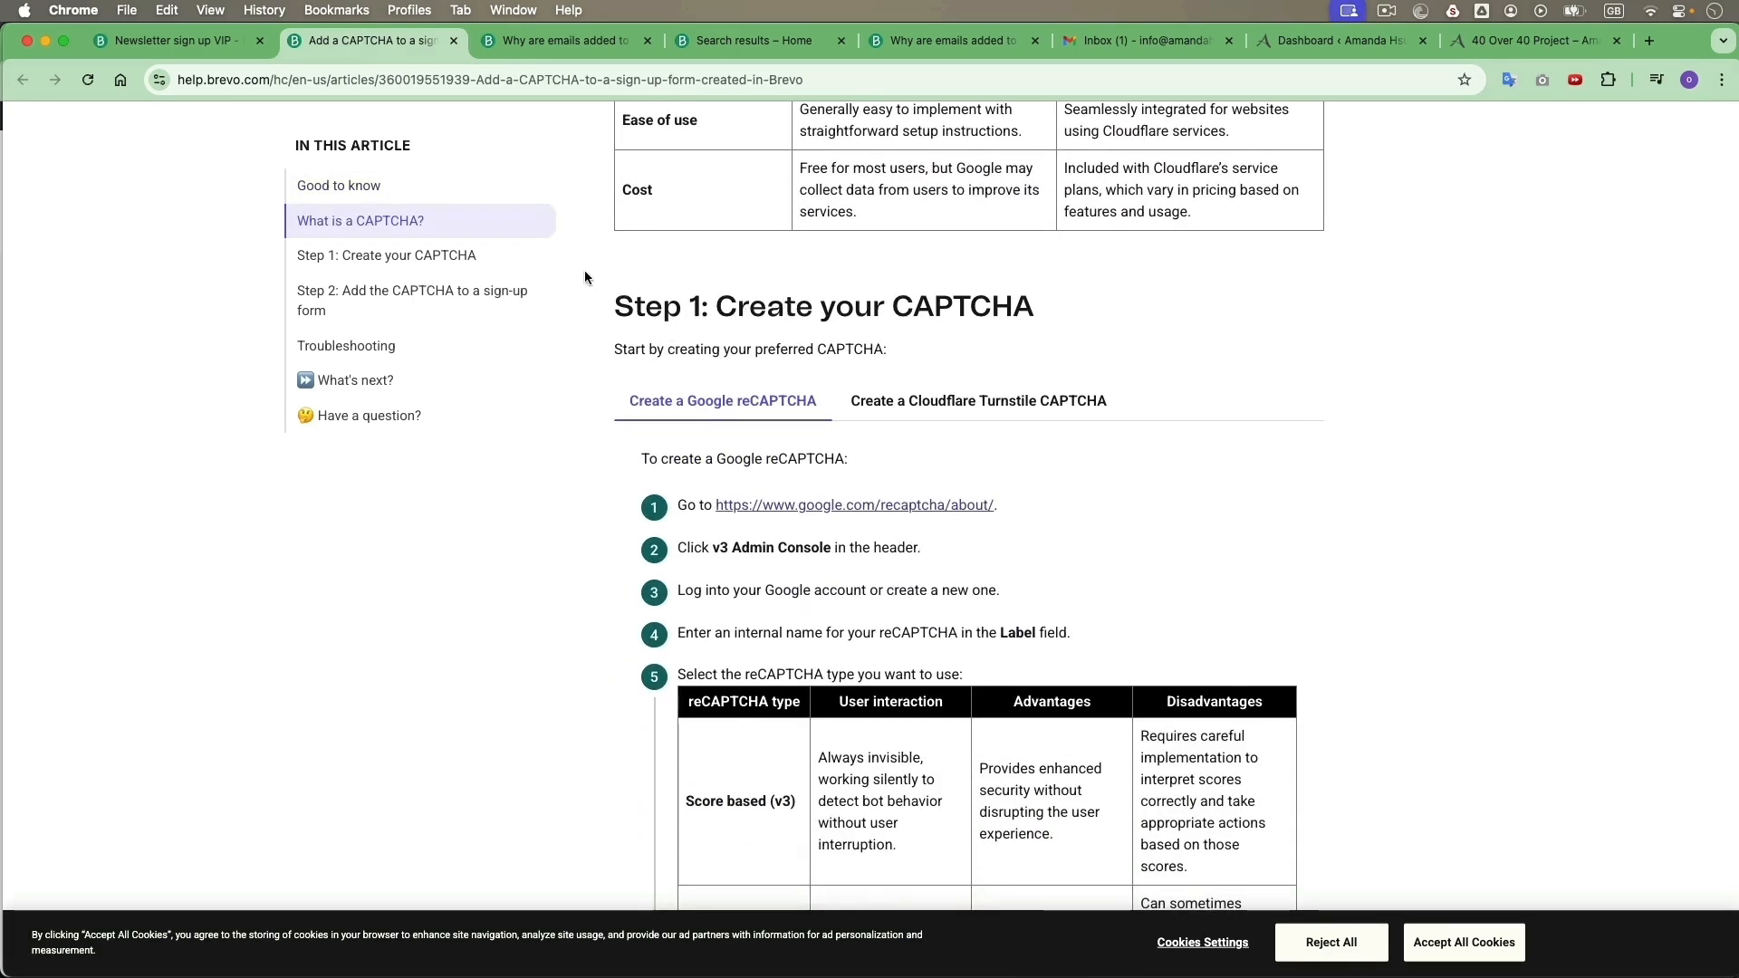
{"action": "mouse_move", "coordinate": [842, 569]}
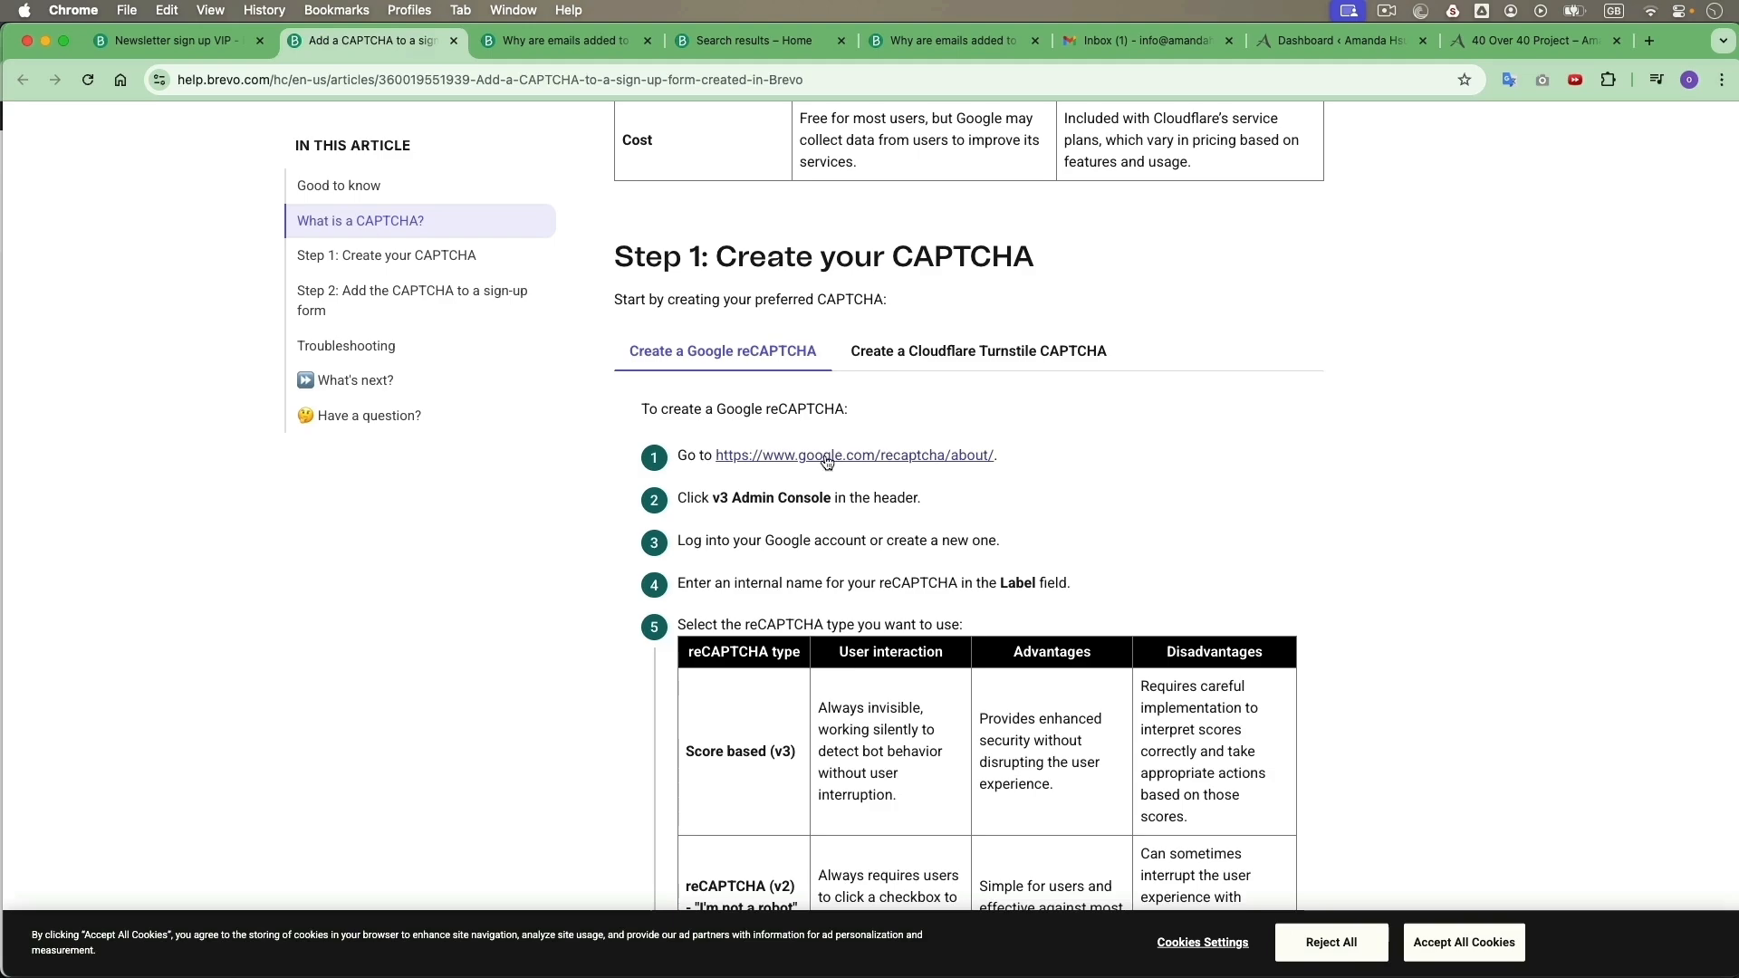
- Start registering a new Google reCAPTCHA site labelled 'Newsletter', then return to the guide
{"action": "left_click", "coordinate": [855, 454]}
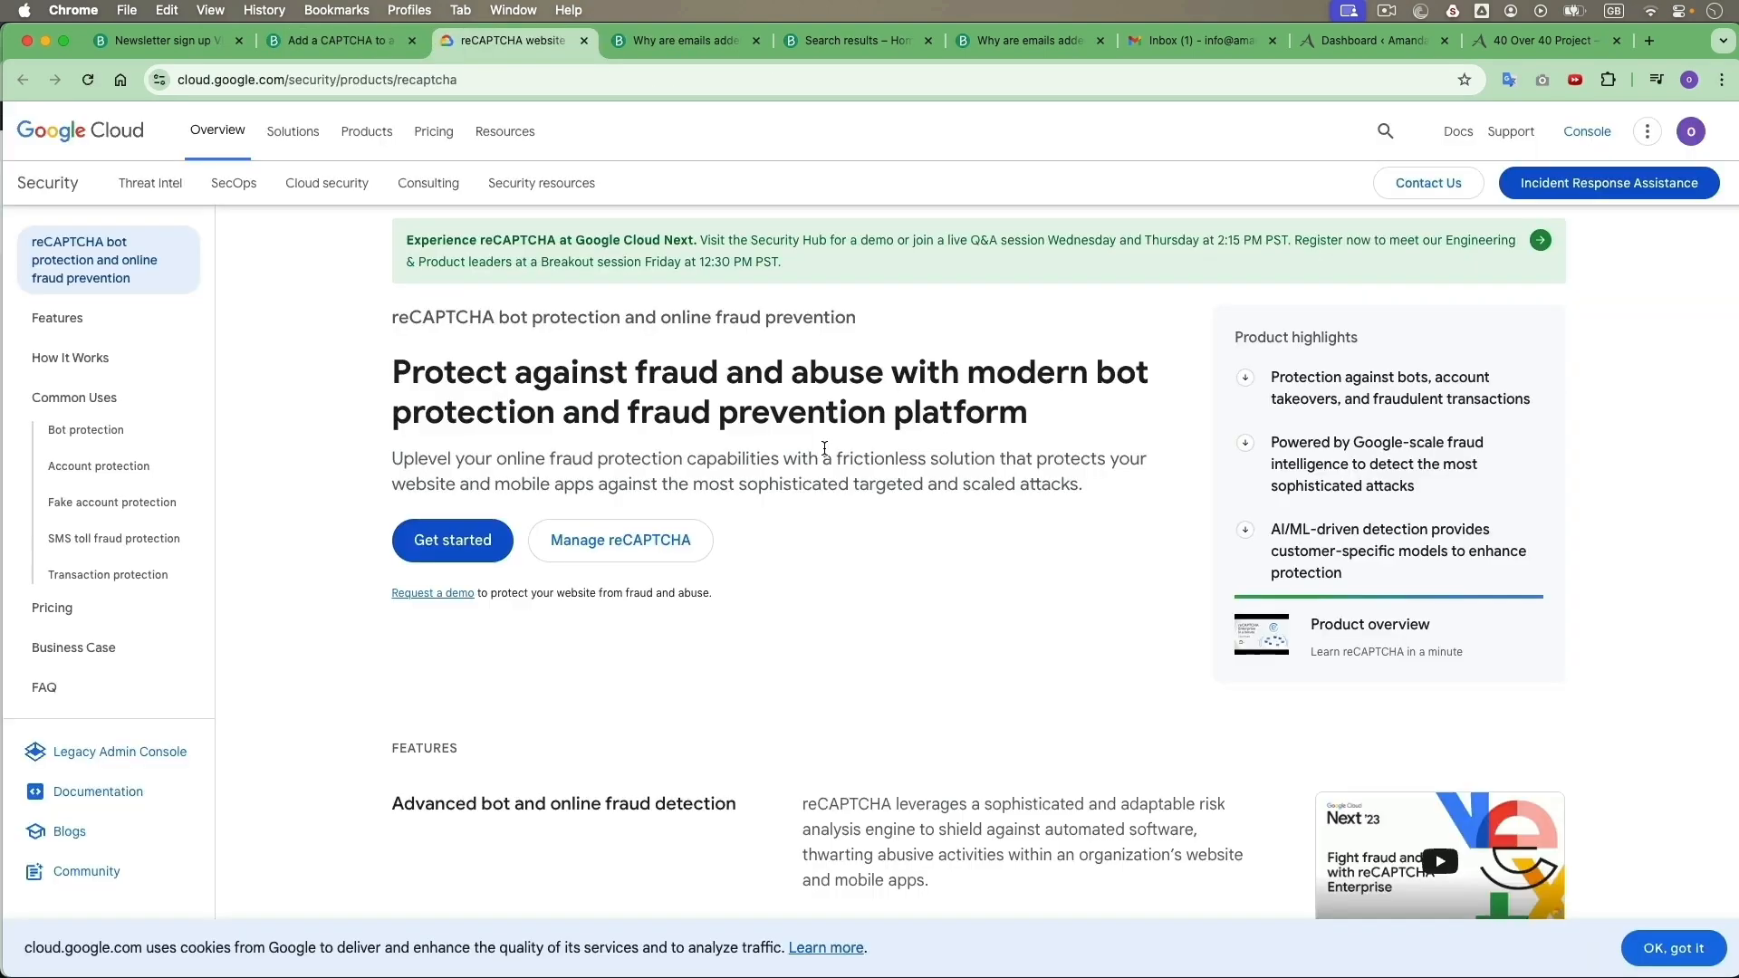
{"action": "left_click", "coordinate": [334, 42]}
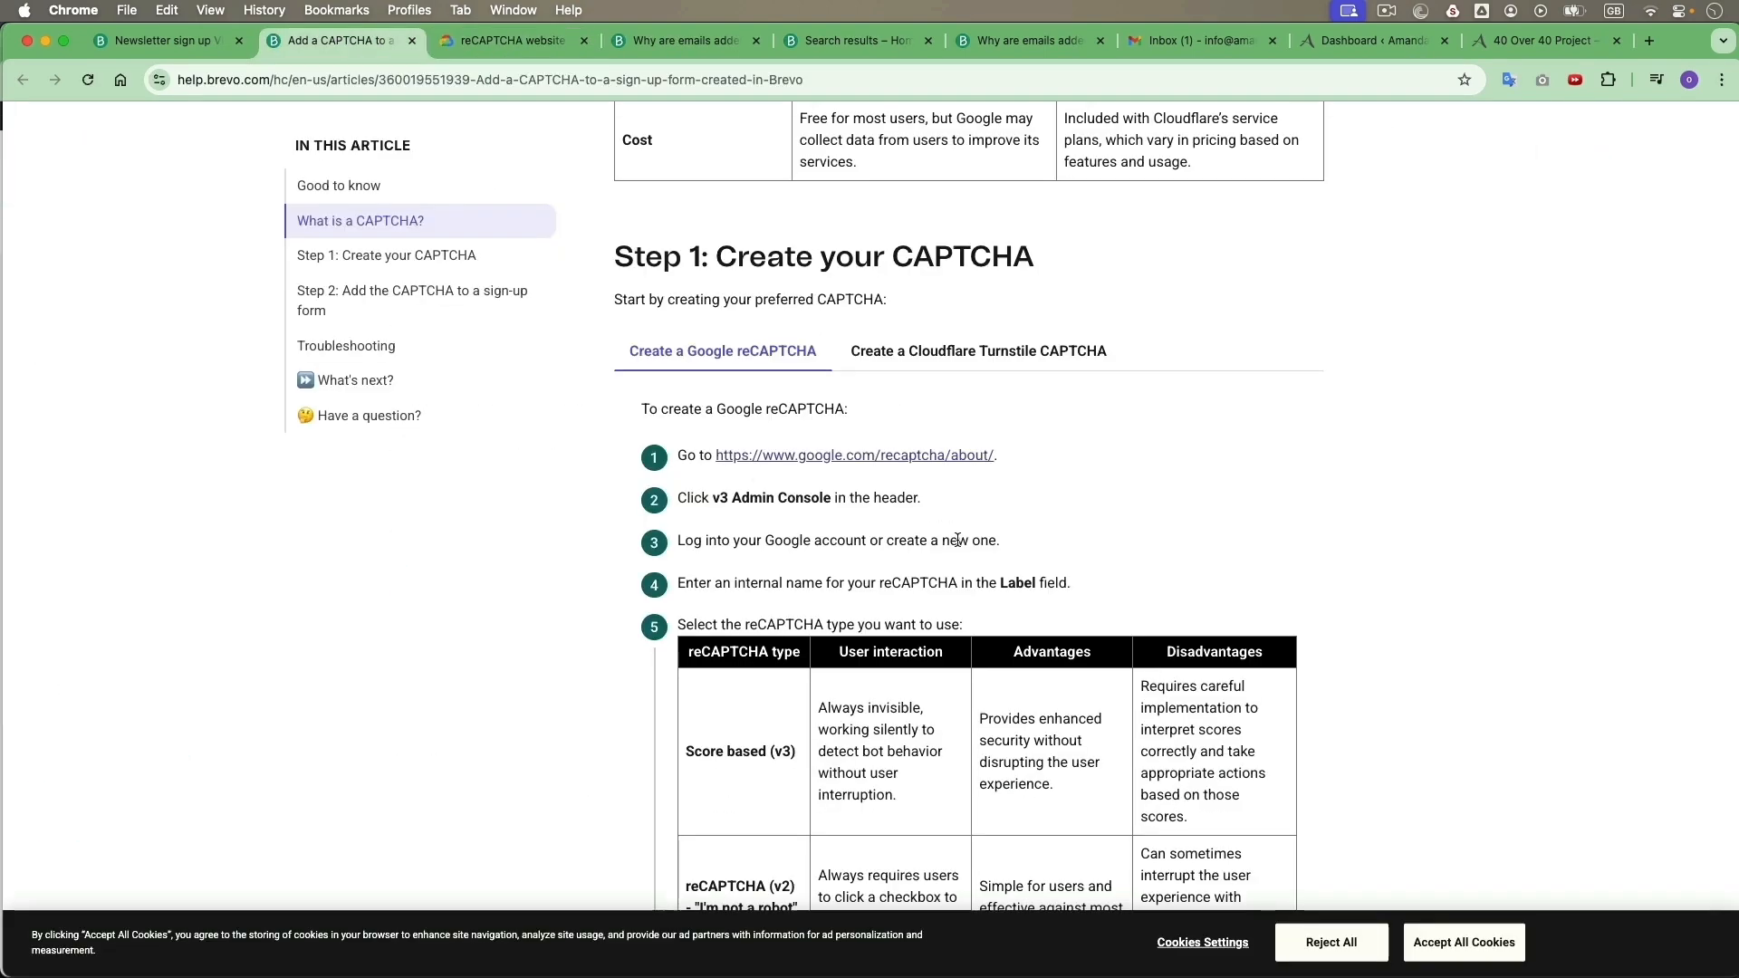
{"action": "left_click", "coordinate": [511, 40]}
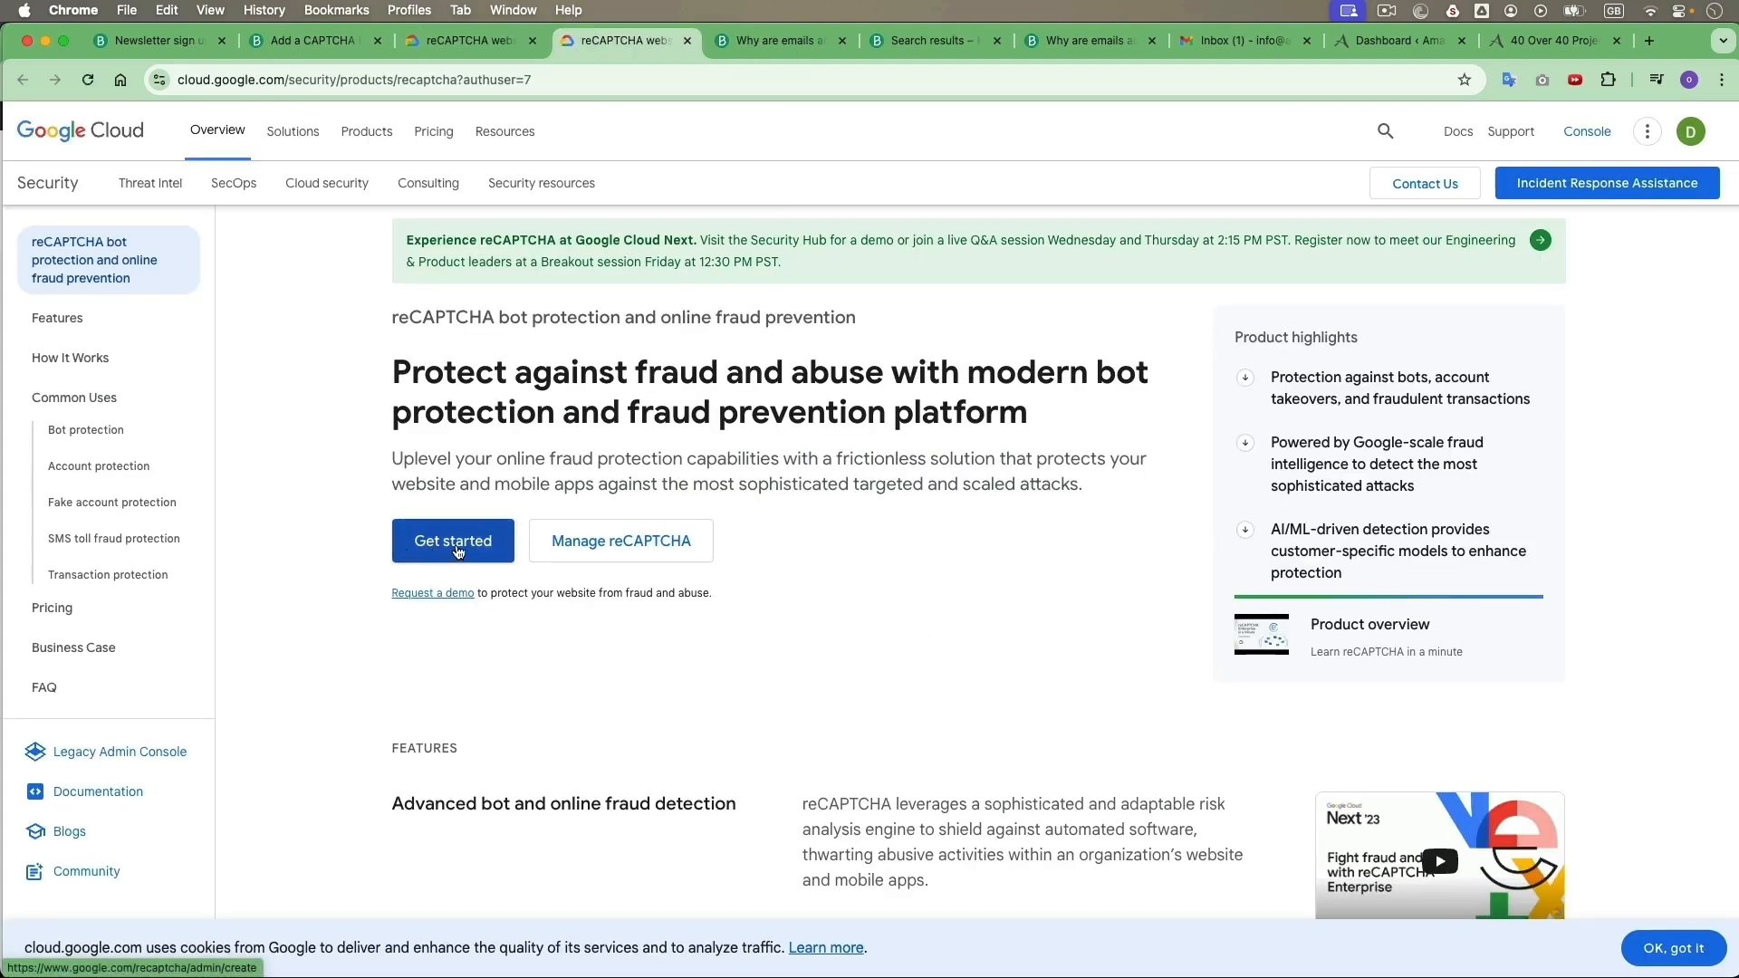
{"action": "left_click", "coordinate": [453, 542]}
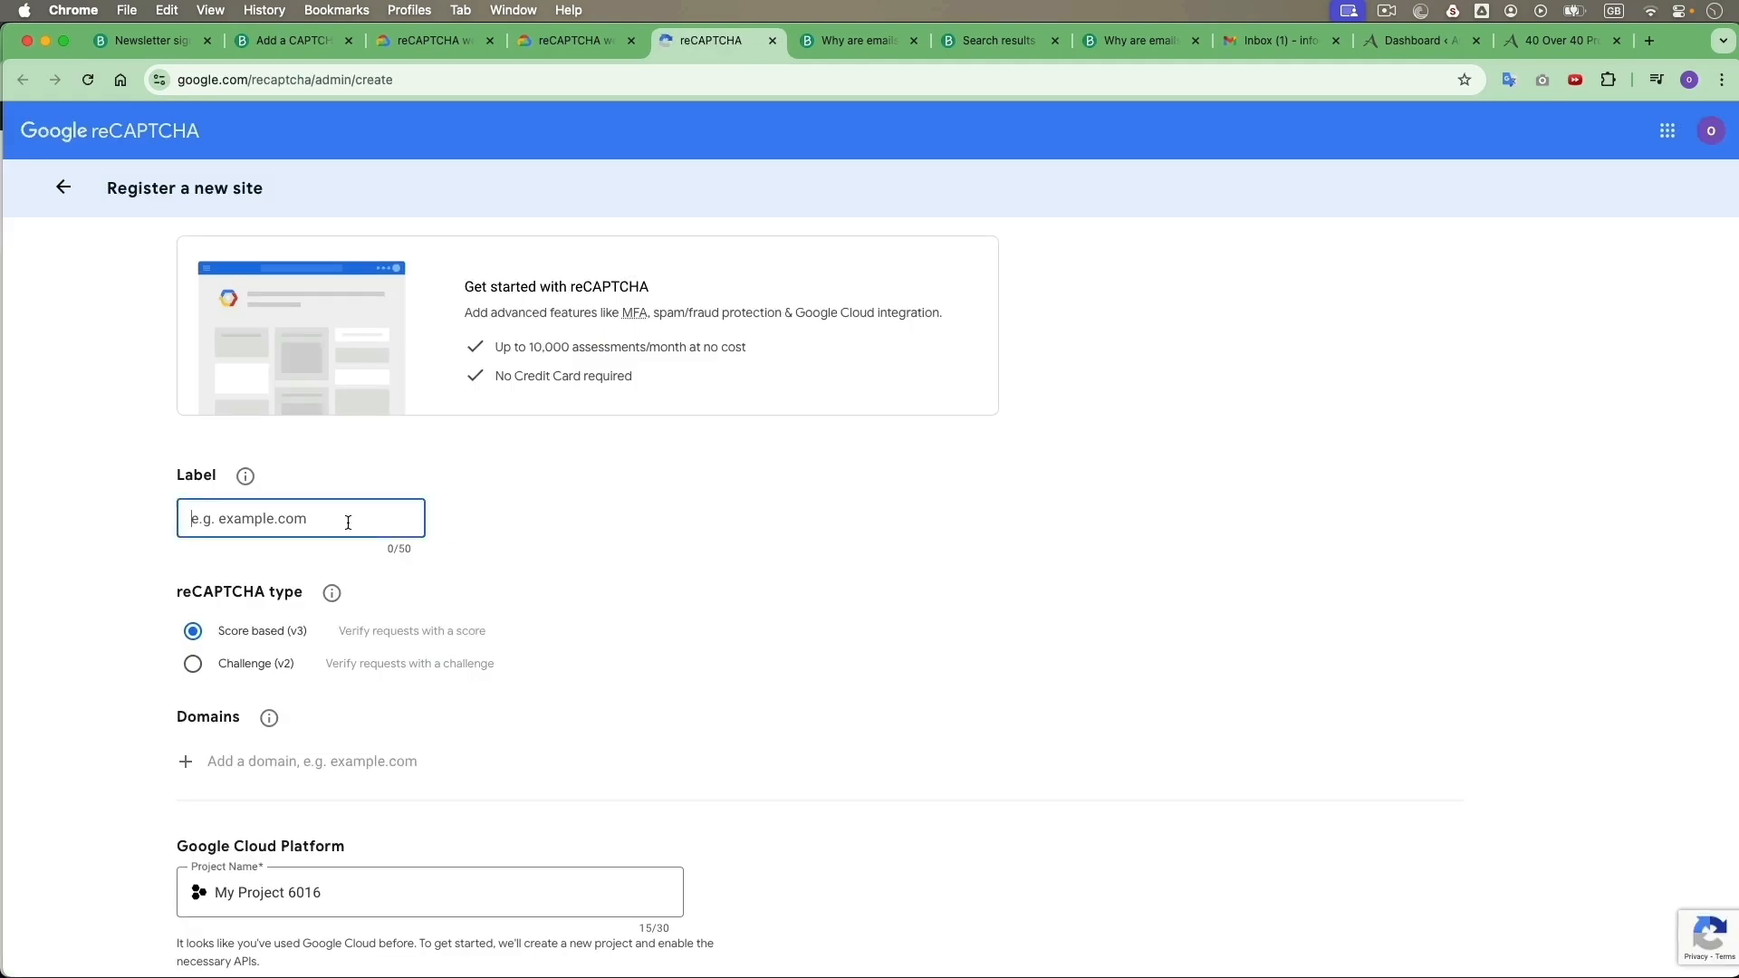
{"action": "type", "text": "Newsletter"}
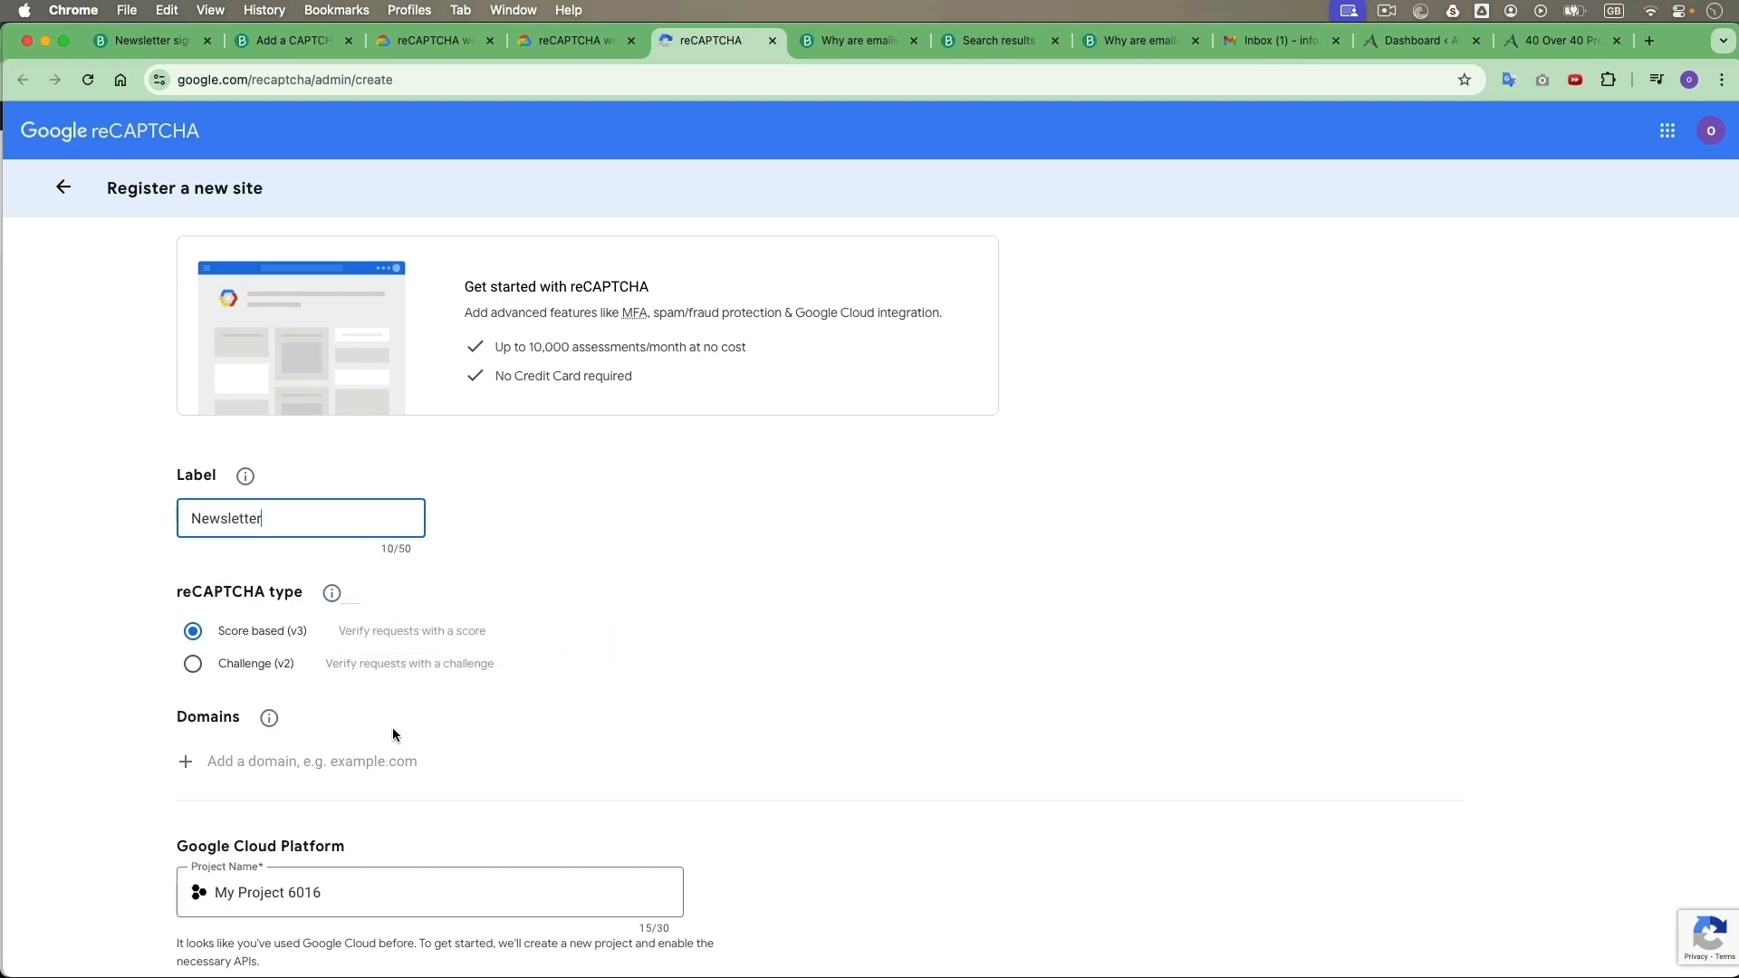
{"action": "left_click", "coordinate": [309, 40]}
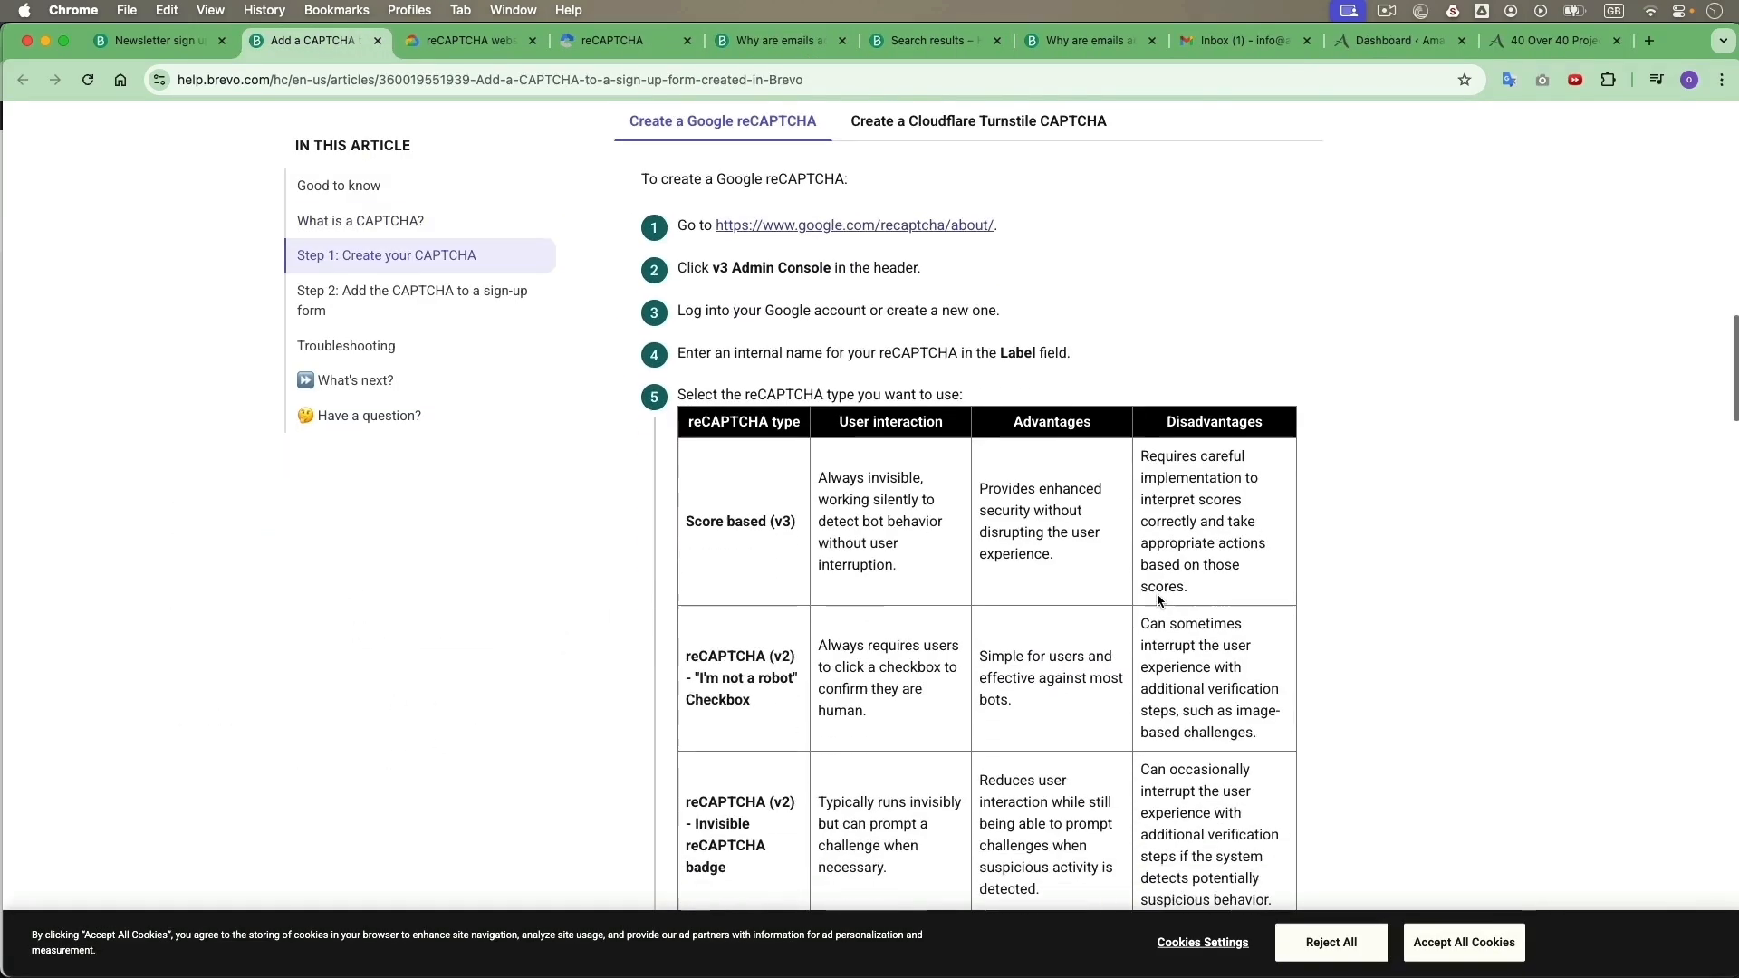
- Highlight the reCAPTCHA v2 Checkbox row in the type comparison, then return to registration
{"action": "scroll", "scroll_direction": "down", "scroll_amount": 3}
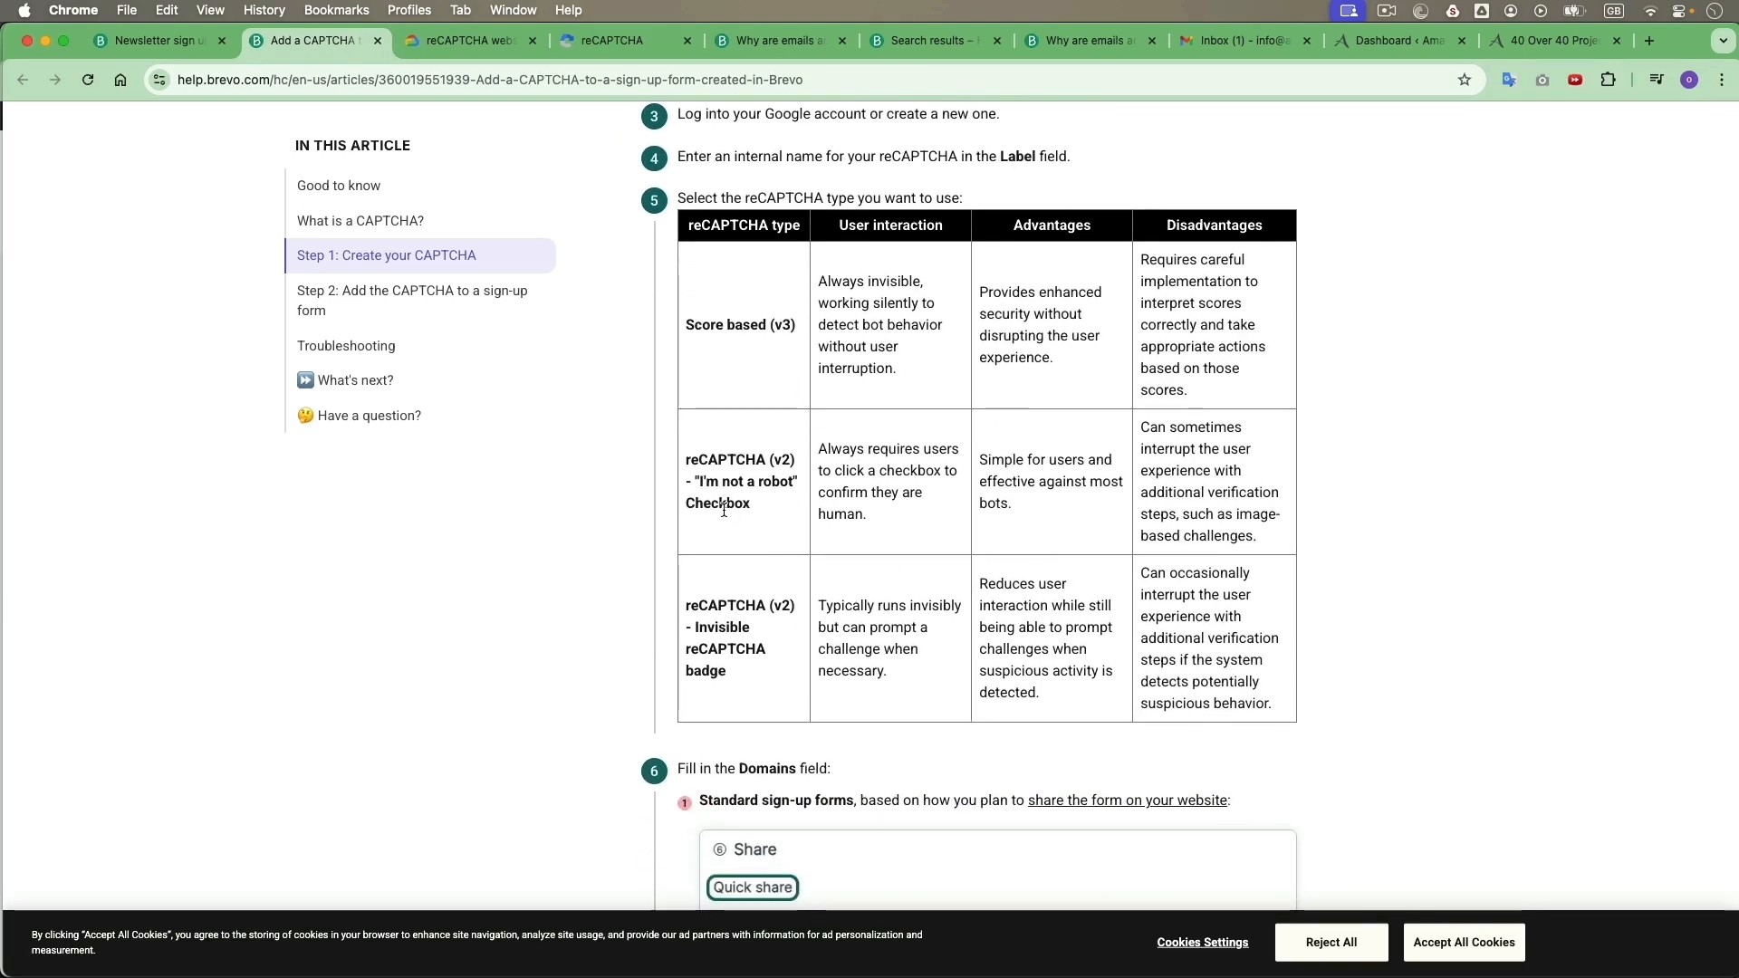
{"action": "mouse_move", "coordinate": [1102, 467]}
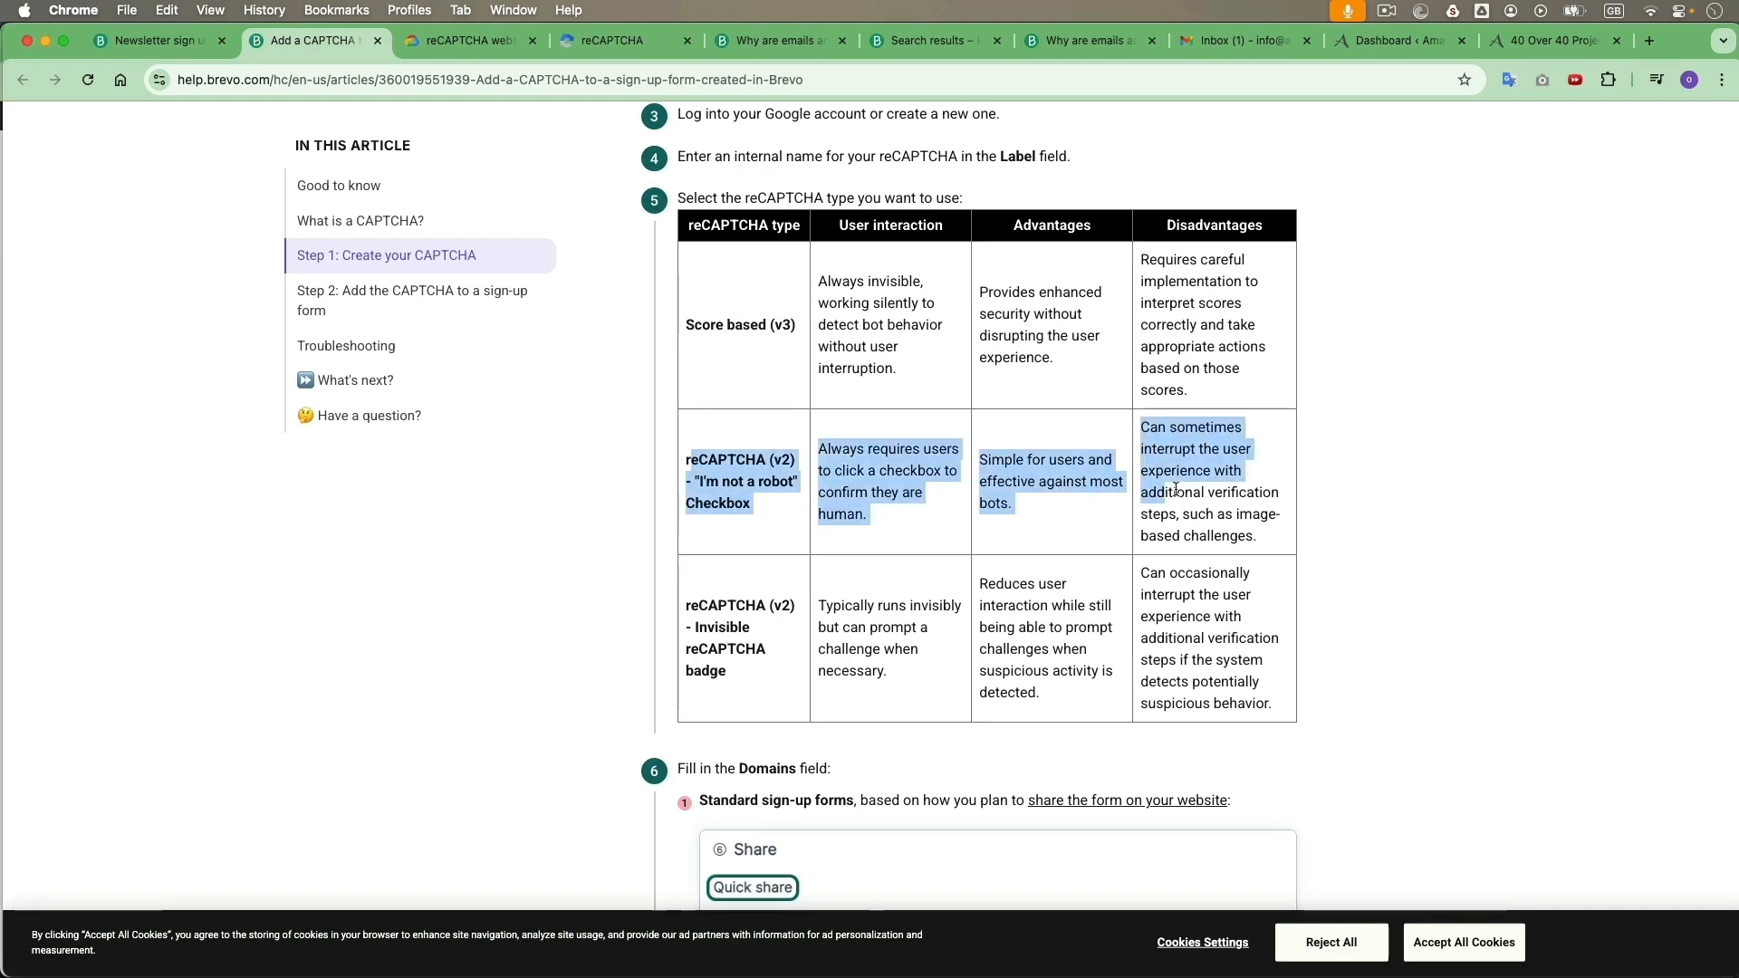
{"action": "left_click_drag", "start_coordinate": [1140, 493], "coordinate": [1259, 537]}
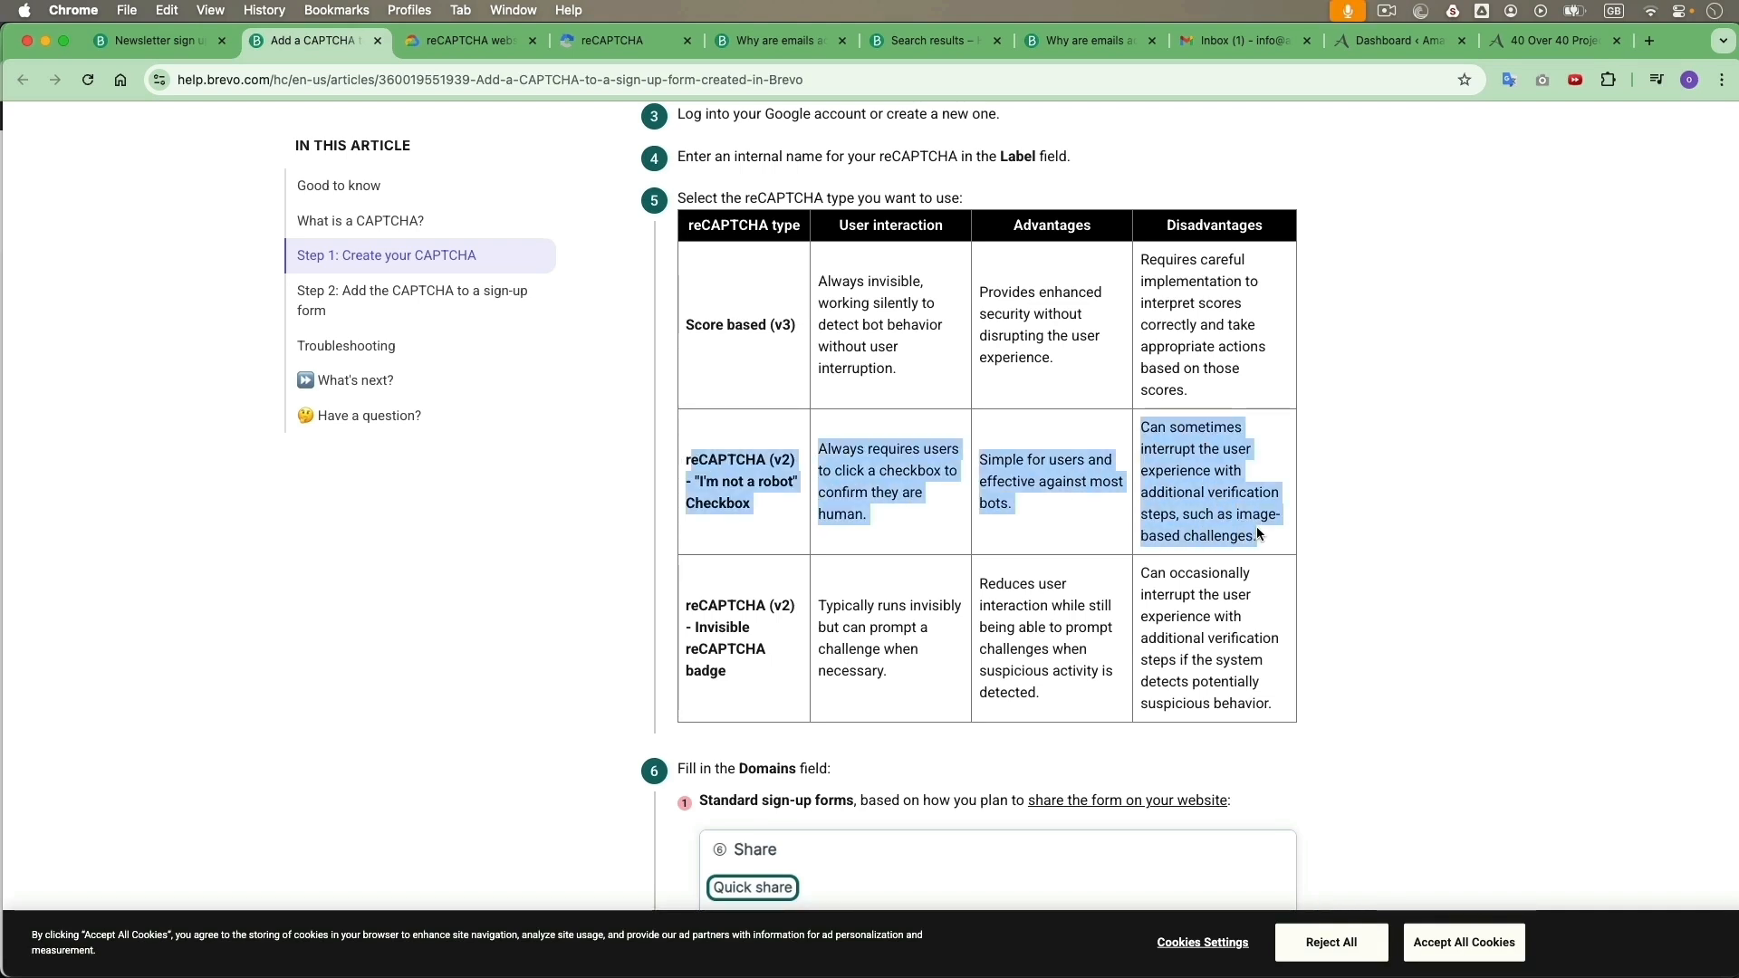
{"action": "left_click", "coordinate": [622, 40]}
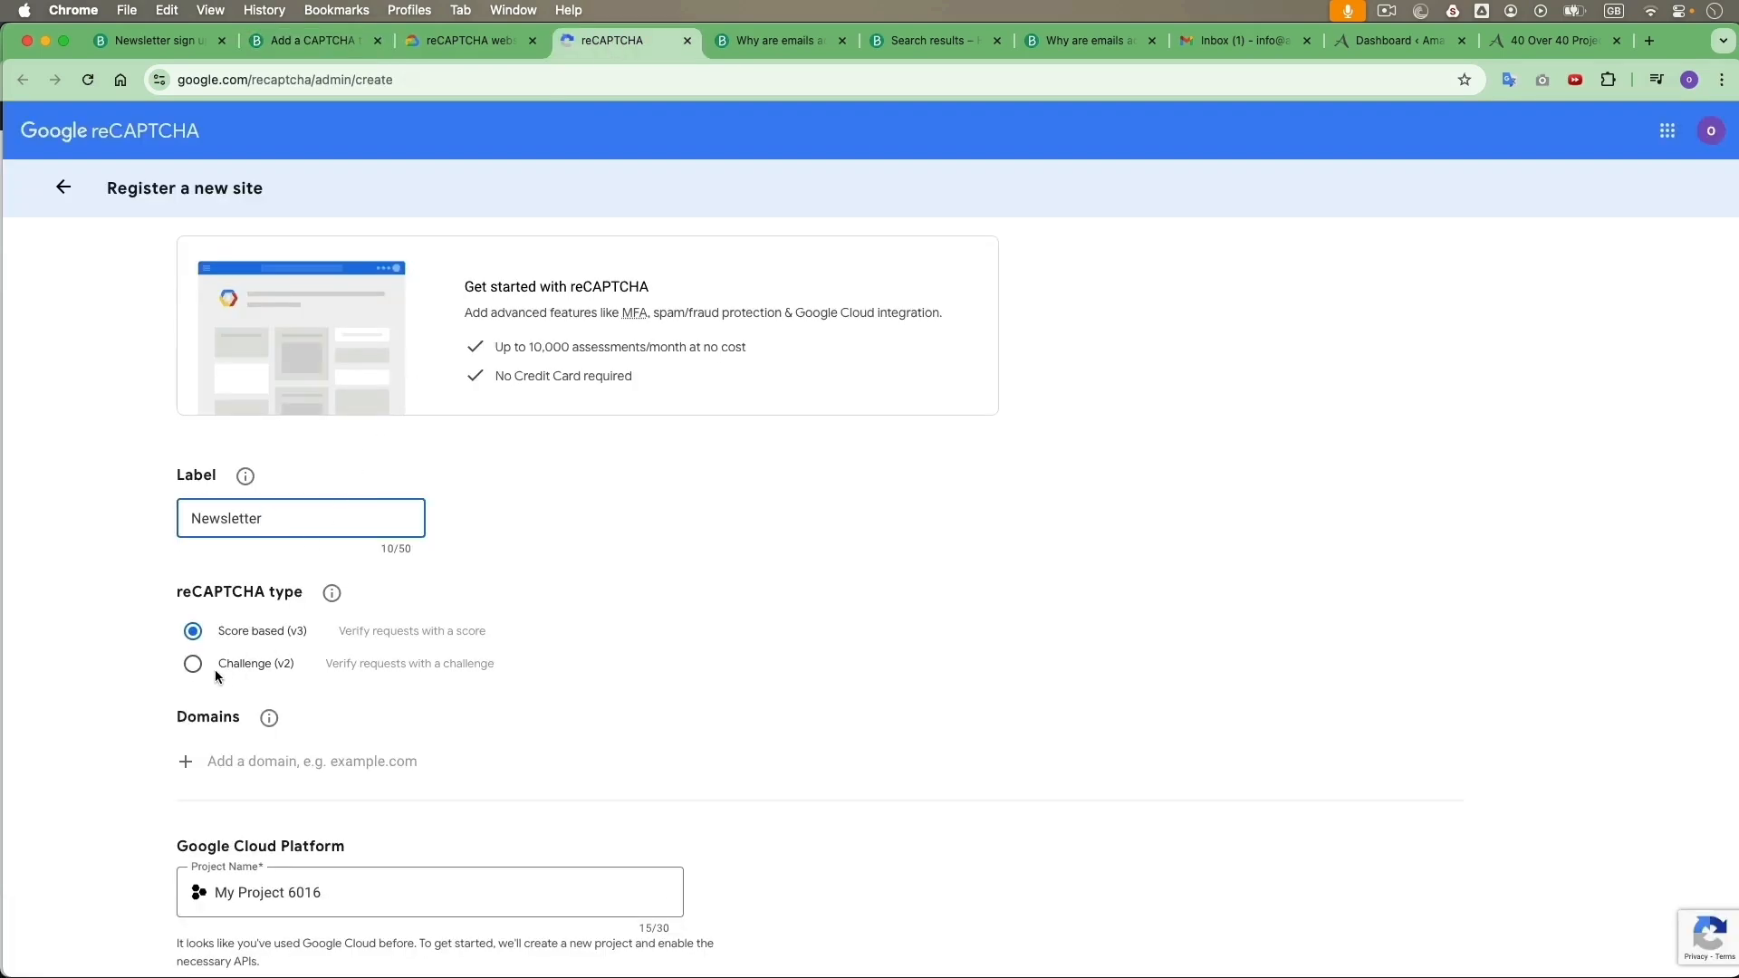
- Register the site as Challenge (v2) checkbox with domain dotpink.net and obtain its keys
{"action": "left_click", "coordinate": [192, 664]}
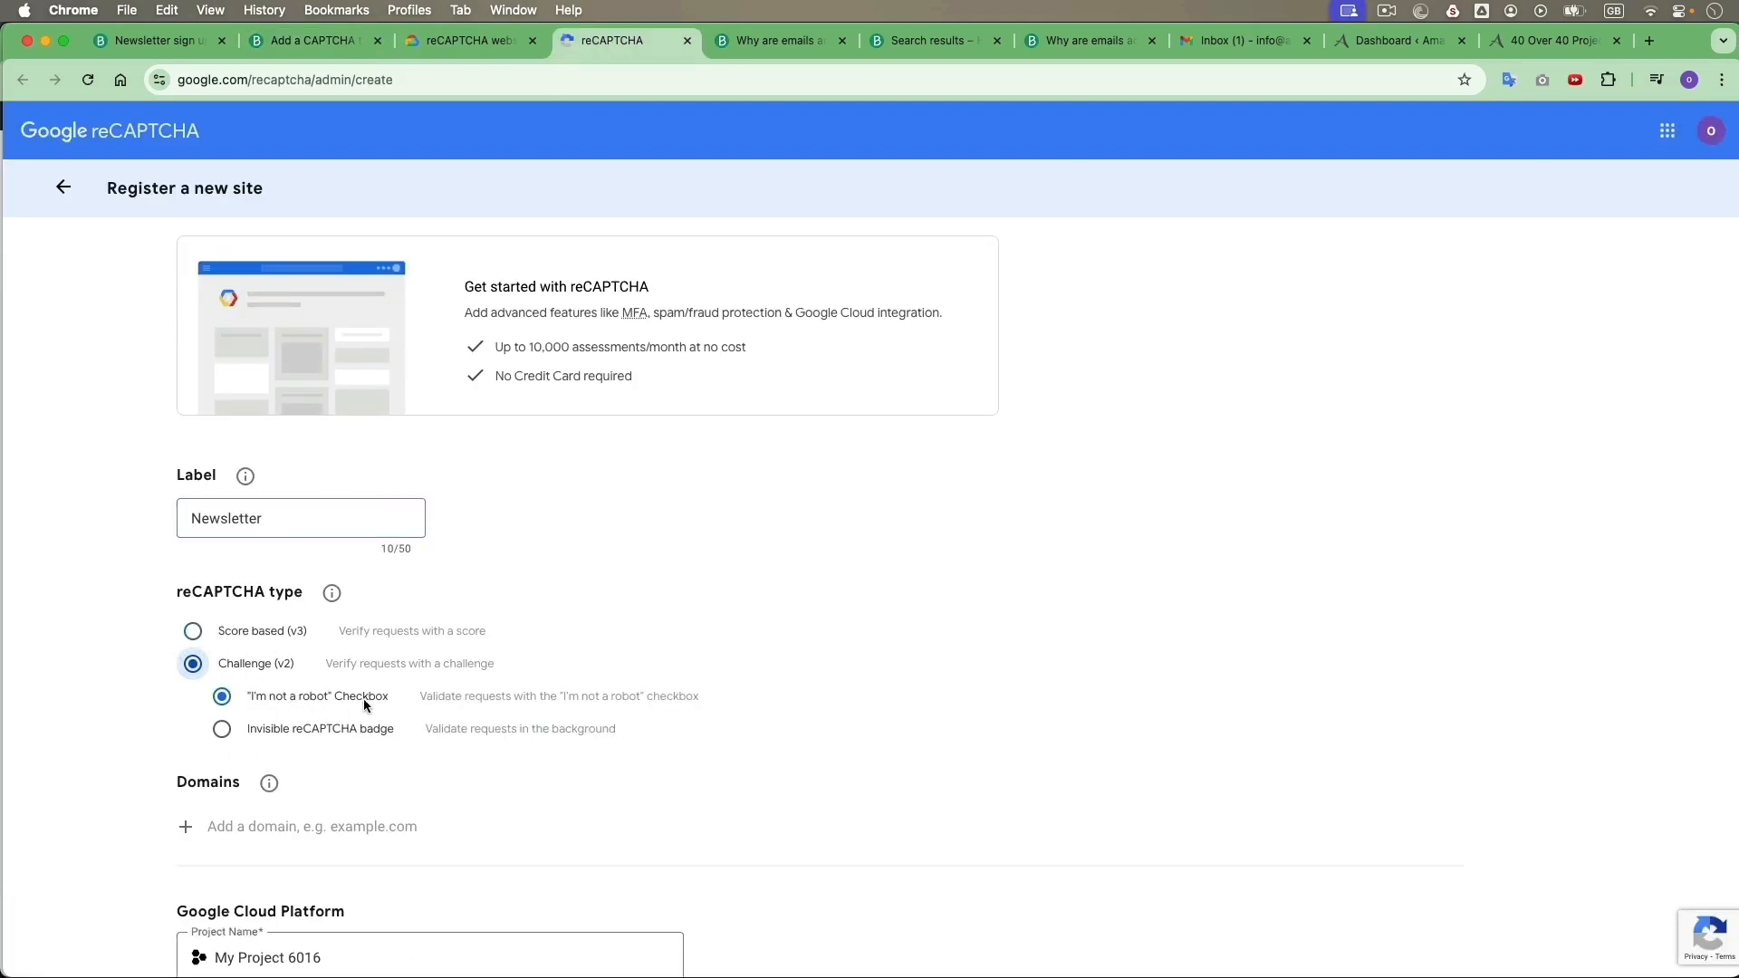
{"action": "scroll", "scroll_direction": "down", "scroll_amount": 3}
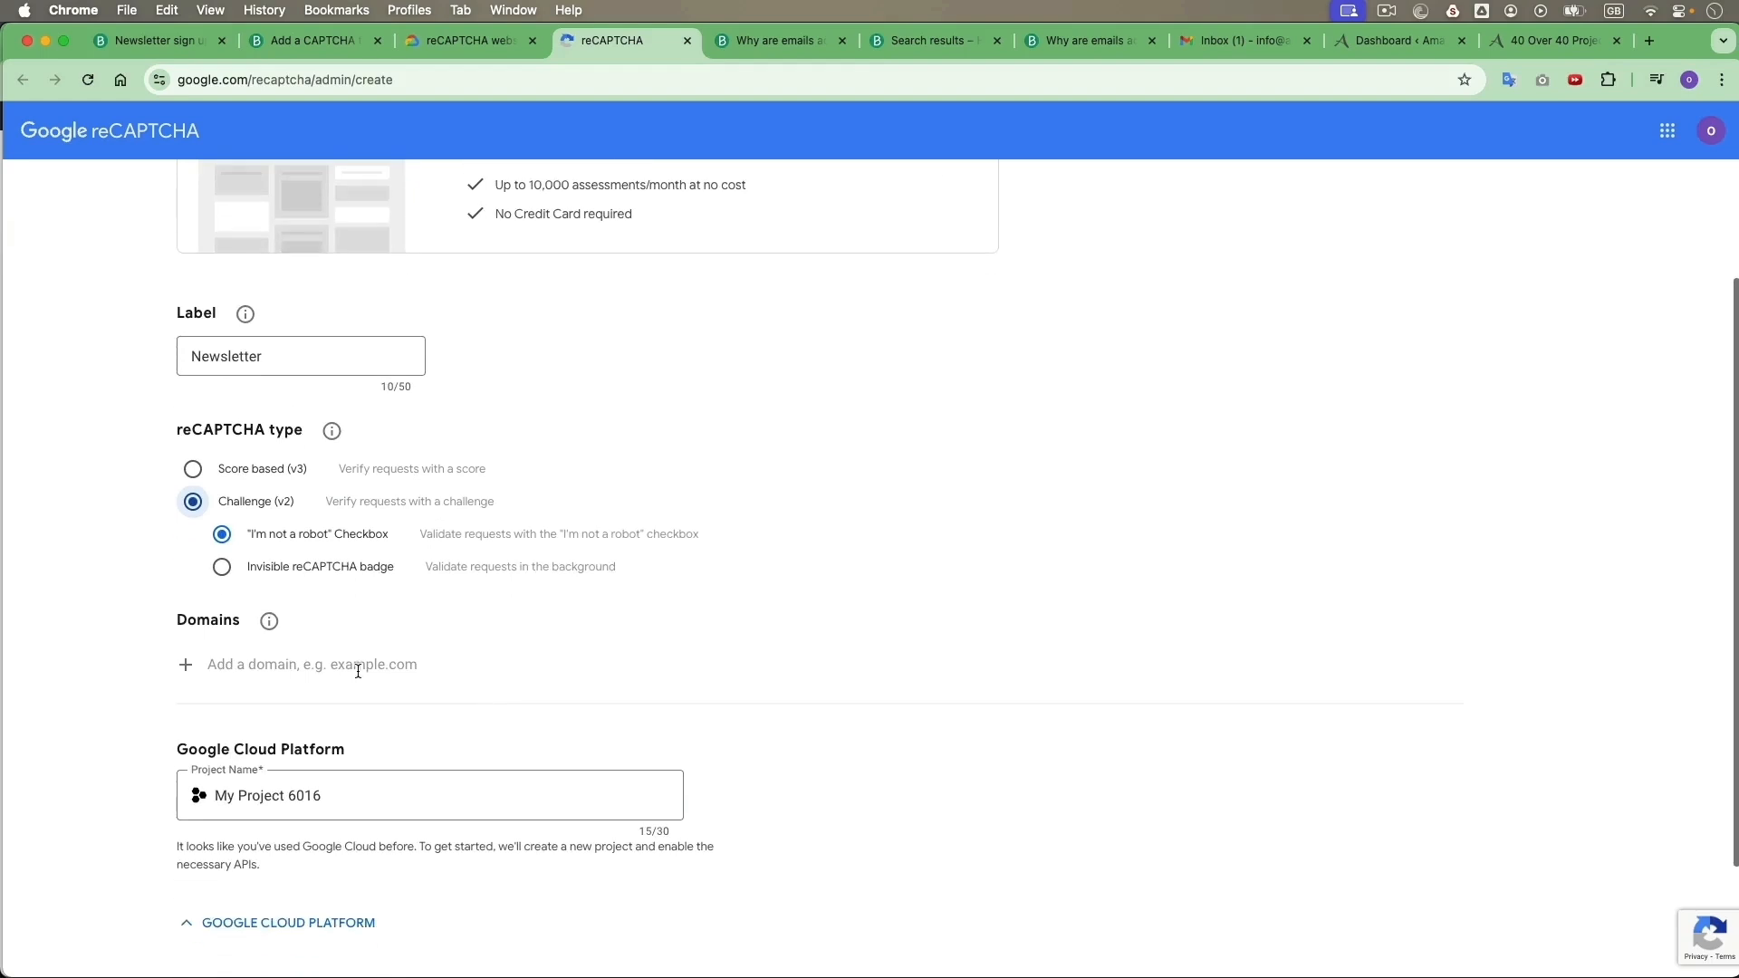
{"action": "left_click", "coordinate": [355, 665]}
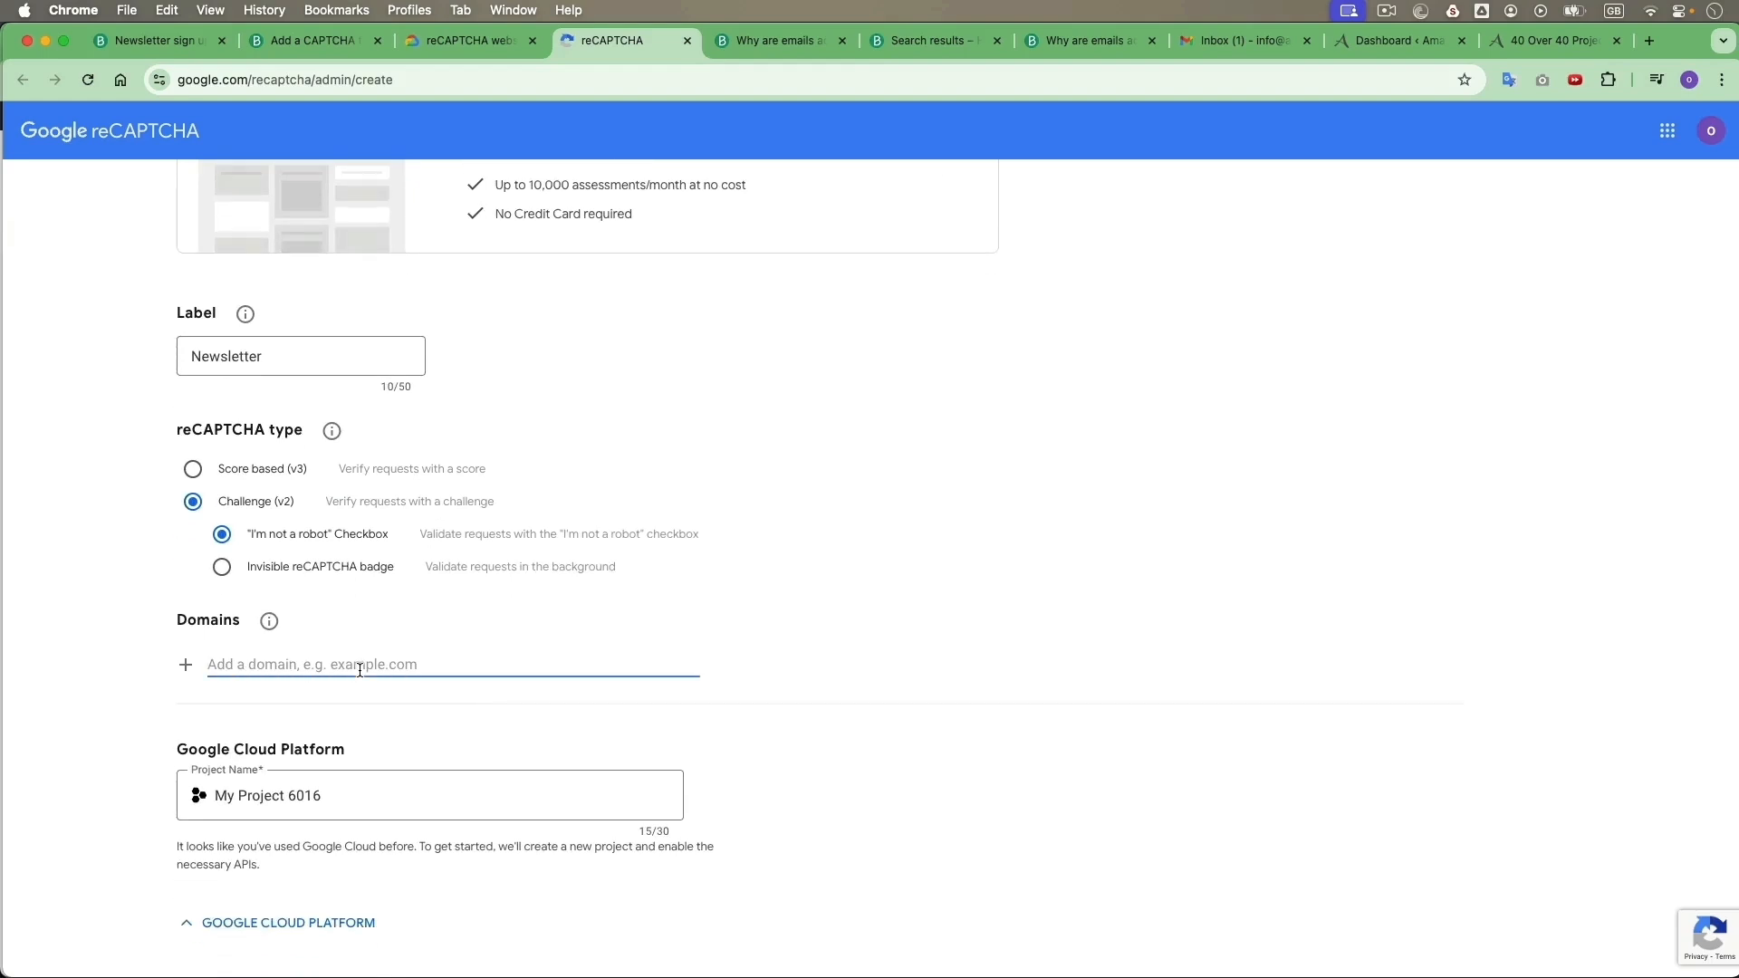
{"action": "type", "text": "d"}
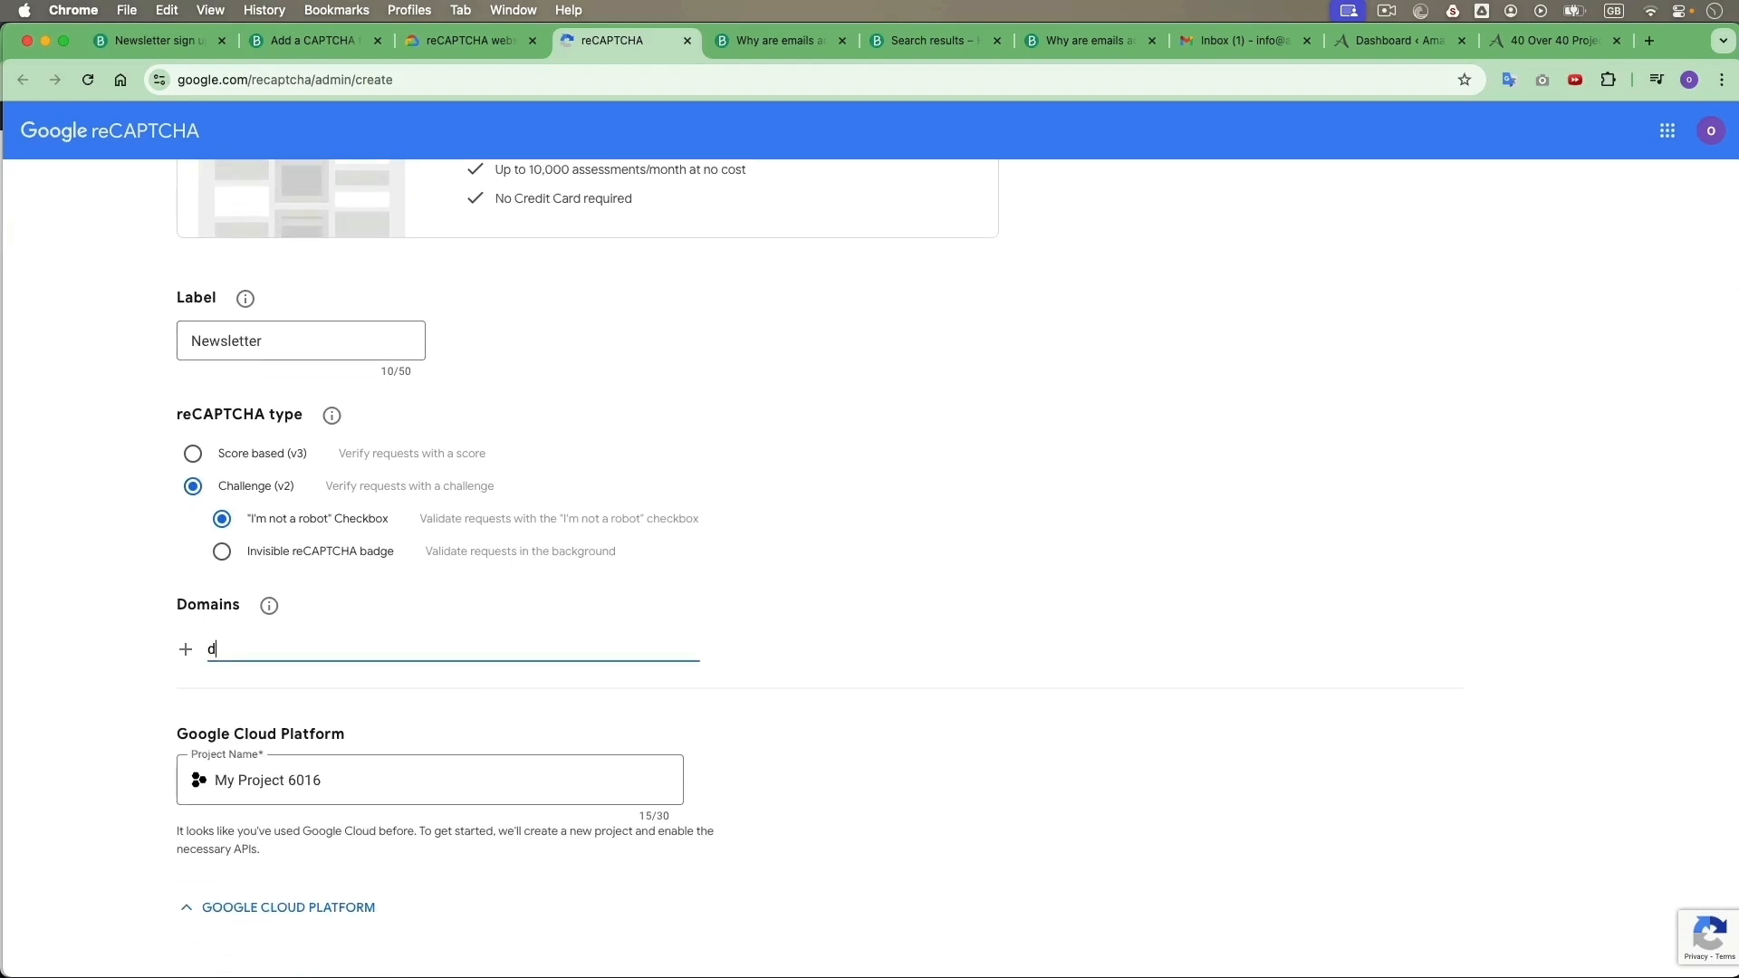
{"action": "type", "text": "otpin"}
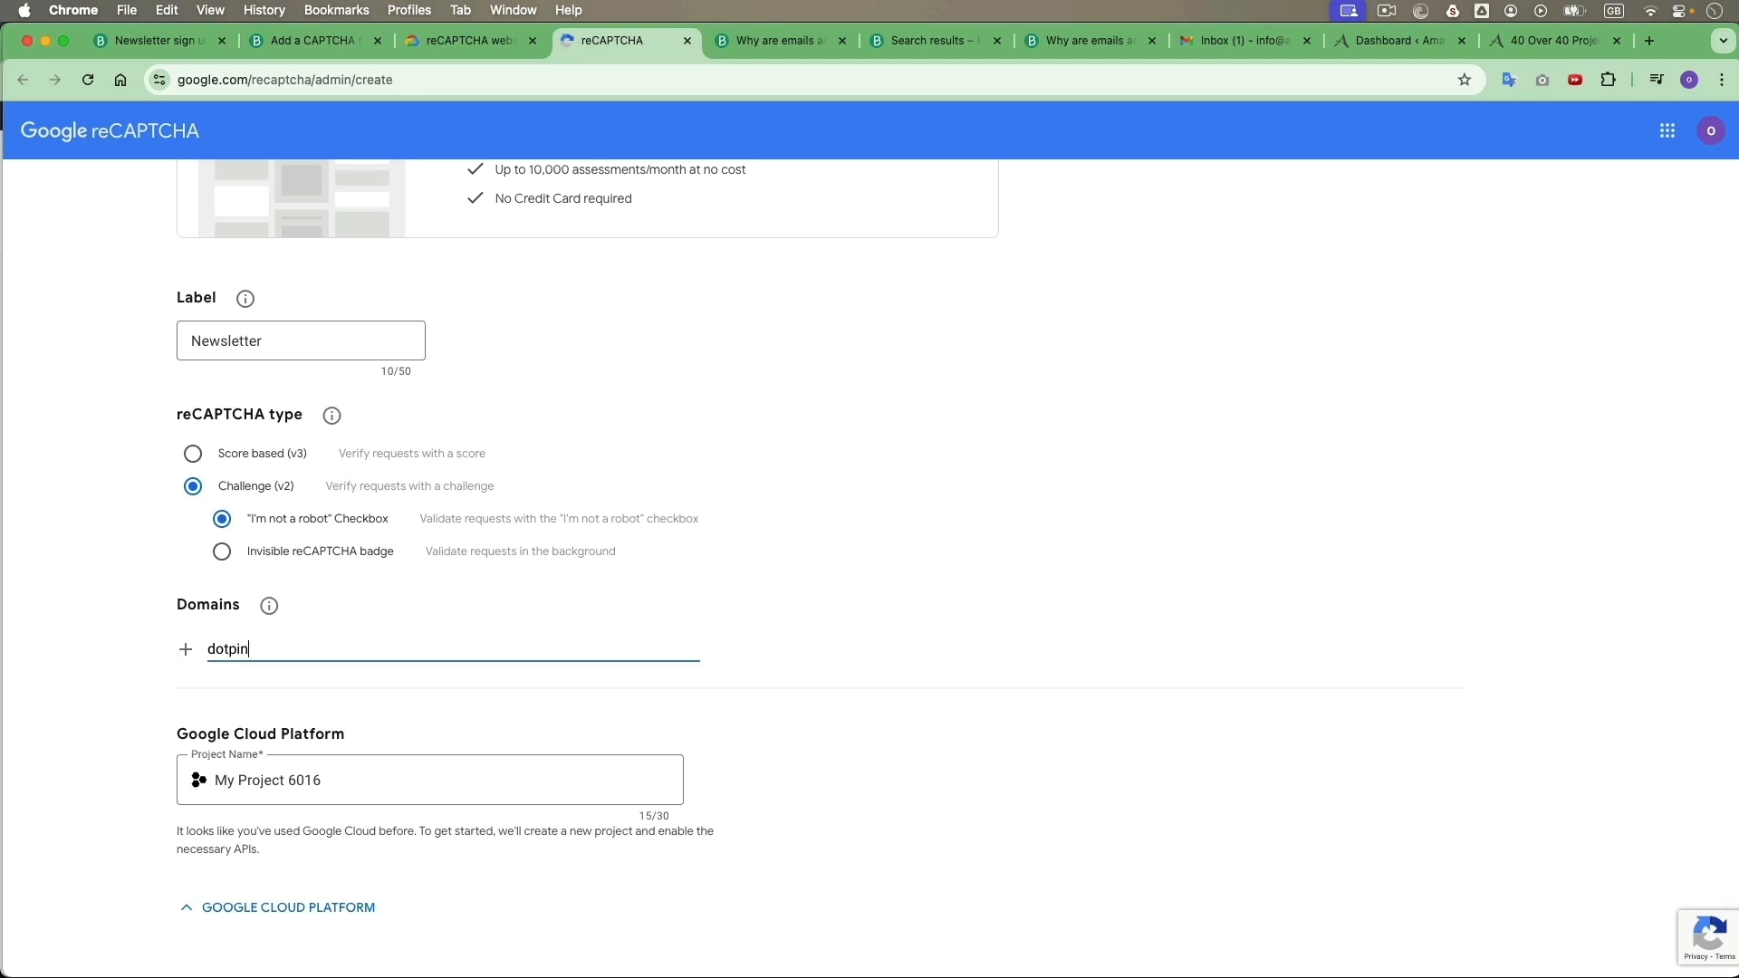
{"action": "type", "text": "k.ne"}
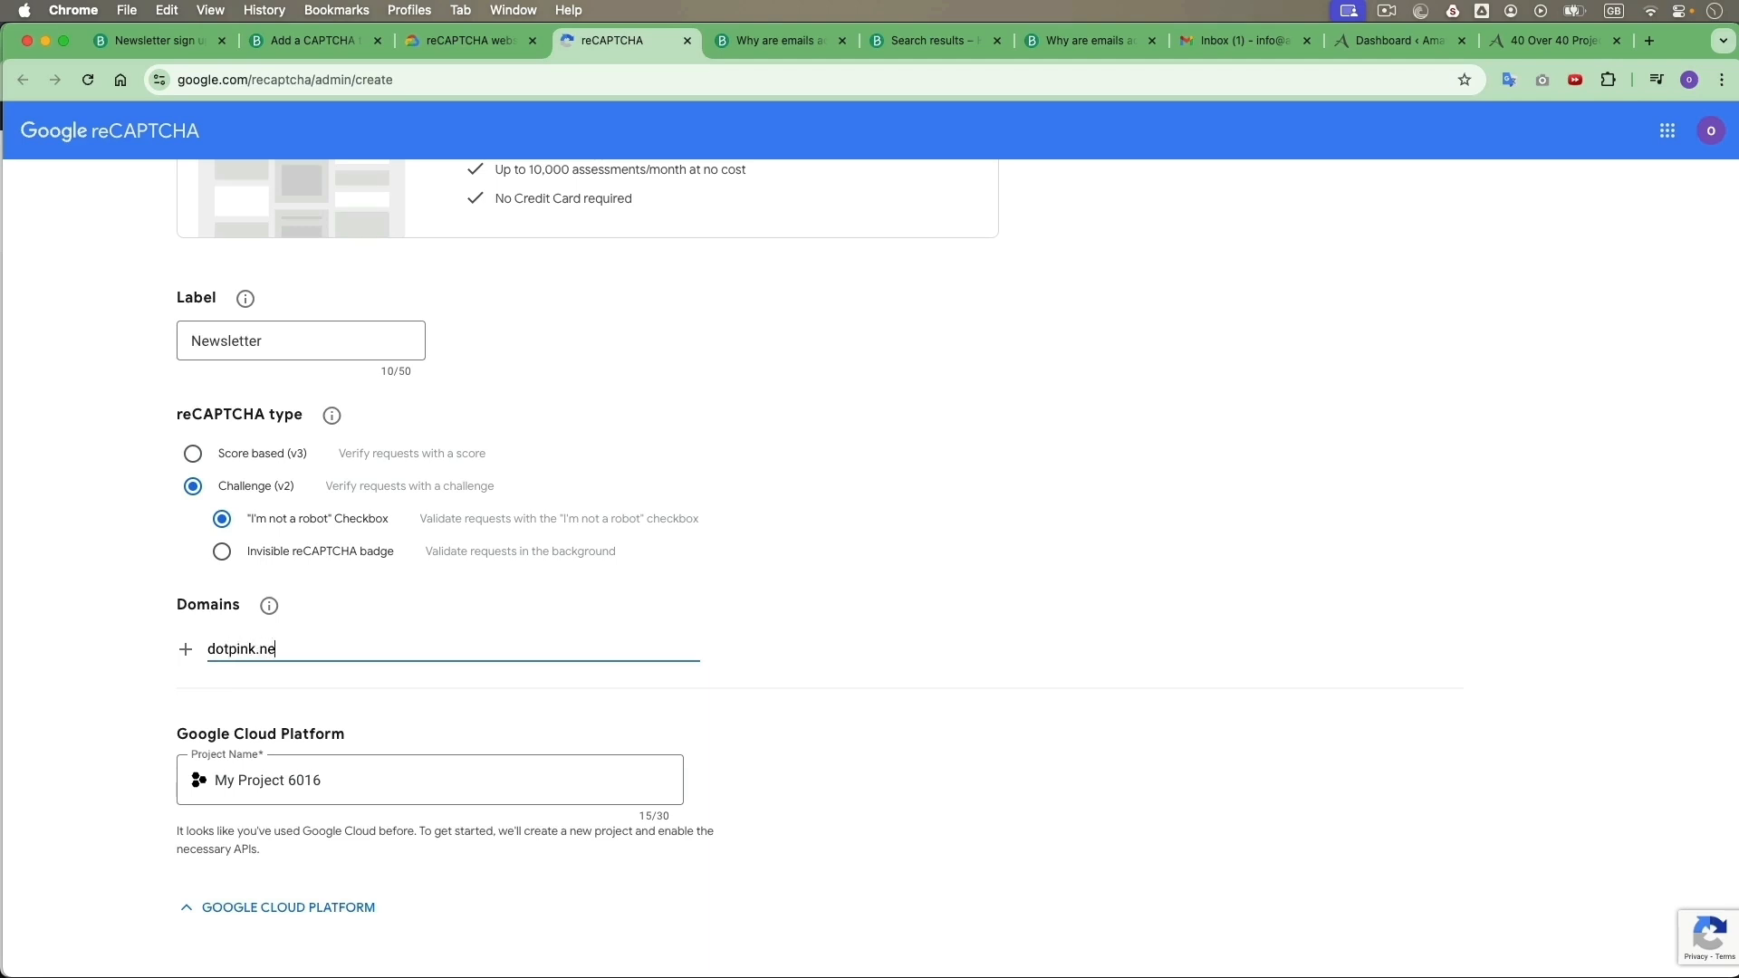
{"action": "type", "text": "t"}
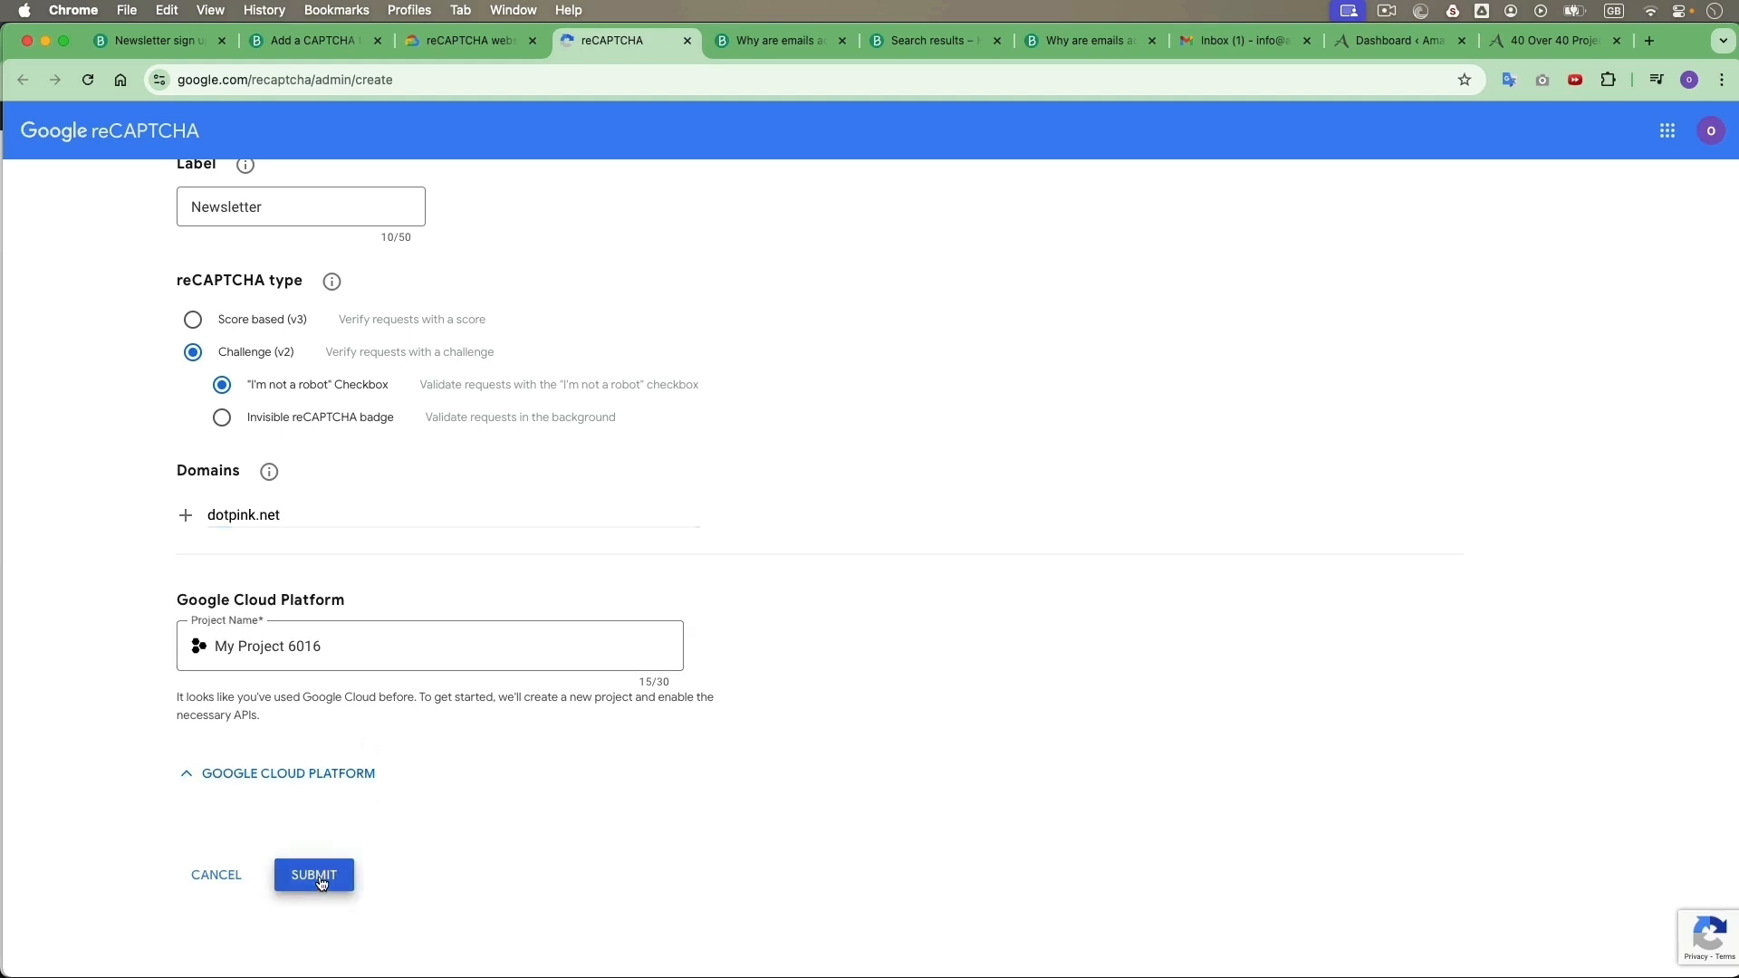
{"action": "left_click", "coordinate": [313, 875]}
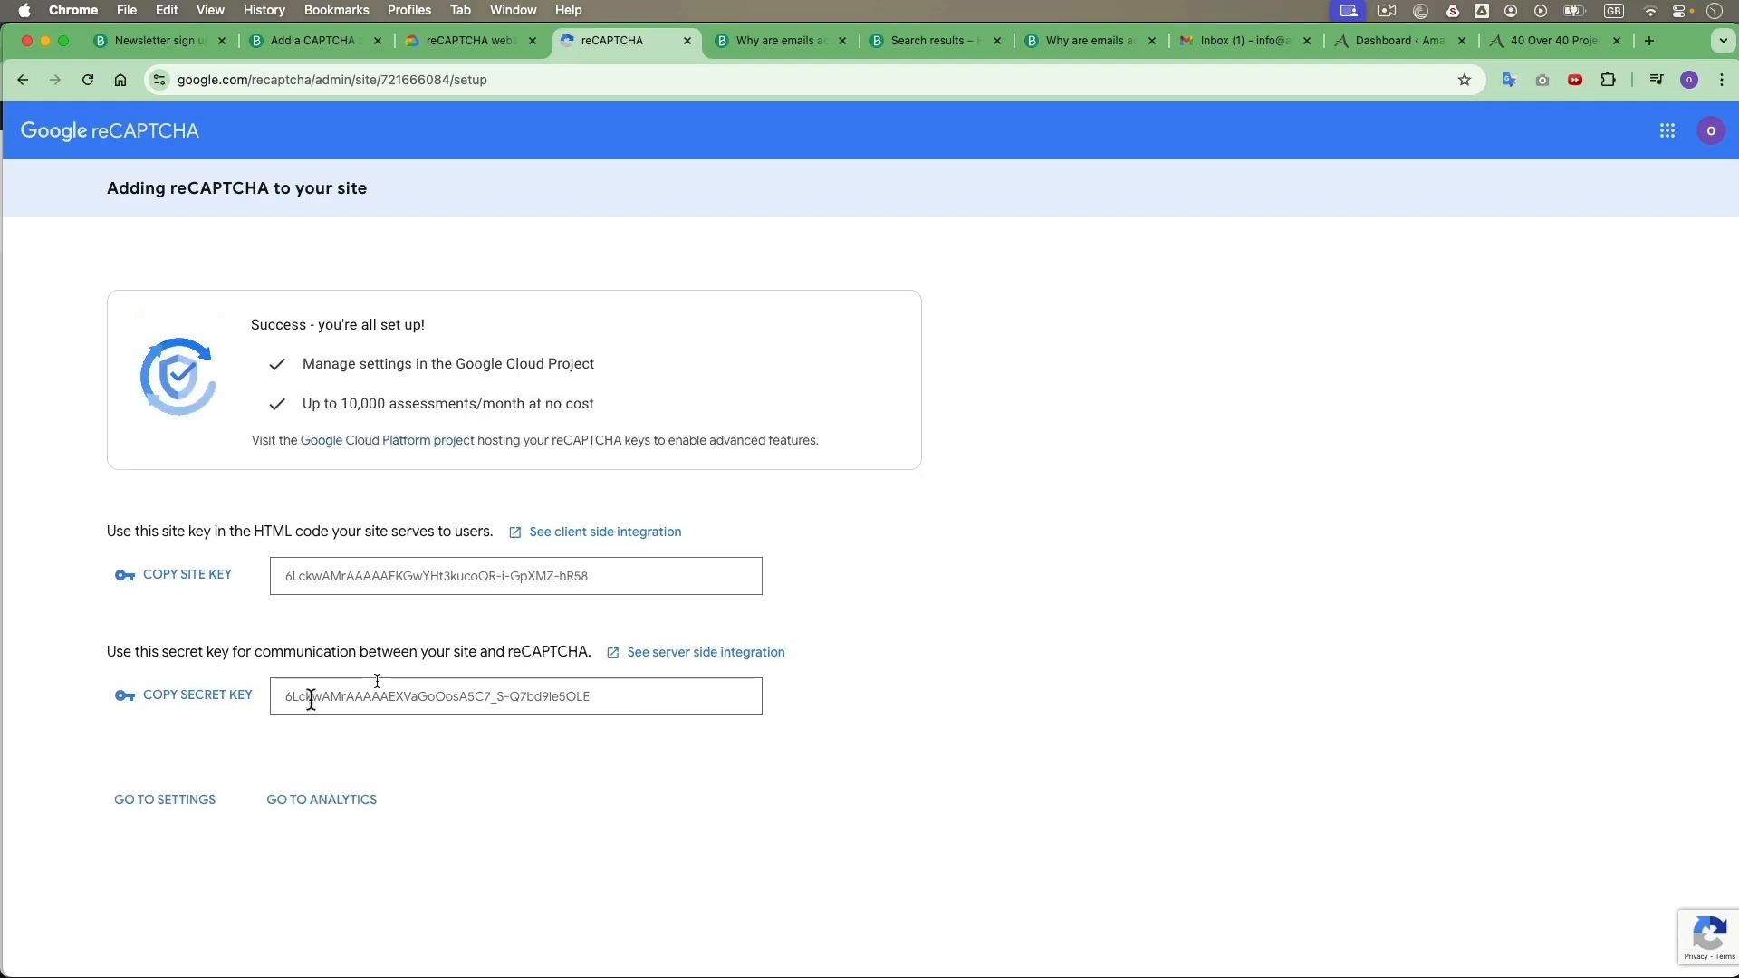
- Keep reCAPTCHA v2 as the captcha type on the Newsletter sign up VIP form and save the design step
{"action": "left_click", "coordinate": [155, 40]}
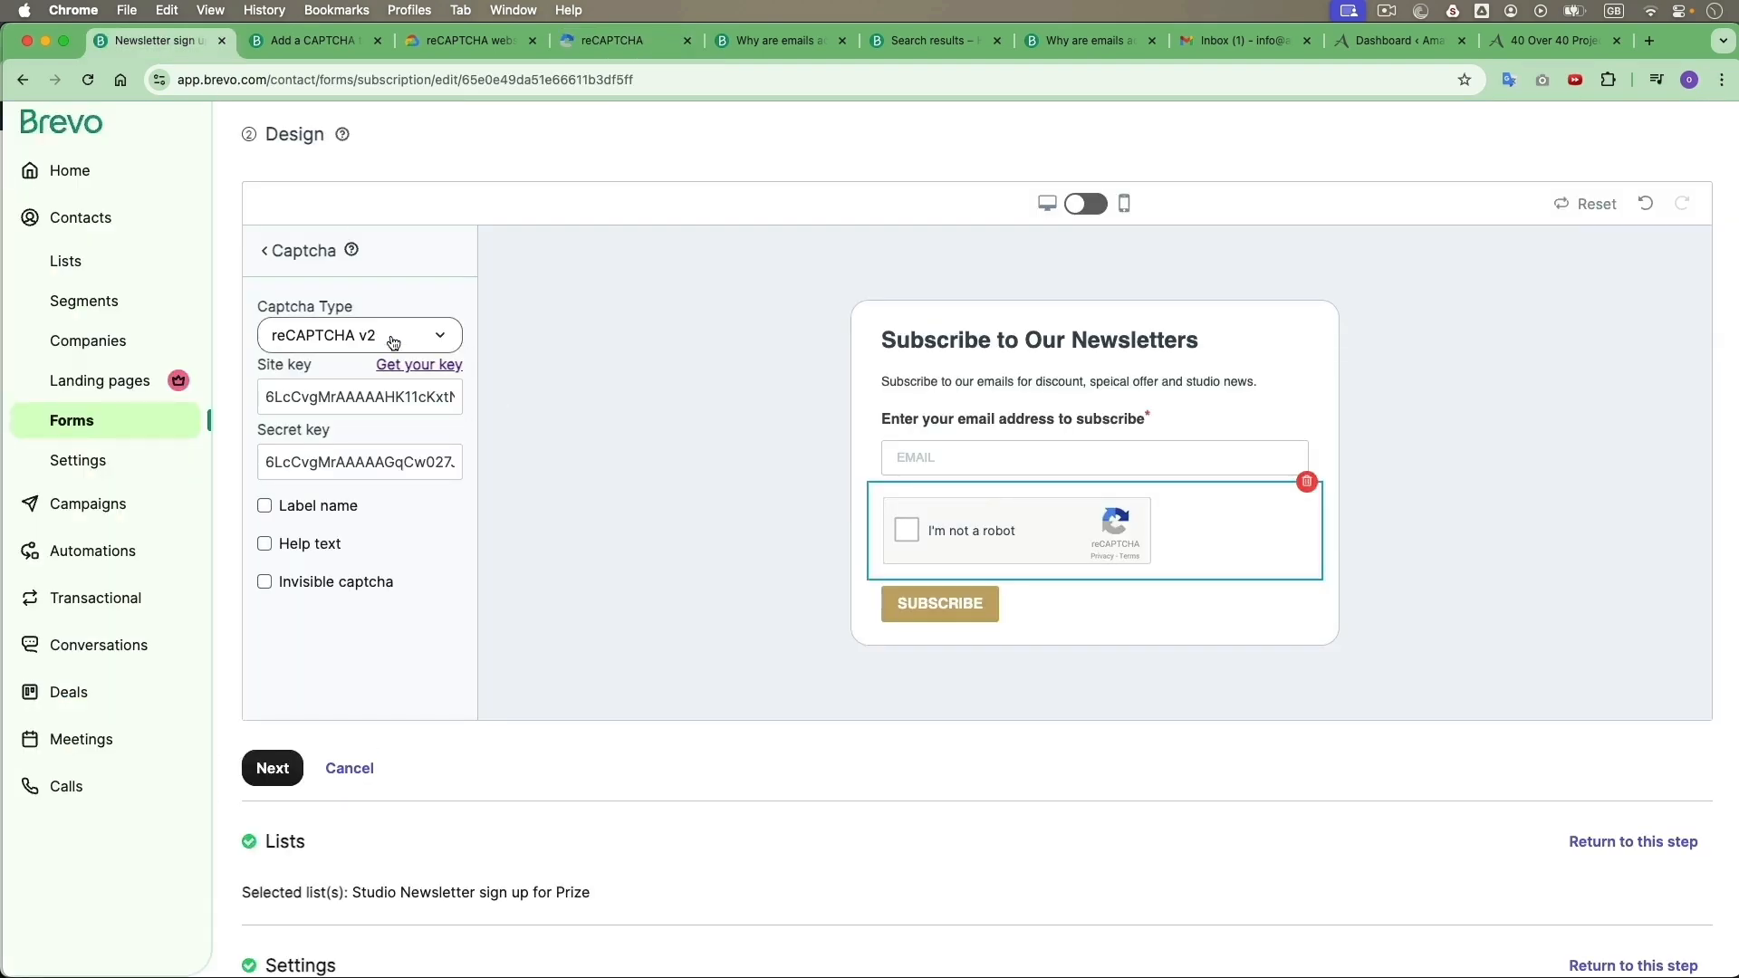
{"action": "left_click", "coordinate": [359, 335]}
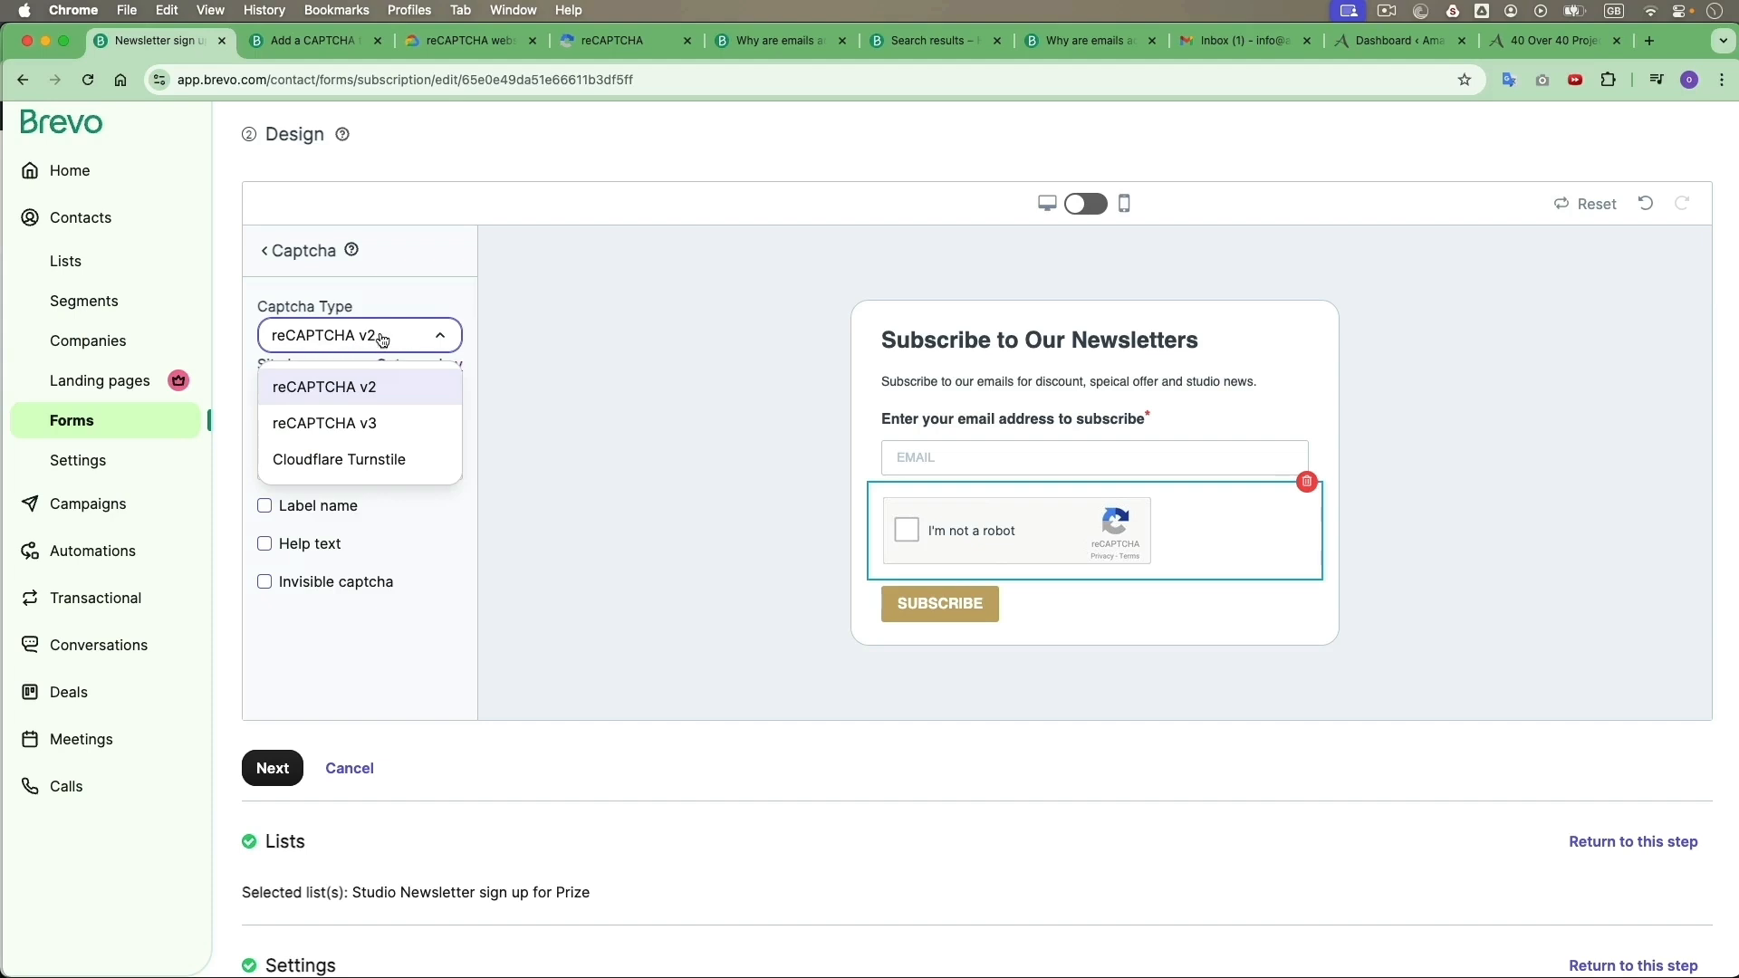
{"action": "left_click", "coordinate": [325, 386]}
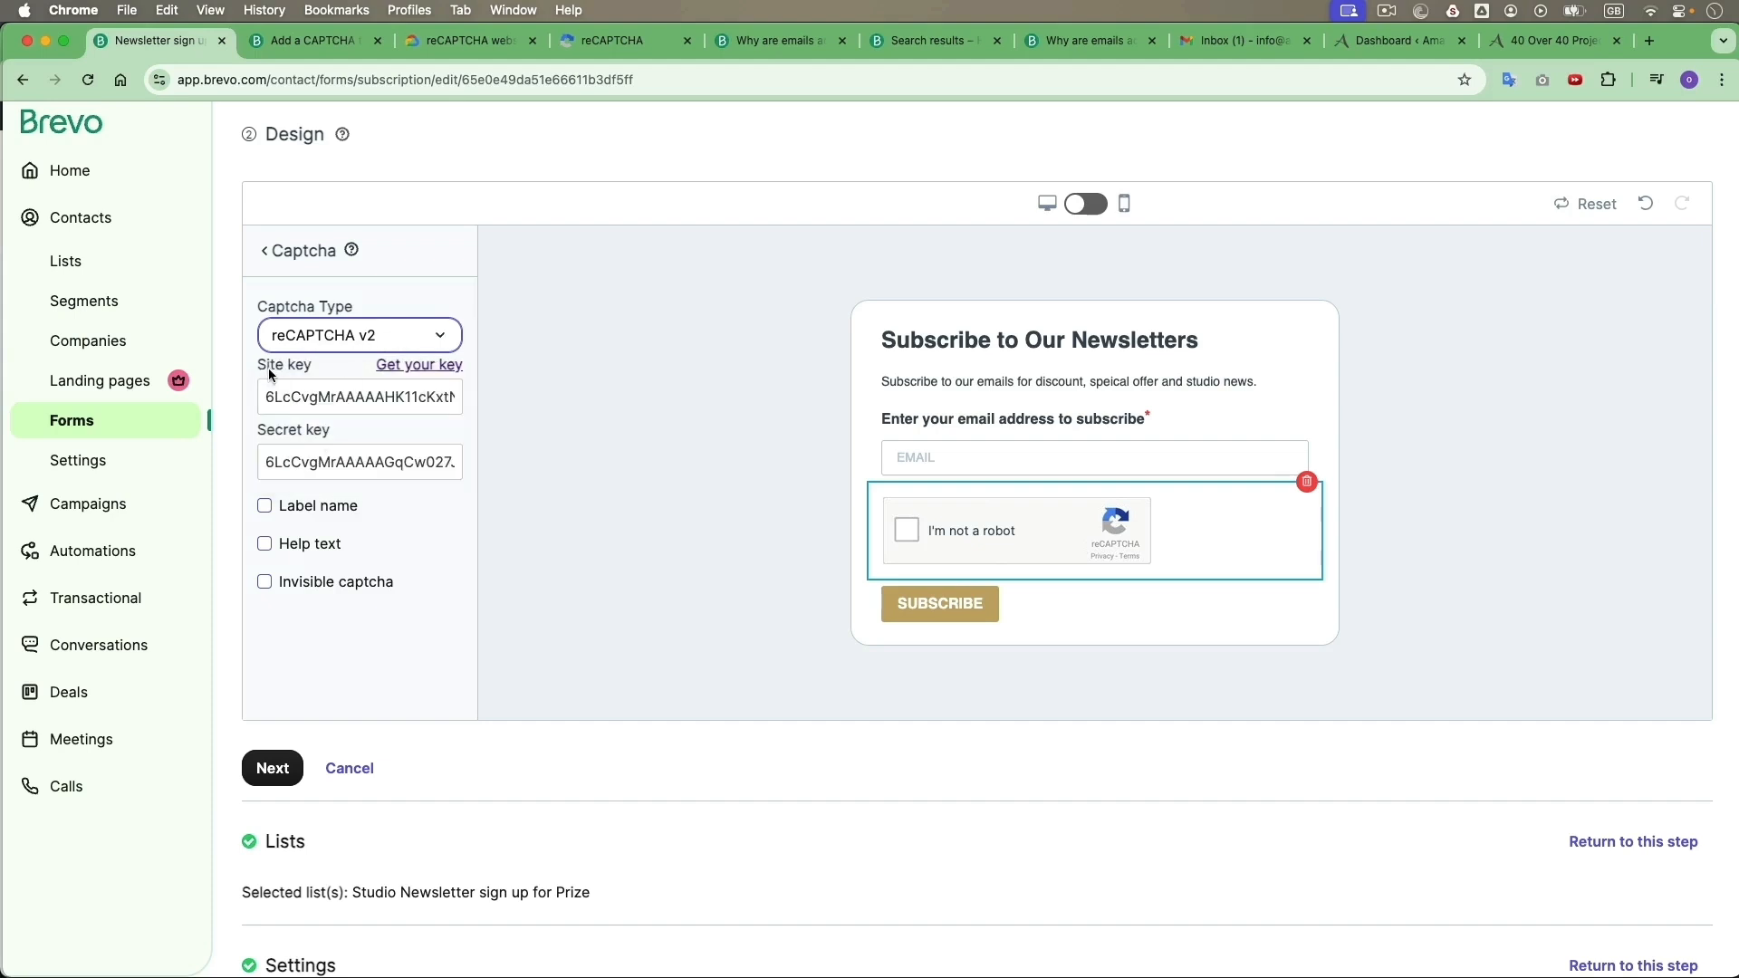
{"action": "mouse_move", "coordinate": [1062, 542]}
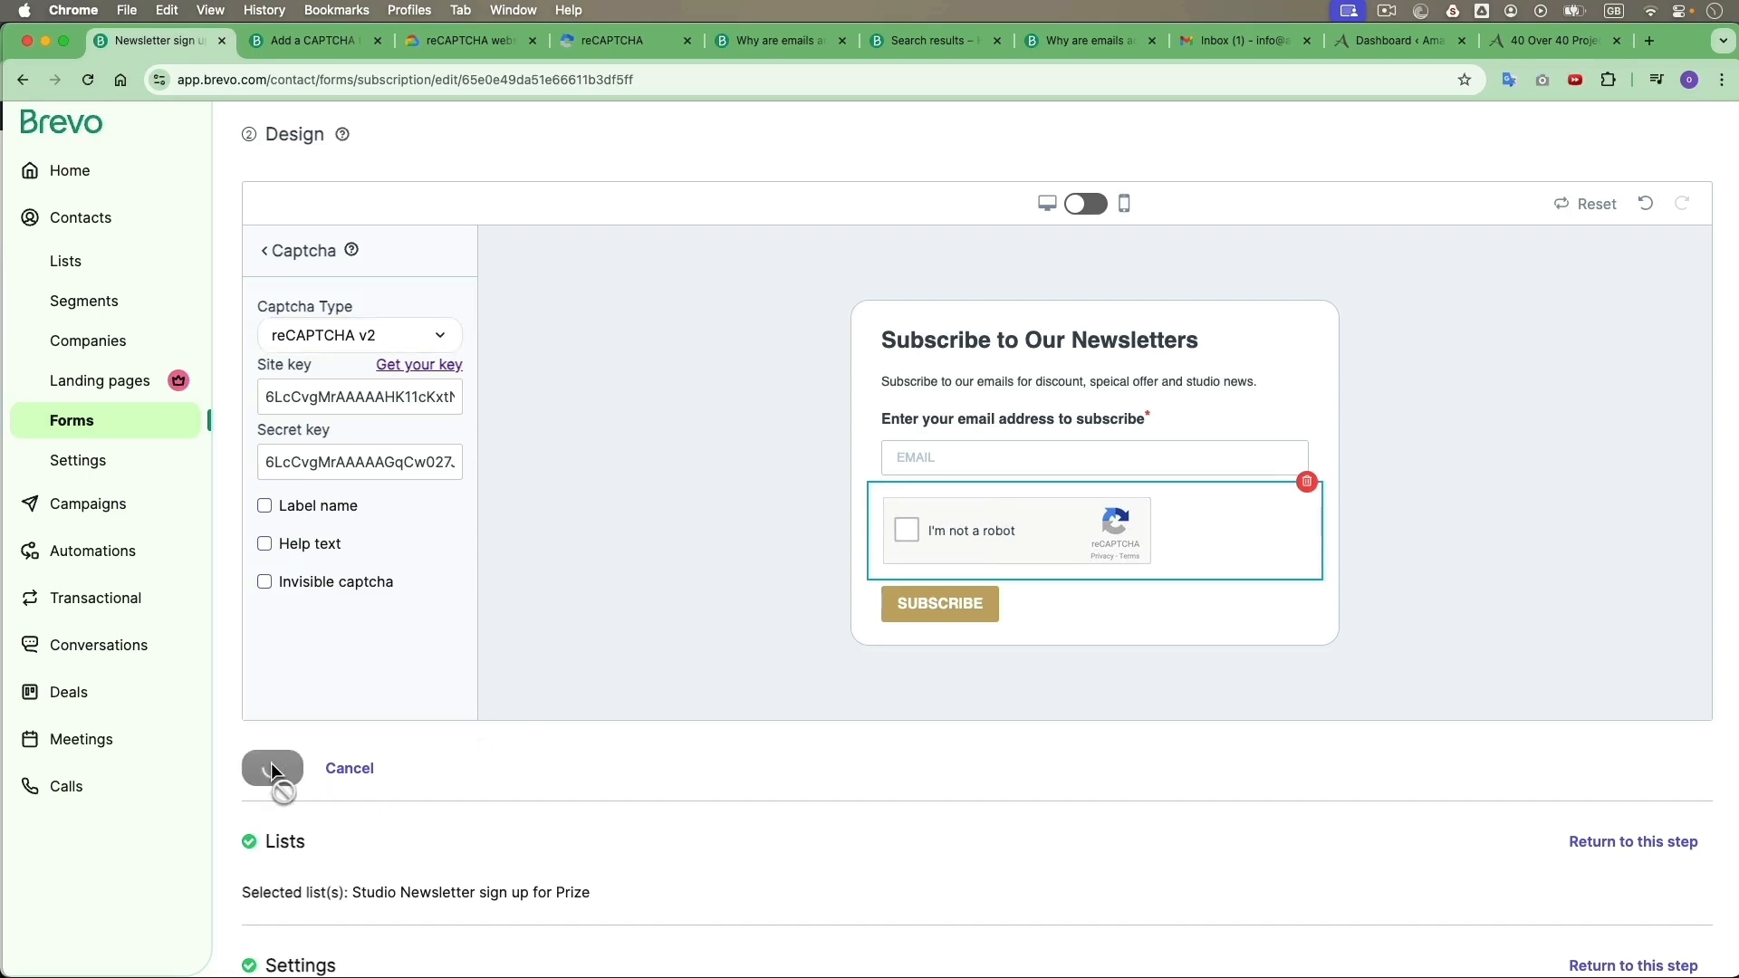
{"action": "left_click", "coordinate": [272, 768]}
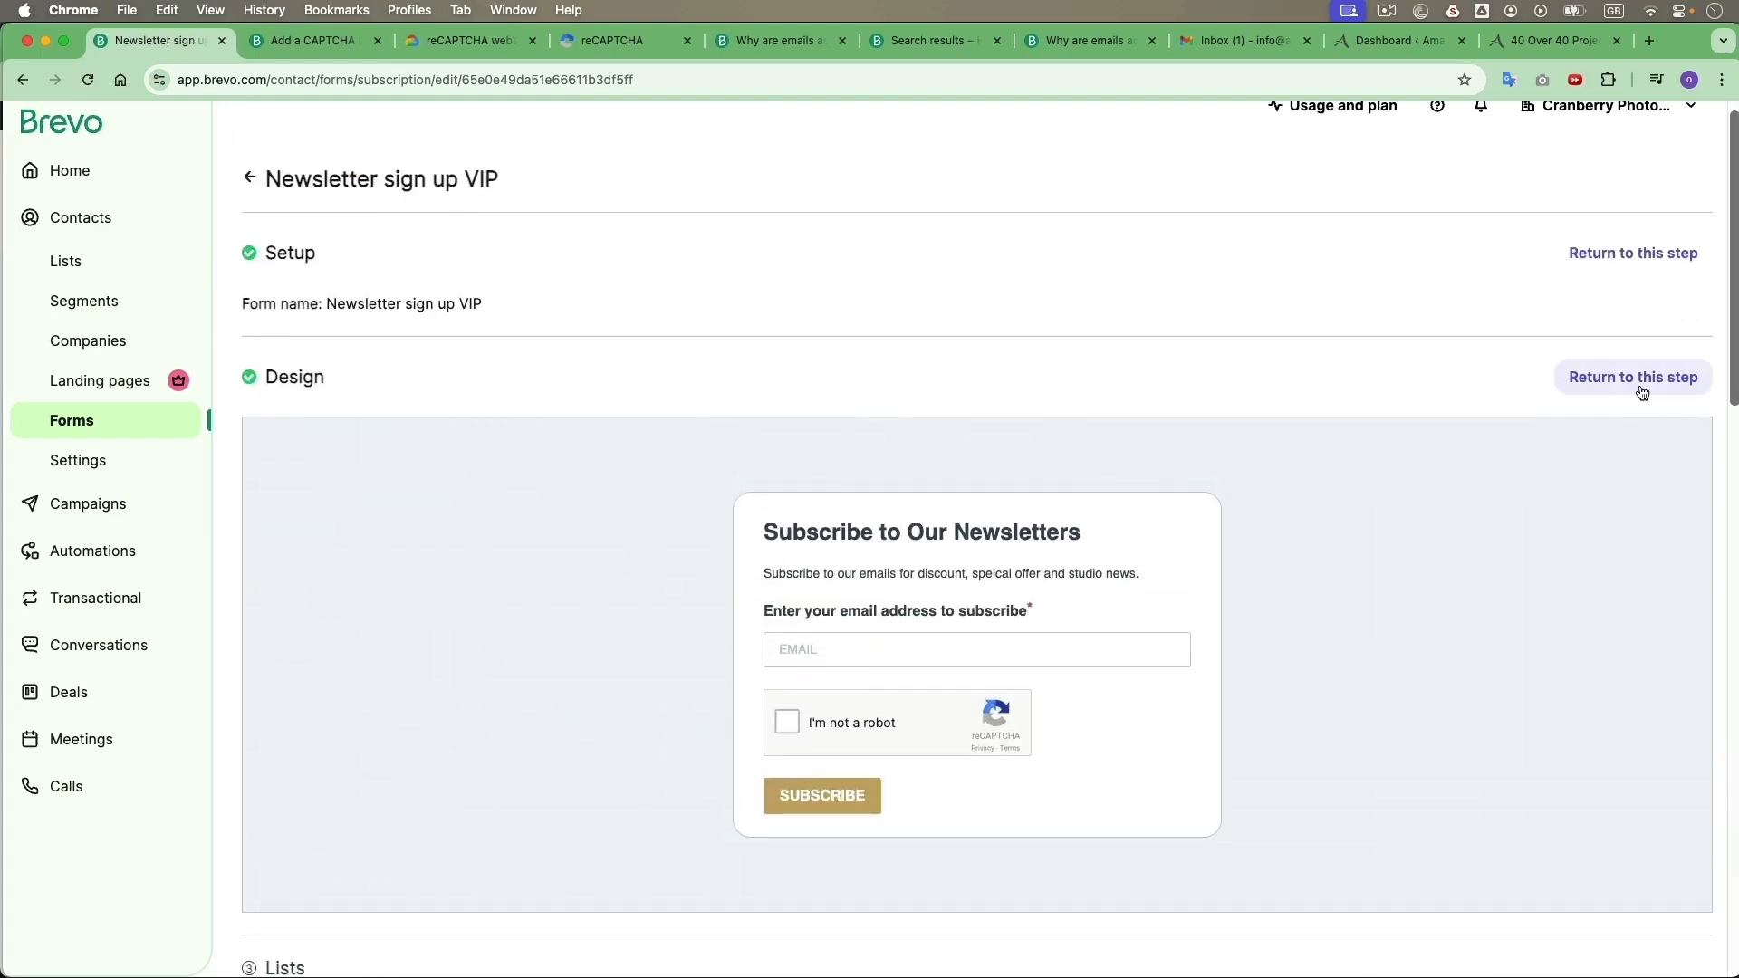
- Reopen the design step and the Captcha block settings to enter the site and secret keys
{"action": "left_click", "coordinate": [1632, 377]}
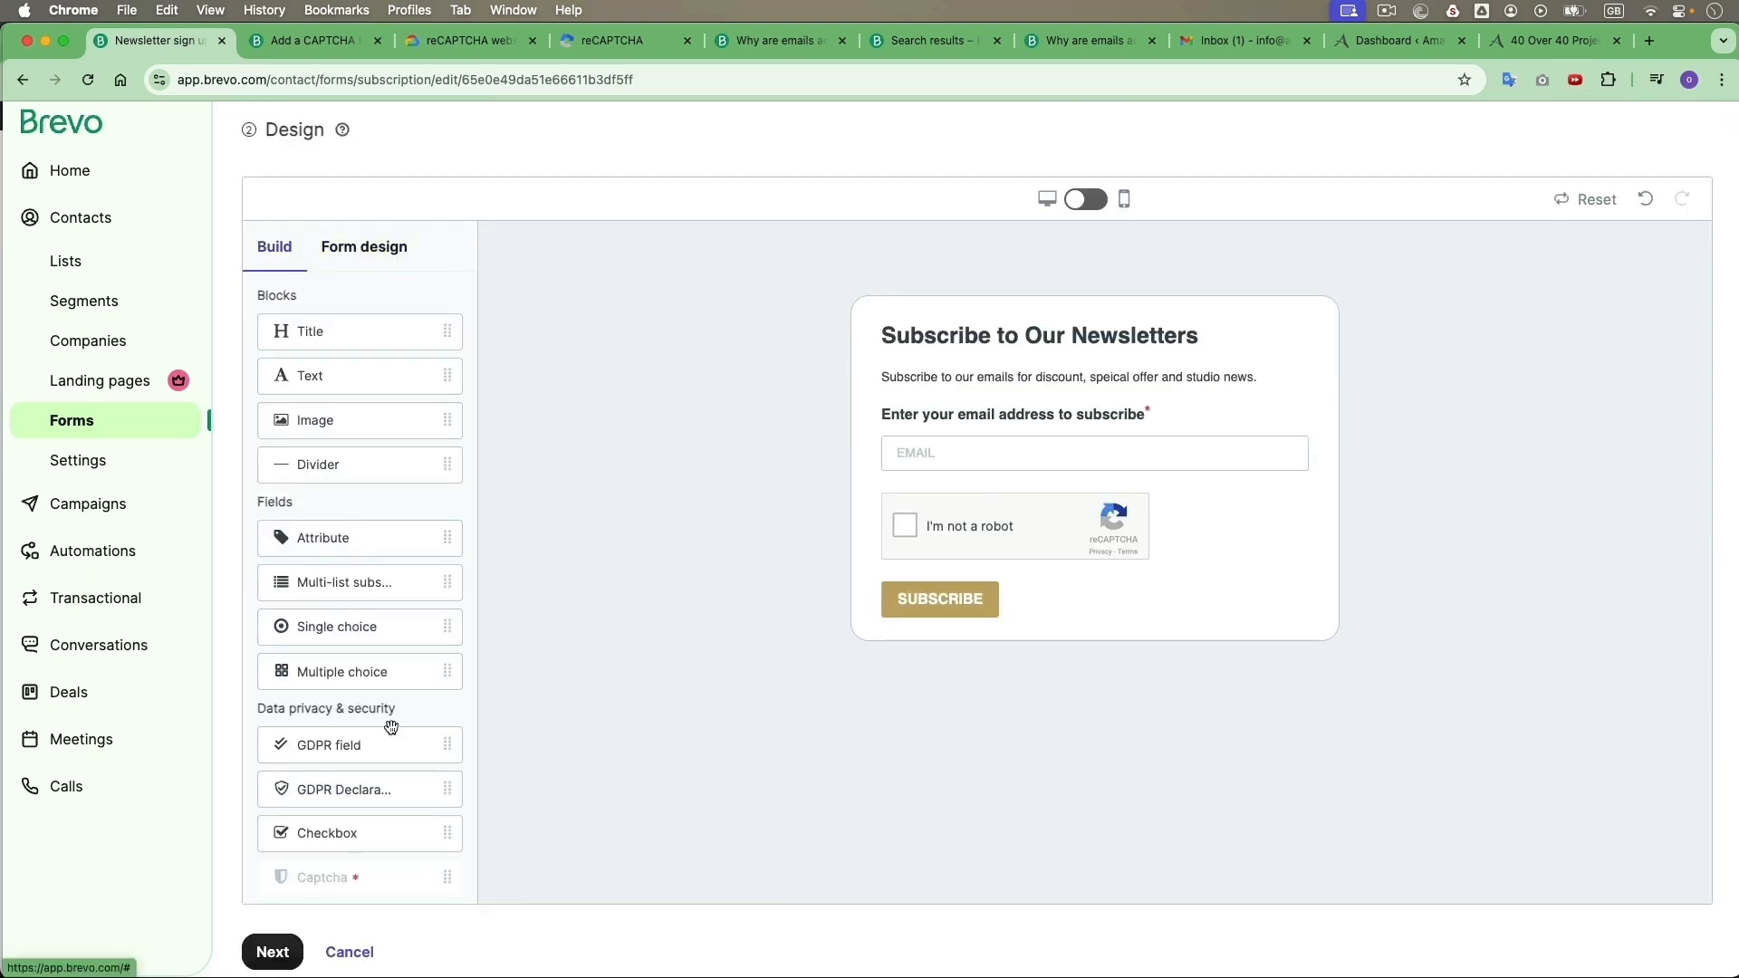
{"action": "scroll", "scroll_direction": "down", "scroll_amount": 3}
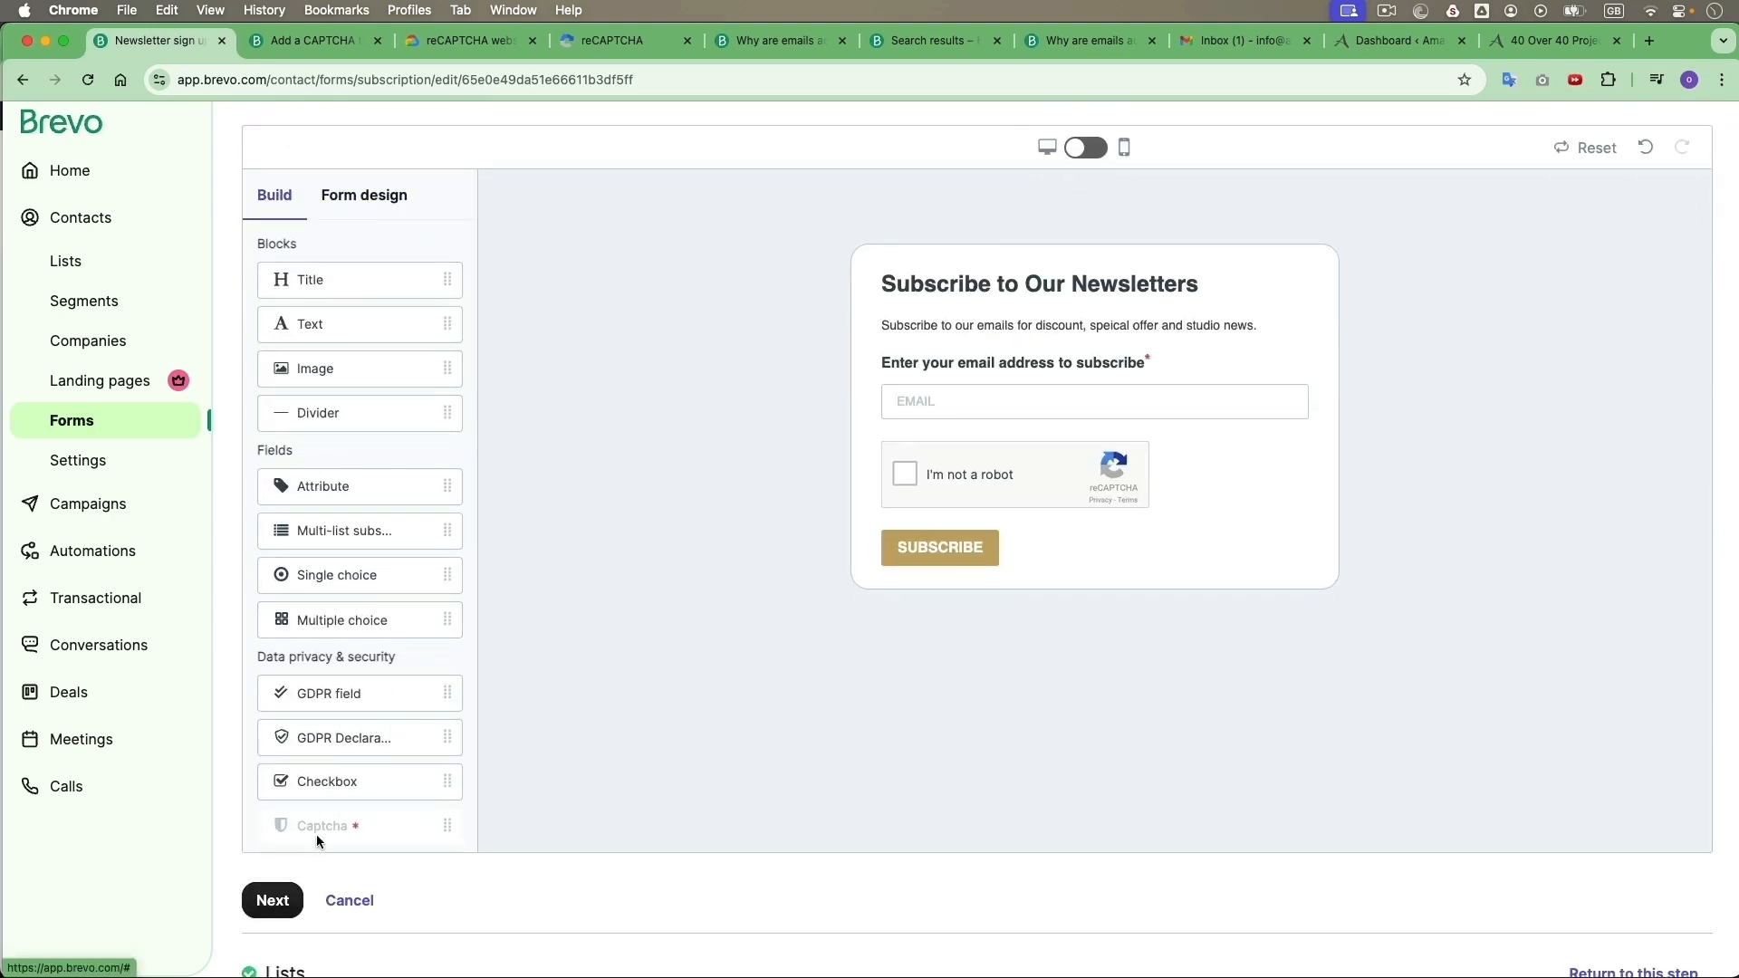
{"action": "left_click", "coordinate": [987, 475]}
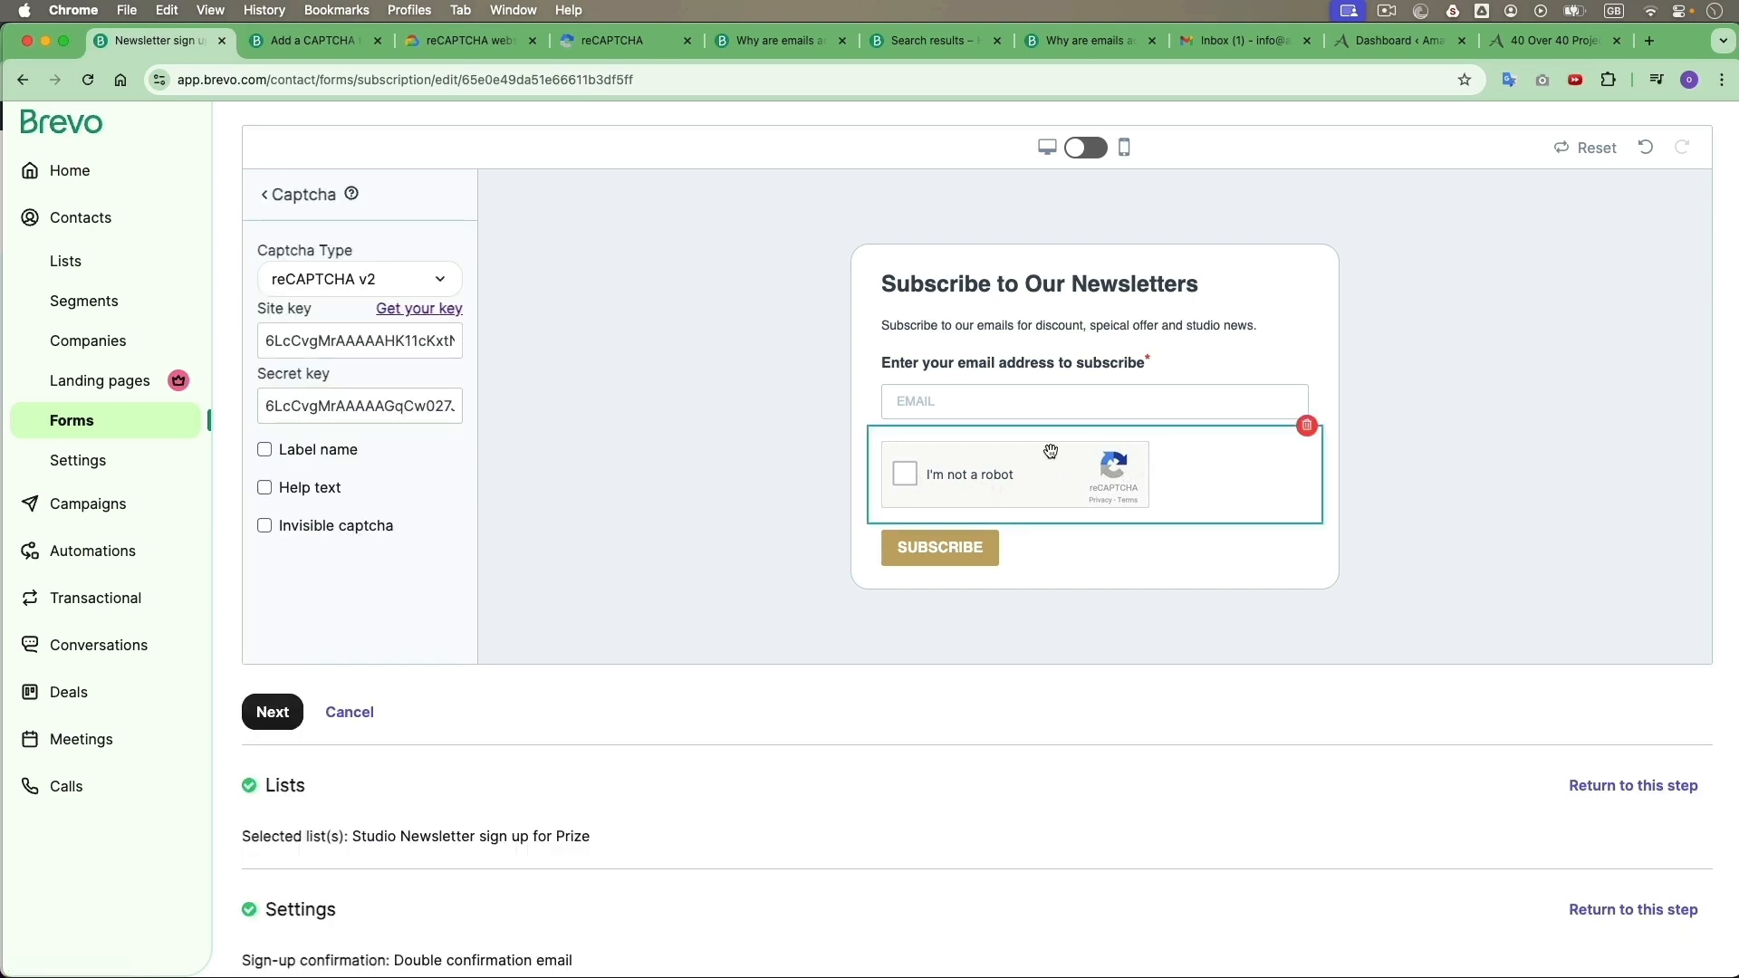
{"action": "mouse_move", "coordinate": [447, 334]}
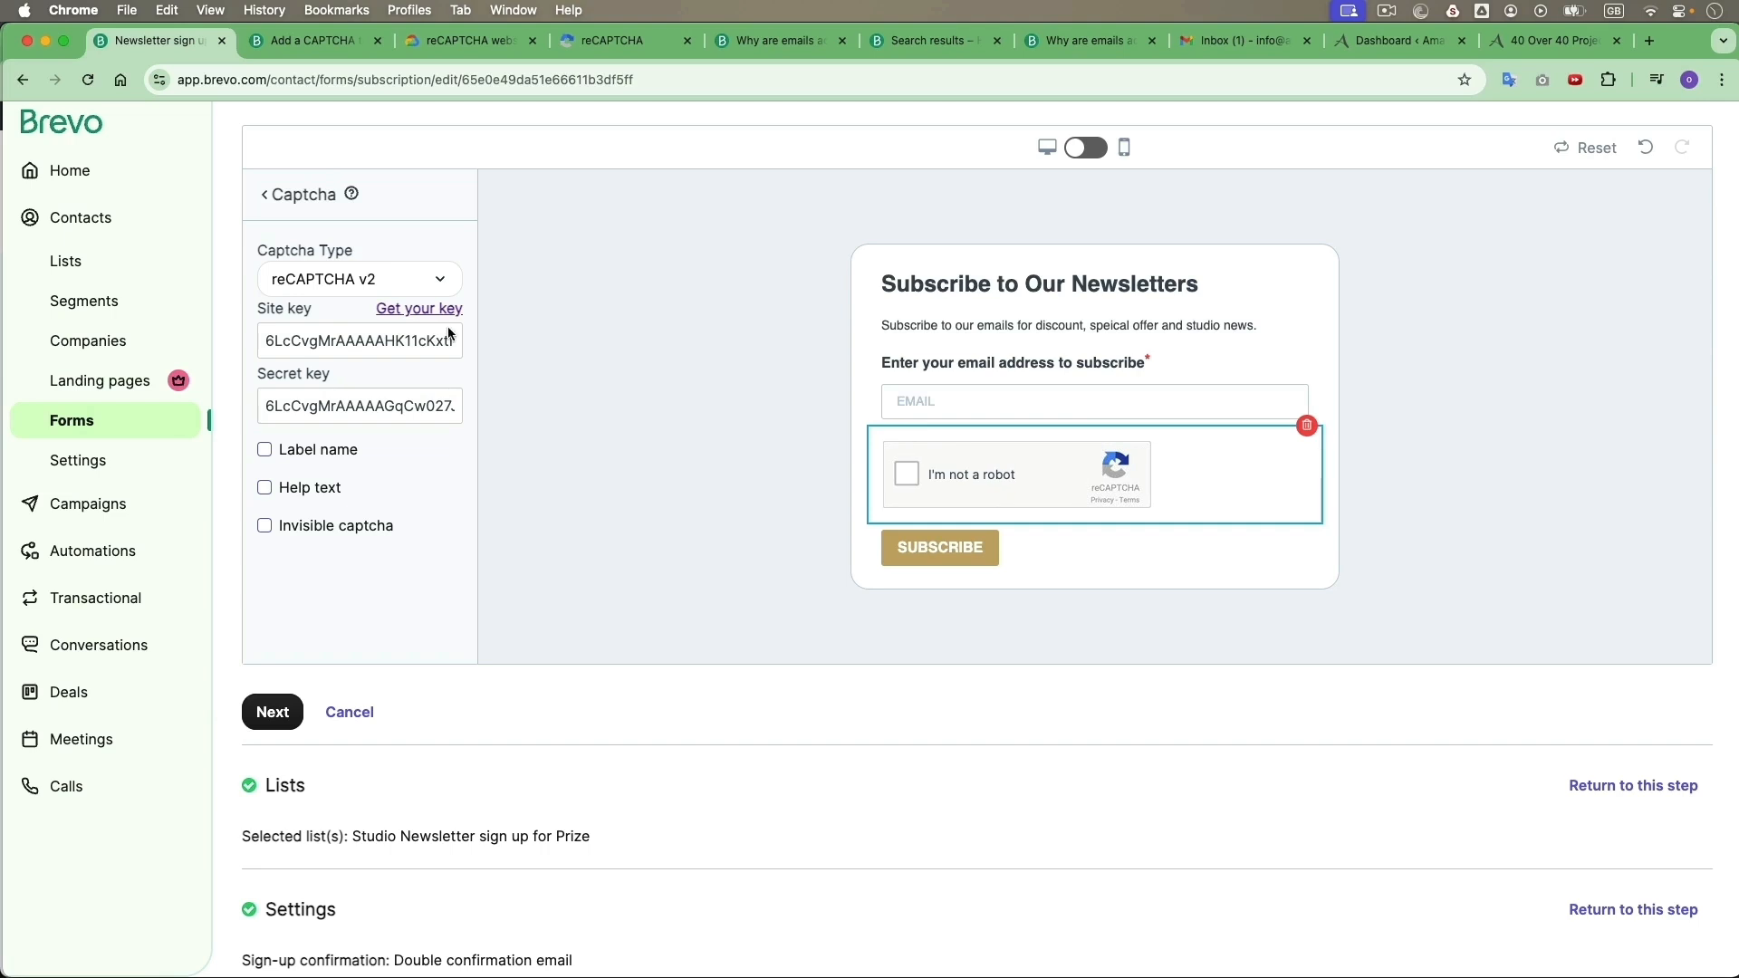
{"action": "mouse_move", "coordinate": [399, 340]}
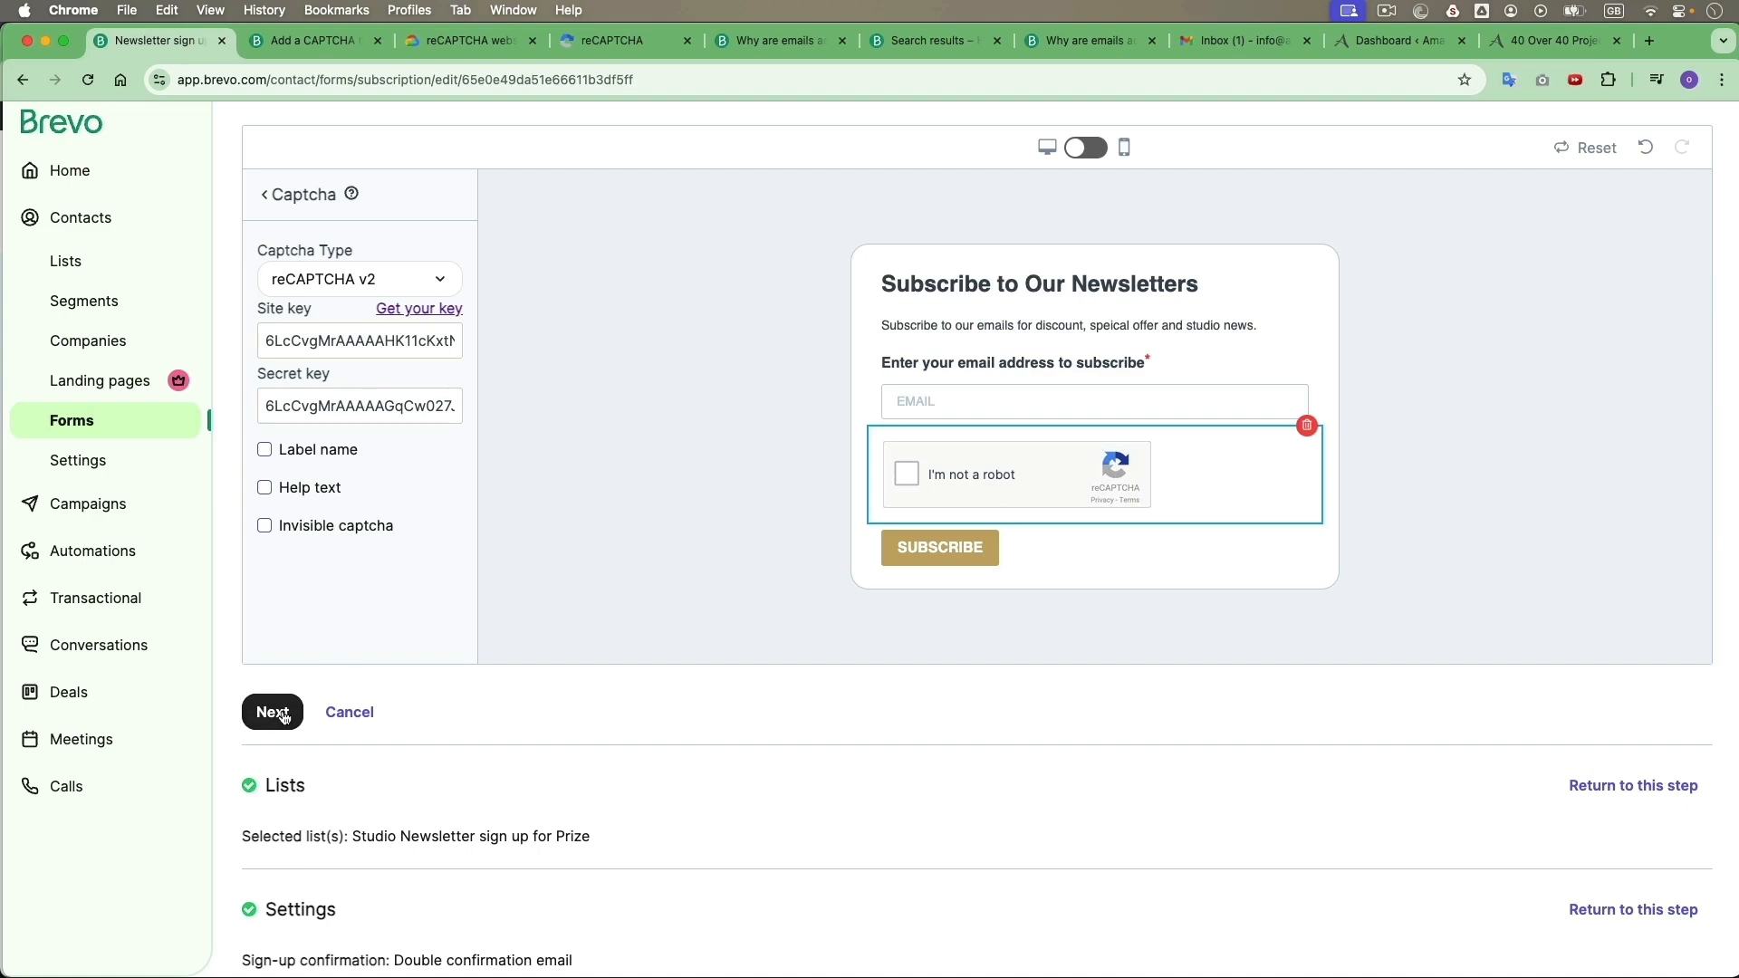
{"action": "scroll", "scroll_direction": "down", "scroll_amount": 3}
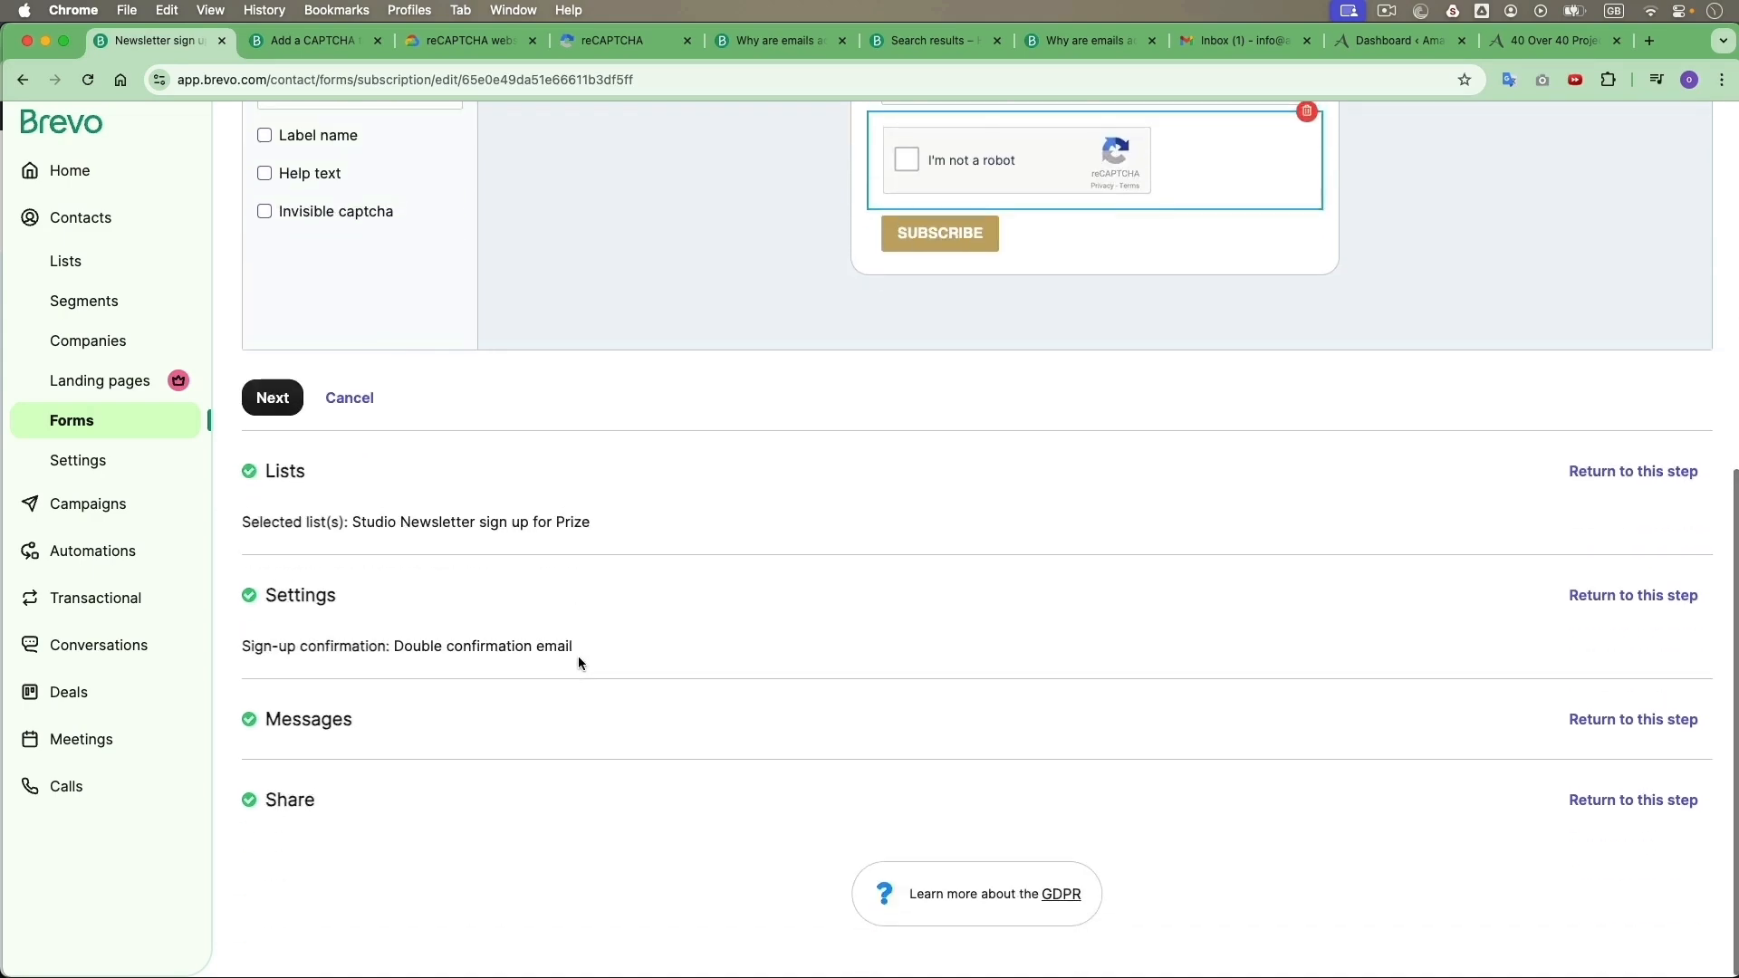
- Bring up the form's Share step and view its HTML embed code, comparing with the Iframe version
{"action": "scroll", "scroll_direction": "down", "scroll_amount": 3}
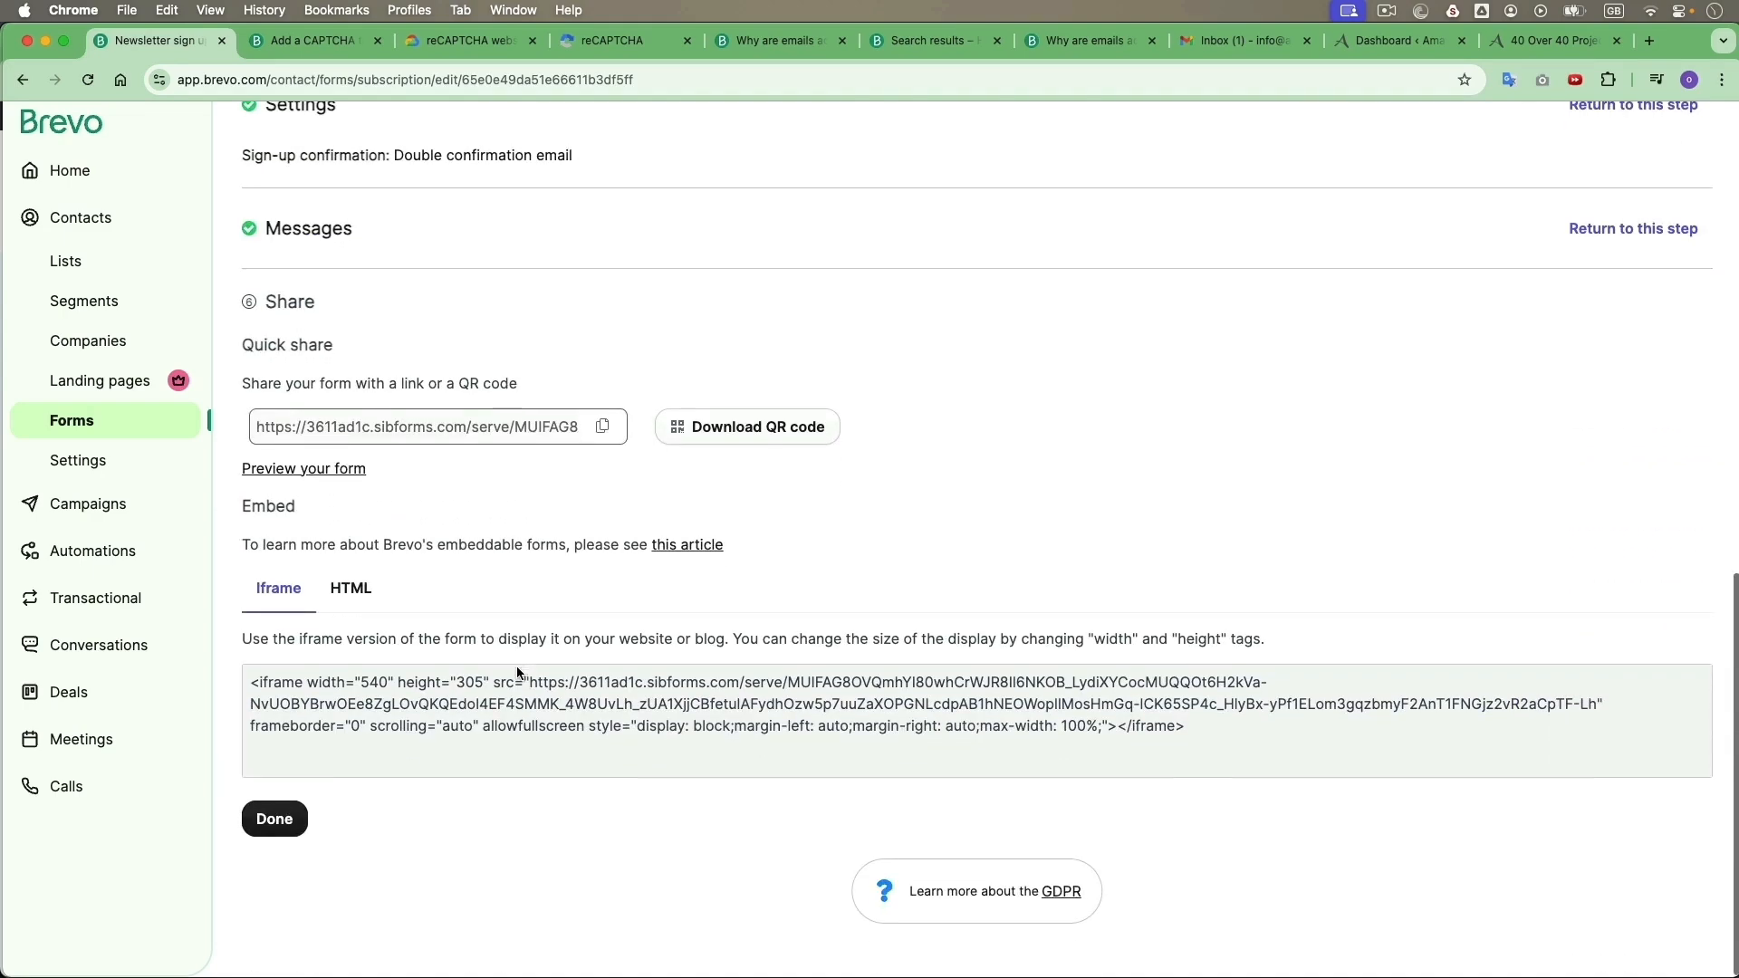
{"action": "left_click", "coordinate": [350, 587]}
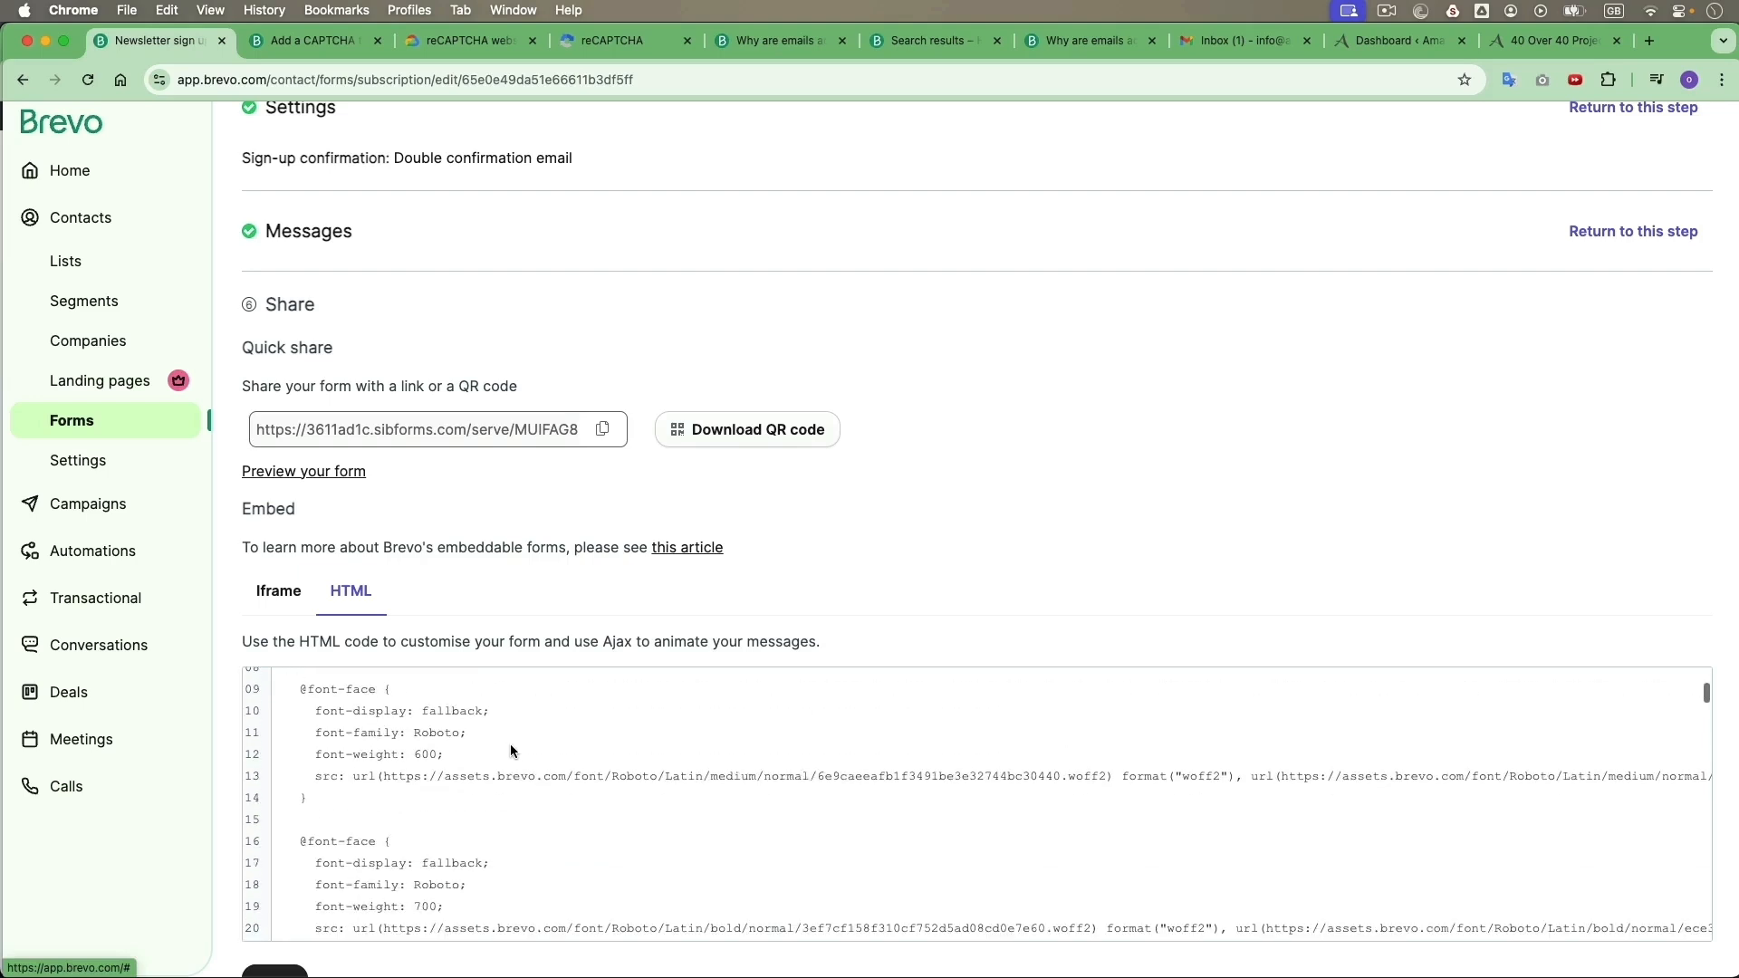
{"action": "left_click", "coordinate": [279, 590]}
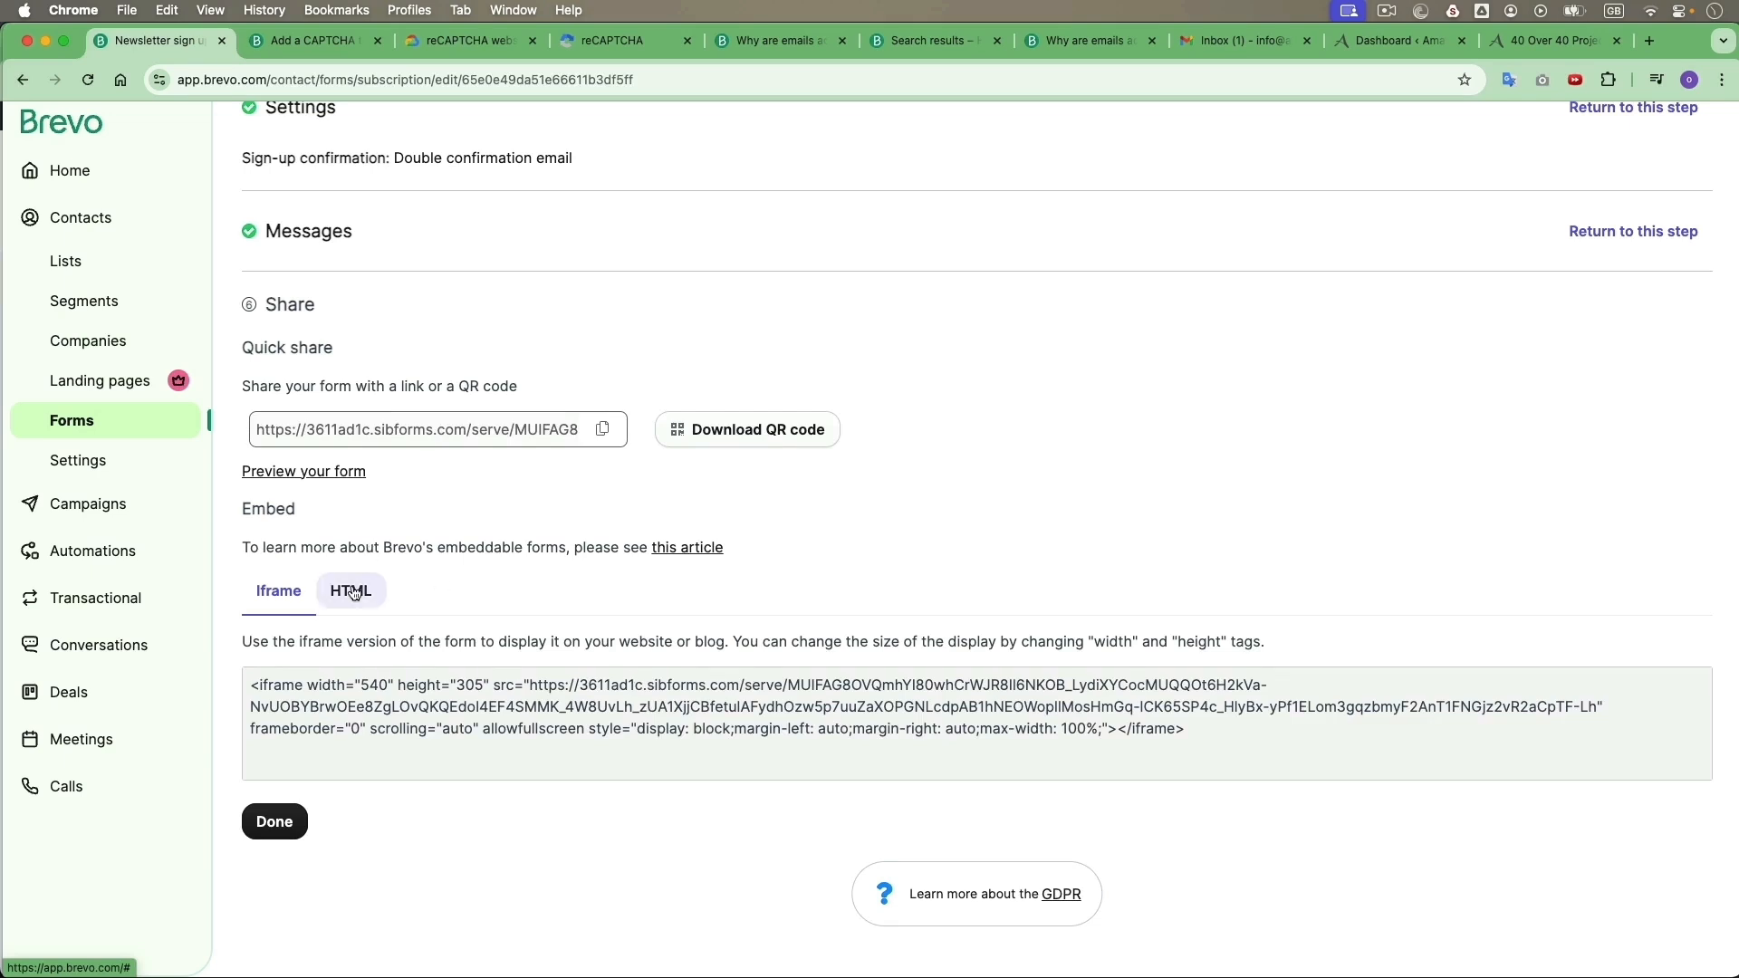
{"action": "left_click", "coordinate": [349, 590]}
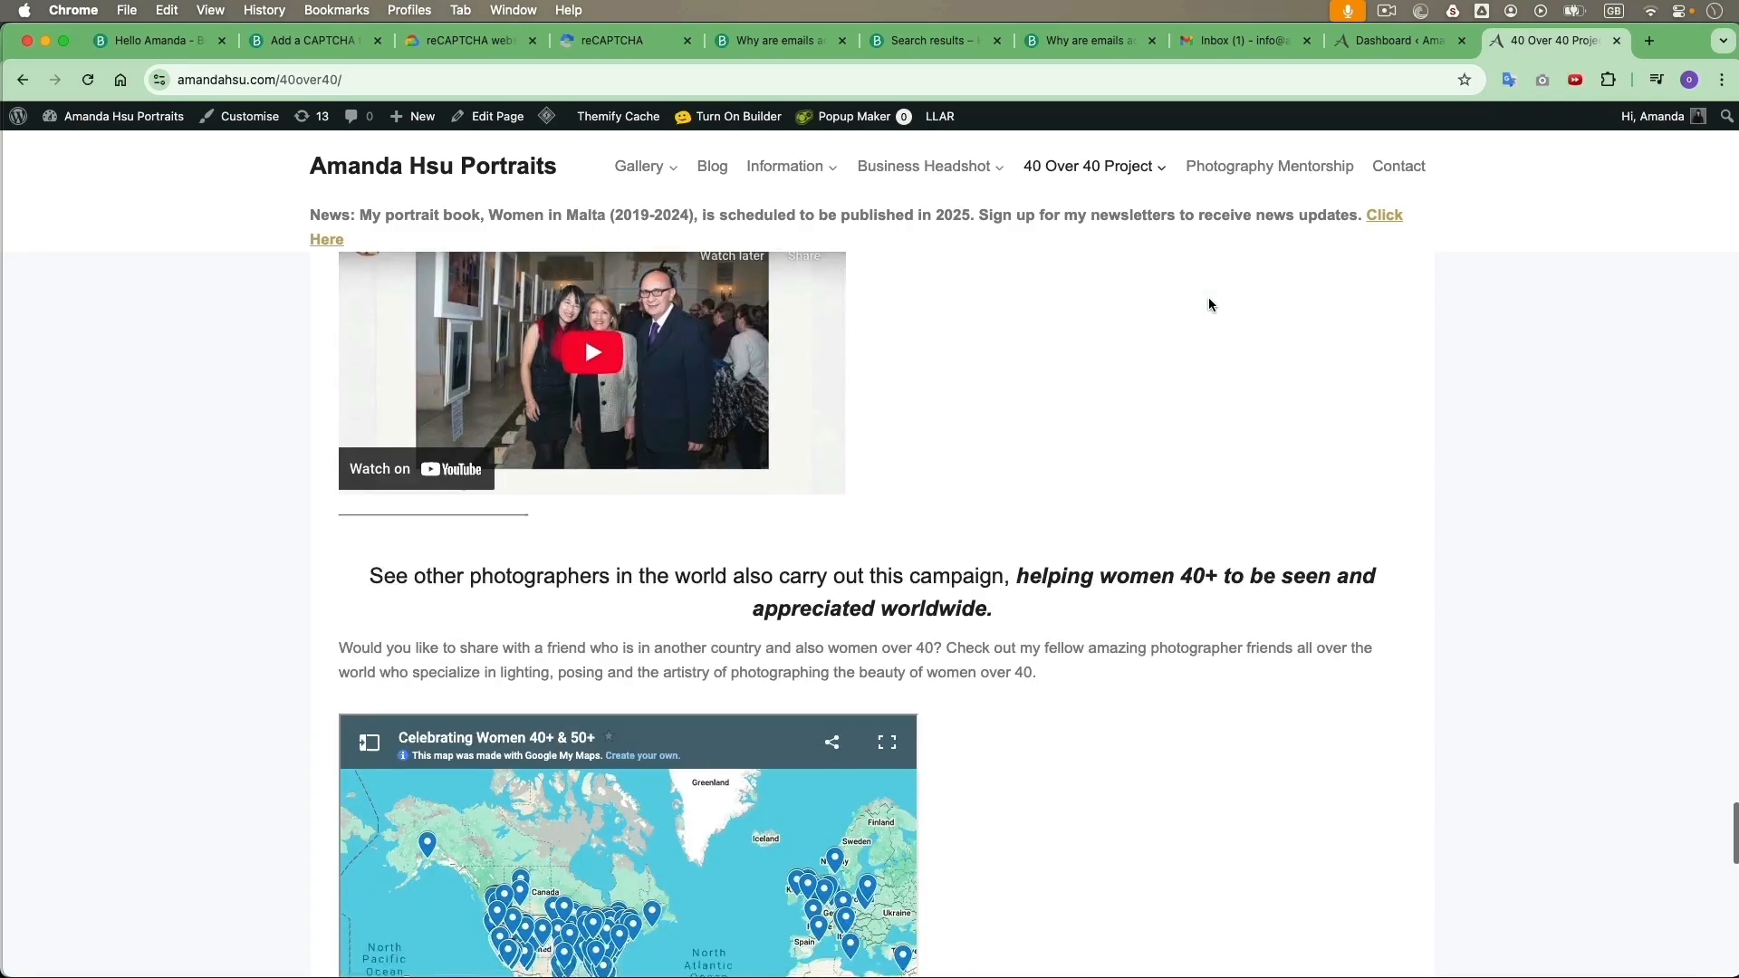
- Check the live footer sign-up form, then go to Appearance > Widgets in the WordPress dashboard
{"action": "scroll", "scroll_direction": "down", "scroll_amount": 3}
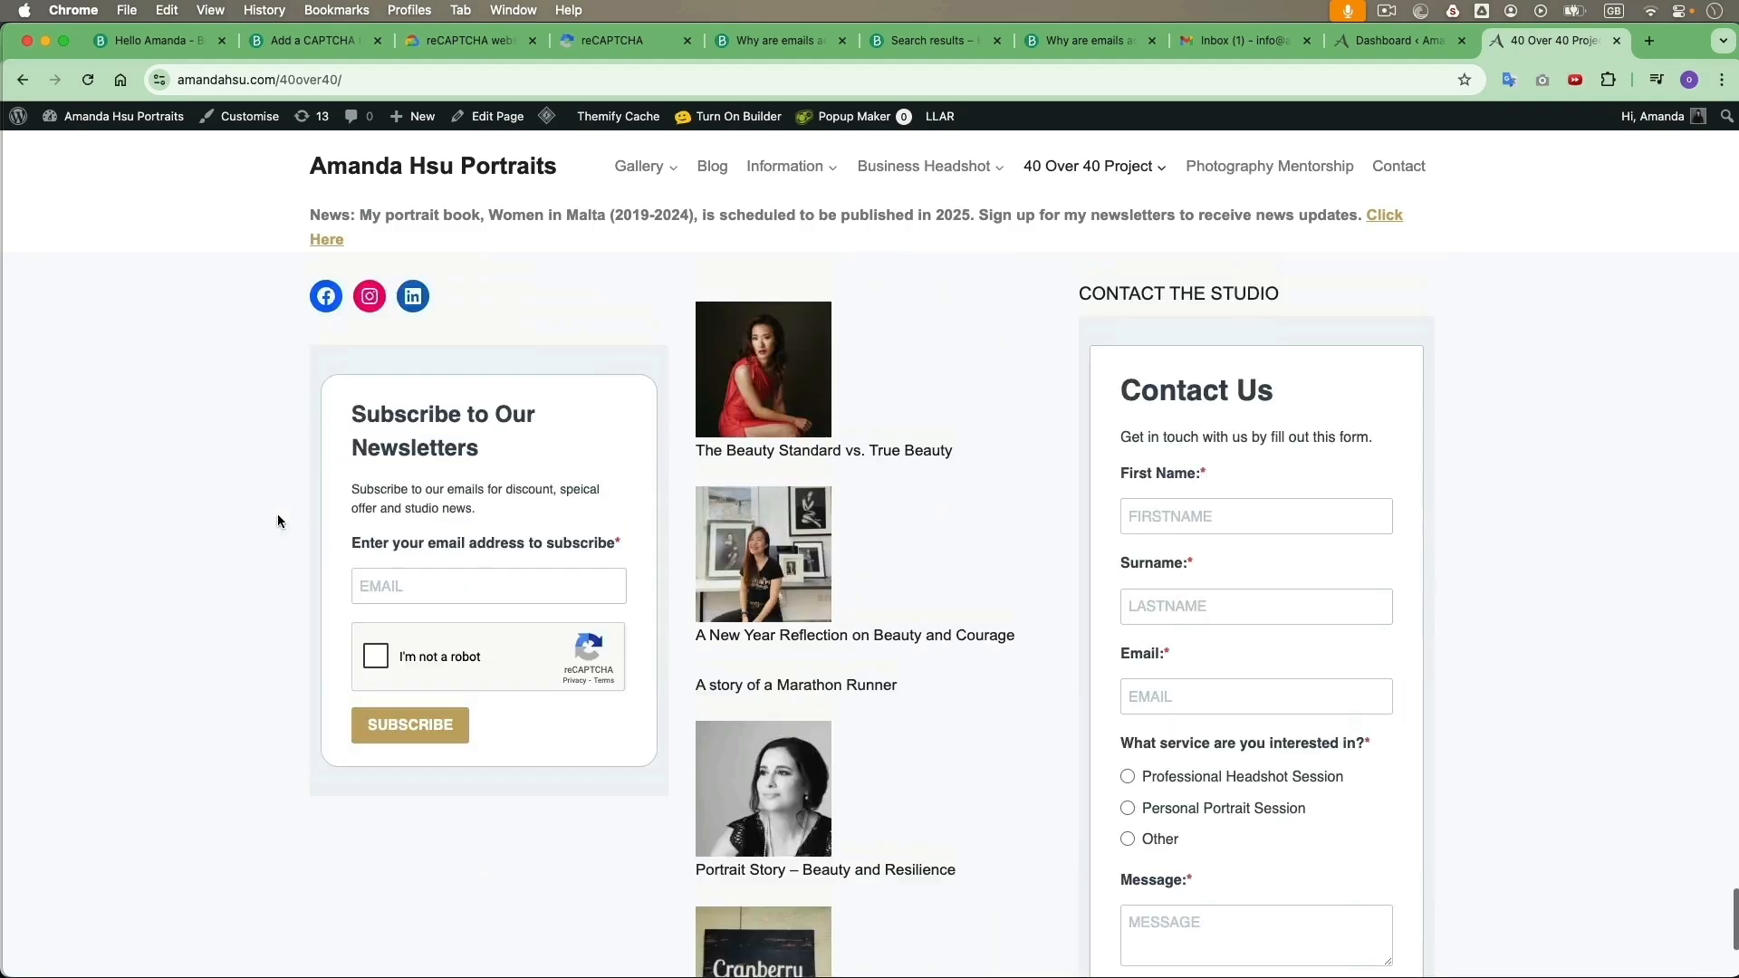
{"action": "mouse_move", "coordinate": [326, 627]}
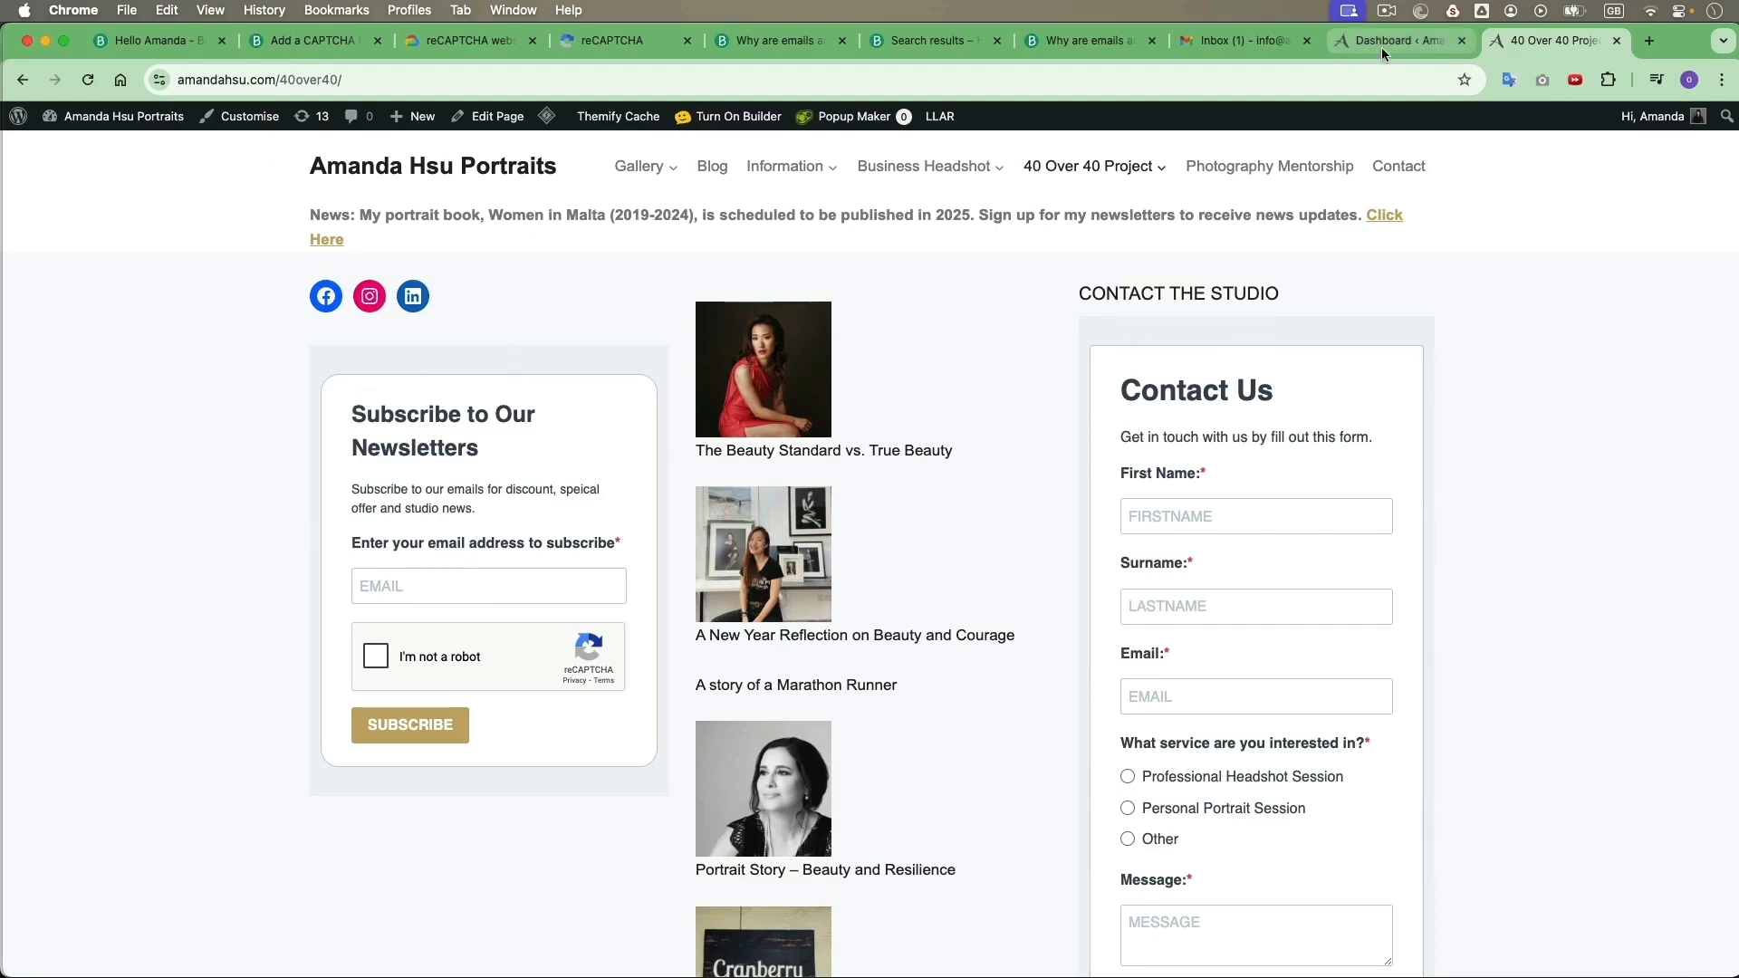
{"action": "left_click", "coordinate": [1395, 40]}
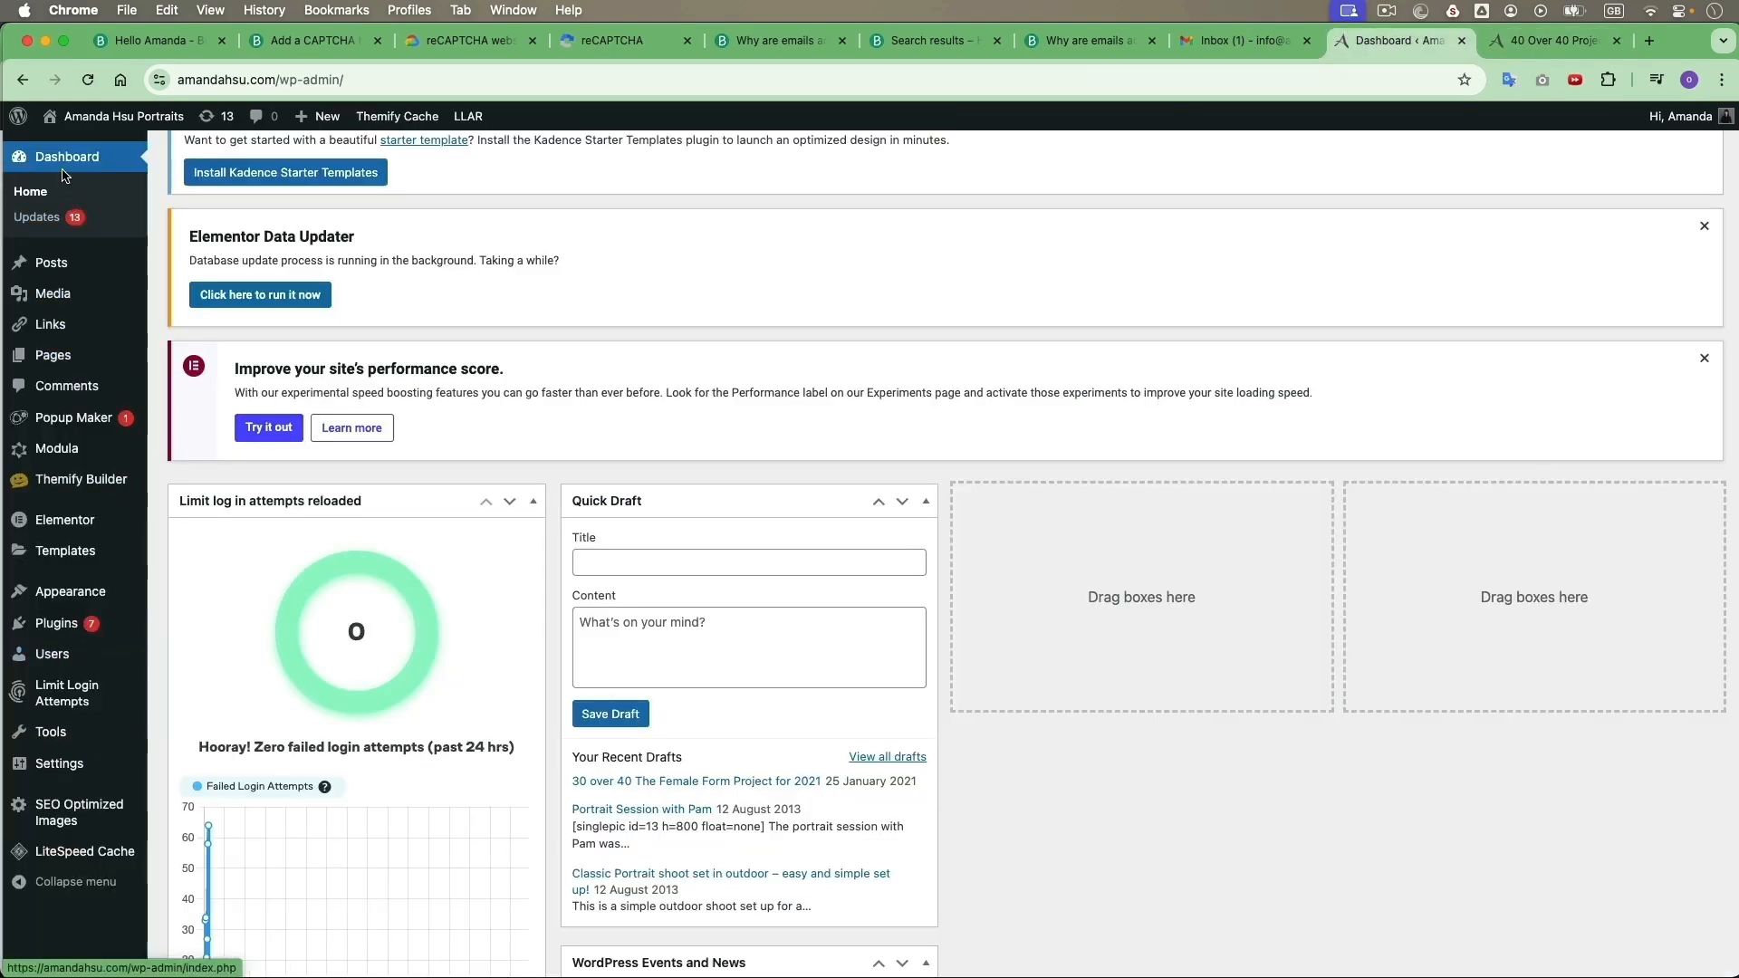
{"action": "mouse_move", "coordinate": [71, 590]}
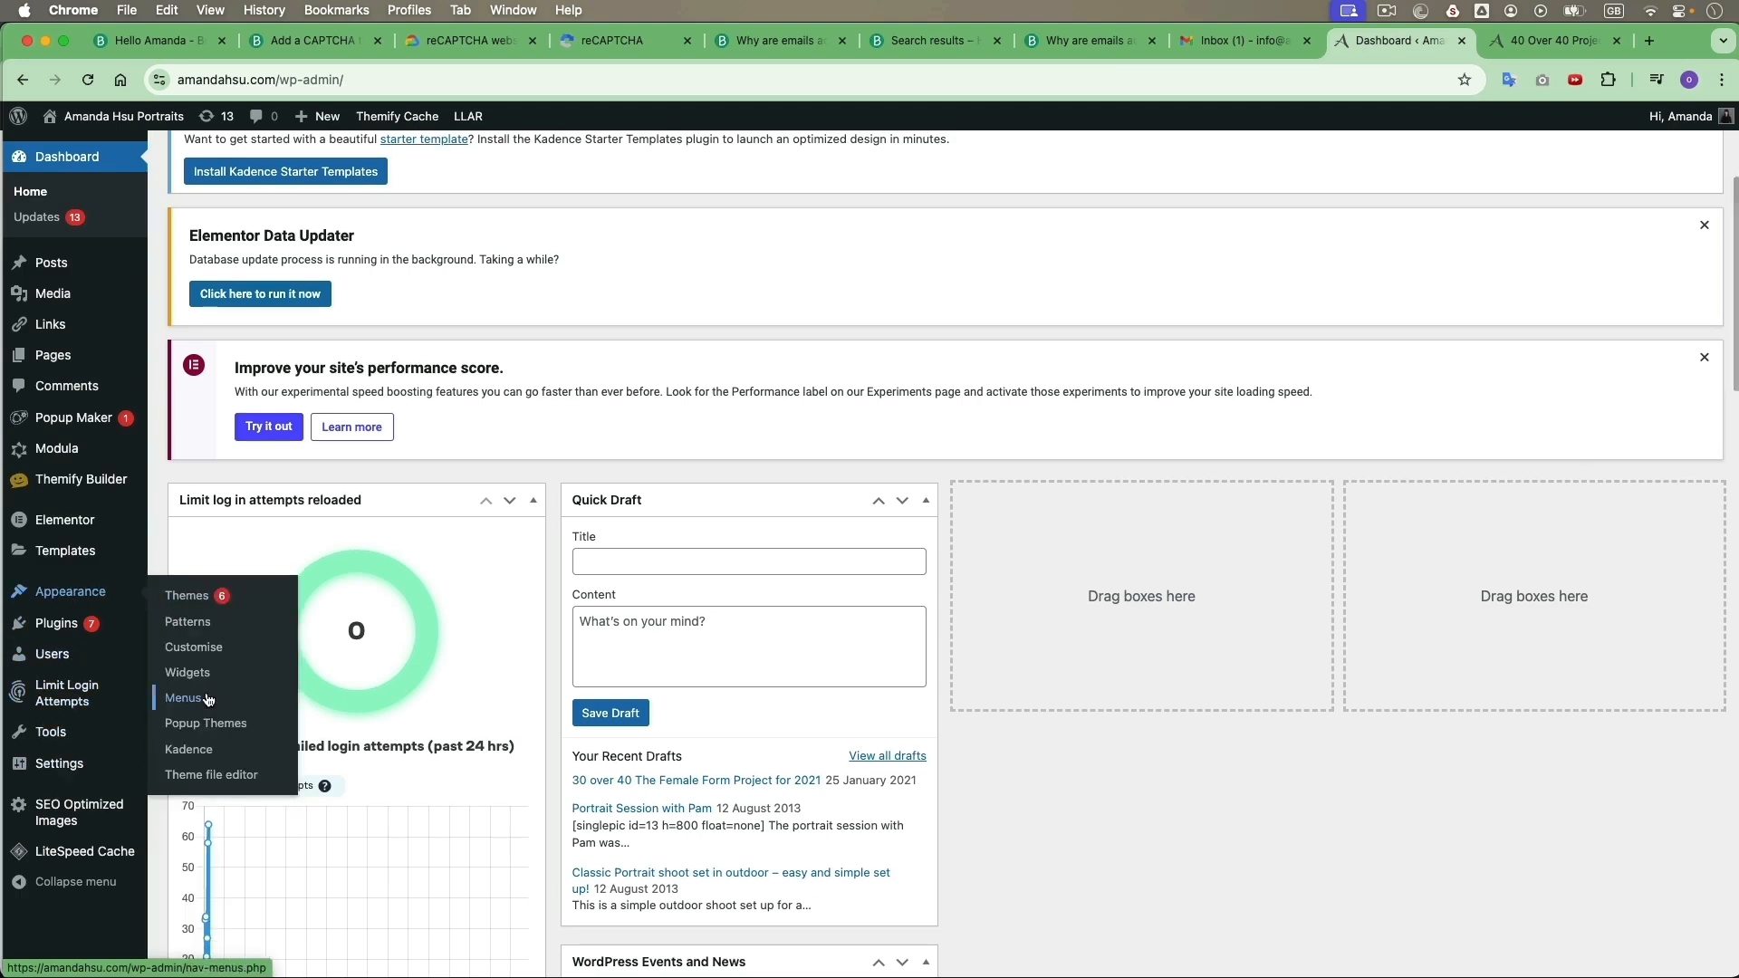
{"action": "left_click", "coordinate": [187, 674]}
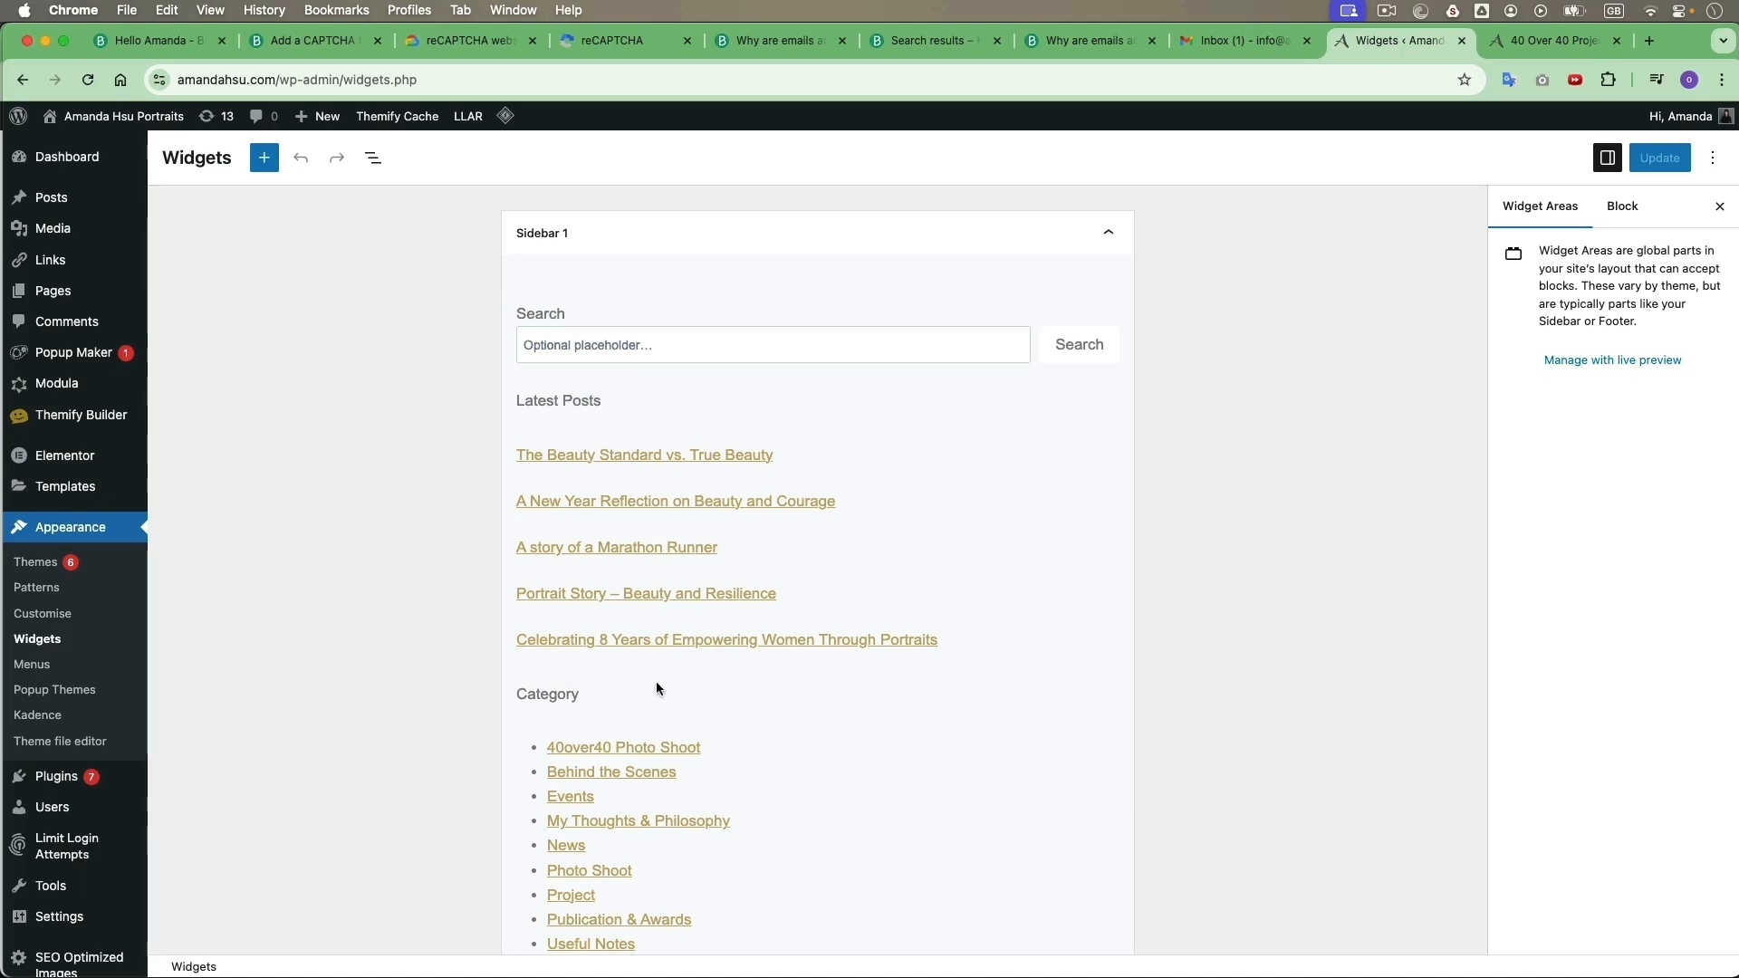
{"action": "scroll", "scroll_direction": "down", "scroll_amount": 3}
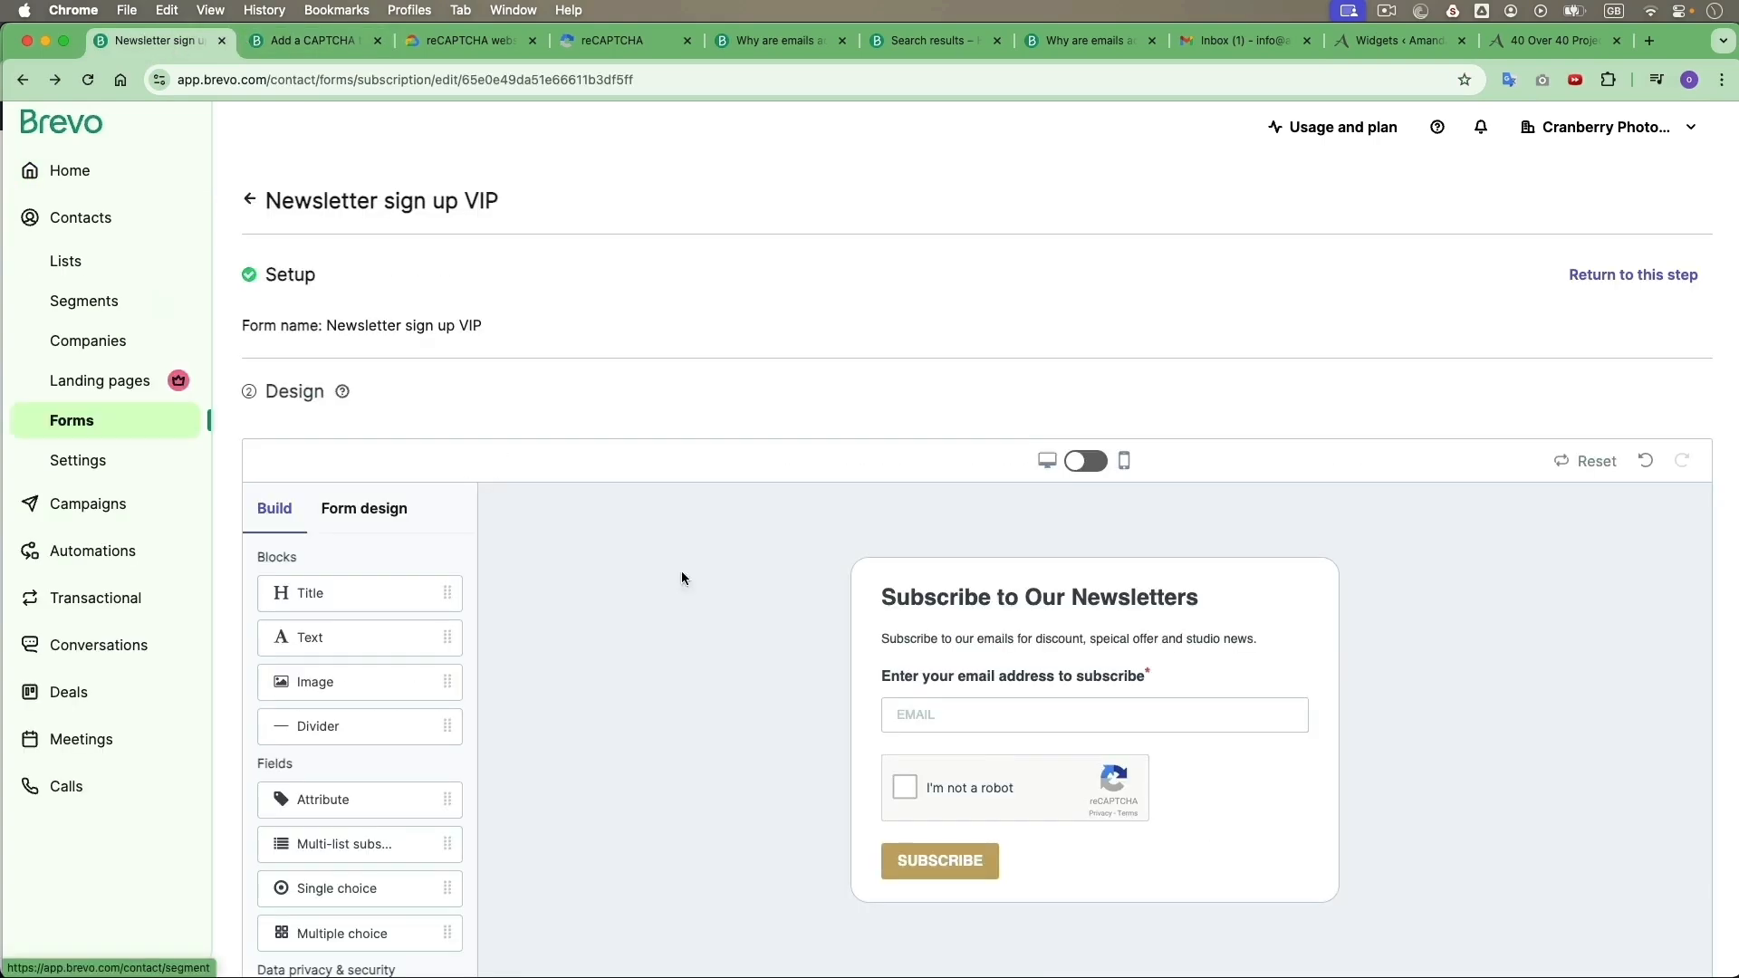
- Return to the Share step, show the HTML embed code and select it all for copying
{"action": "scroll", "scroll_direction": "down", "scroll_amount": 3}
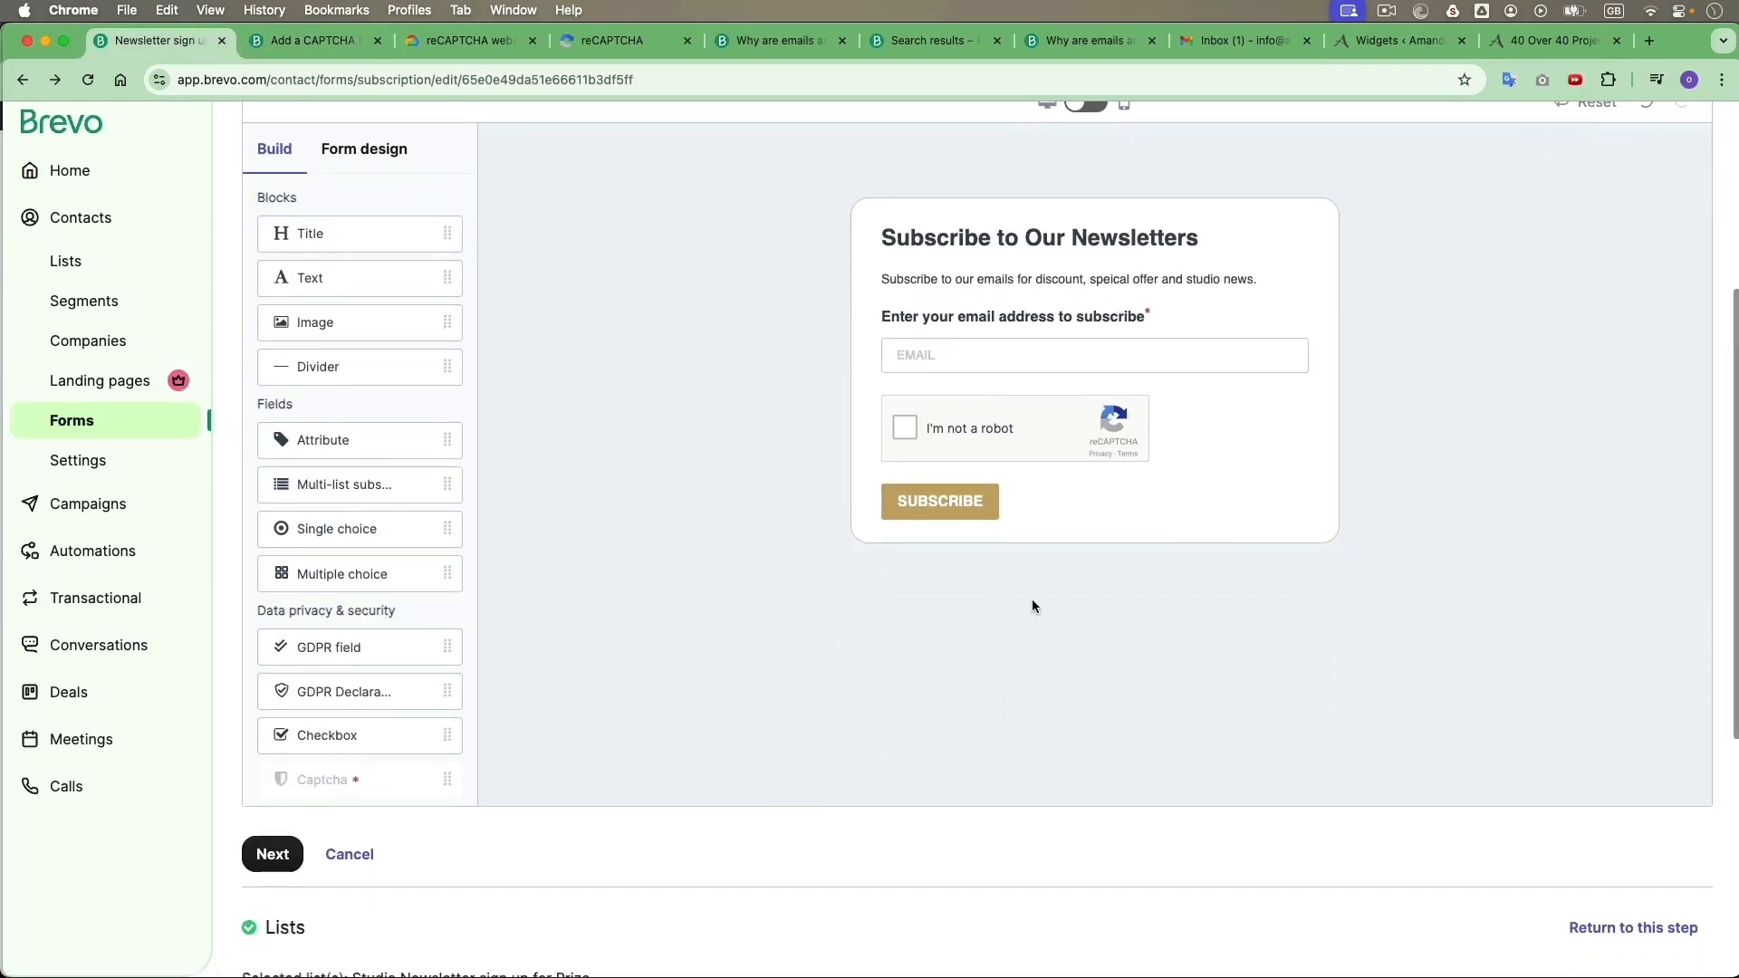
{"action": "scroll", "scroll_direction": "down", "scroll_amount": 3}
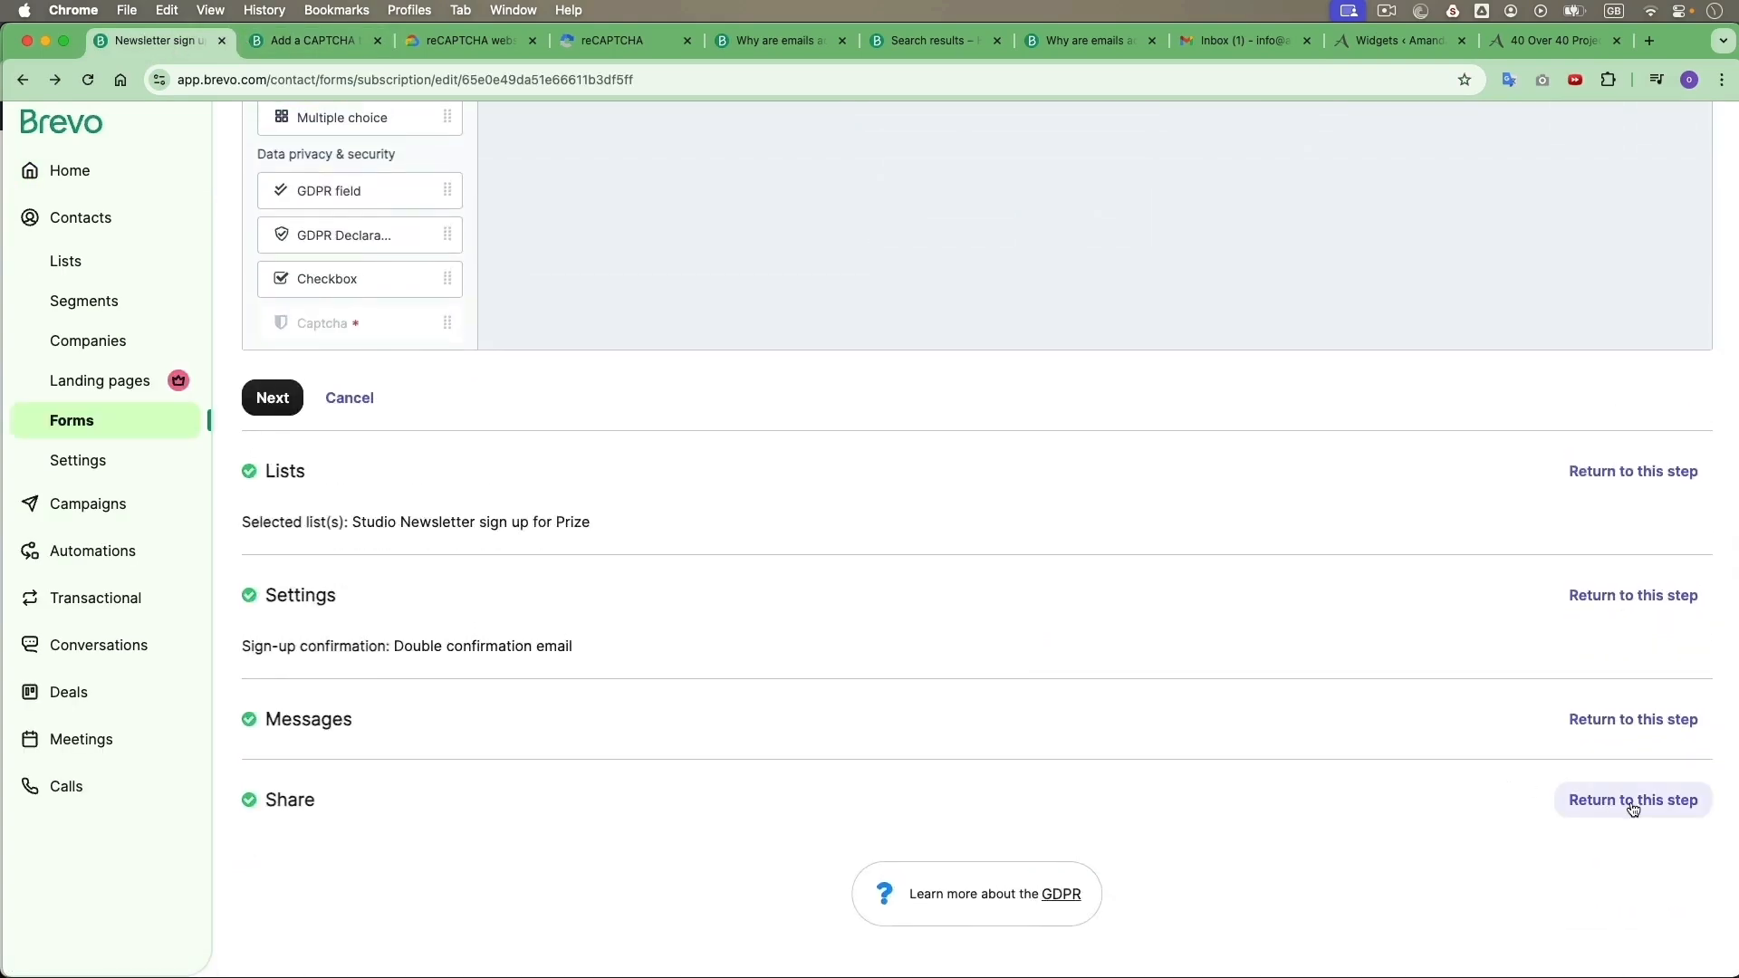
{"action": "left_click", "coordinate": [1632, 799]}
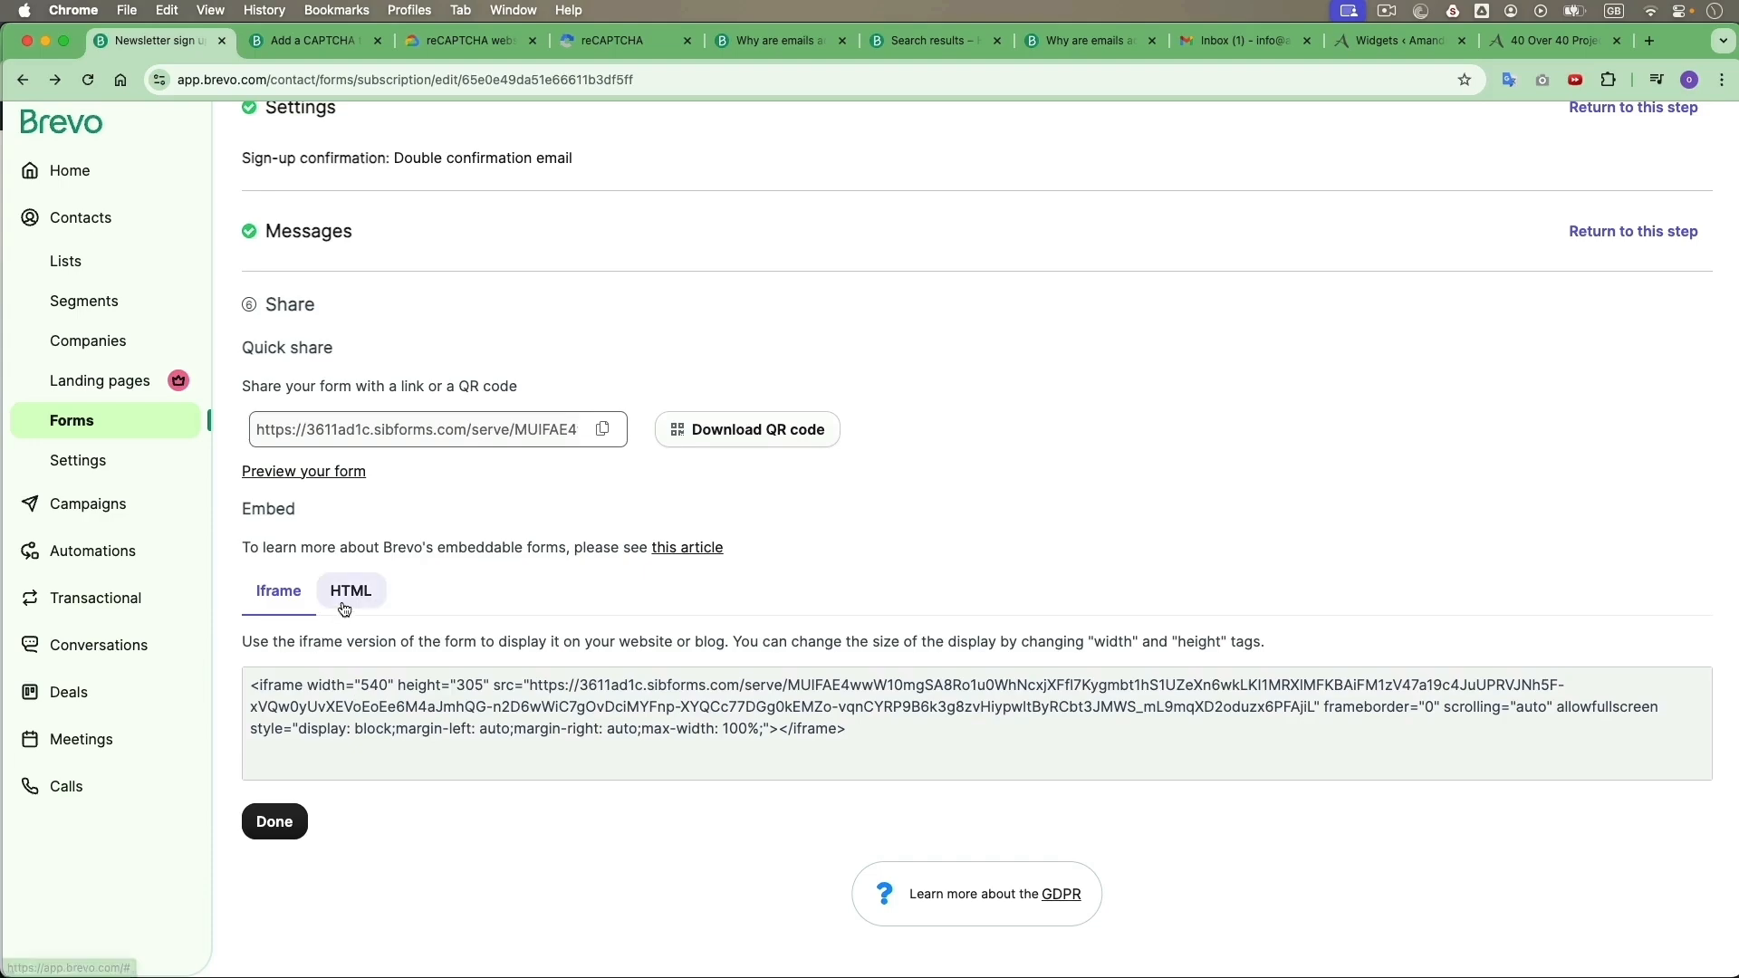
{"action": "left_click", "coordinate": [349, 591]}
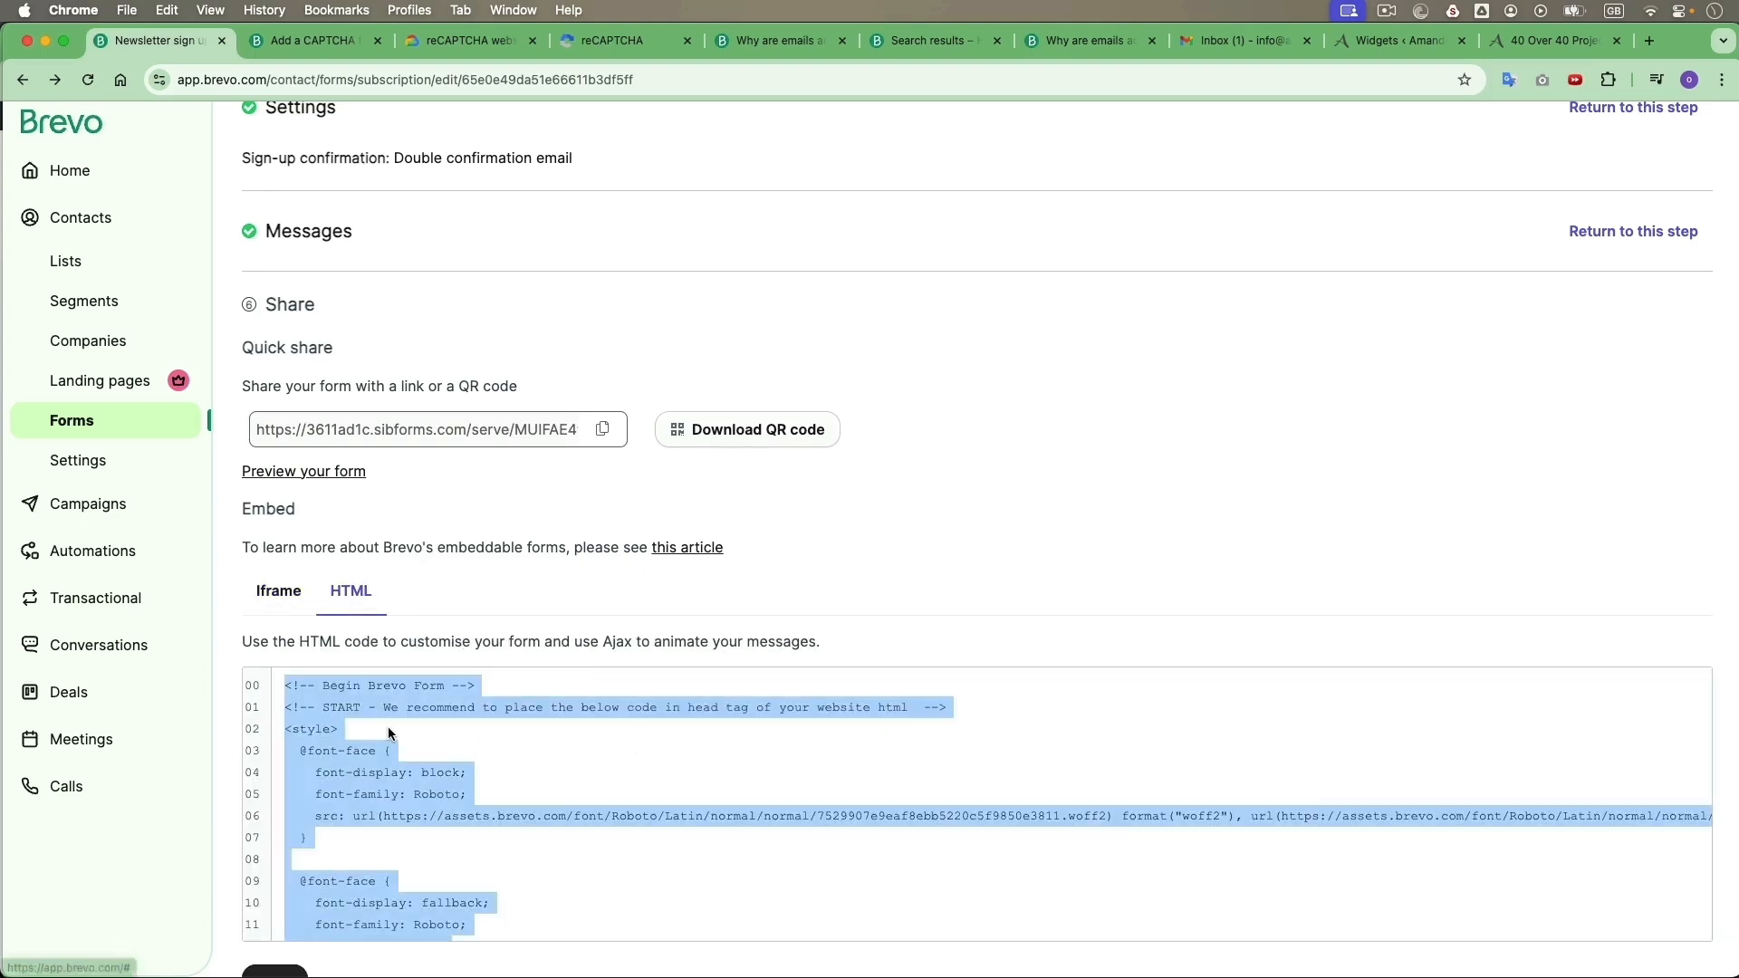
{"action": "left_click", "coordinate": [1401, 42]}
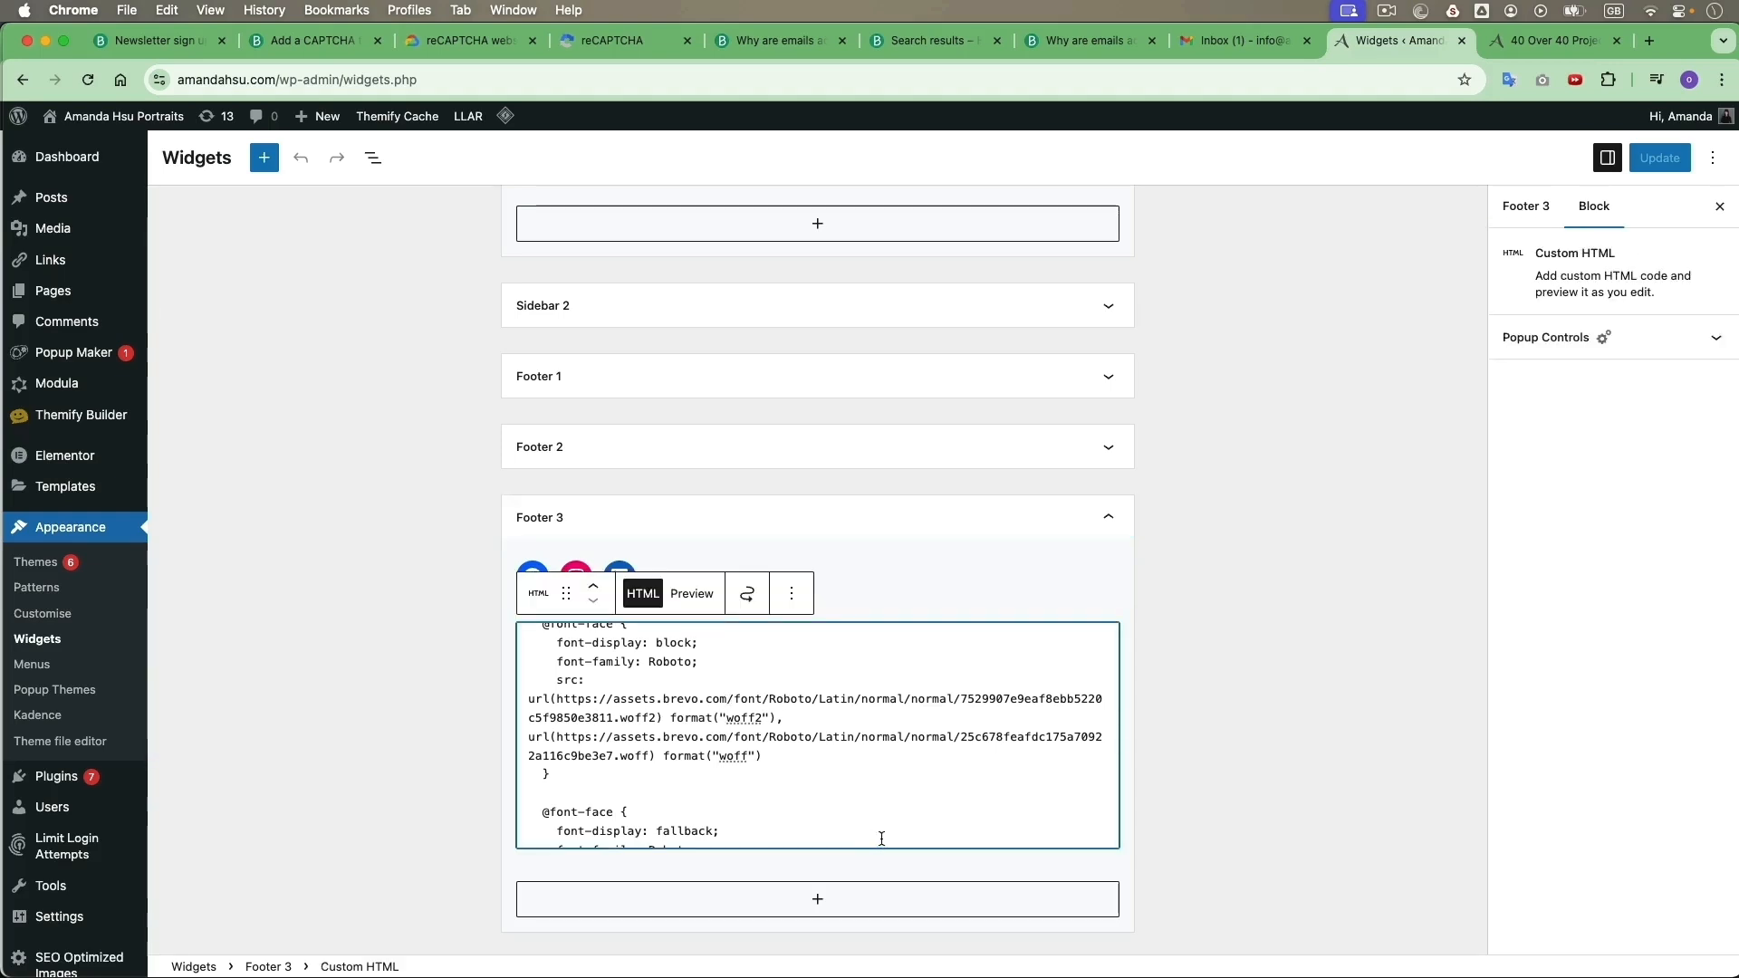
- Add a Custom HTML block to Footer 3 with the Brevo embed code pasted and preview it
{"action": "left_click", "coordinate": [817, 898]}
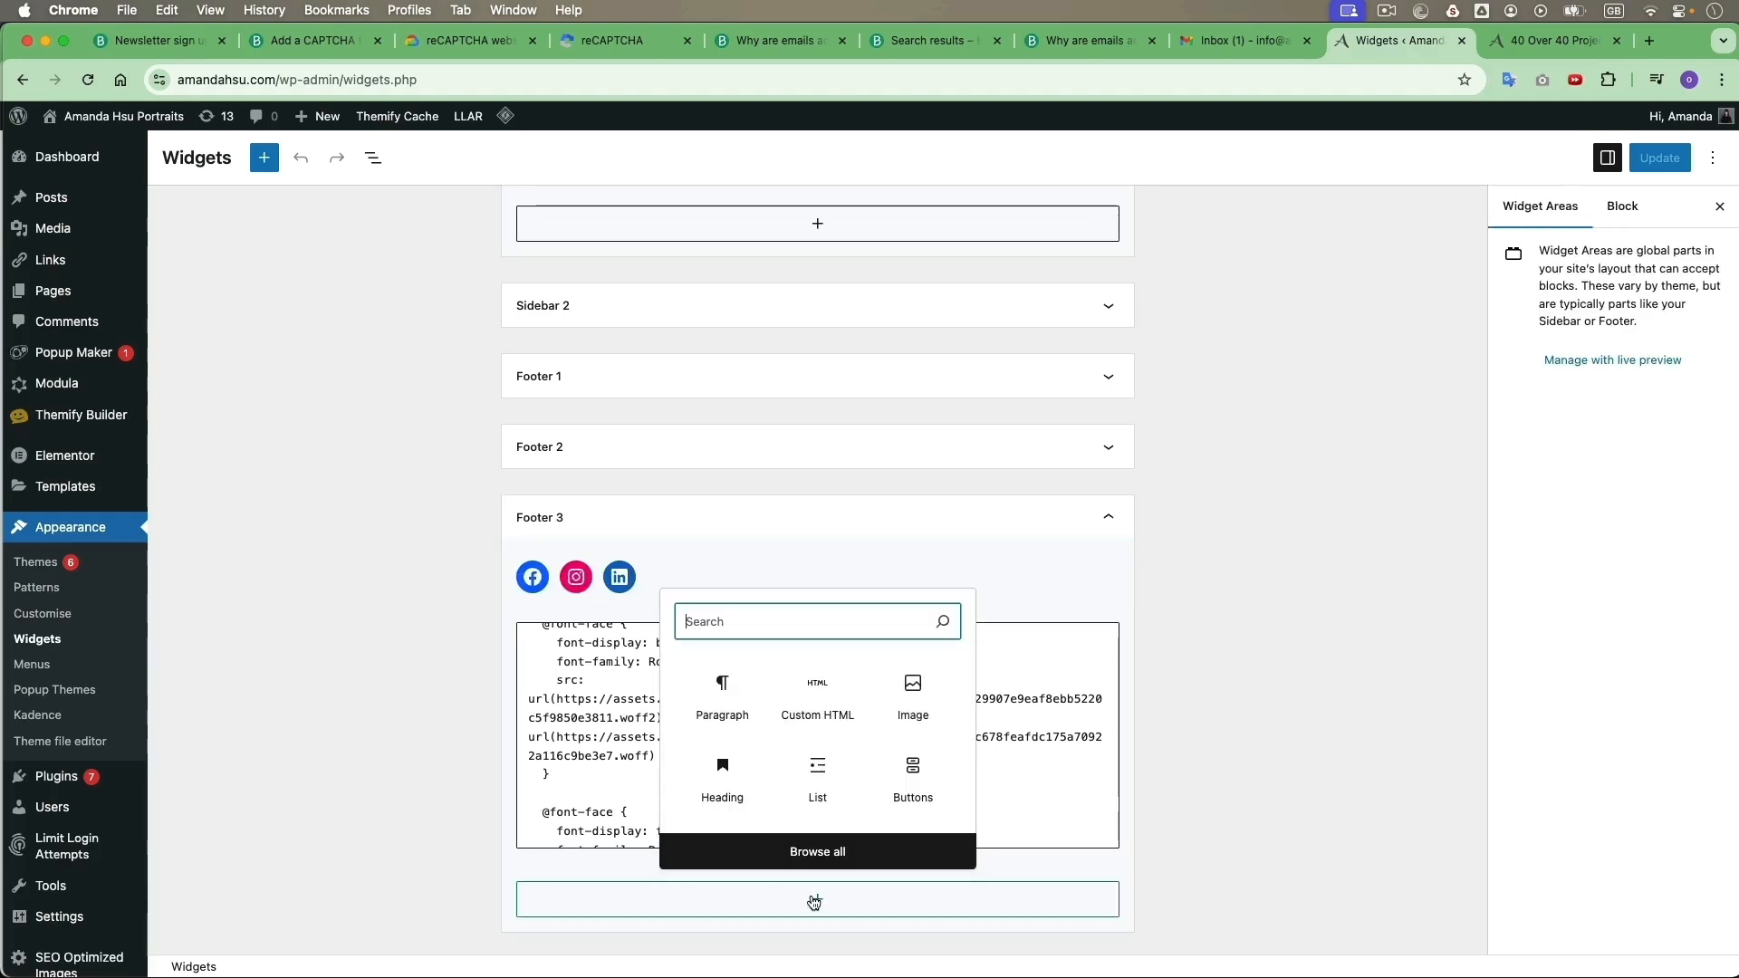
{"action": "mouse_move", "coordinate": [817, 696]}
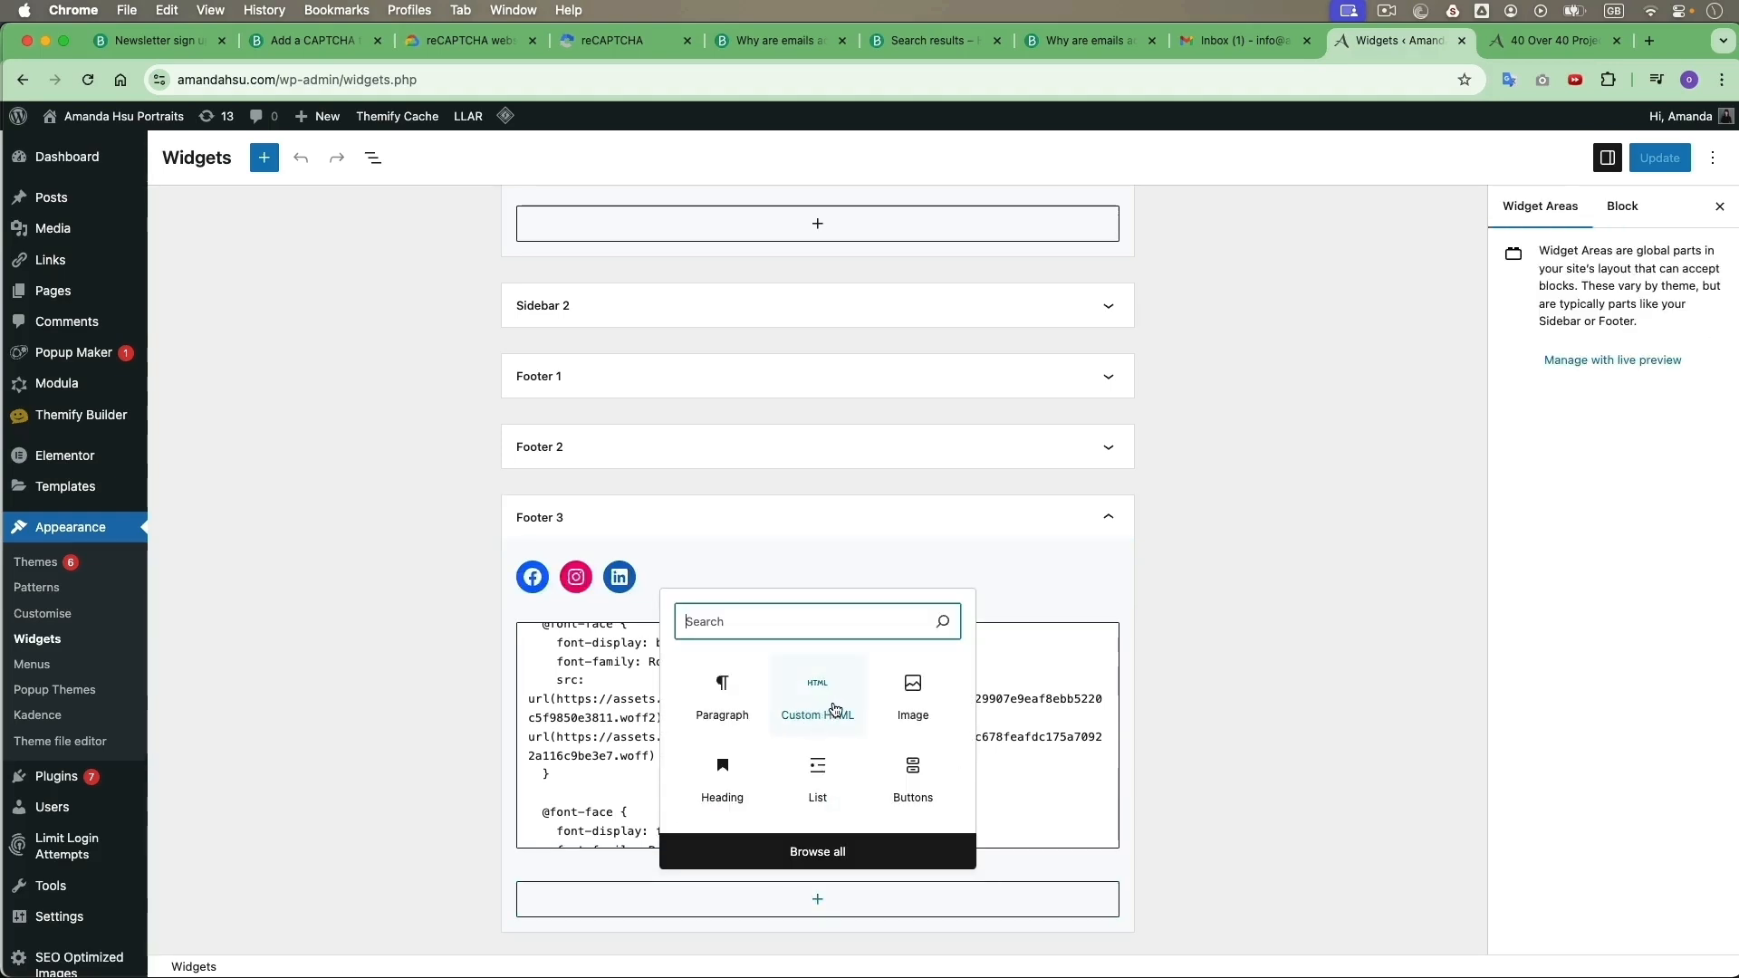
{"action": "left_click", "coordinate": [817, 695]}
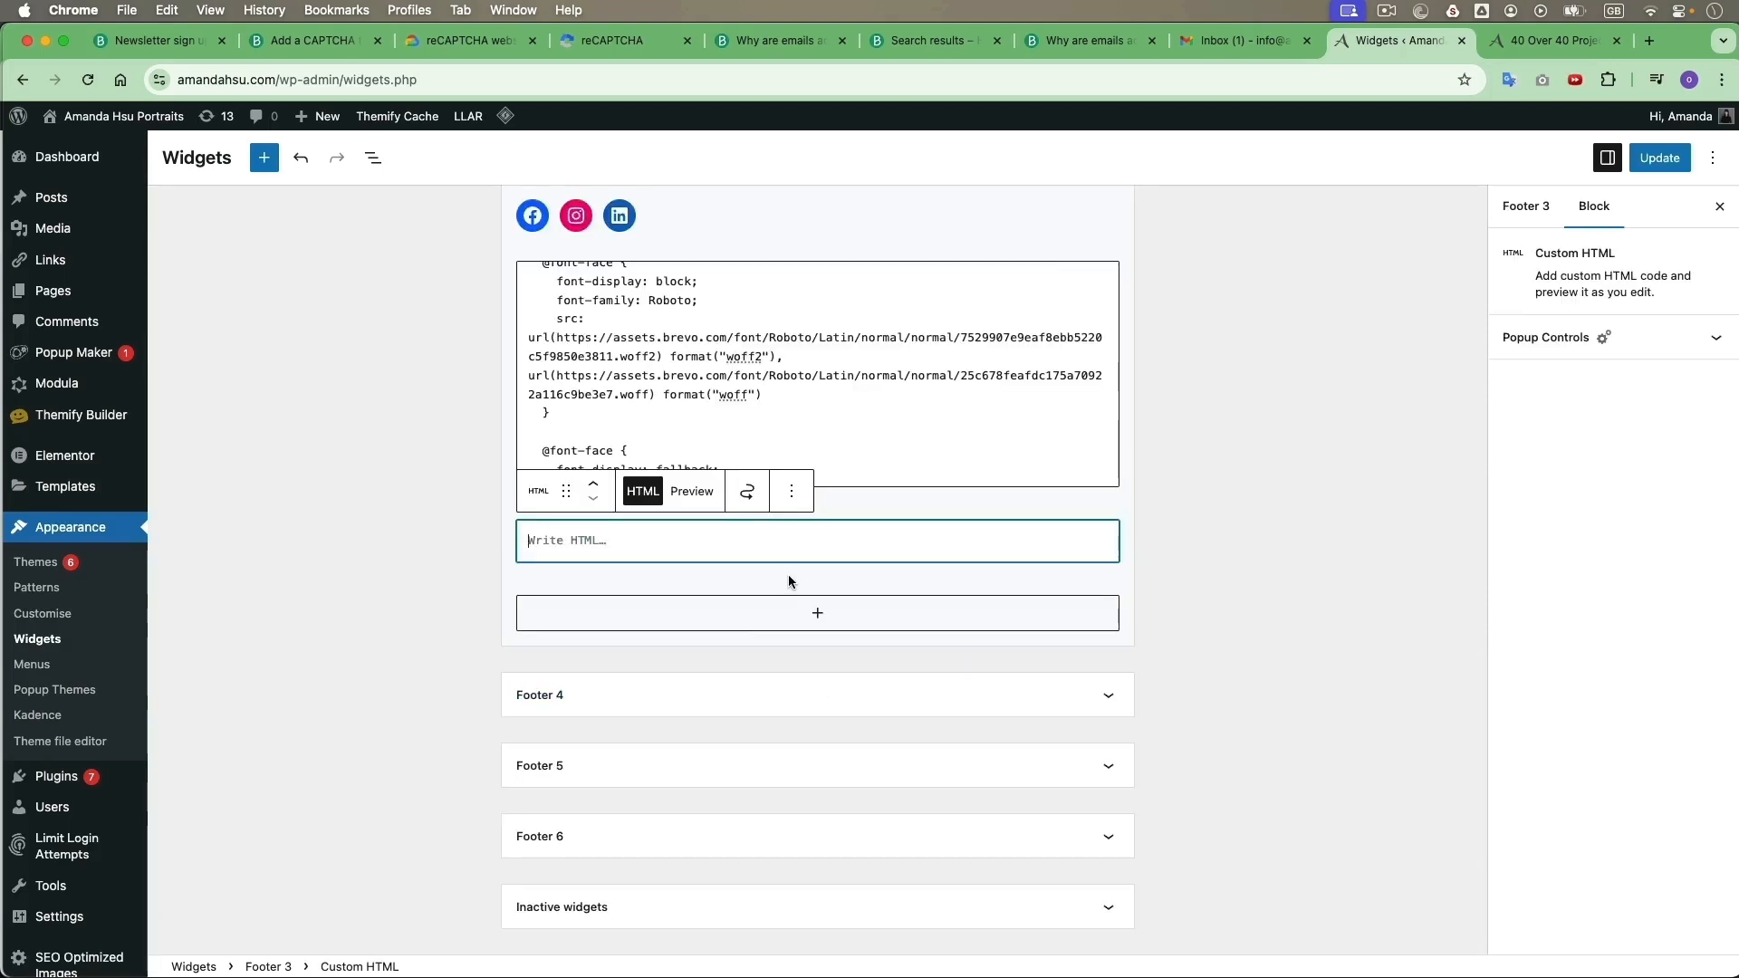
{"action": "type", "text": "window.EMAIL_INVALID_MESSAGE = window.SMS_INVALID_MESSAGE = \"The information provided is invalid...\""}
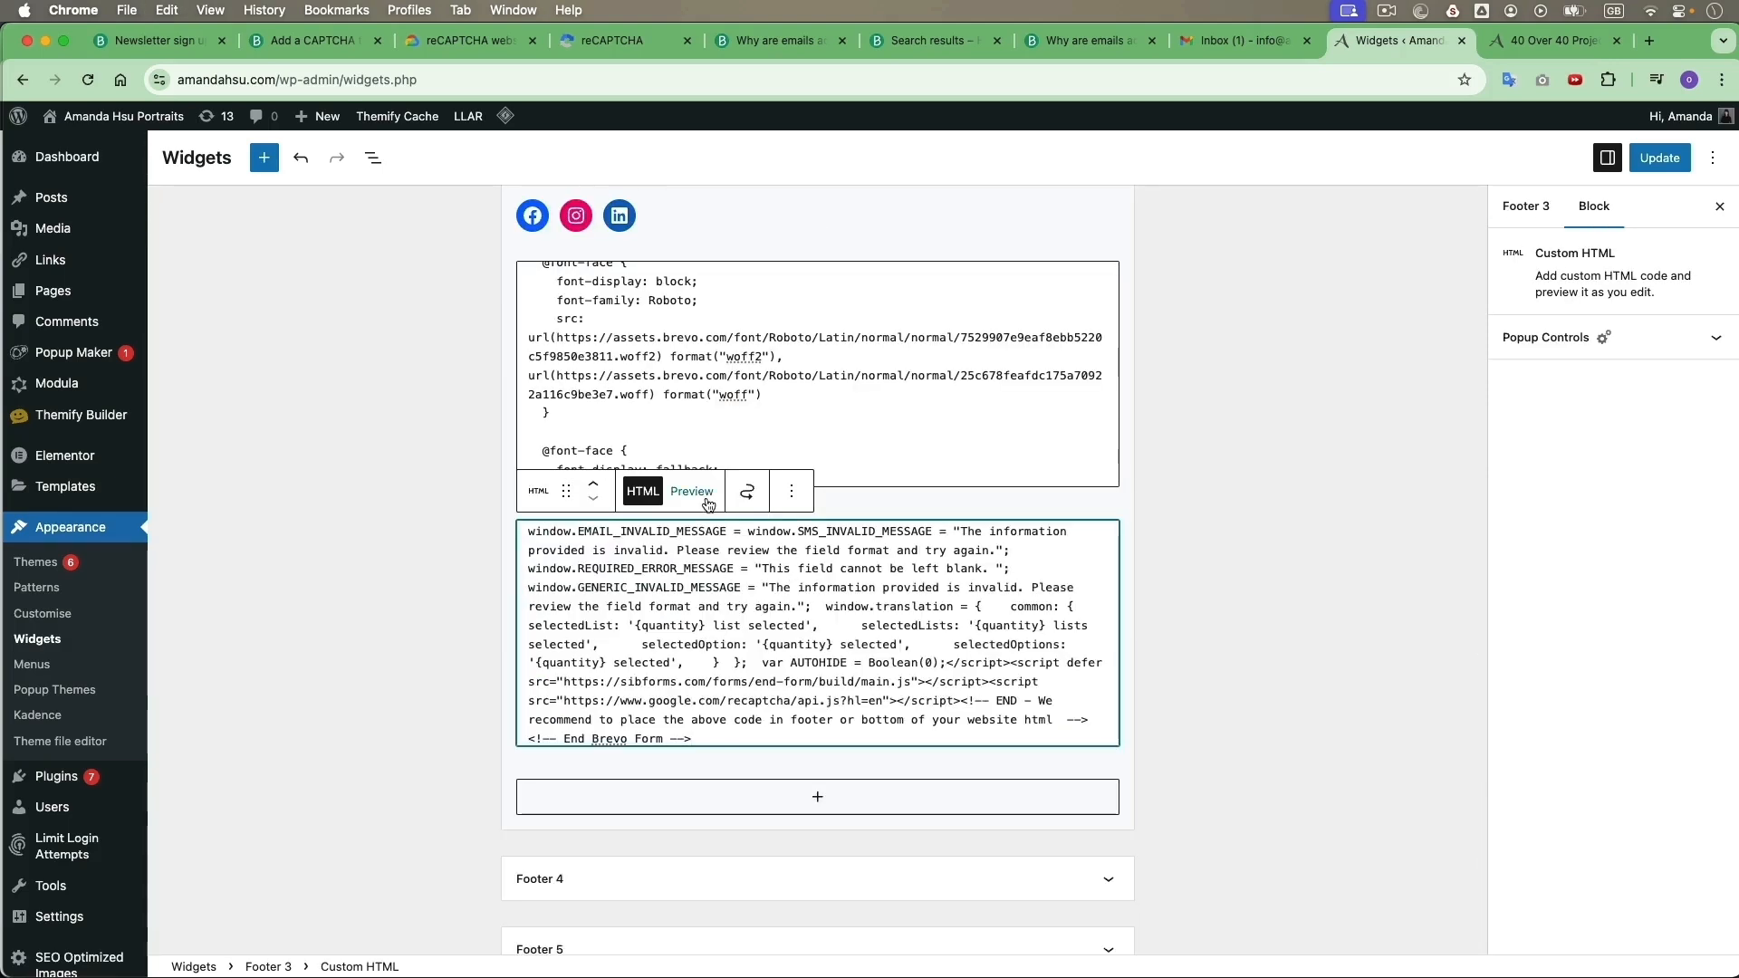
{"action": "left_click", "coordinate": [792, 509]}
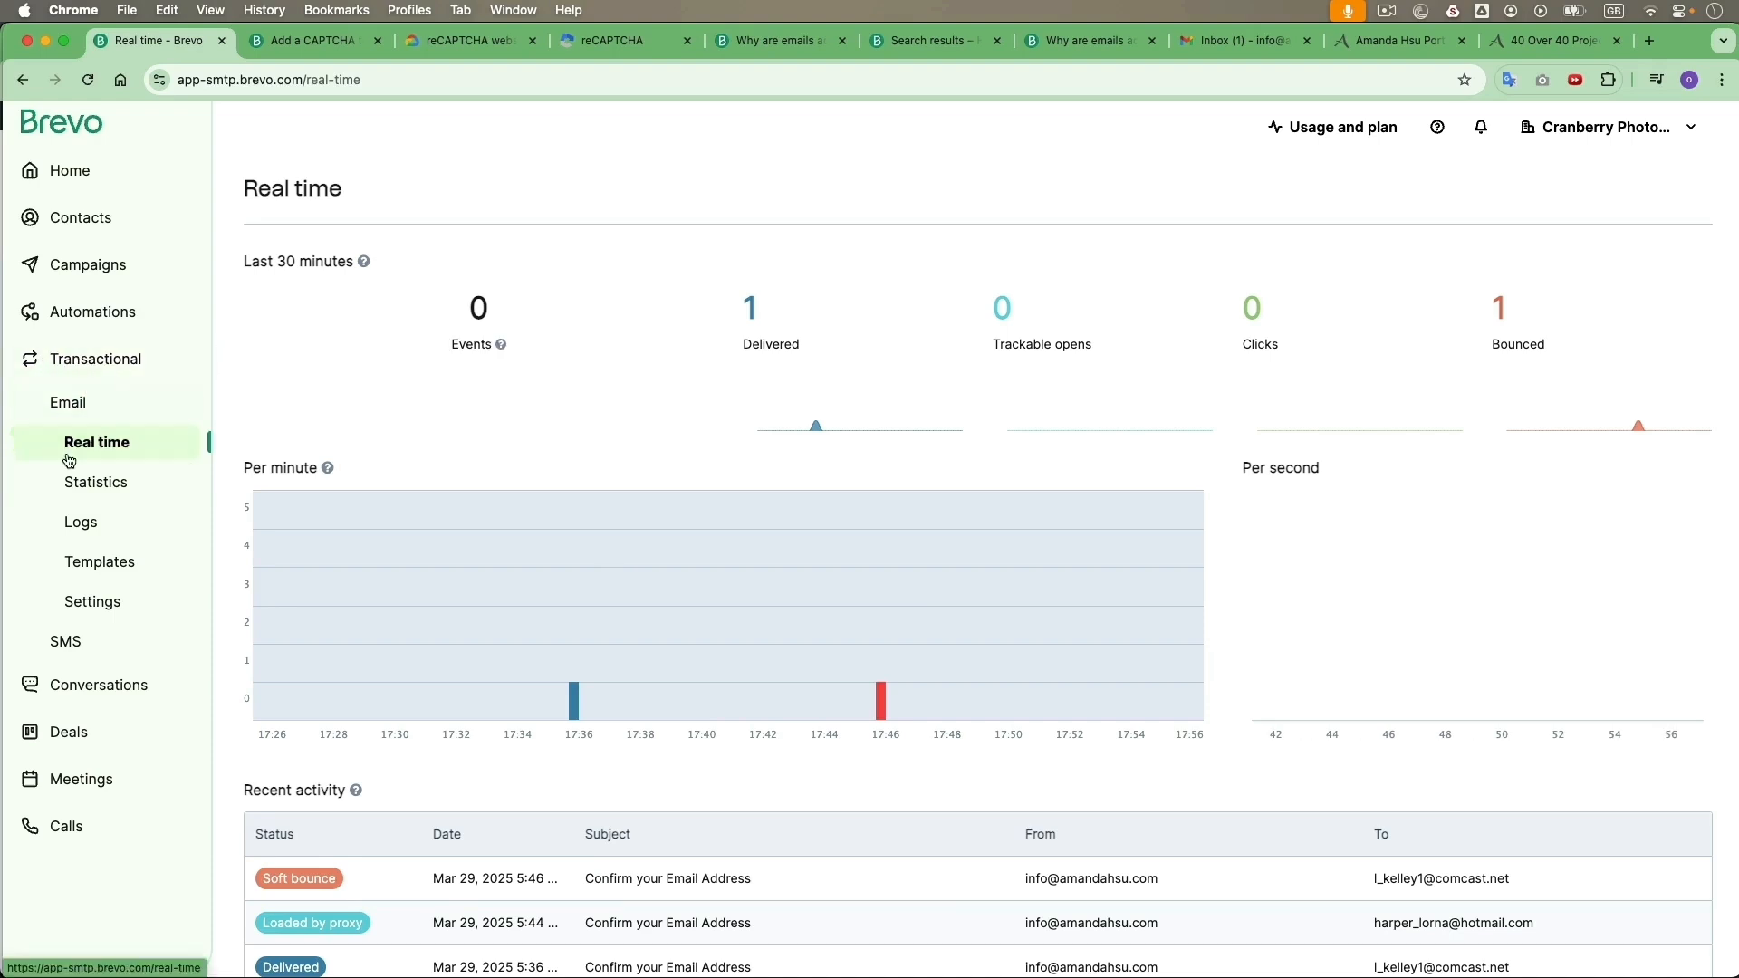
{"action": "mouse_move", "coordinate": [881, 705]}
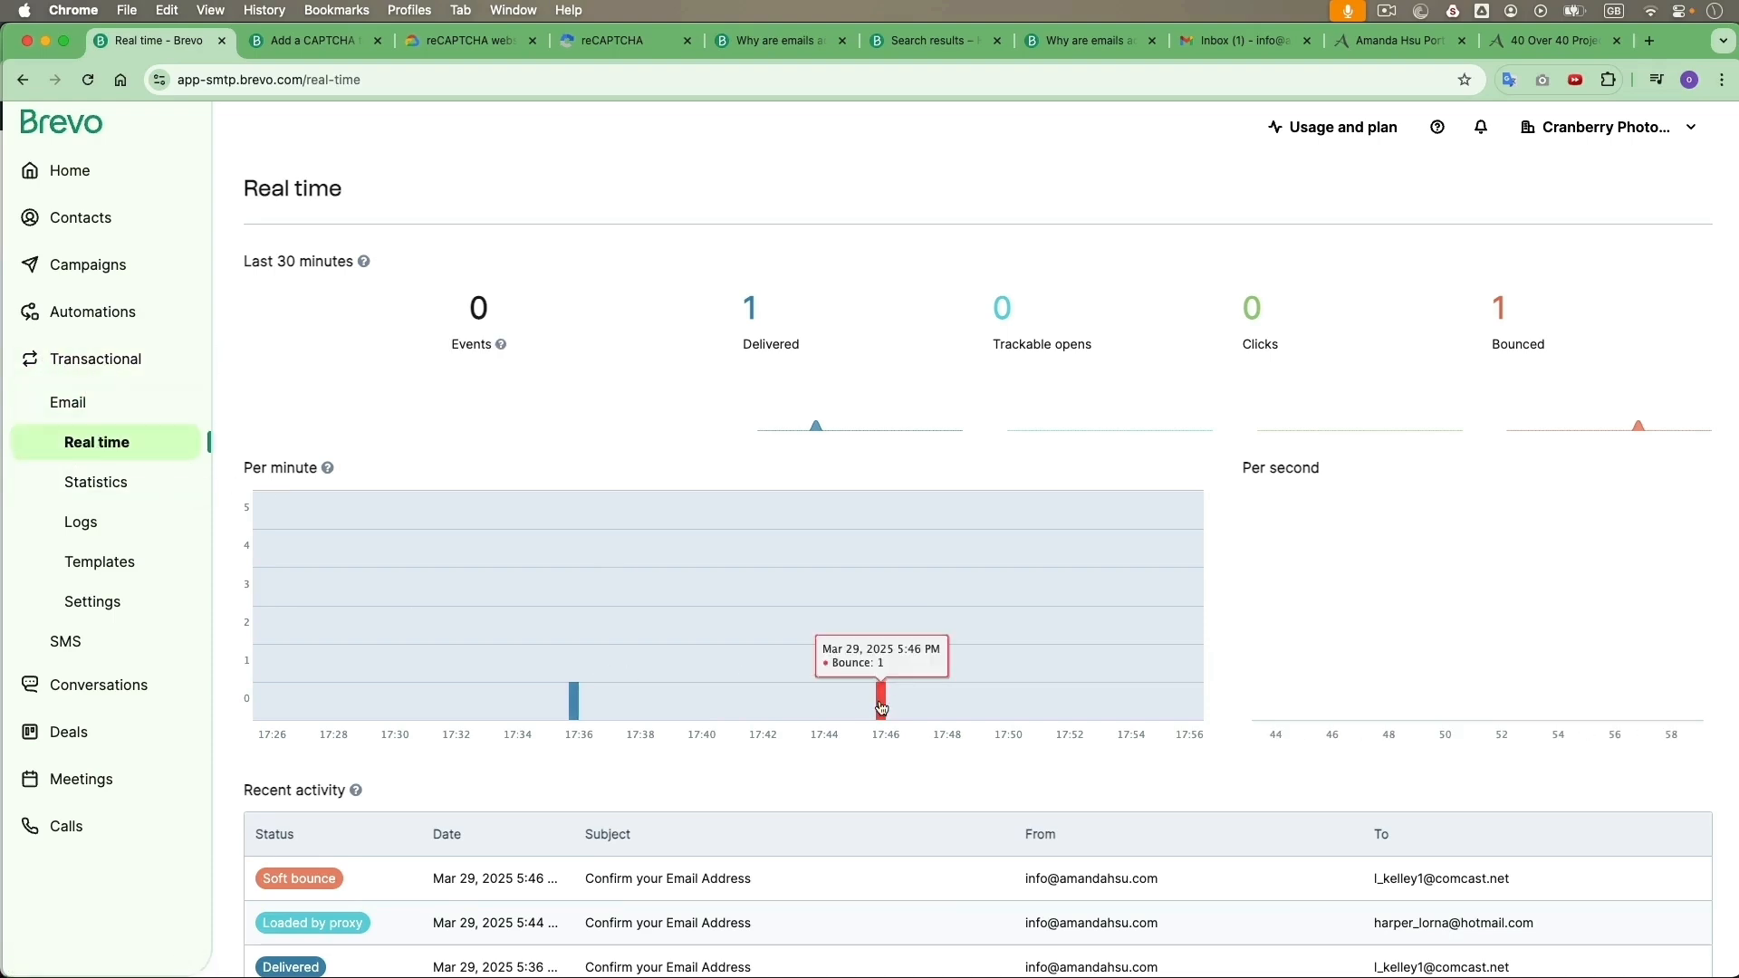
- Review Brevo's transactional email logs and the plan's remaining usage and paused queue
{"action": "scroll", "scroll_direction": "down", "scroll_amount": 3}
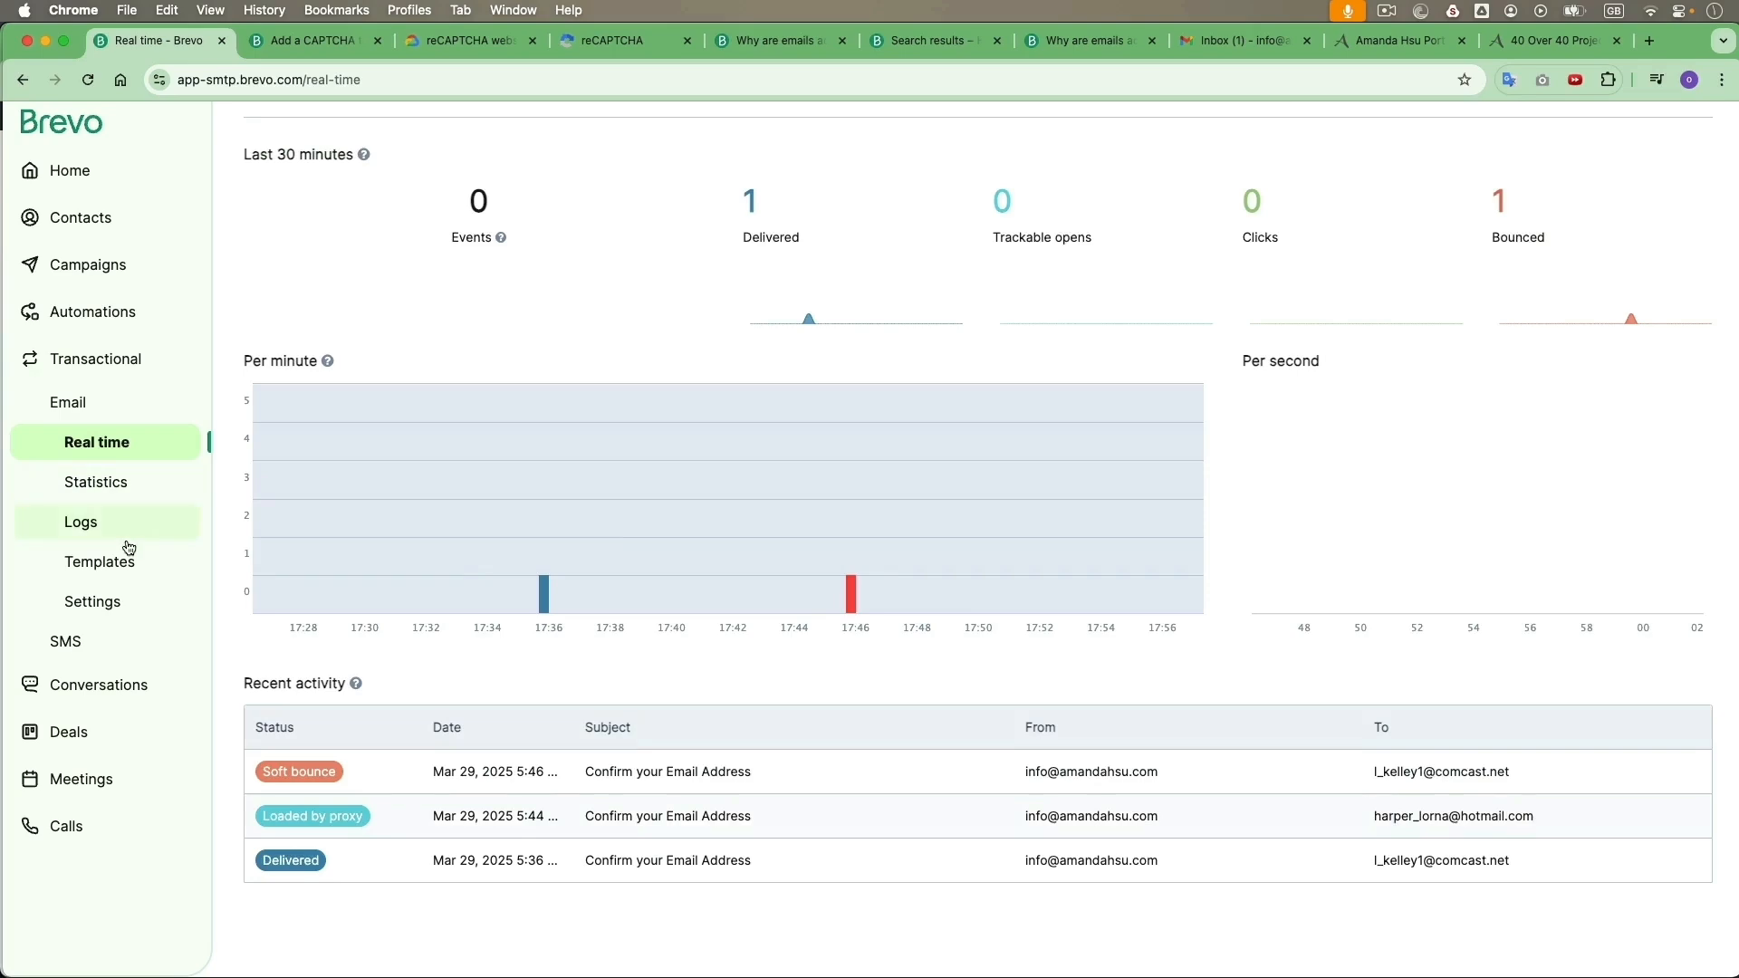
{"action": "left_click", "coordinate": [80, 522]}
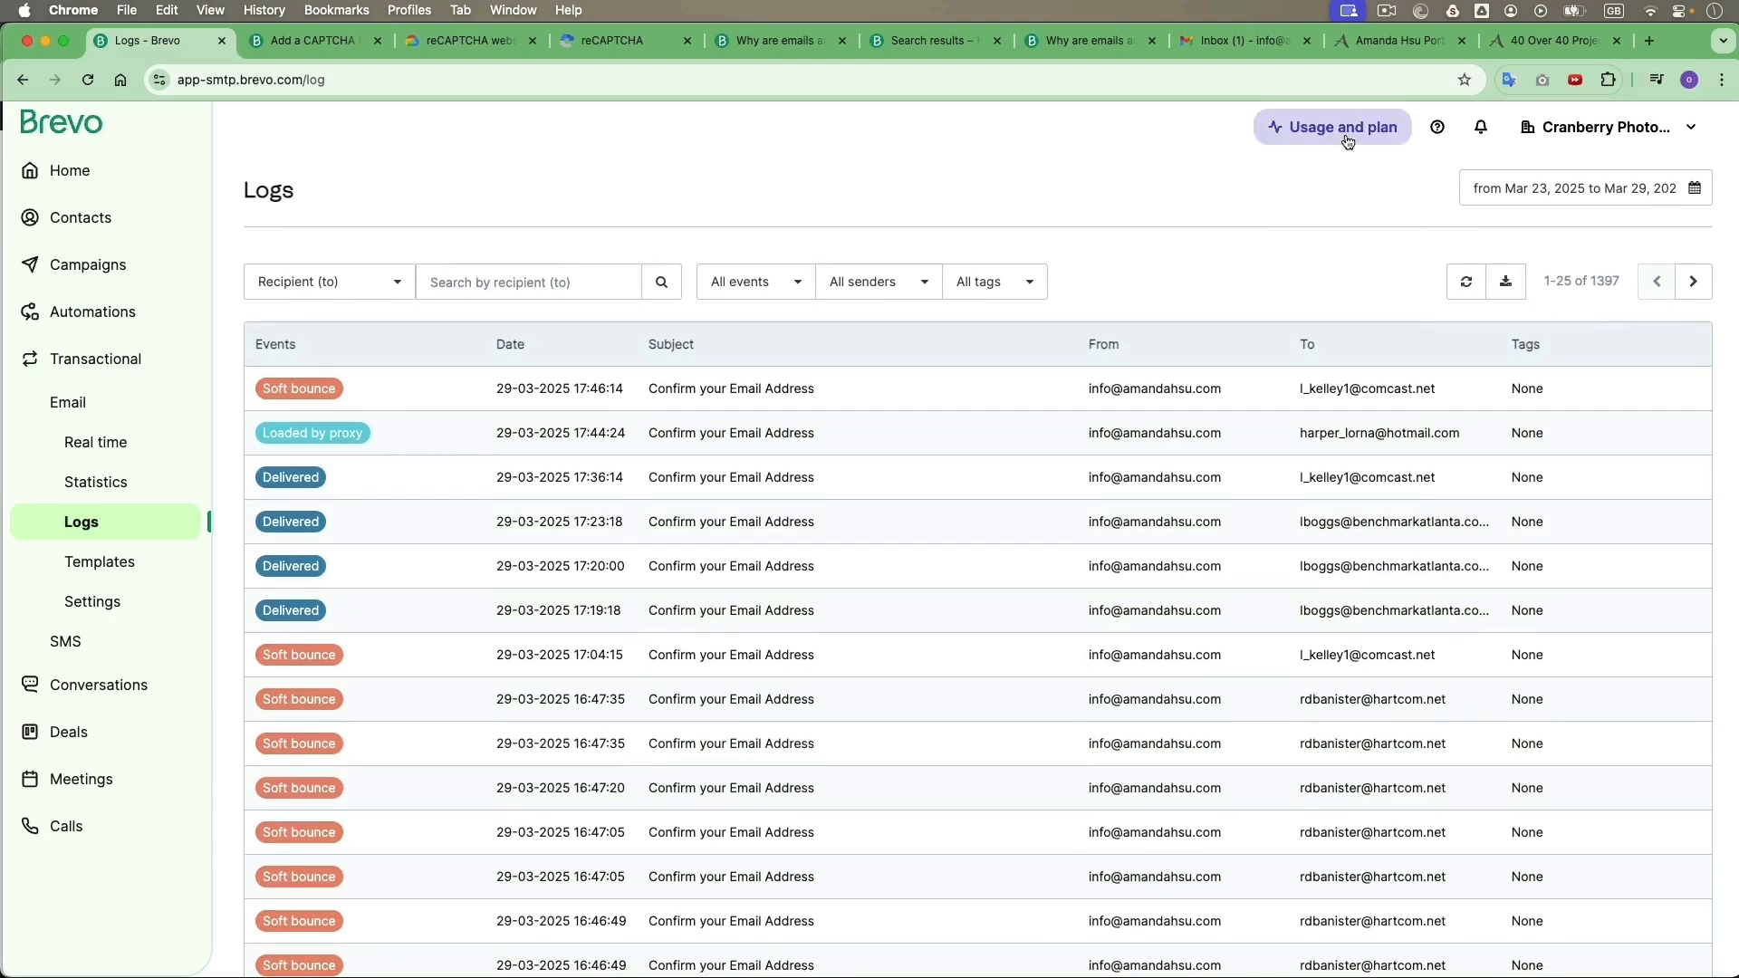
{"action": "left_click", "coordinate": [1331, 126]}
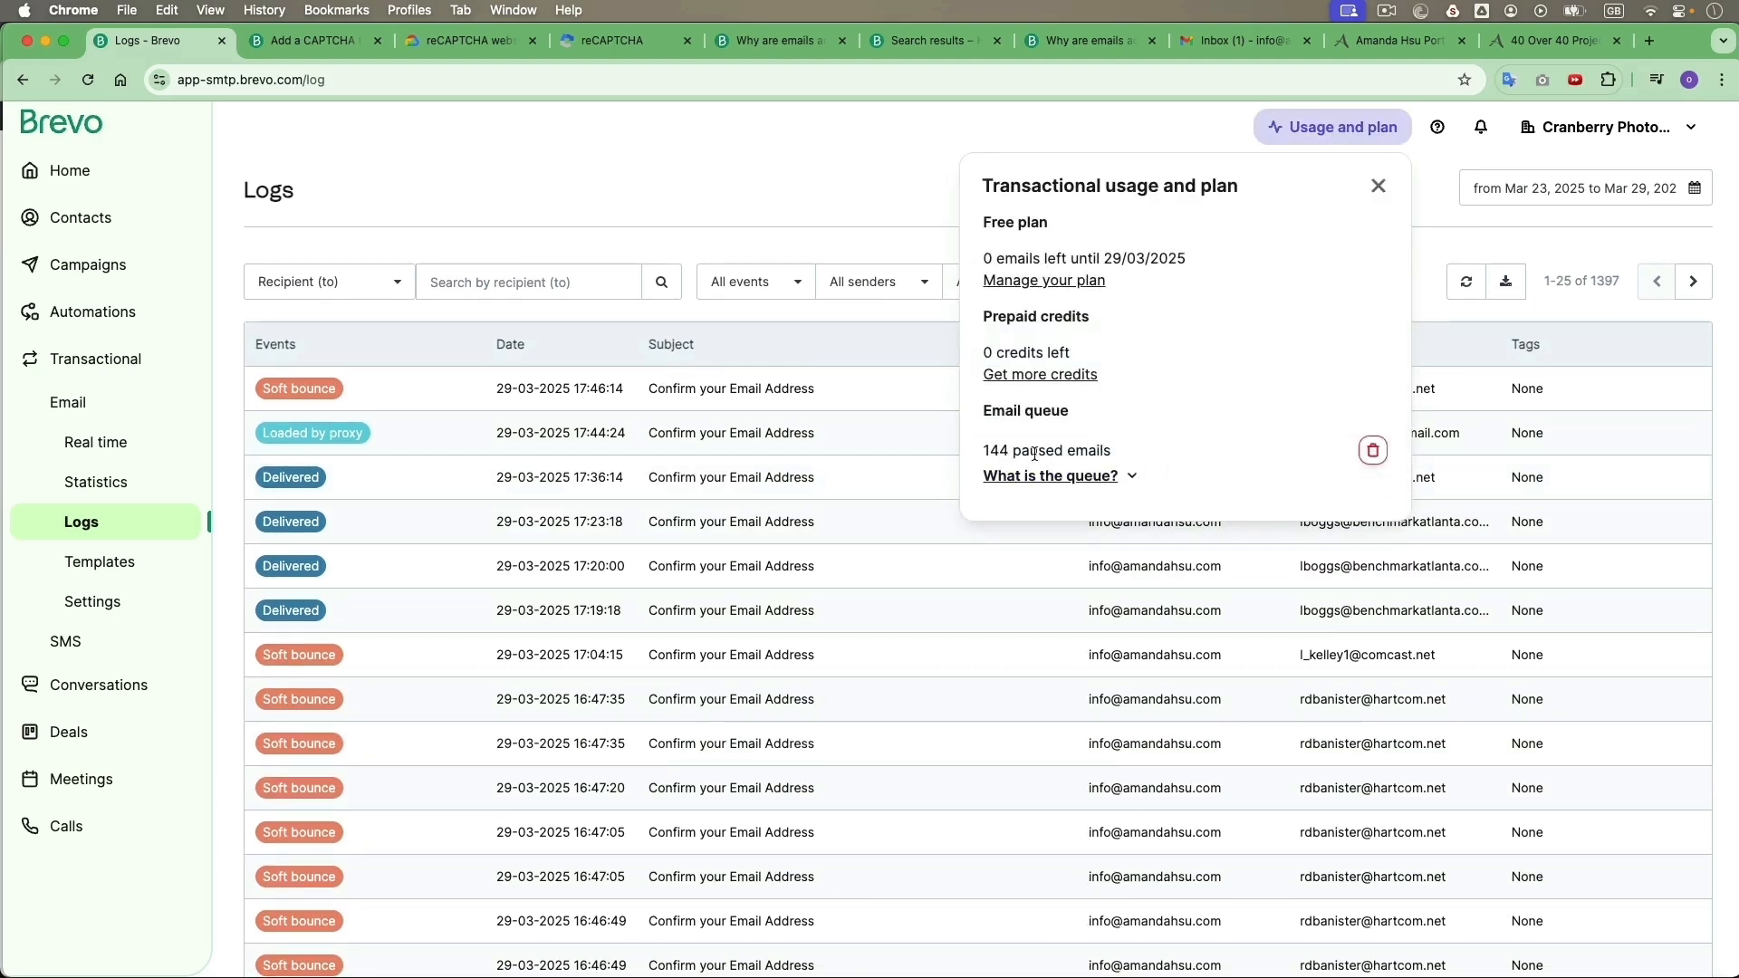
{"action": "mouse_move", "coordinate": [1372, 452]}
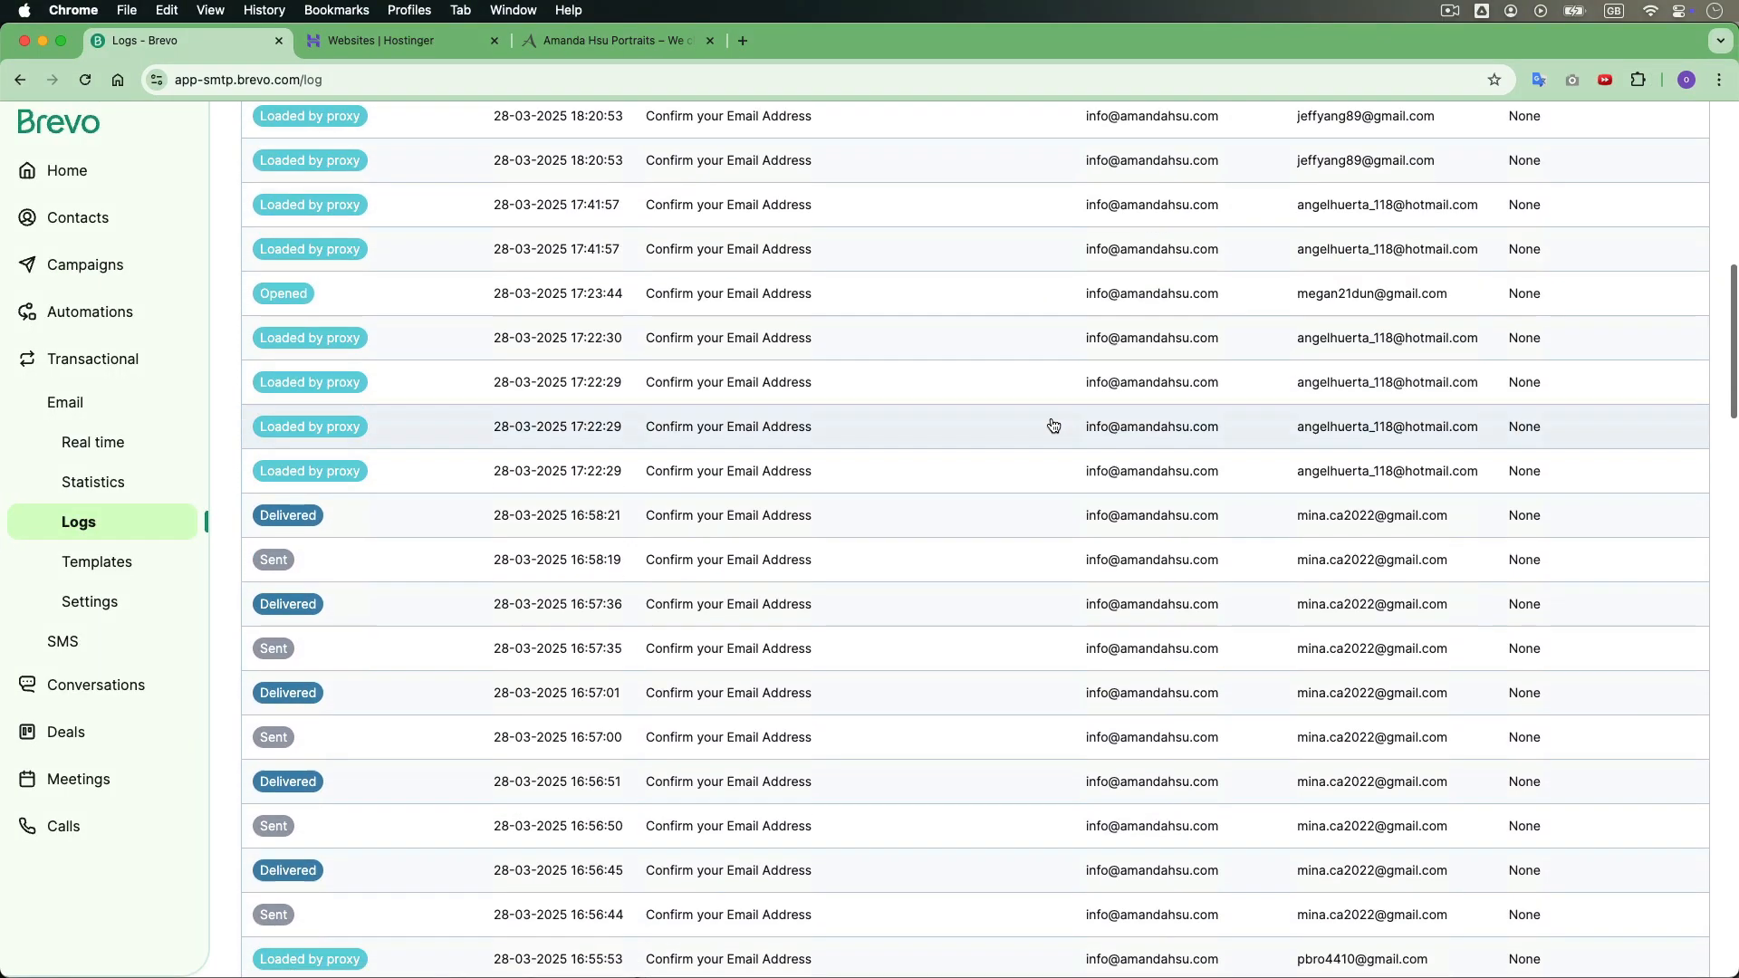
{"action": "scroll", "scroll_direction": "down", "scroll_amount": 3}
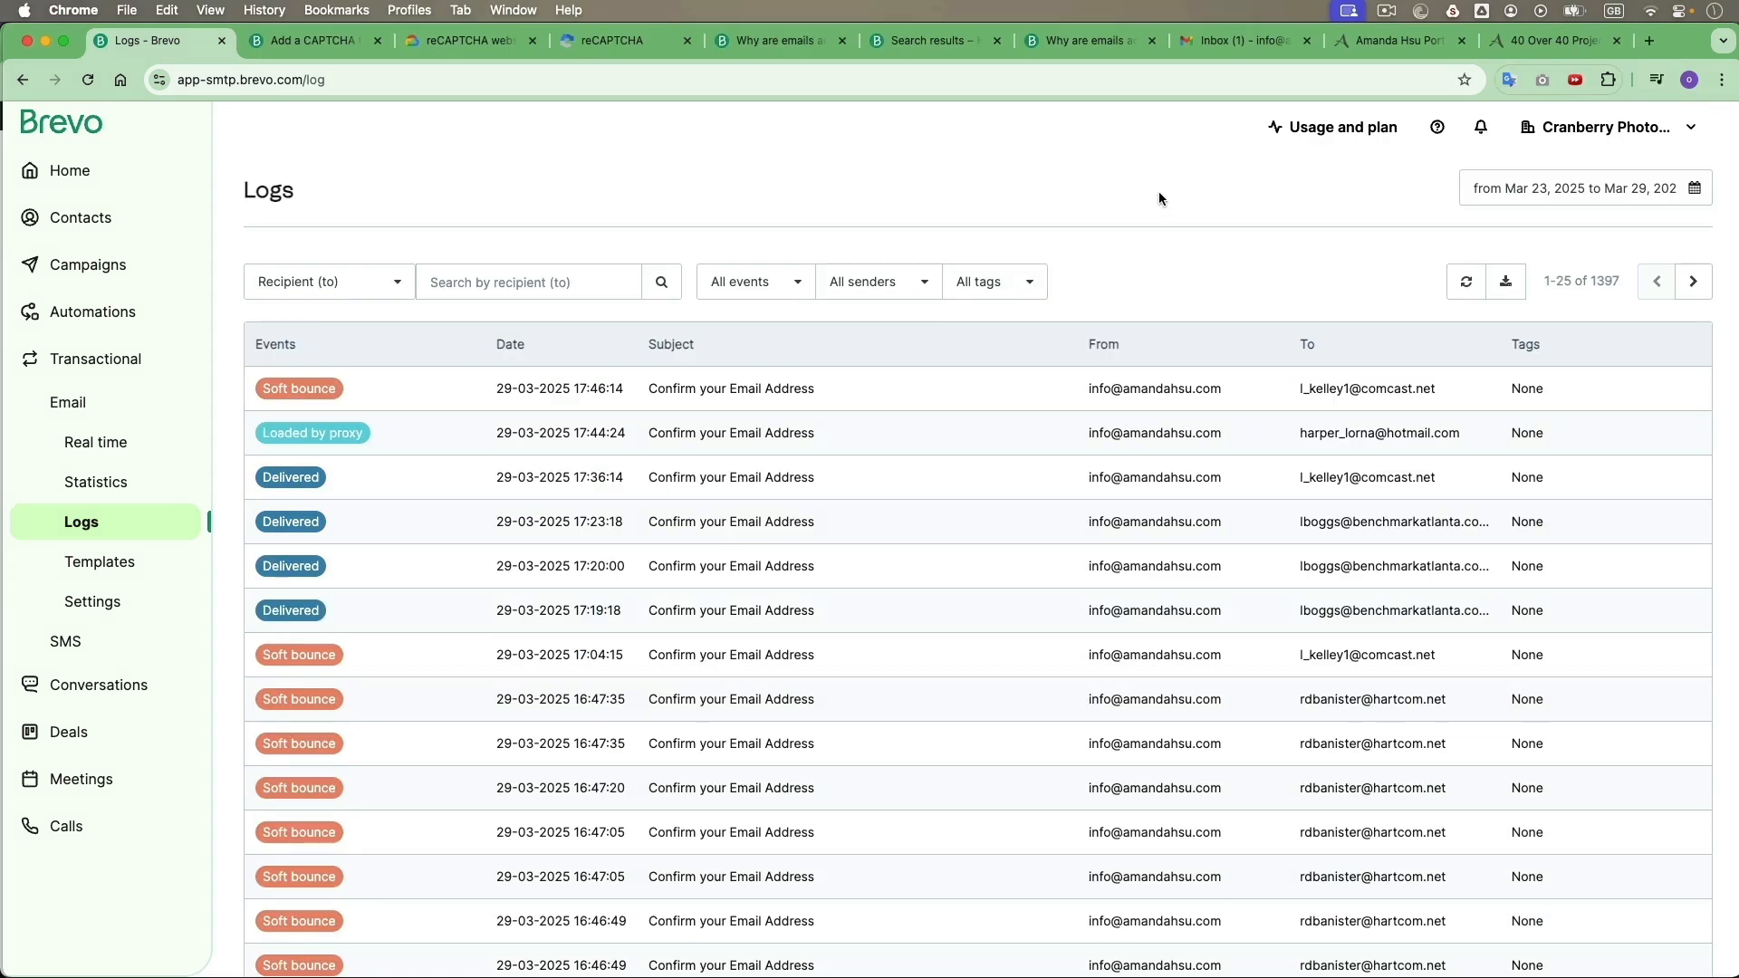
{"action": "mouse_move", "coordinate": [1185, 209]}
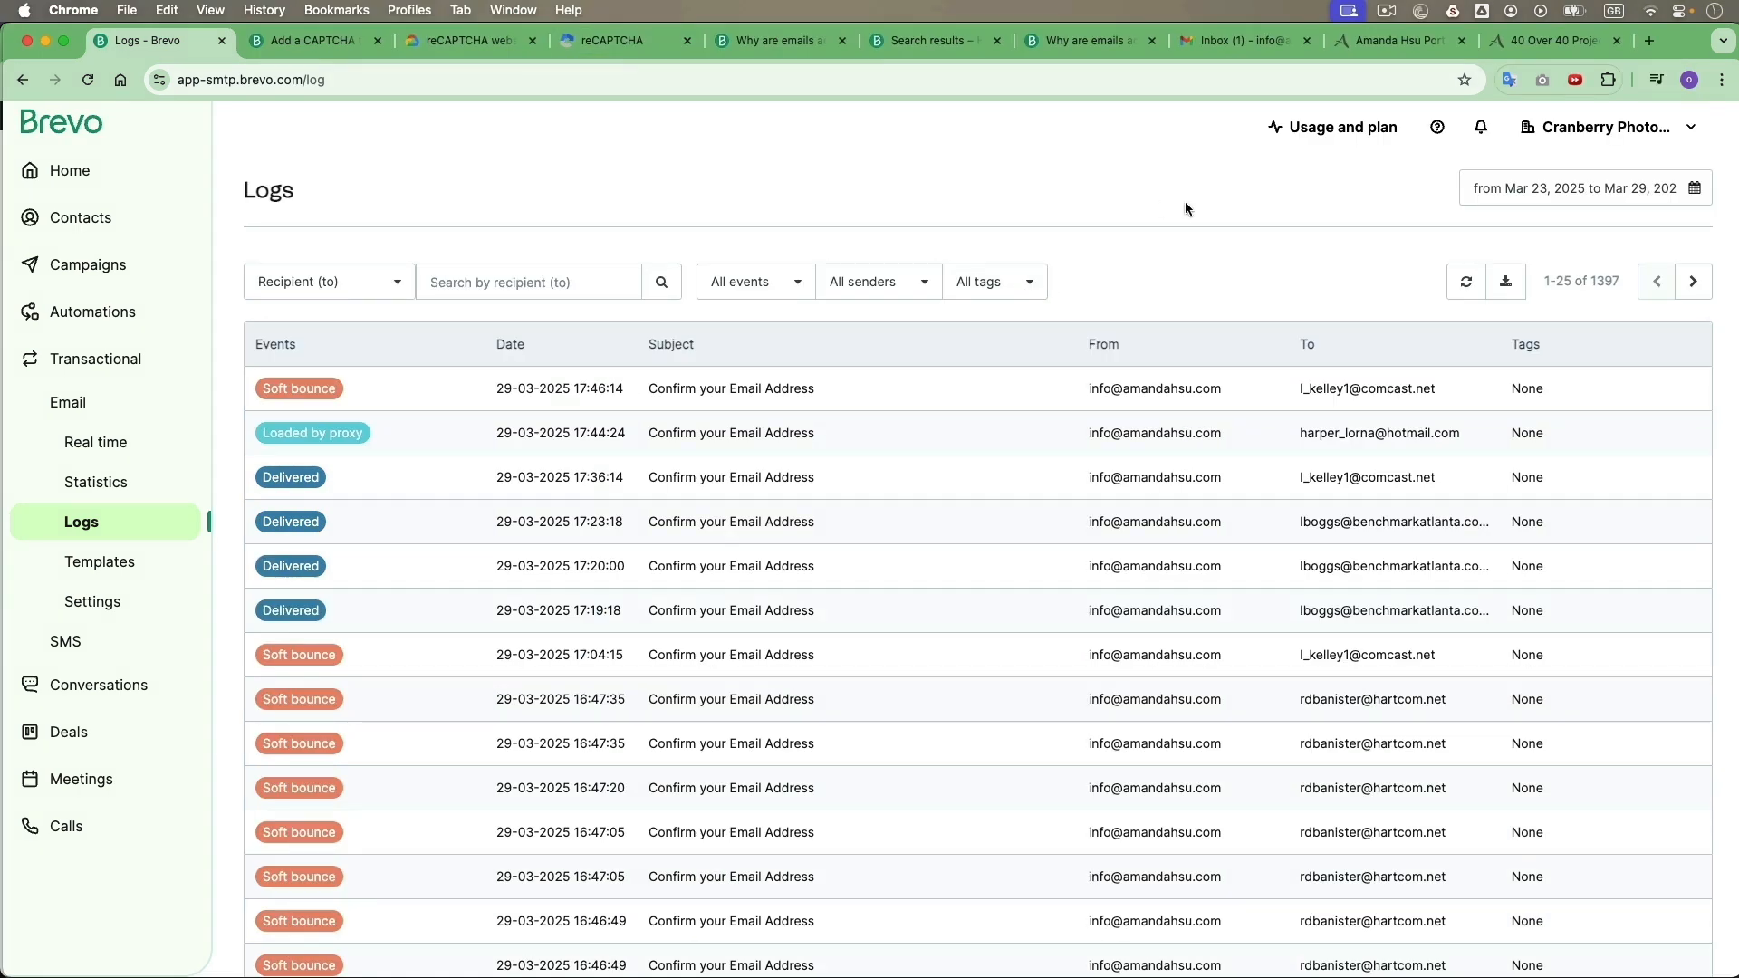
{"action": "left_click", "coordinate": [1131, 42]}
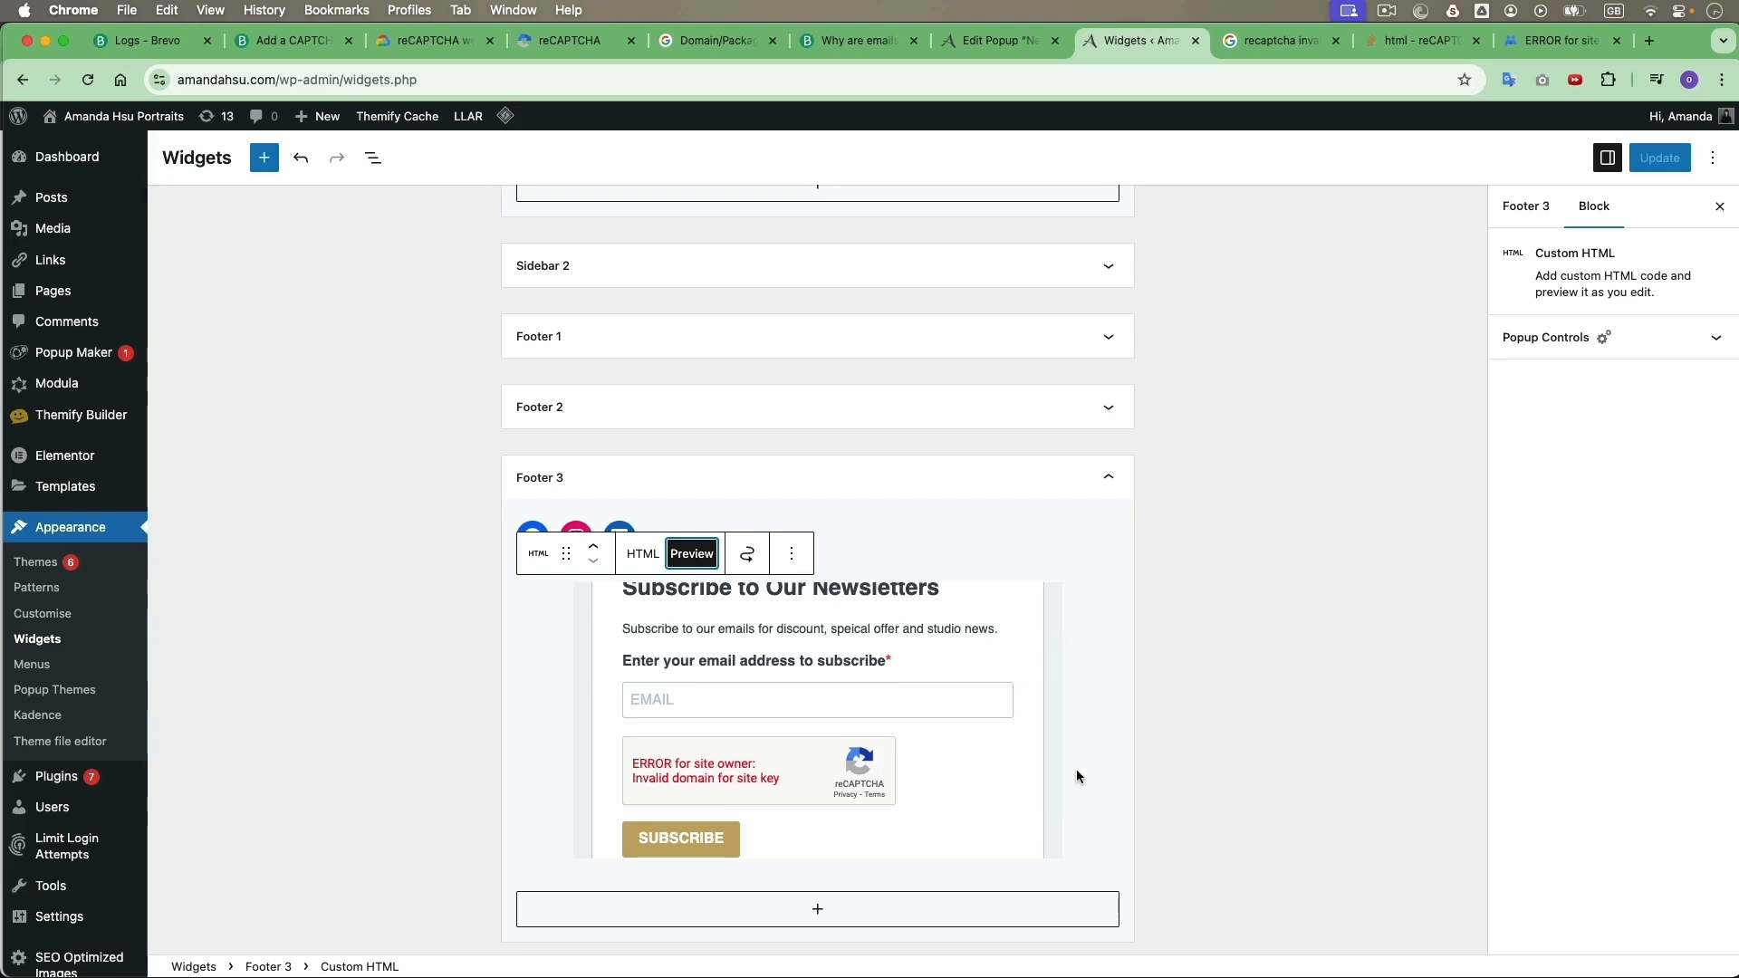
{"action": "mouse_move", "coordinate": [1165, 657]}
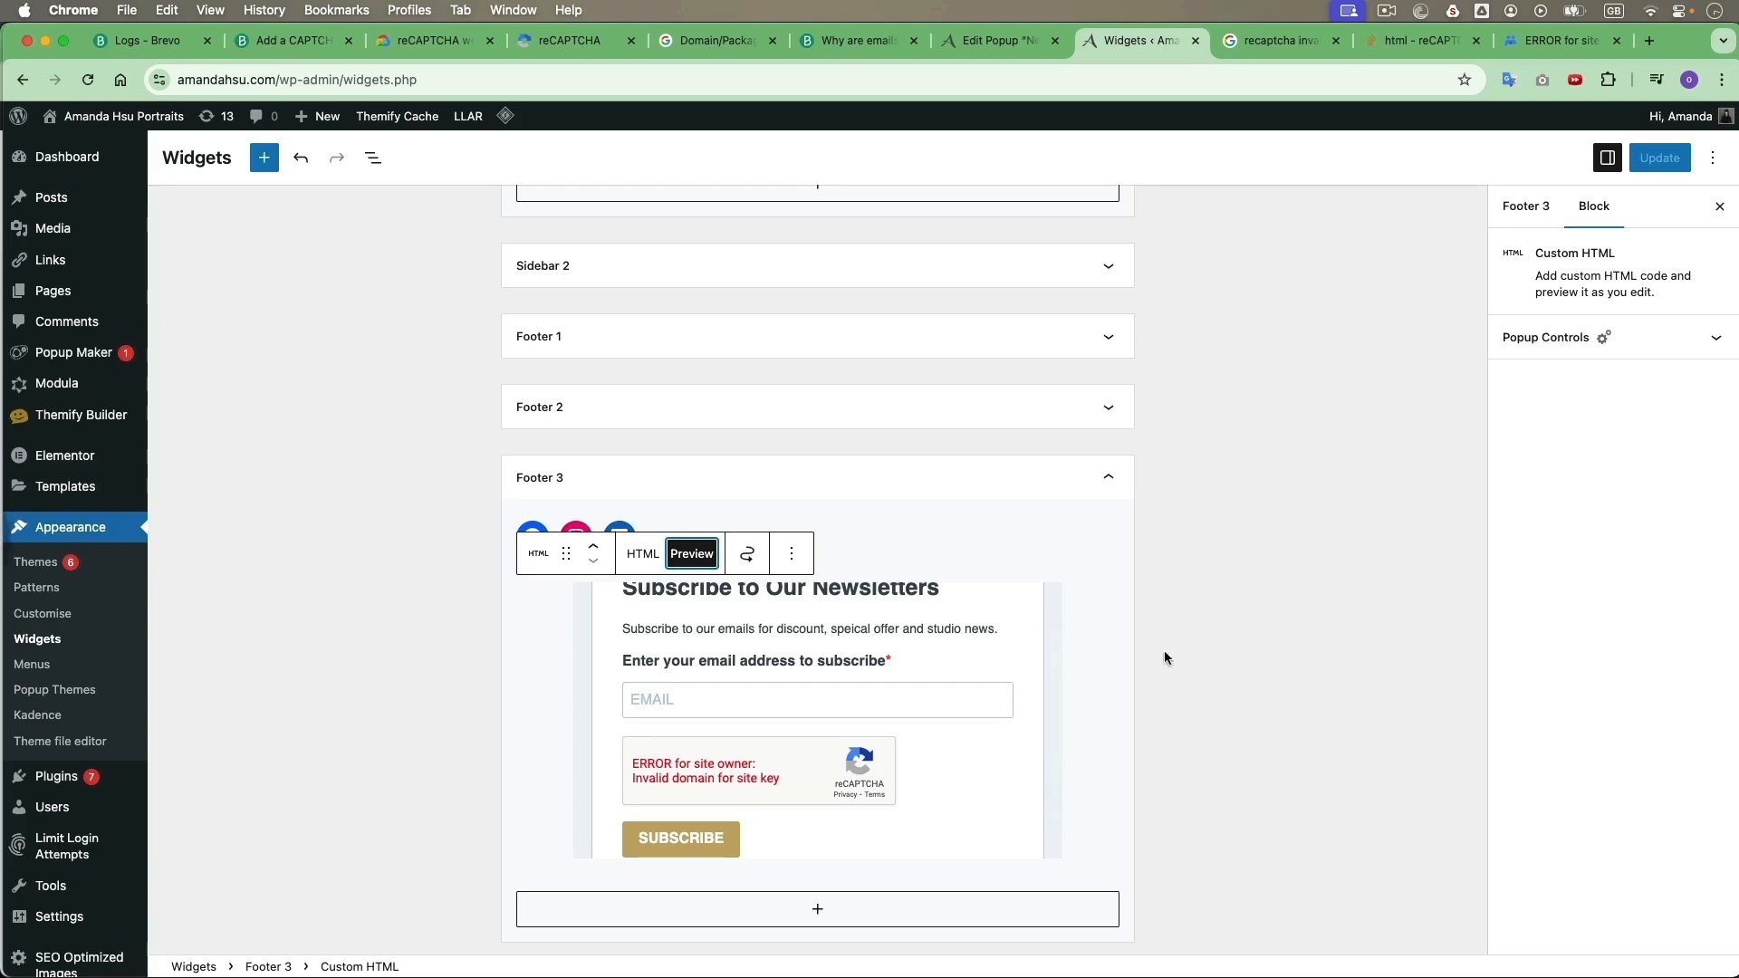
{"action": "left_click", "coordinate": [1424, 39]}
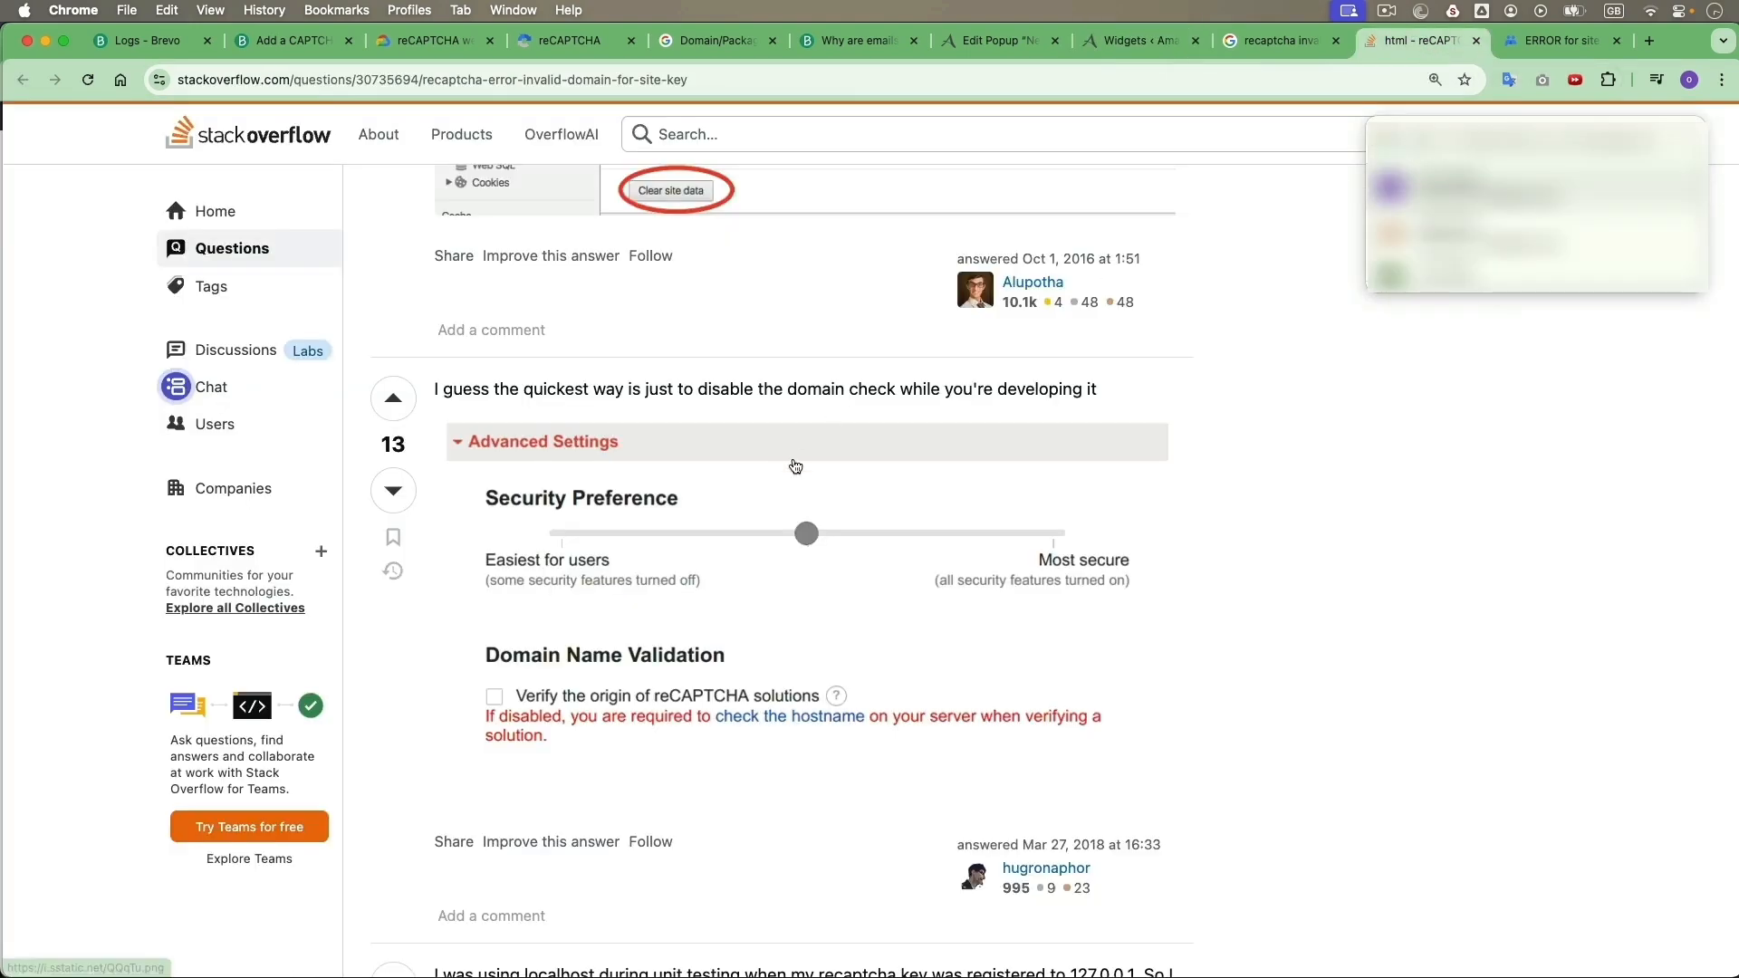
{"action": "mouse_move", "coordinate": [738, 548]}
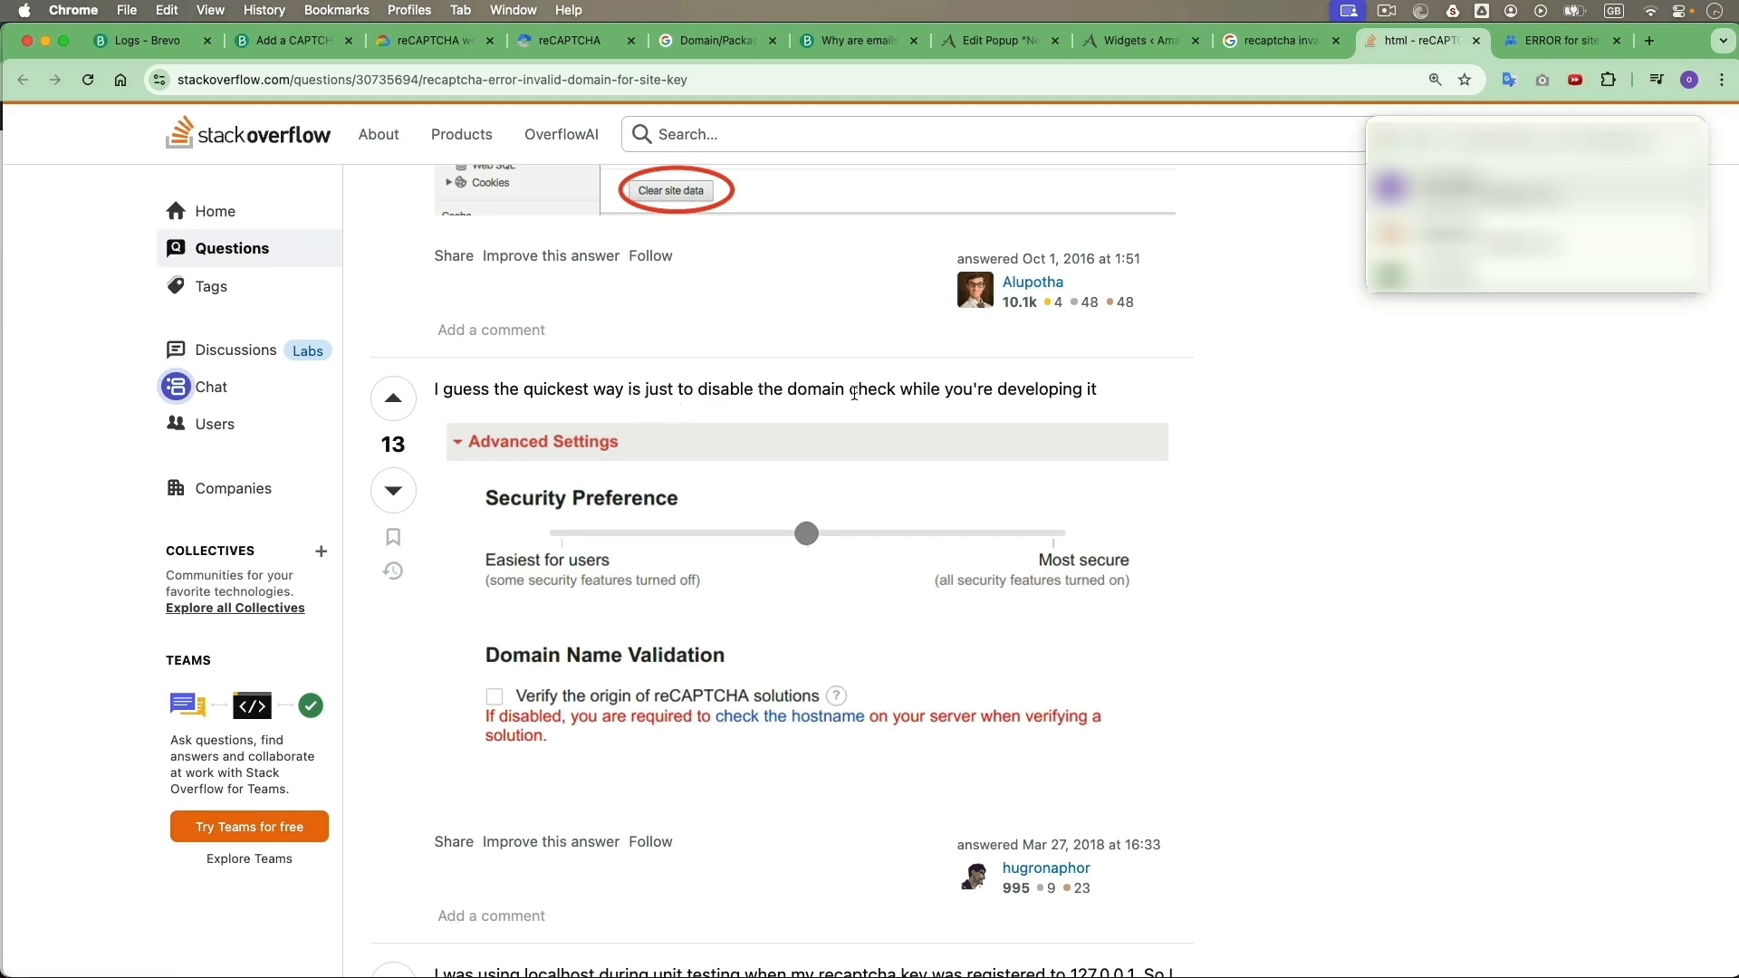
{"action": "mouse_move", "coordinate": [1149, 404]}
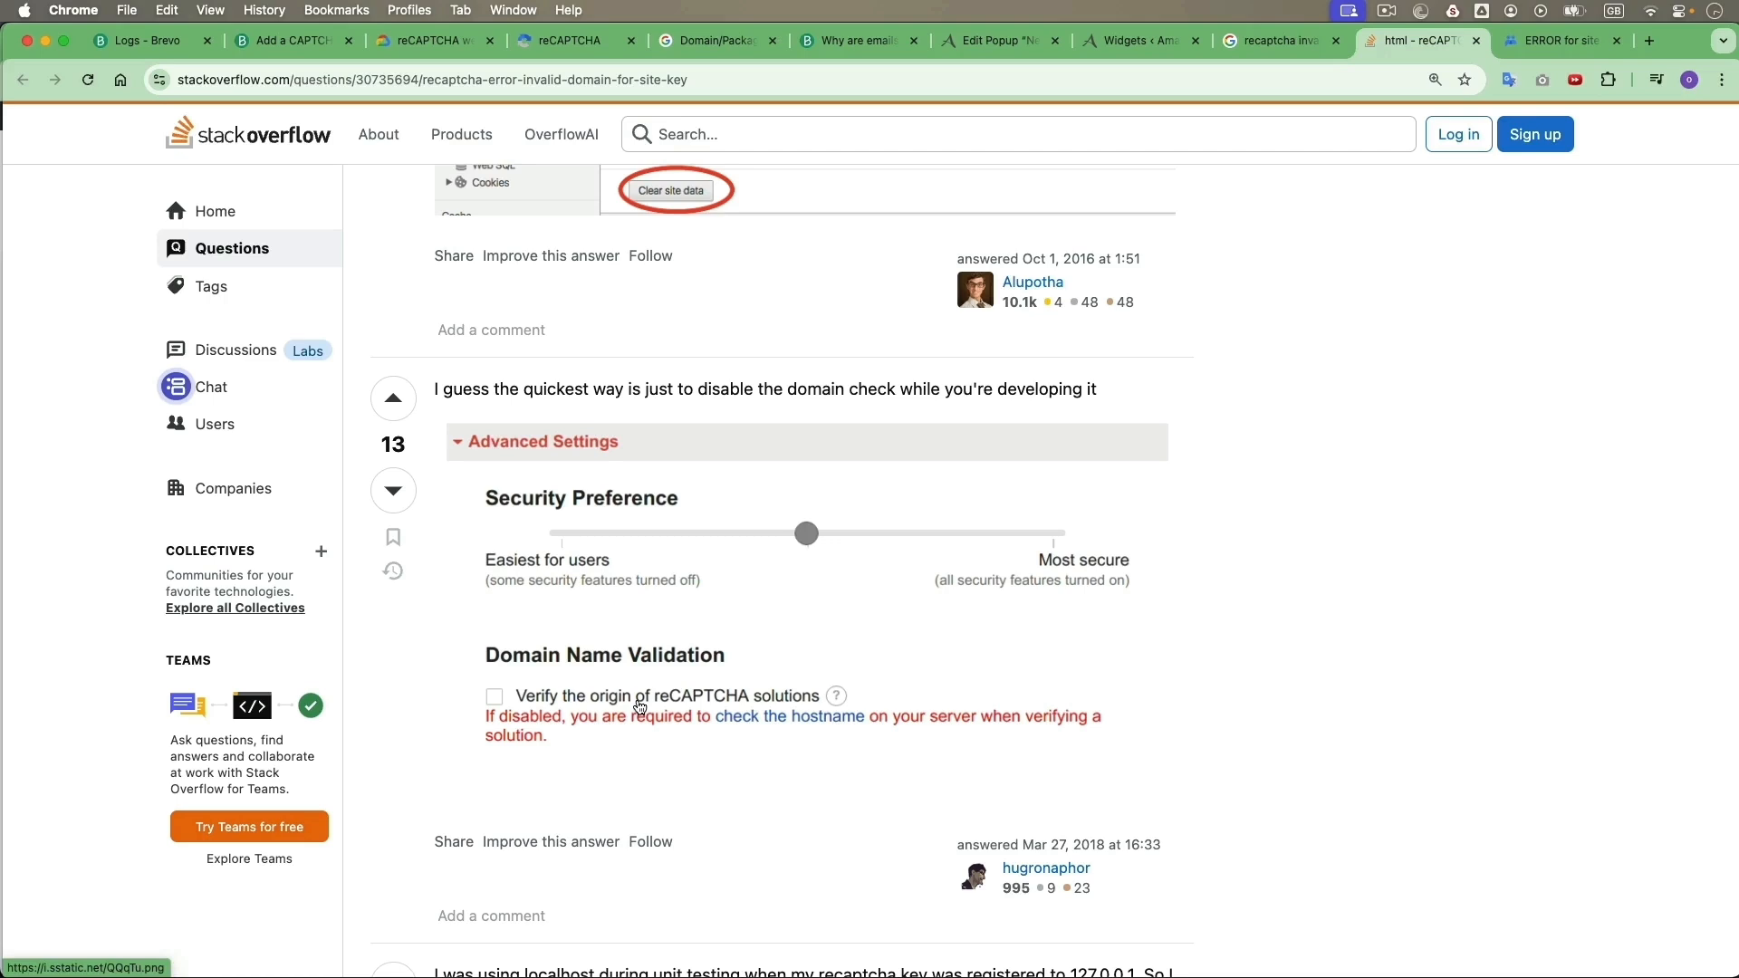
{"action": "mouse_move", "coordinate": [1158, 482]}
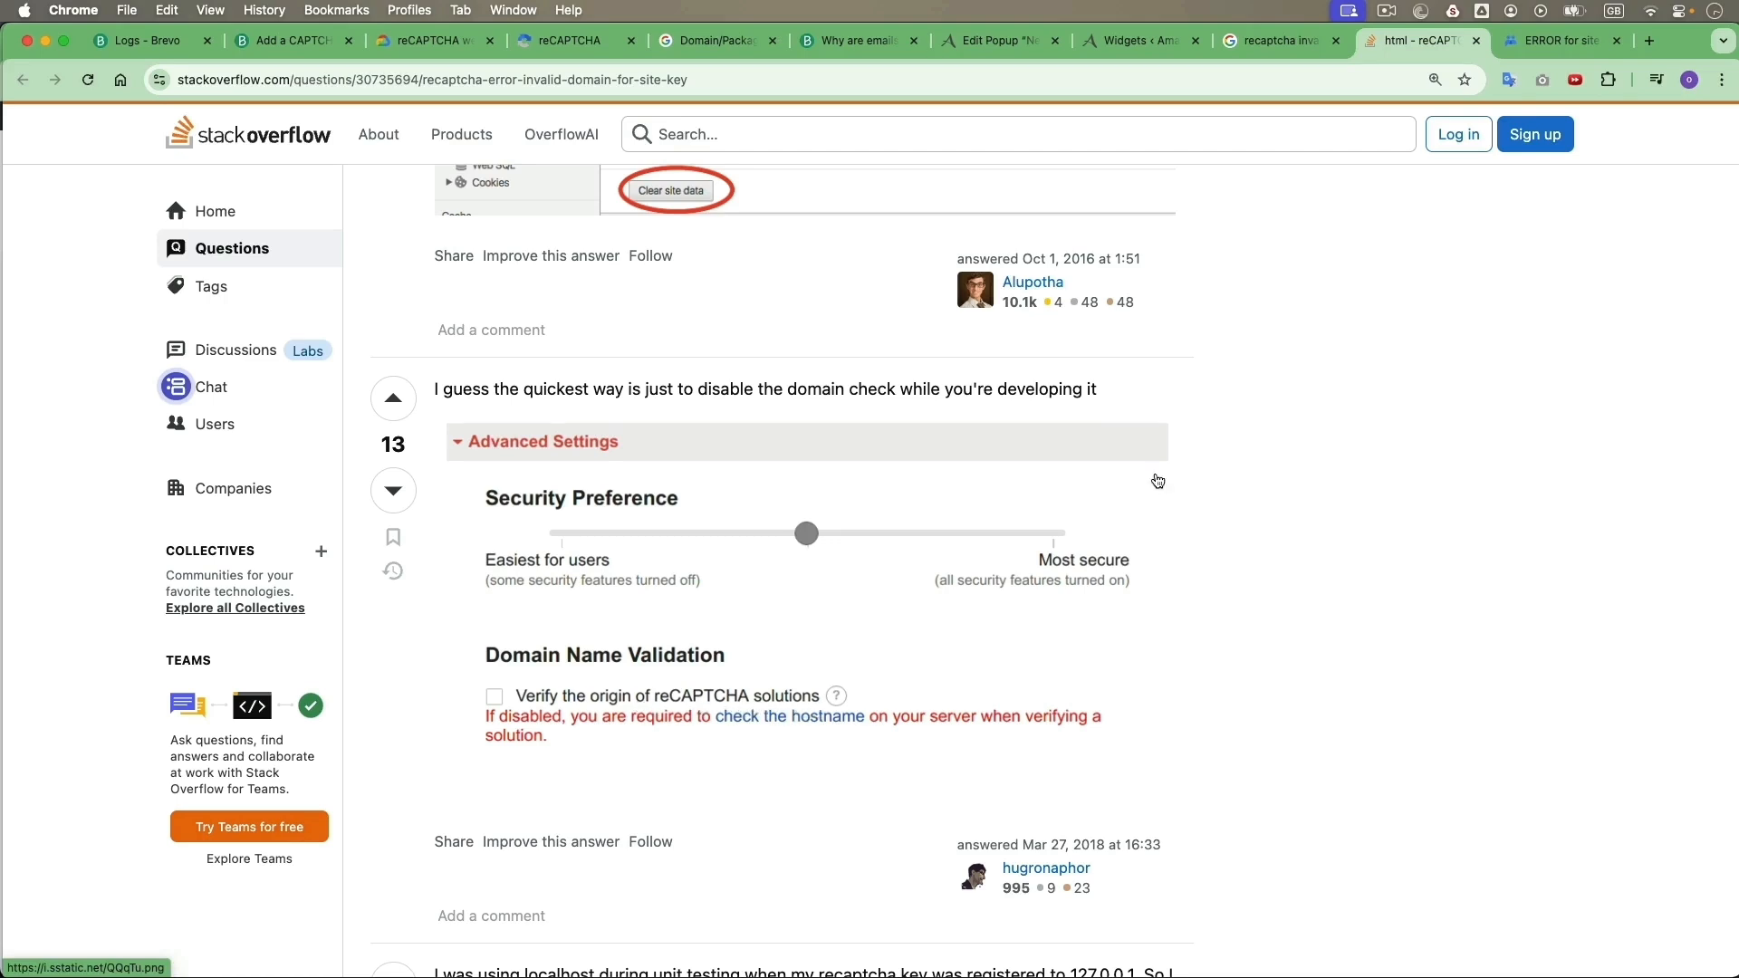
{"action": "mouse_move", "coordinate": [642, 99]}
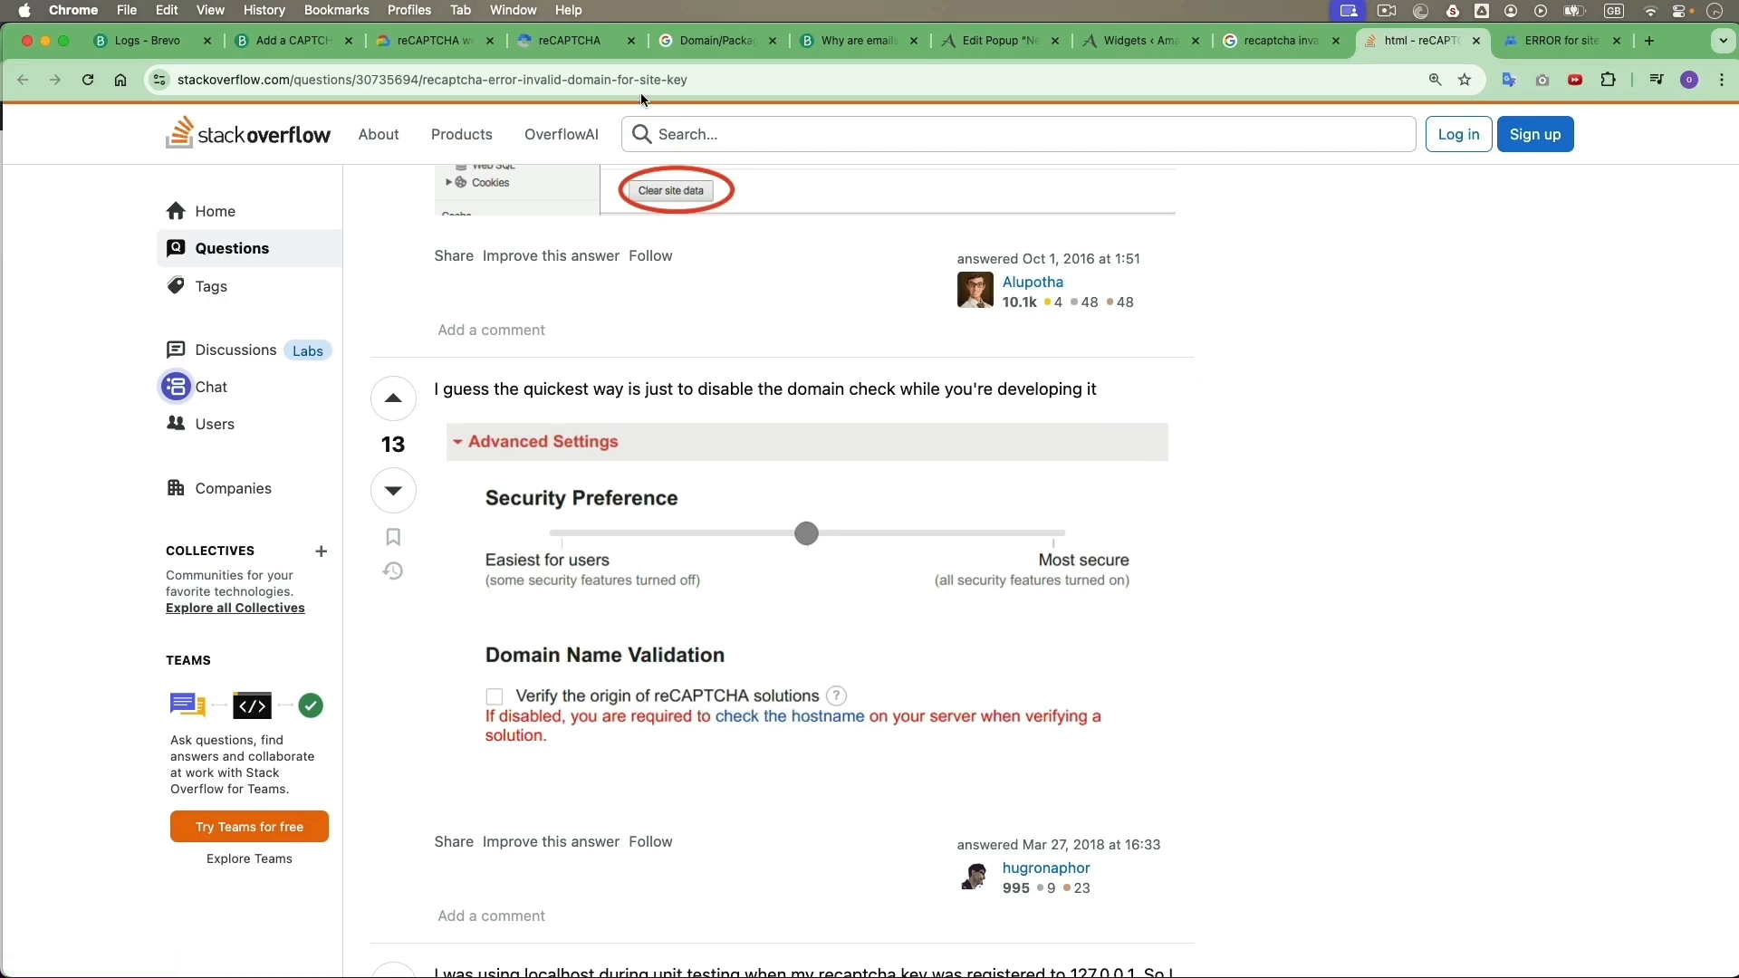
- In the AH Newsletters reCAPTCHA settings, uncheck 'Verify the origin of reCAPTCHA solutions'
{"action": "left_click", "coordinate": [567, 41]}
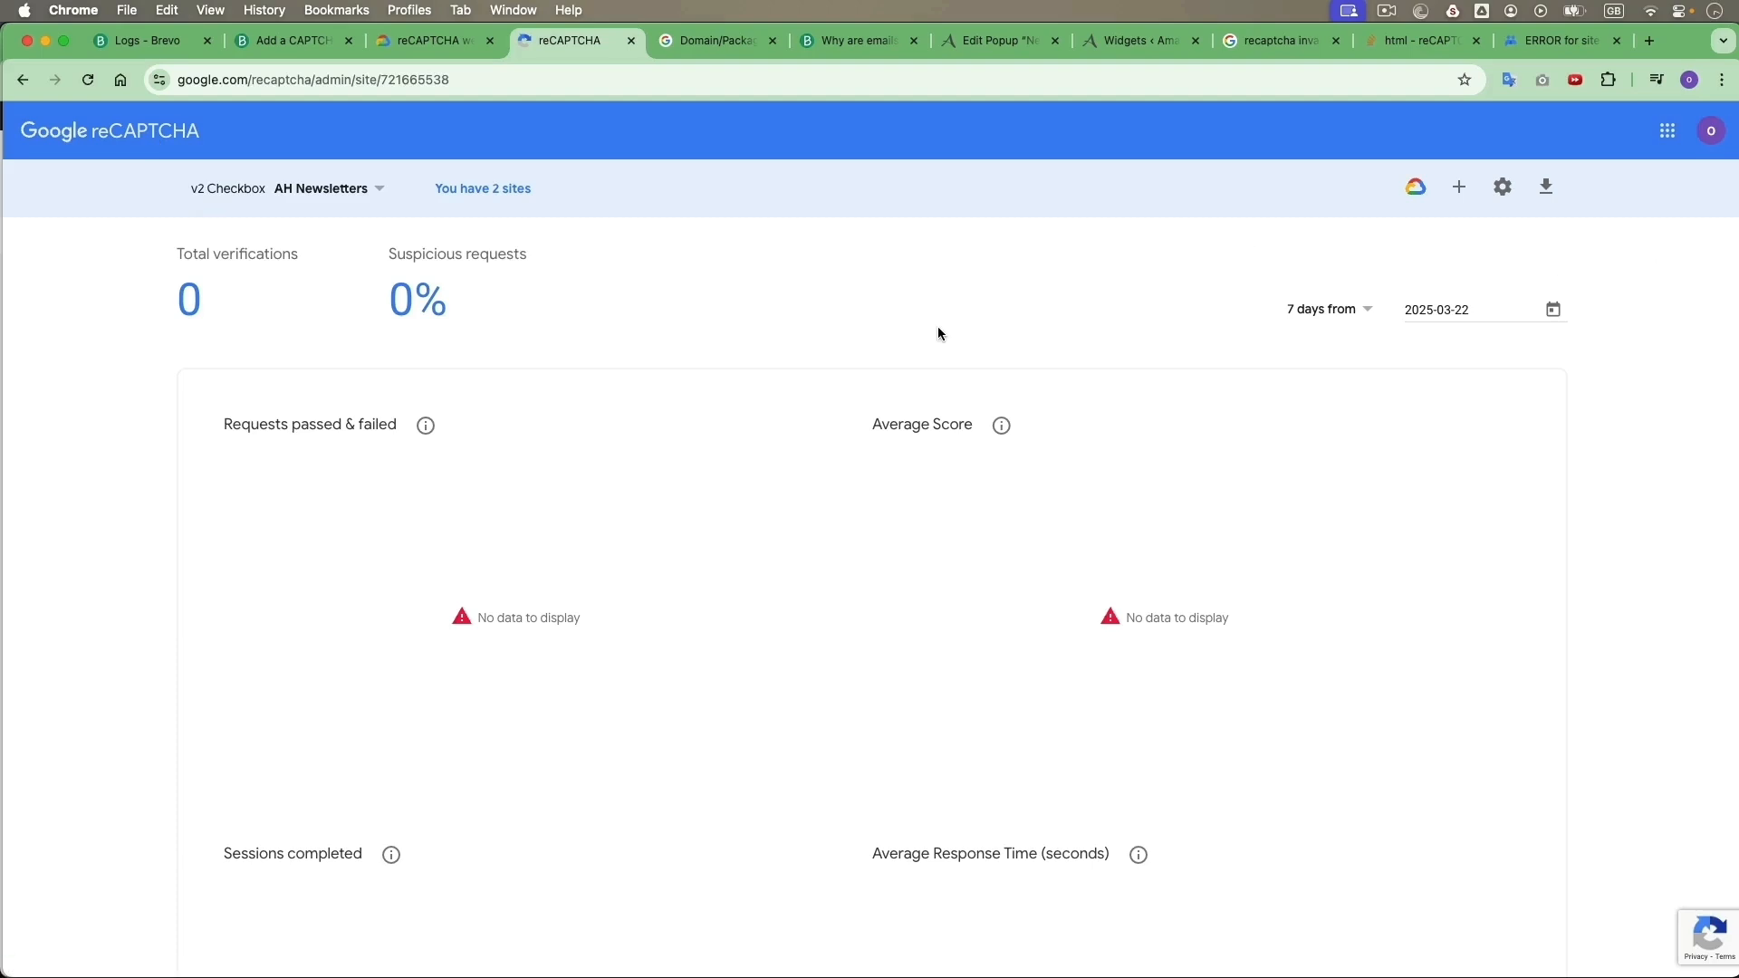
{"action": "mouse_move", "coordinate": [1212, 480]}
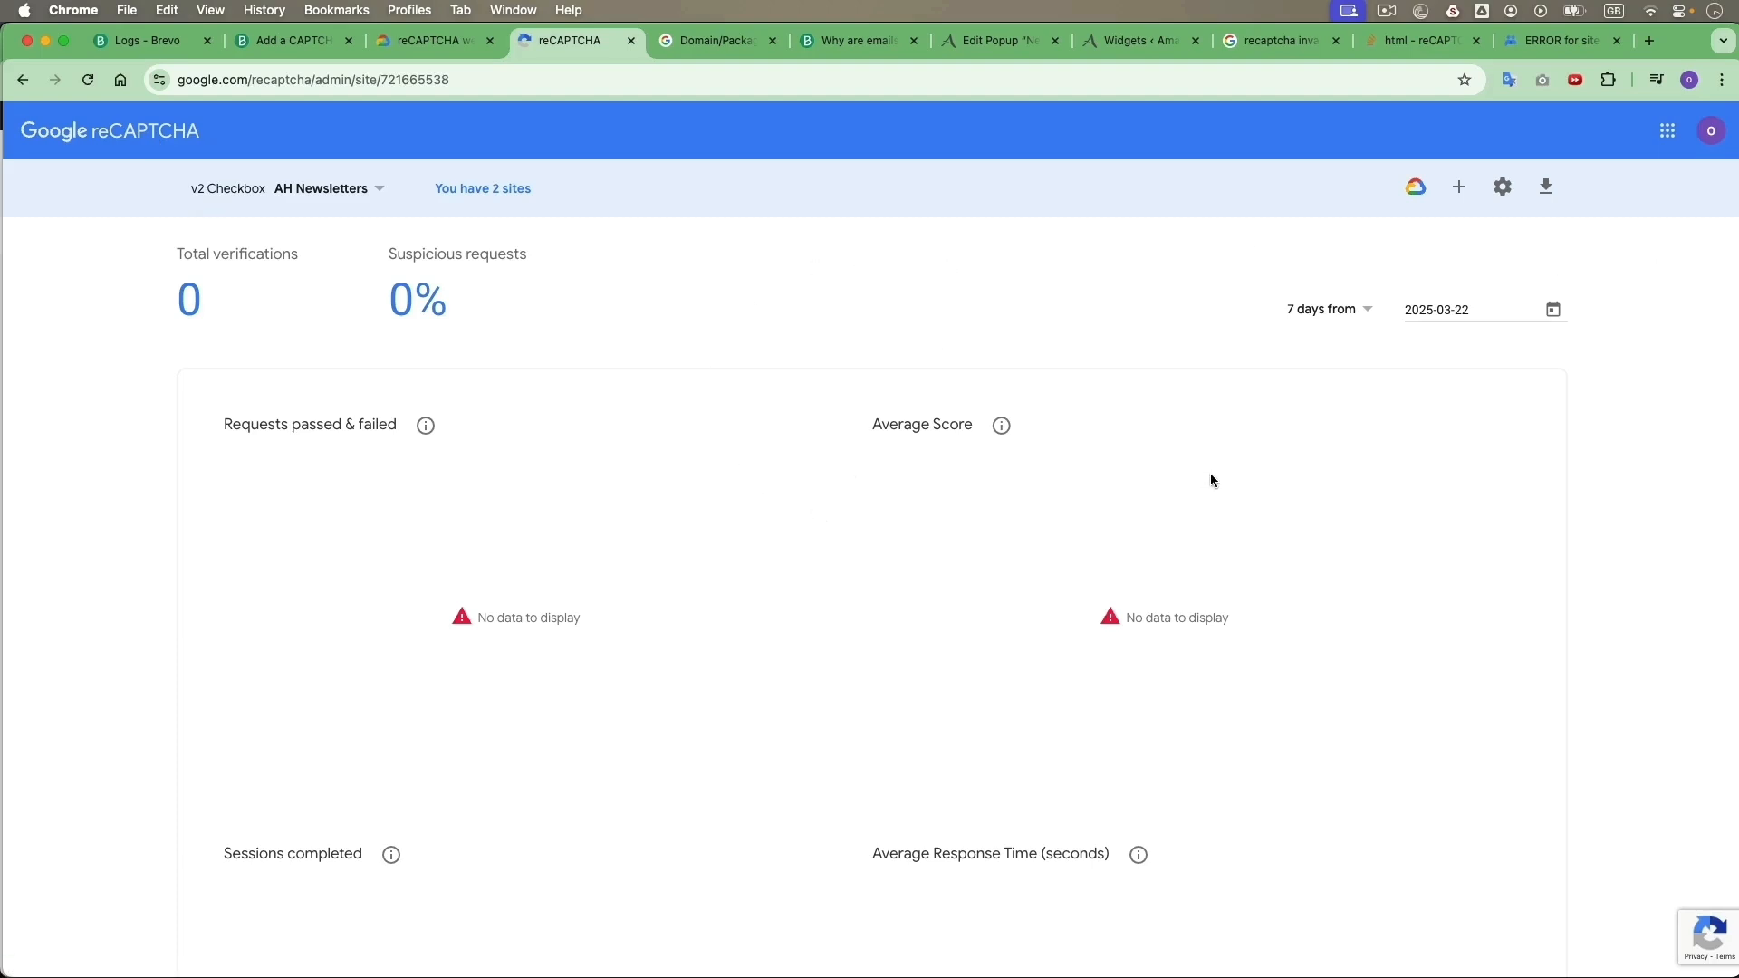
{"action": "mouse_move", "coordinate": [1337, 253]}
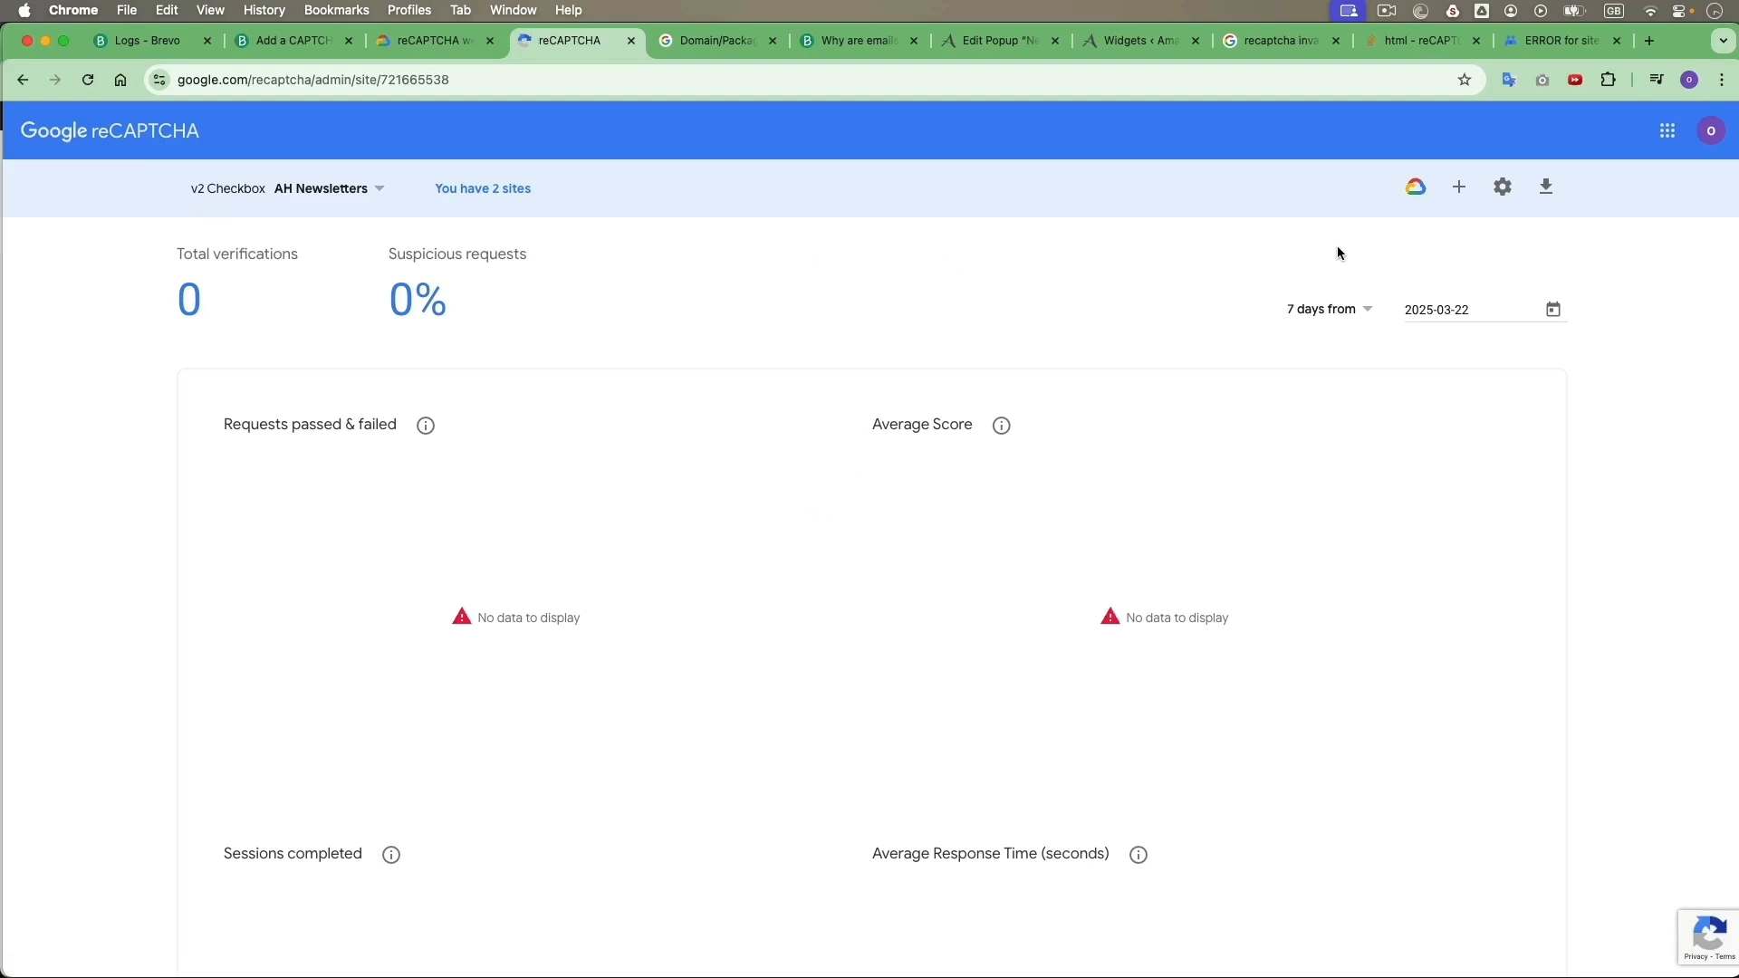
{"action": "left_click", "coordinate": [1502, 186]}
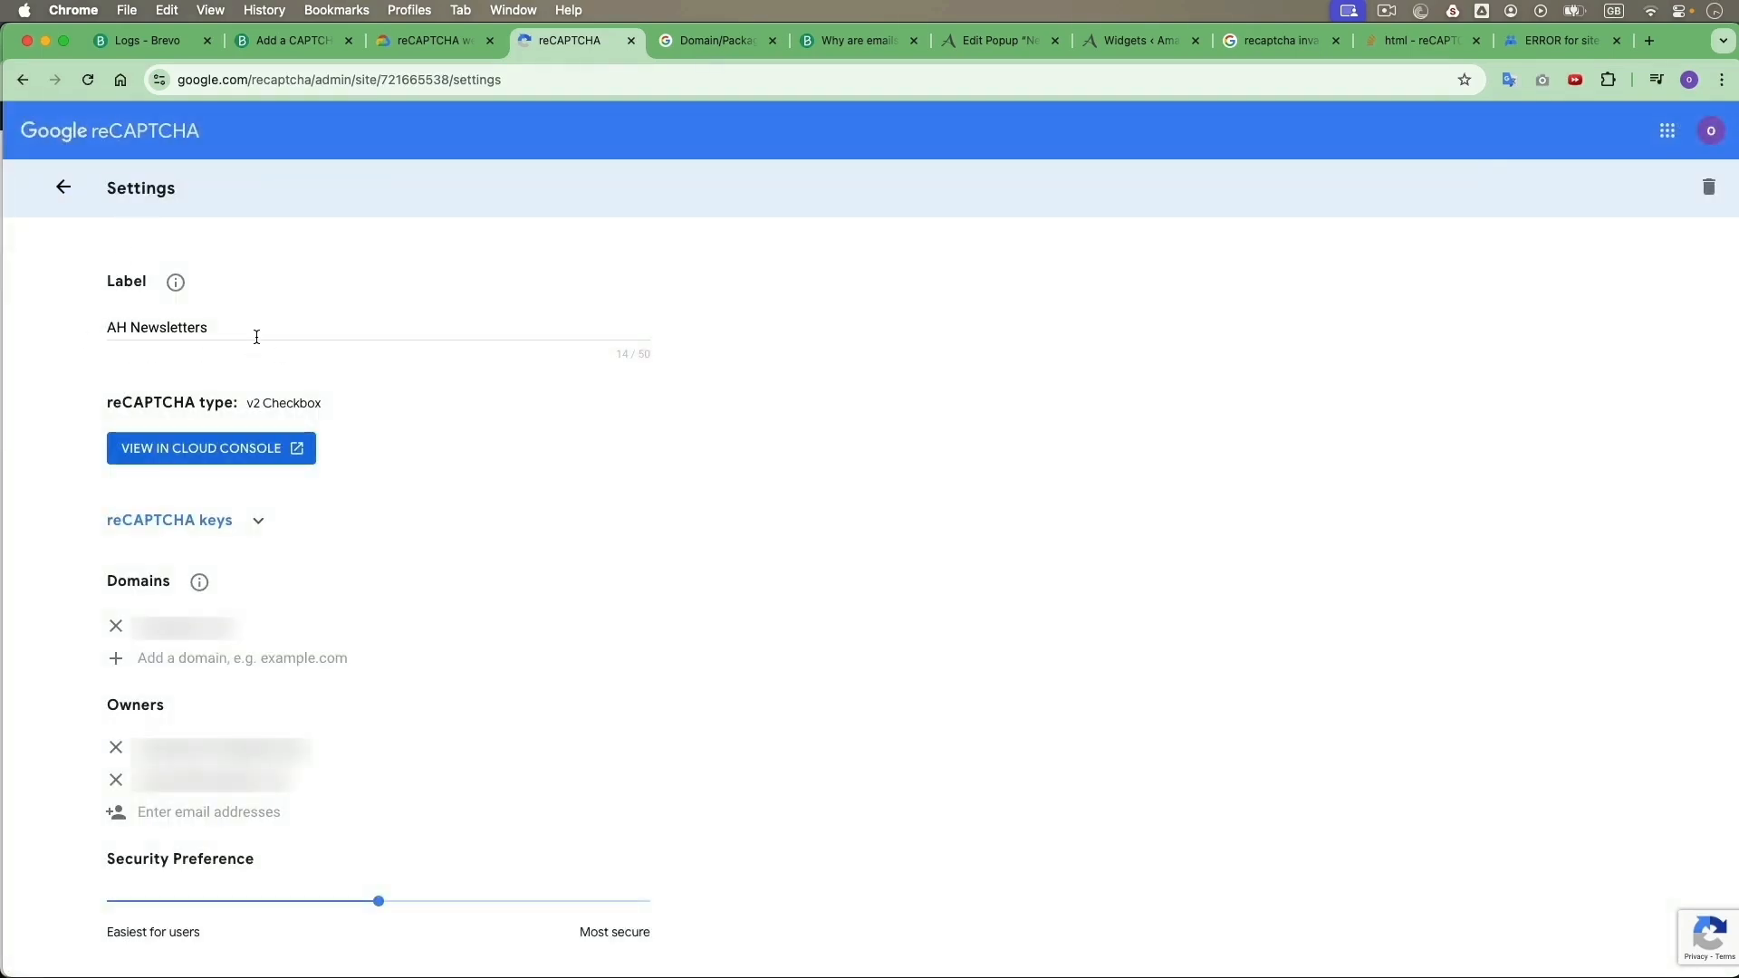
{"action": "mouse_move", "coordinate": [491, 646]}
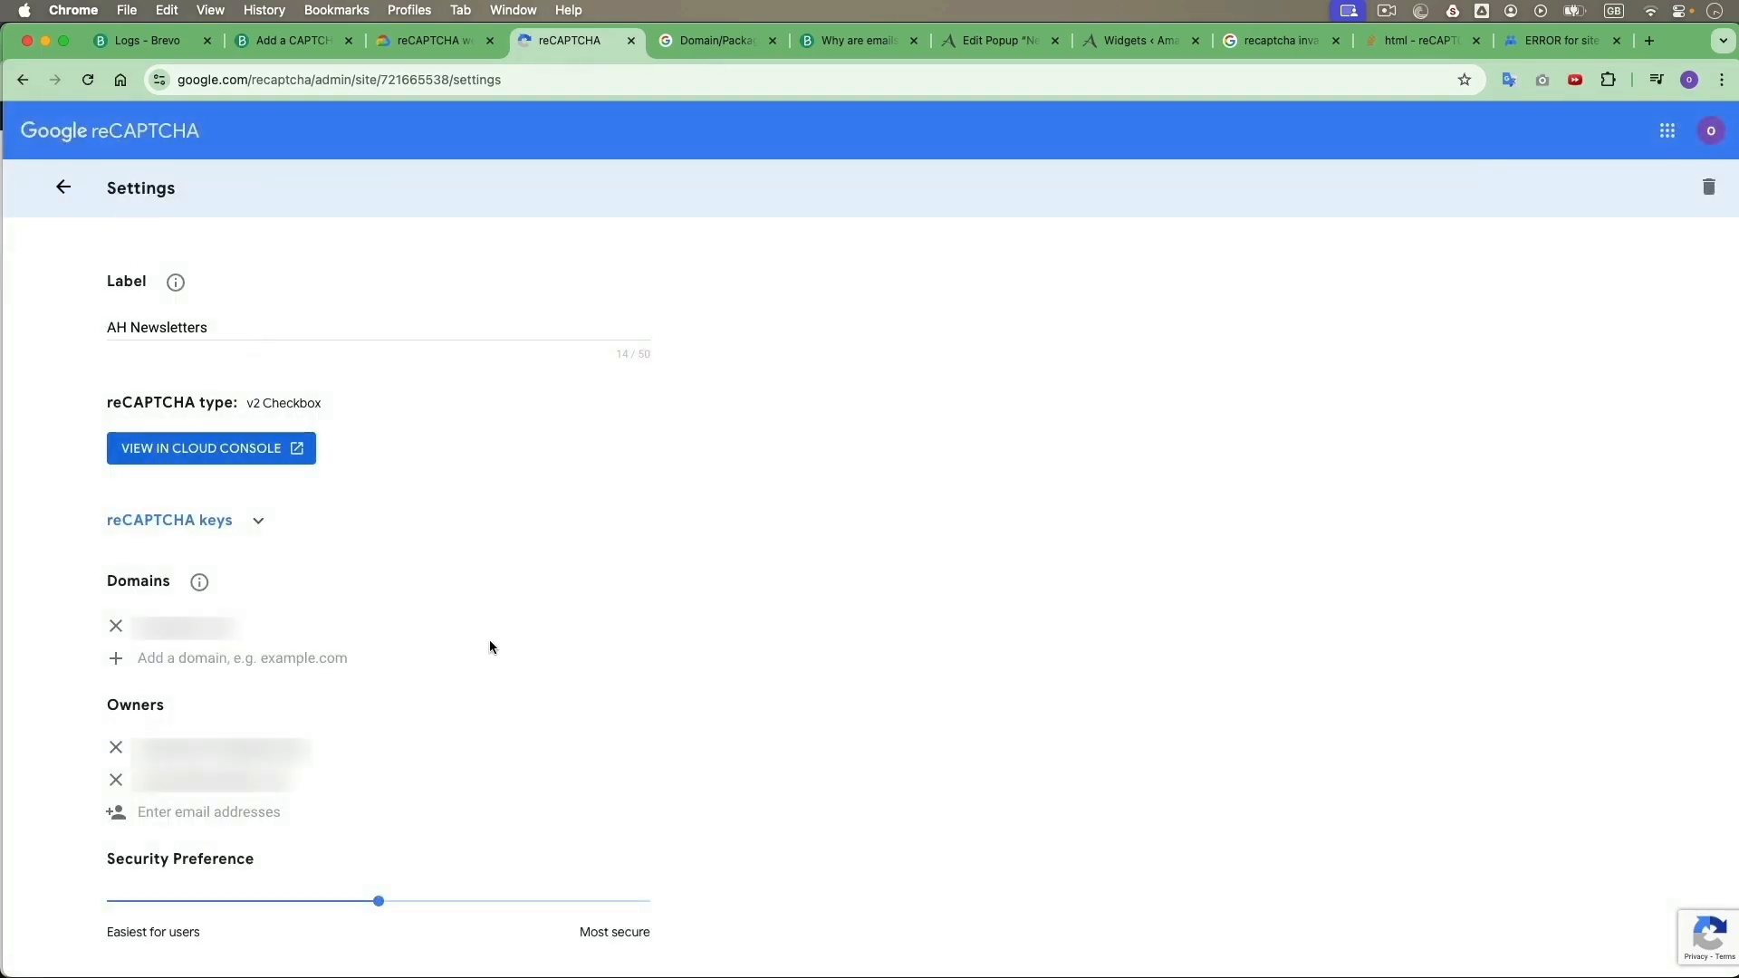
{"action": "scroll", "scroll_direction": "down", "scroll_amount": 3}
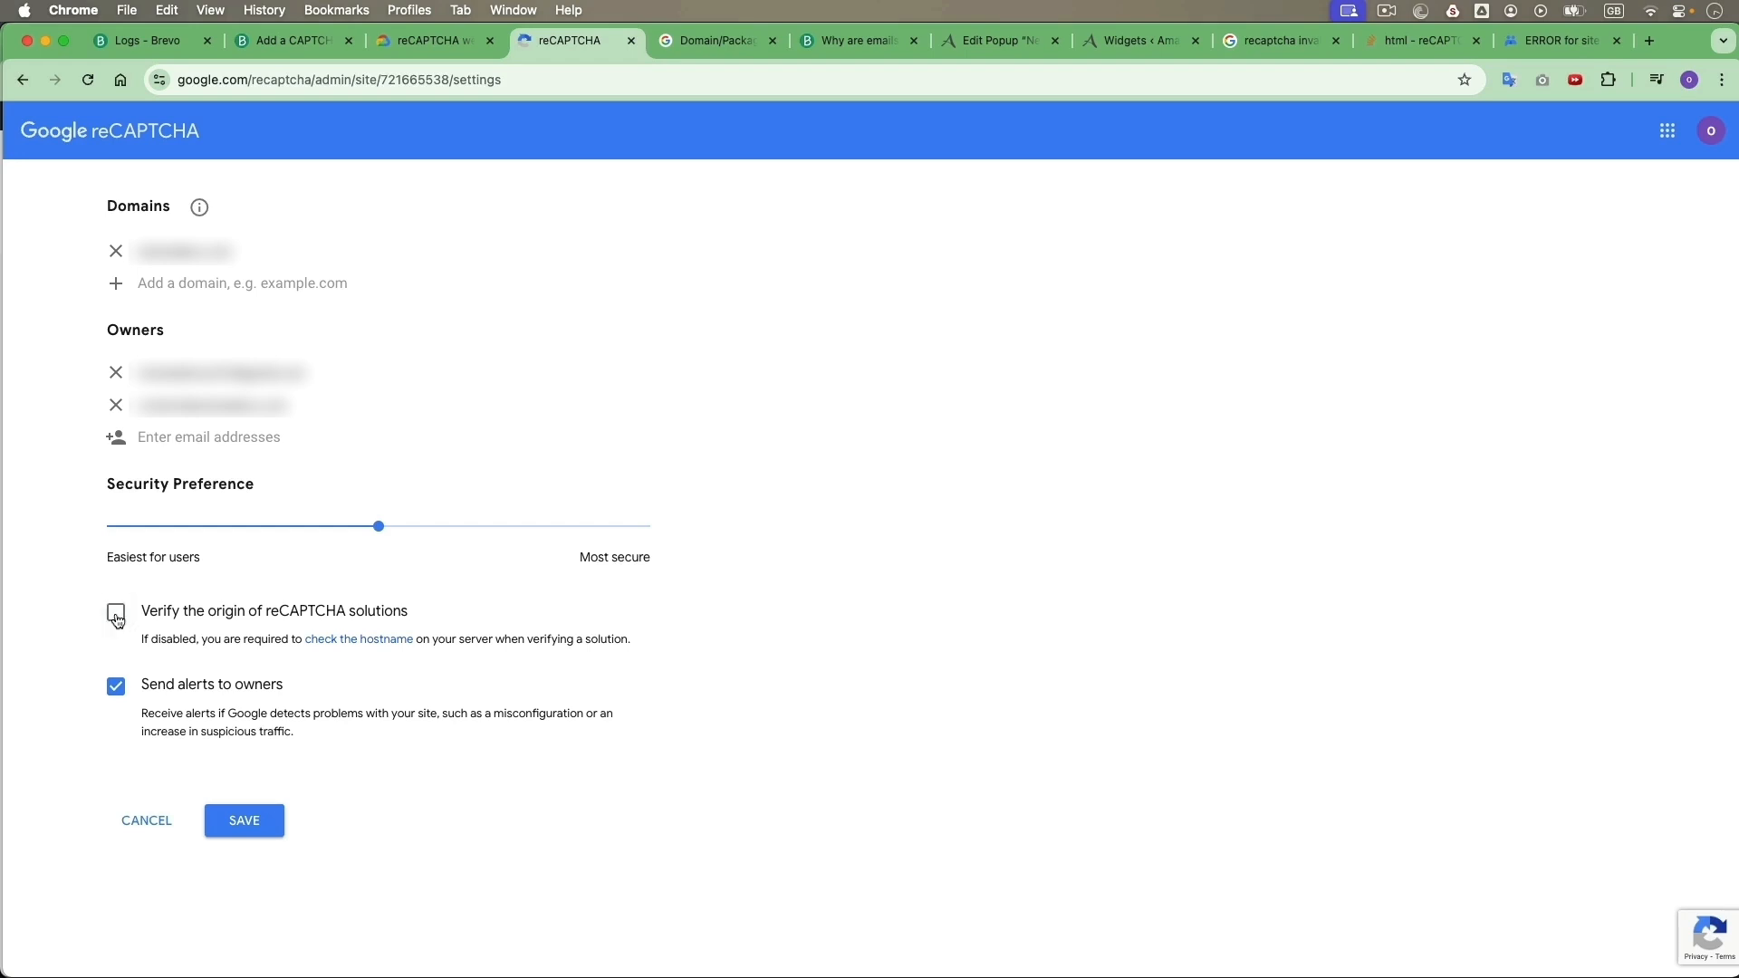
{"action": "left_click", "coordinate": [243, 821]}
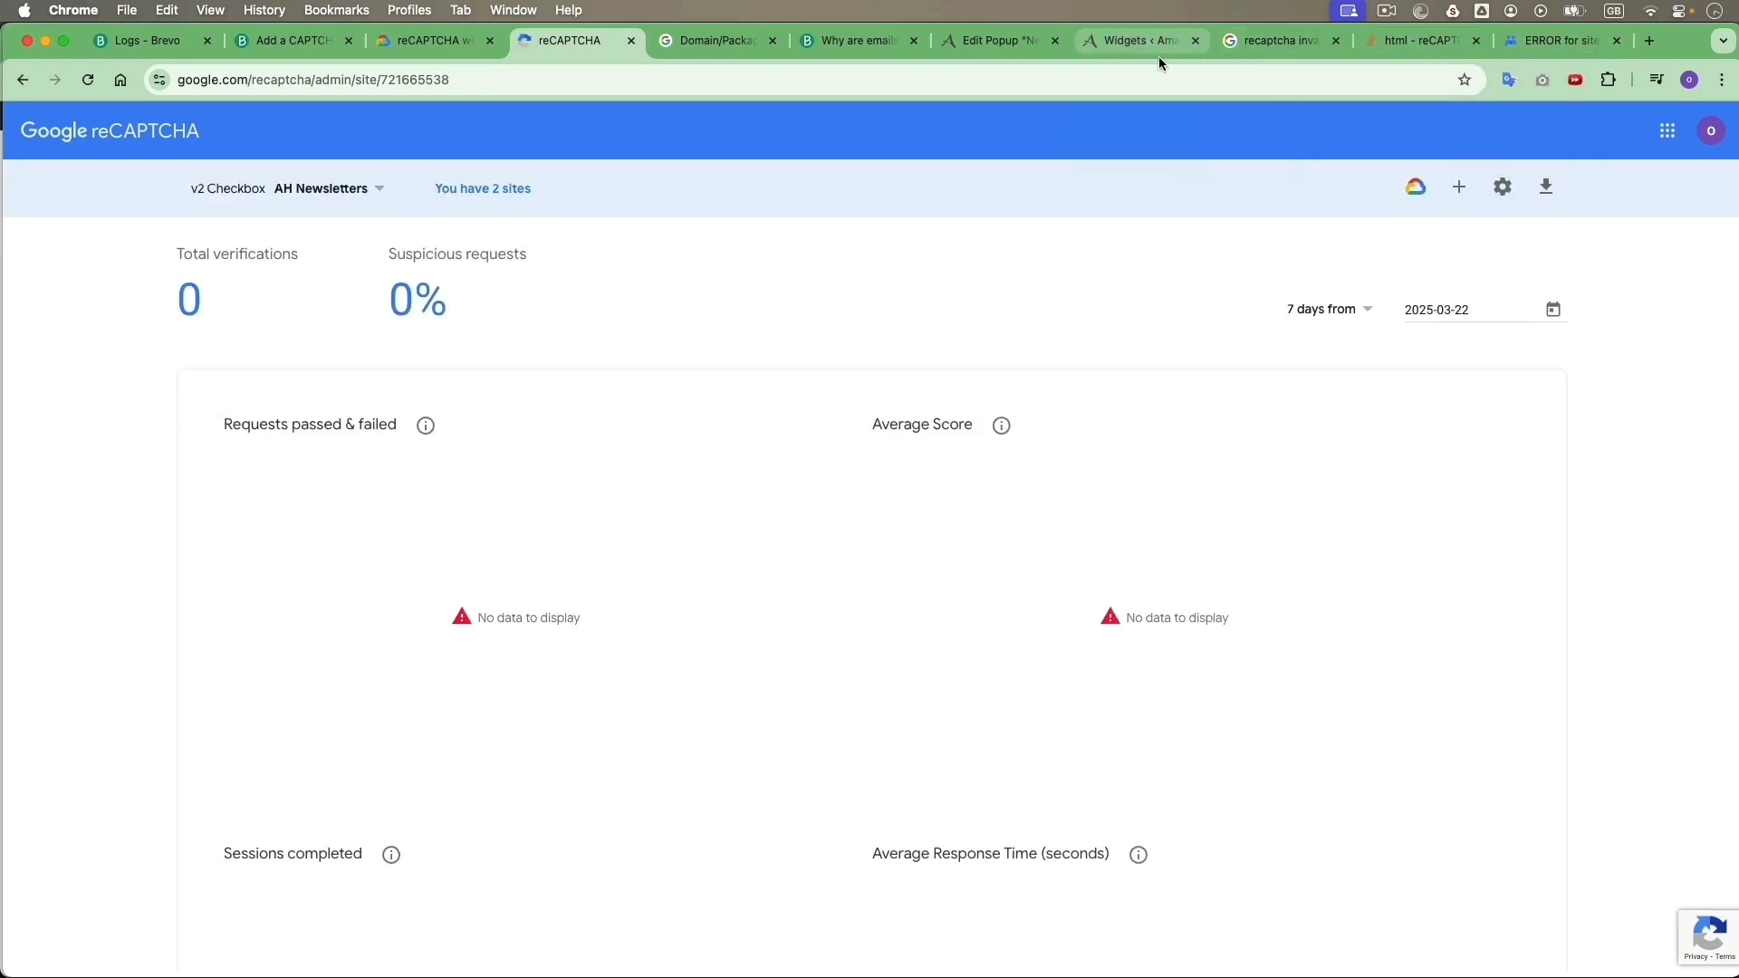
- Toggle the Footer 3 Custom HTML block to HTML and back so the preview renders the robot checkbox
{"action": "left_click", "coordinate": [1132, 40]}
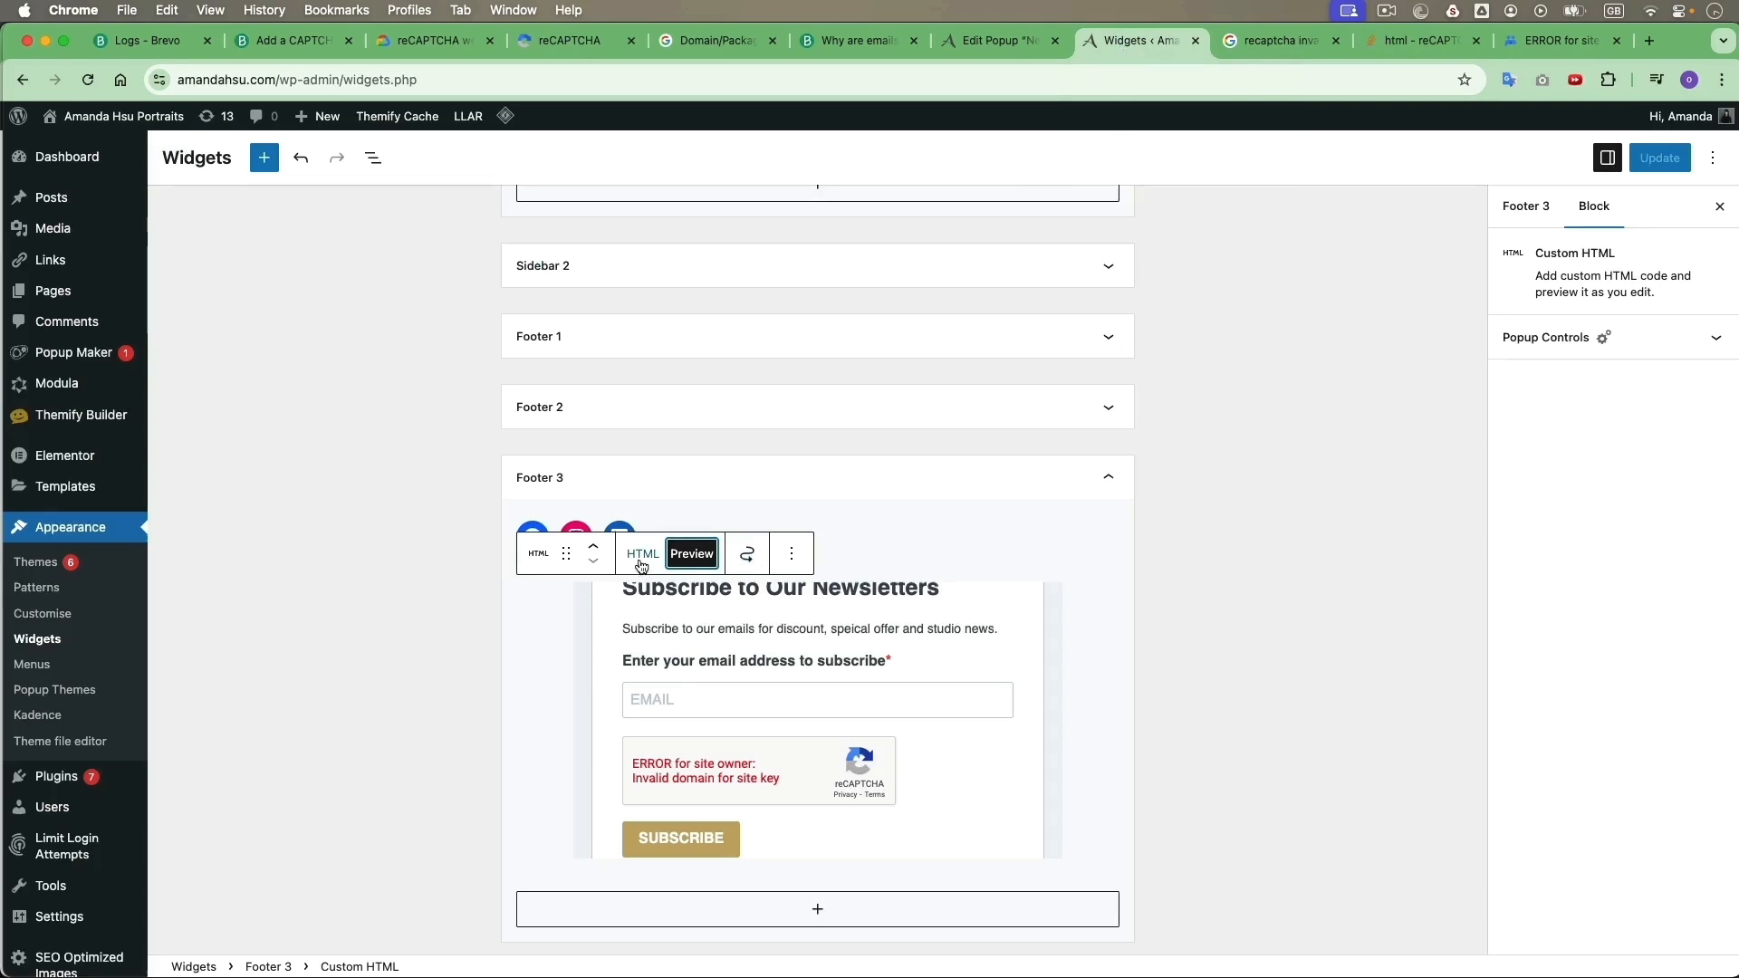
{"action": "left_click", "coordinate": [641, 554]}
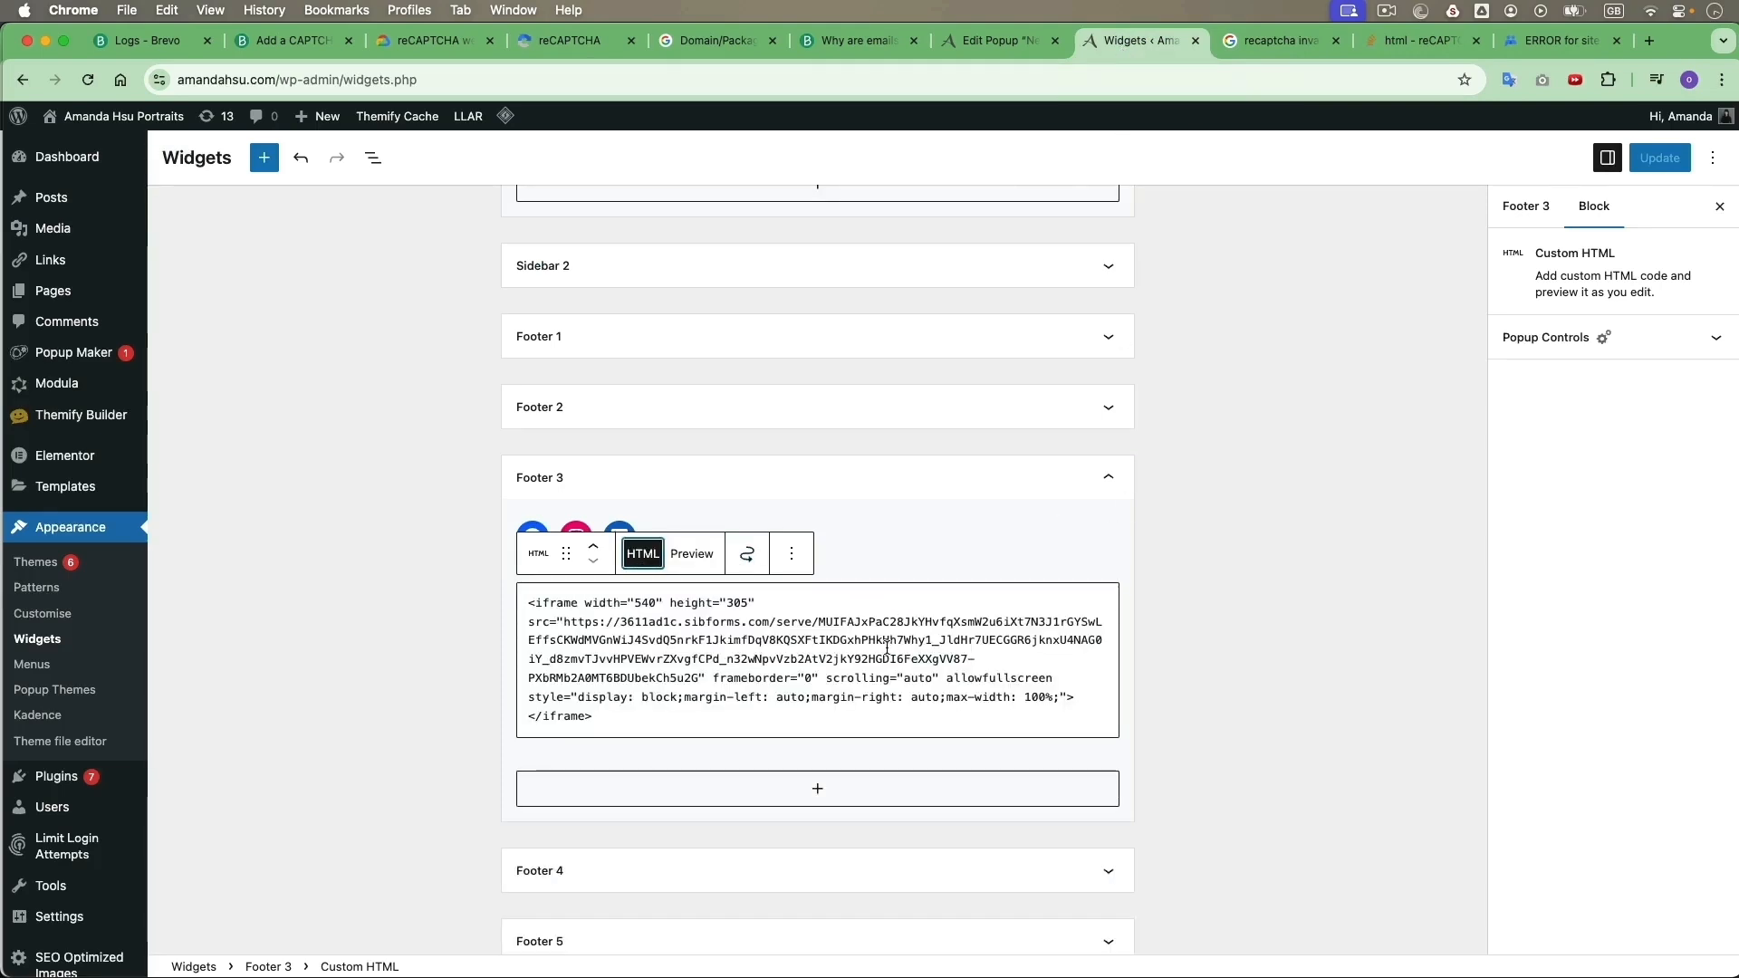
{"action": "left_click", "coordinate": [691, 554]}
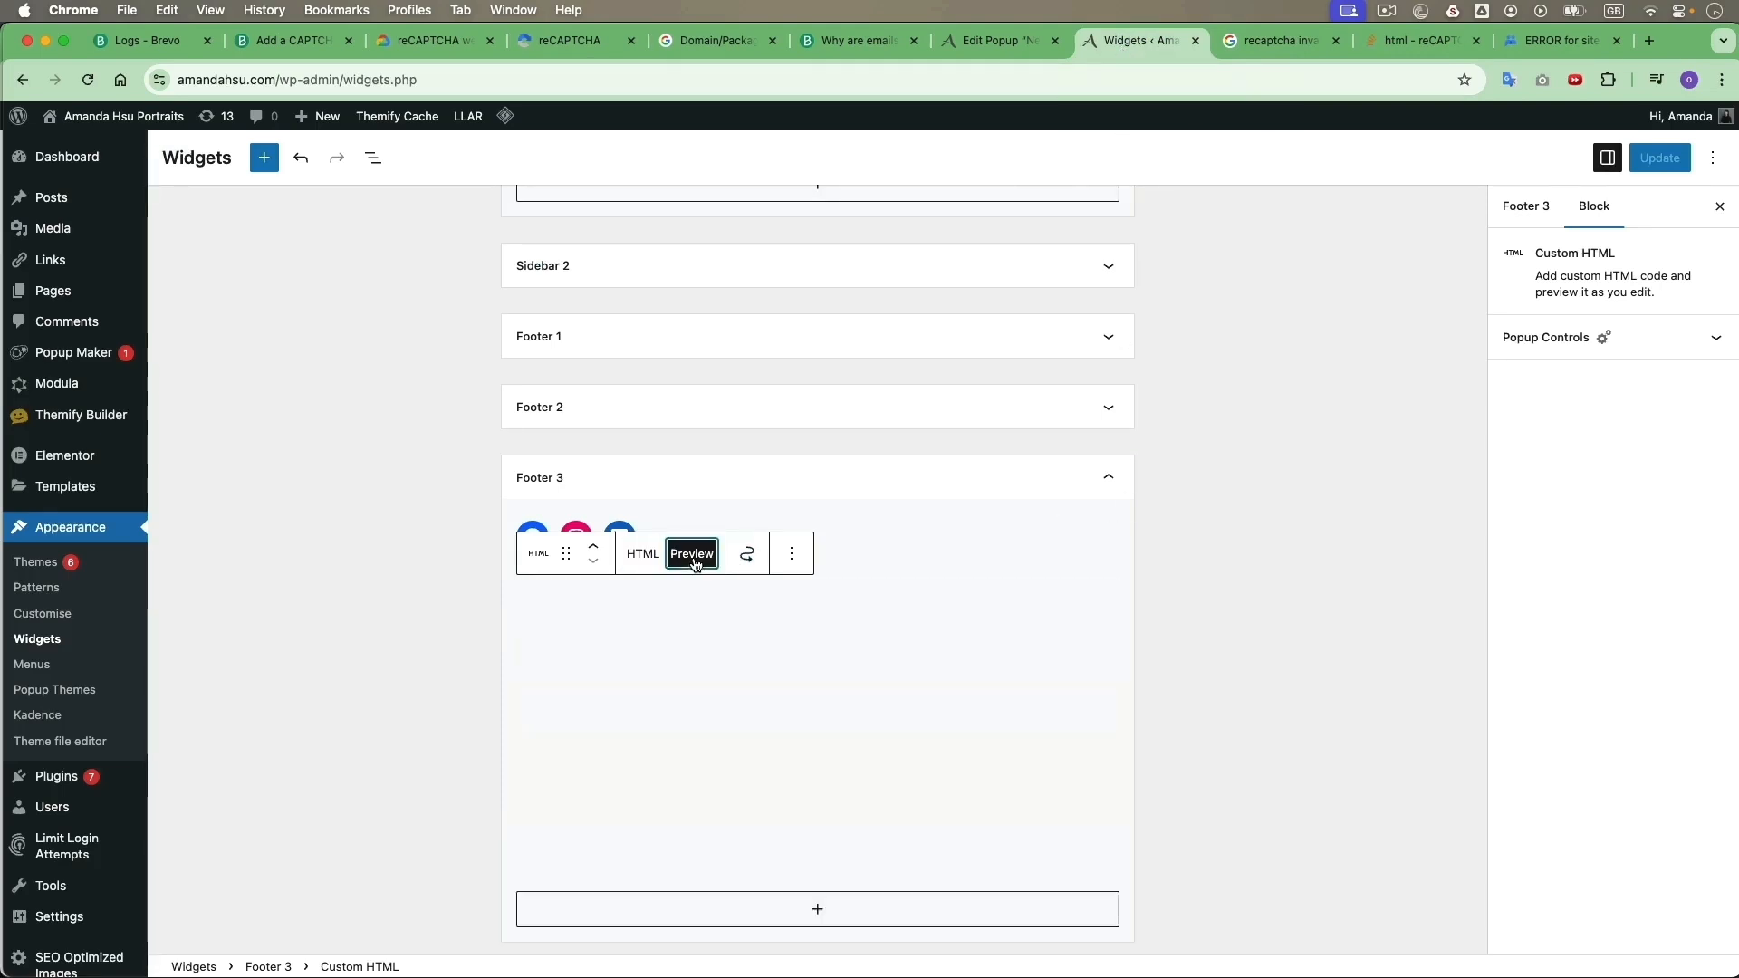
{"action": "left_click", "coordinate": [690, 554]}
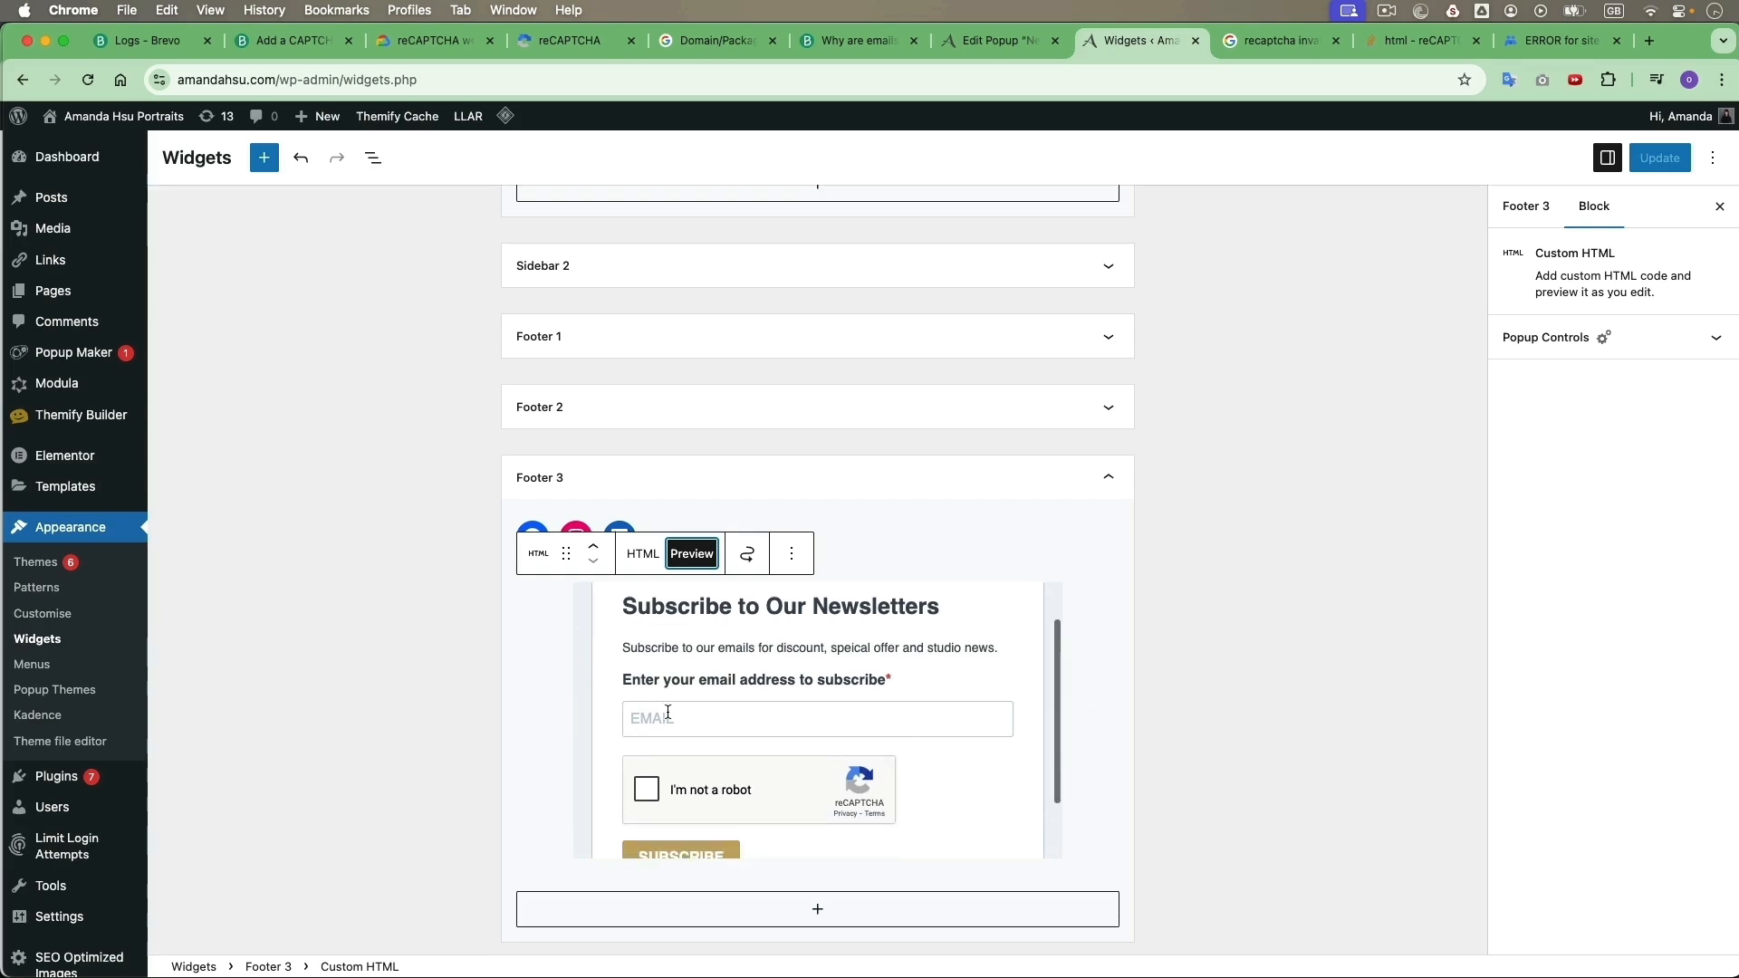
{"action": "mouse_move", "coordinate": [937, 749]}
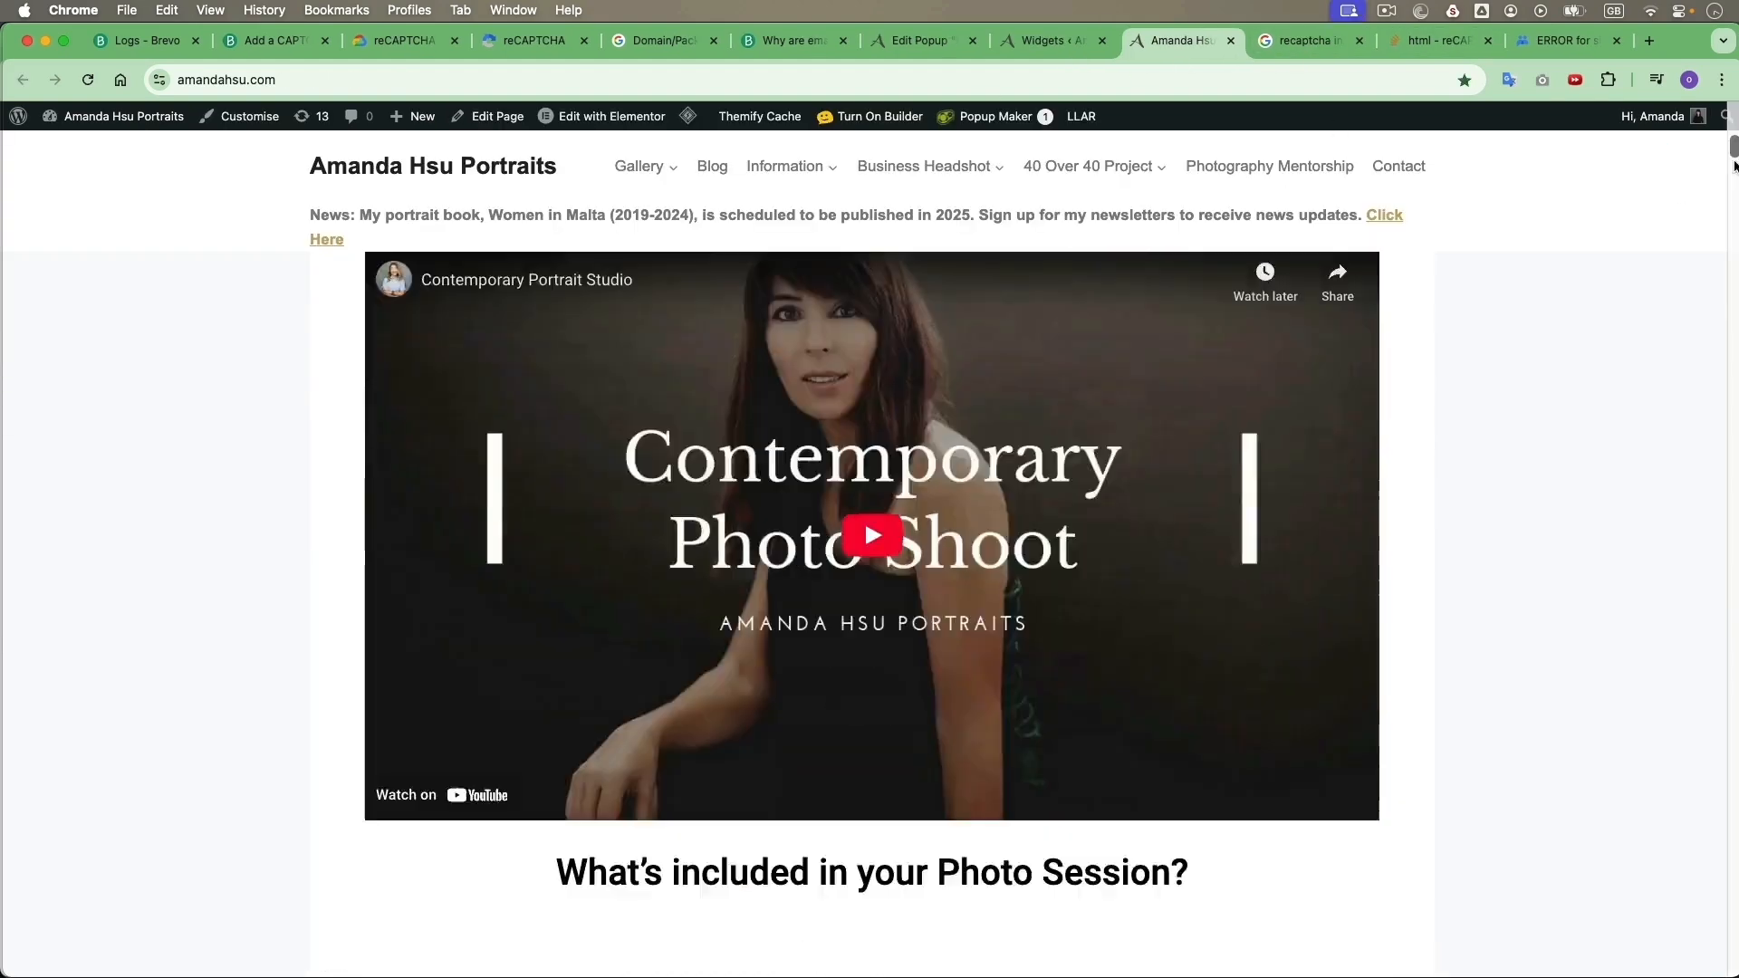
- Scroll the live homepage before returning to Brevo's real-time transactional view
{"action": "scroll", "scroll_direction": "down", "scroll_amount": 3}
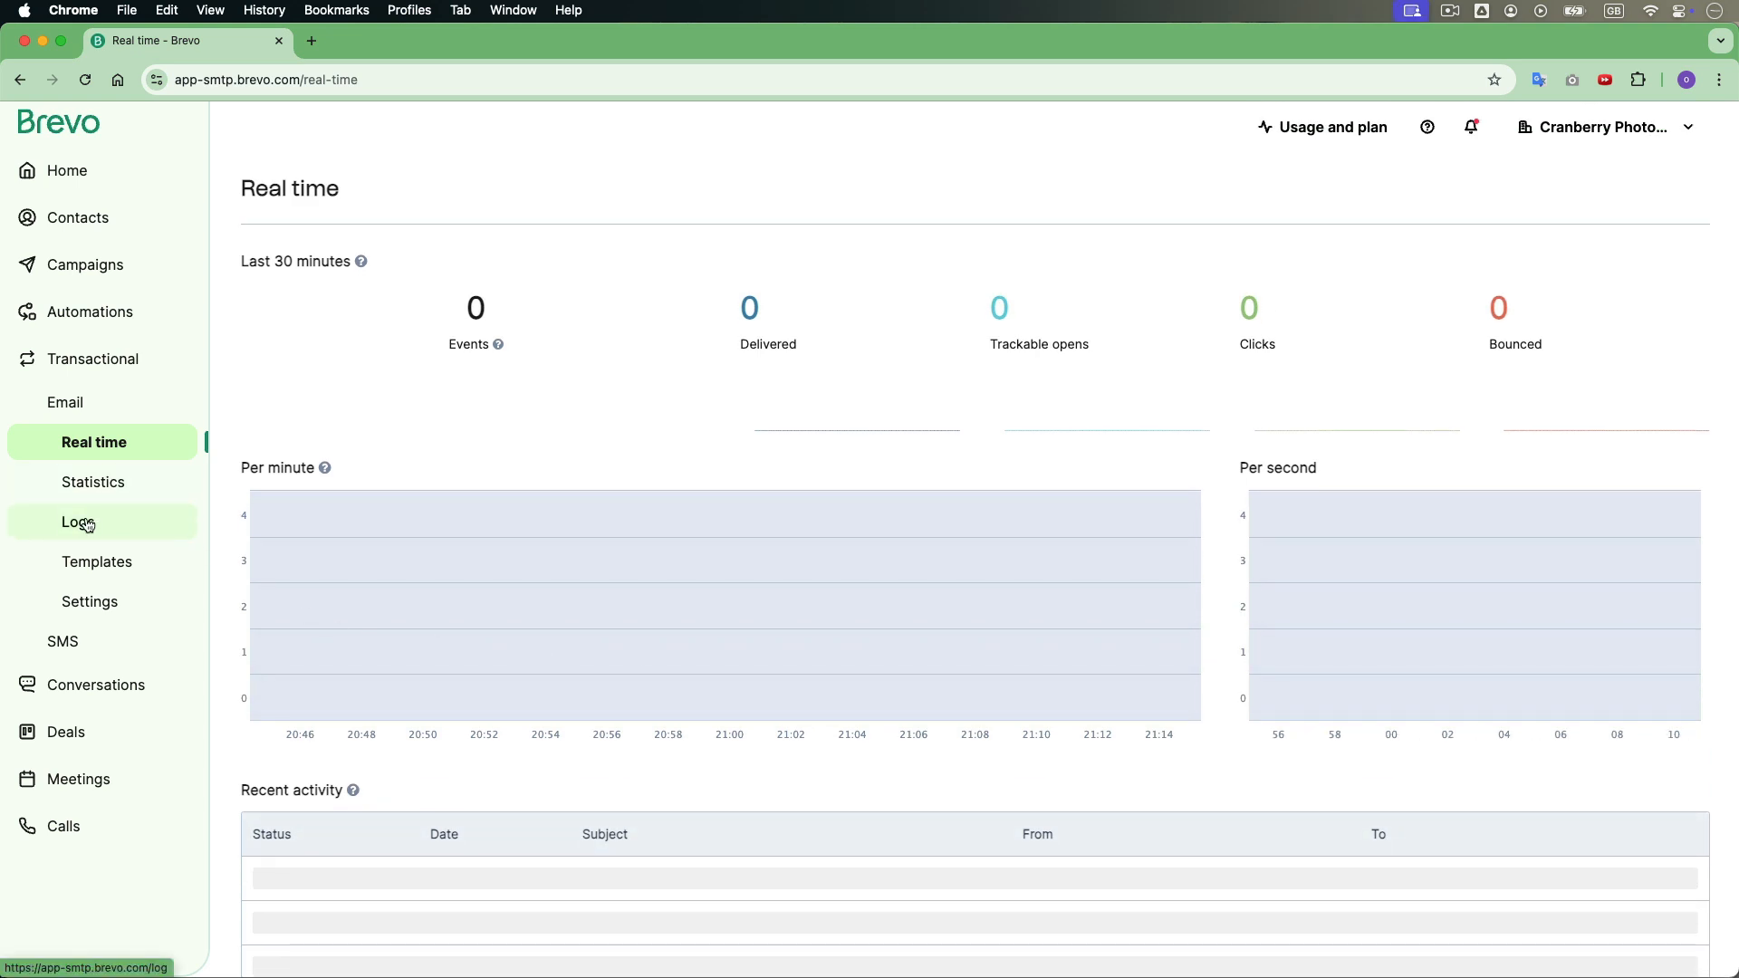
- Scroll through Brevo's transactional email log table
{"action": "left_click", "coordinate": [78, 521]}
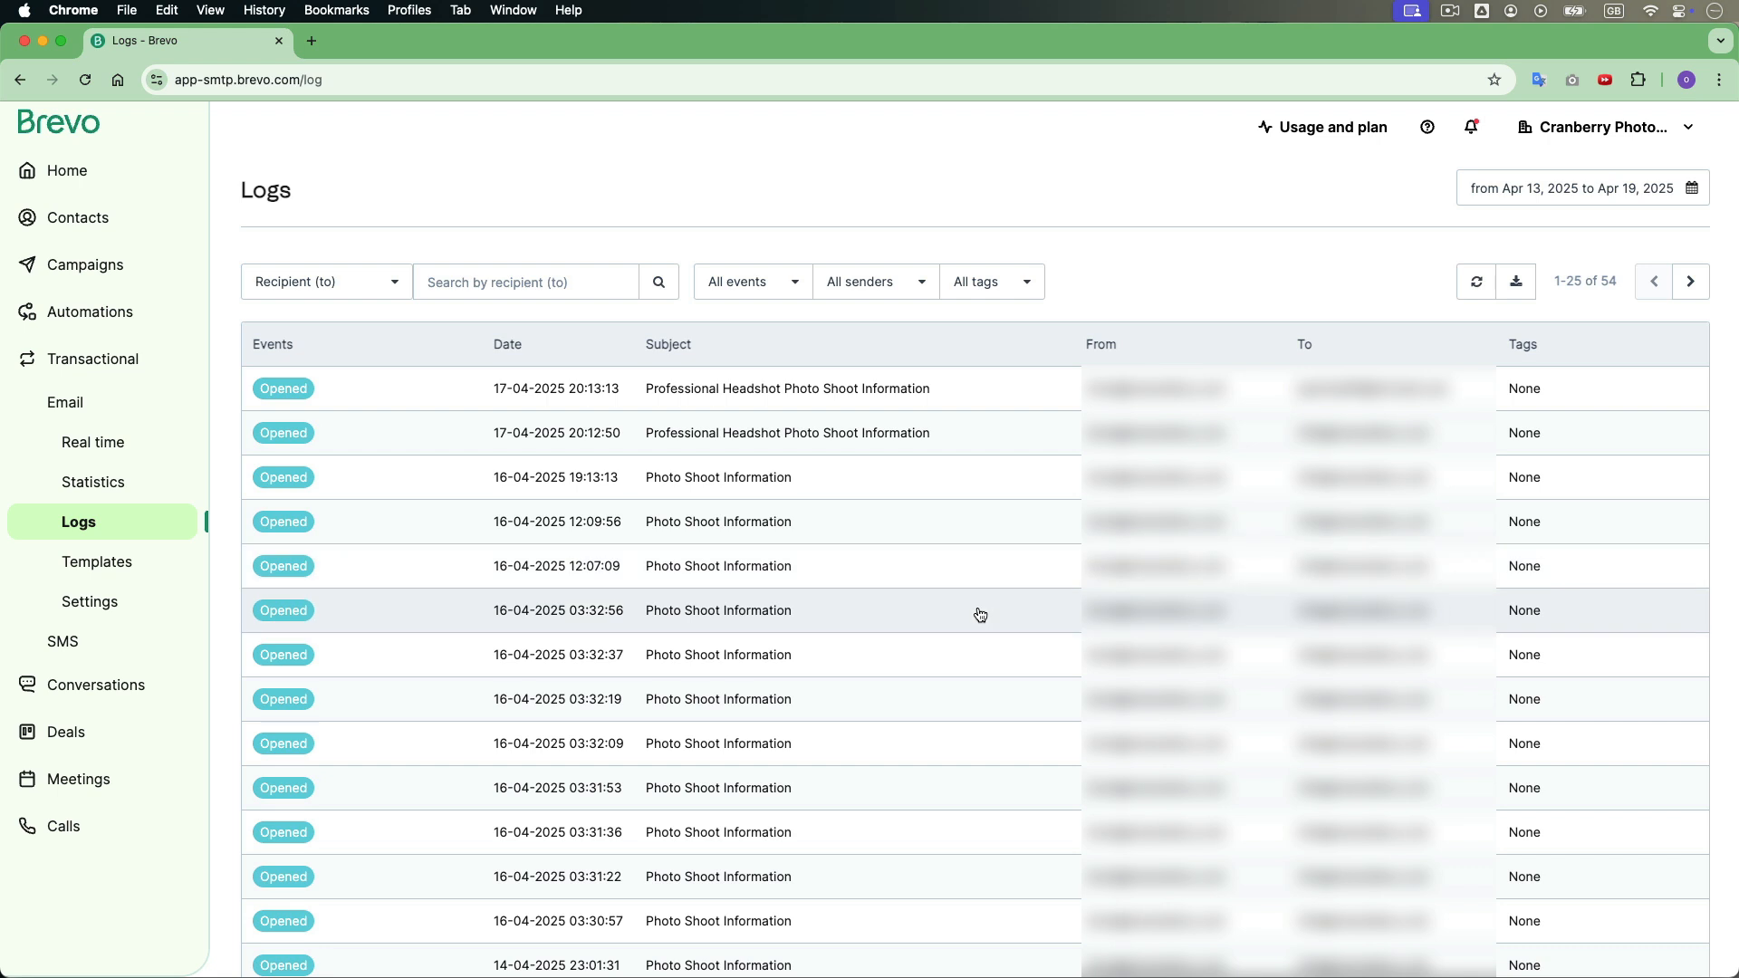
{"action": "mouse_move", "coordinate": [982, 567]}
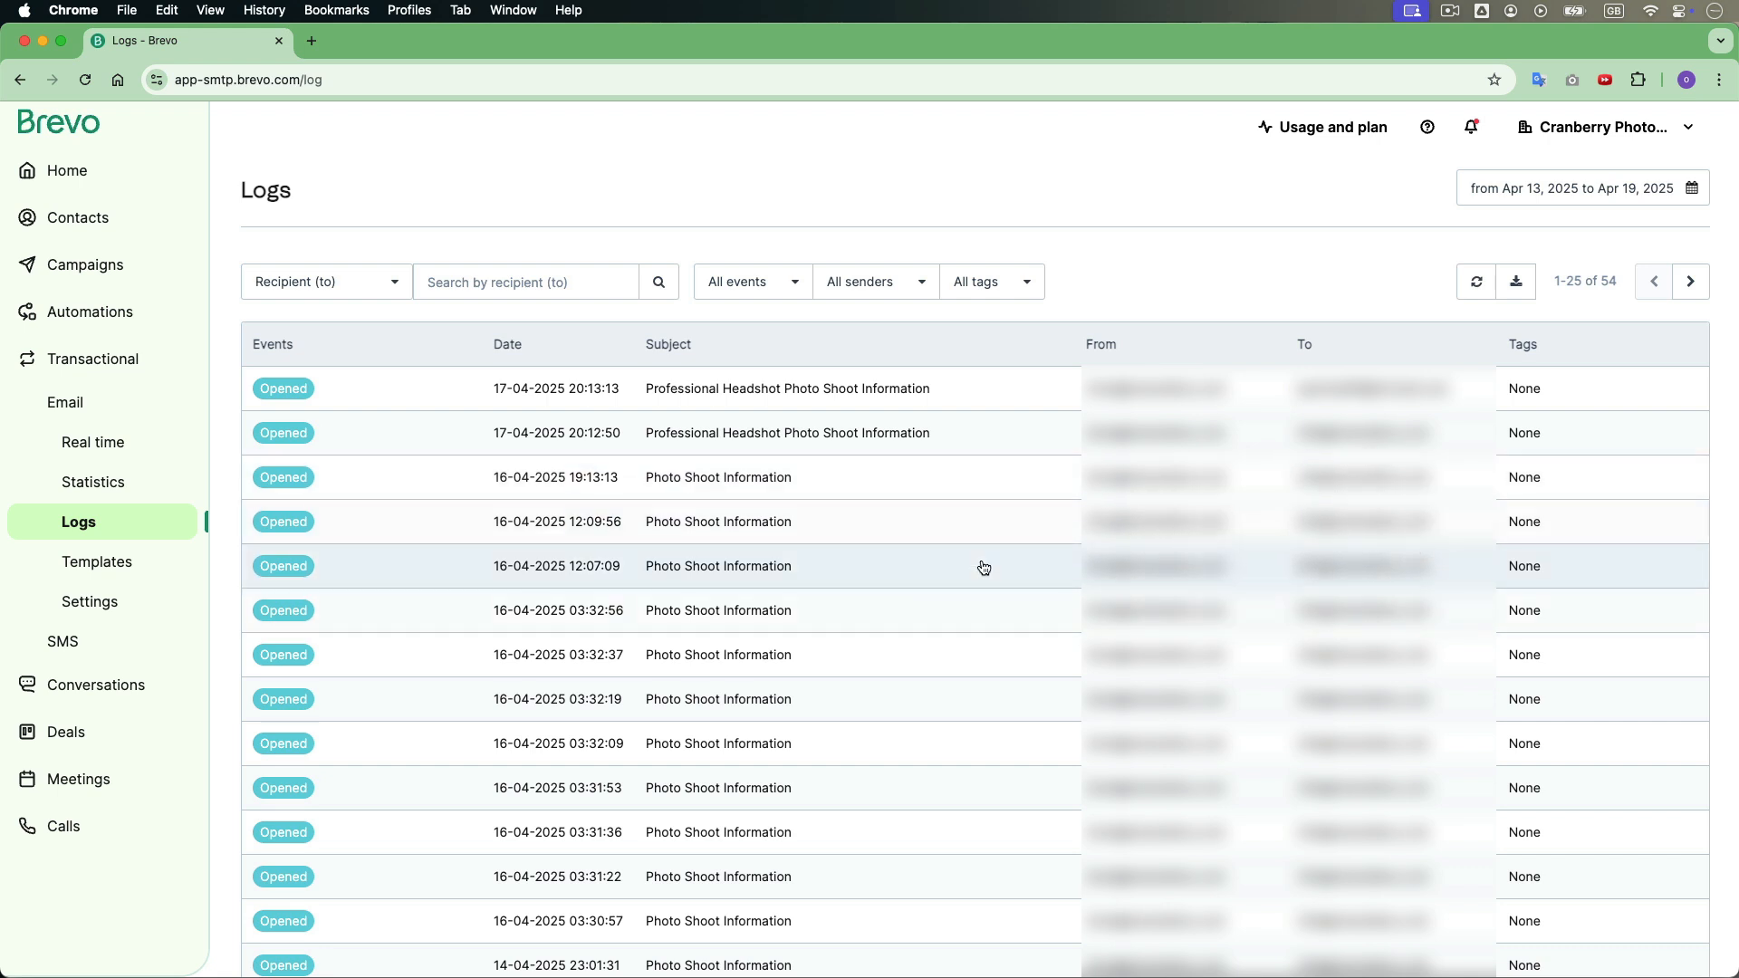
{"action": "scroll", "scroll_direction": "down", "scroll_amount": 3}
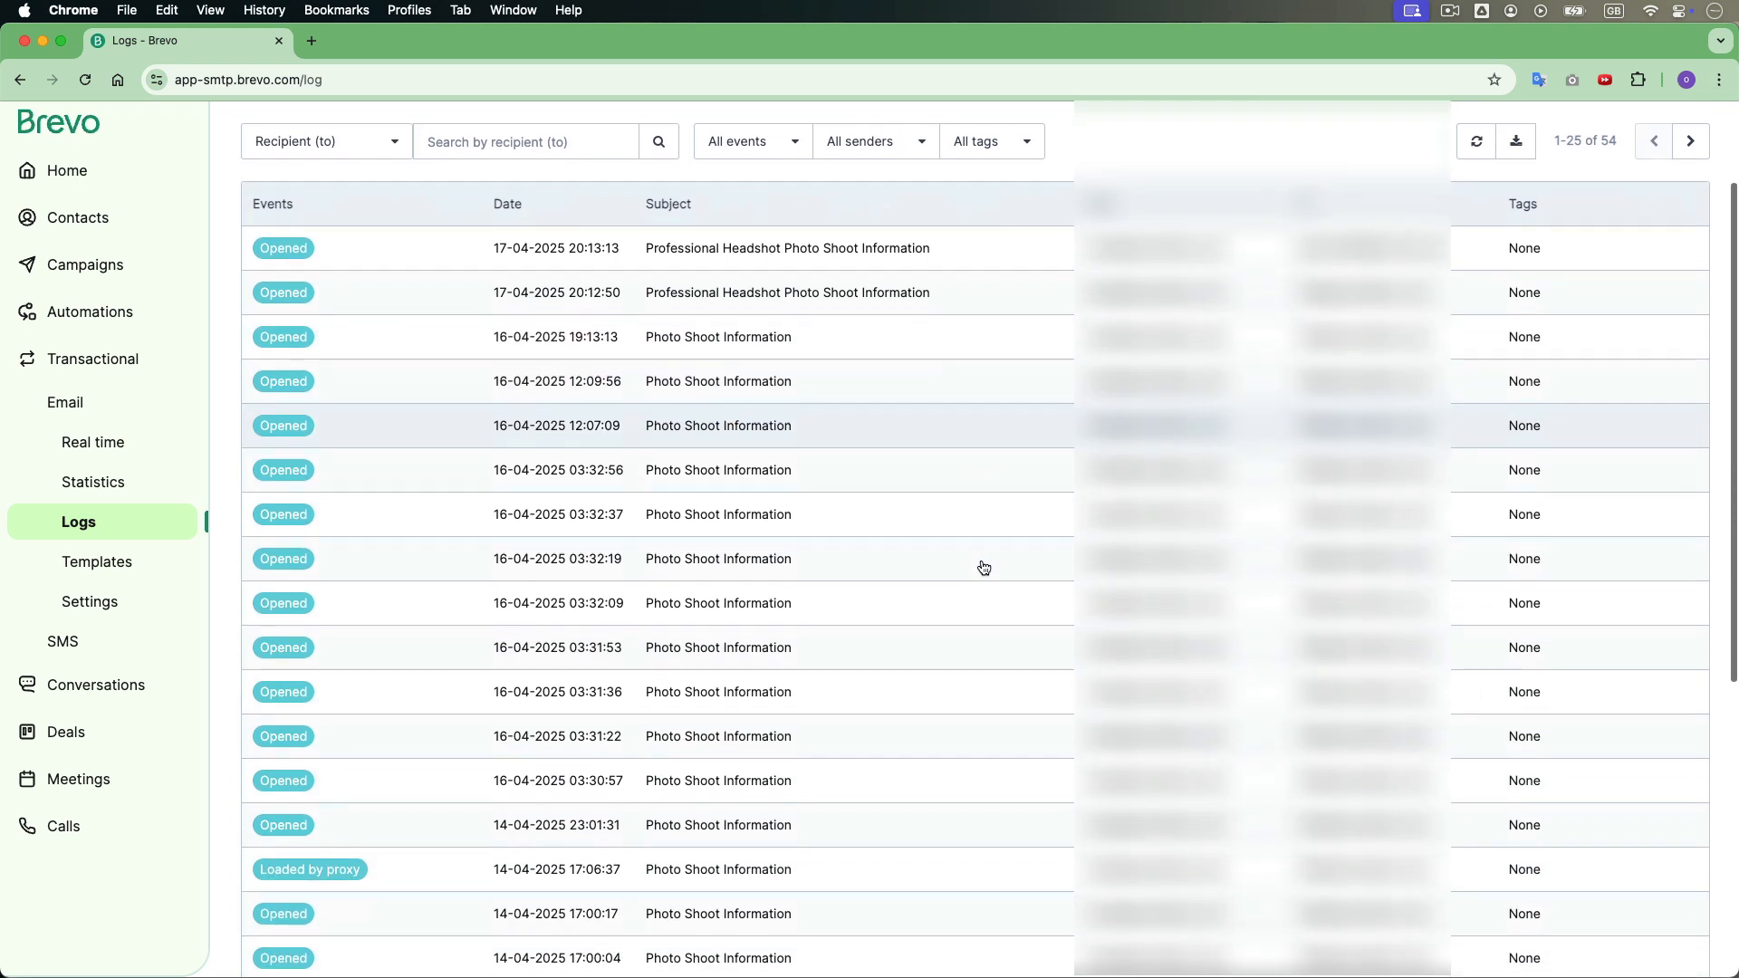
{"action": "scroll", "scroll_direction": "down", "scroll_amount": 3}
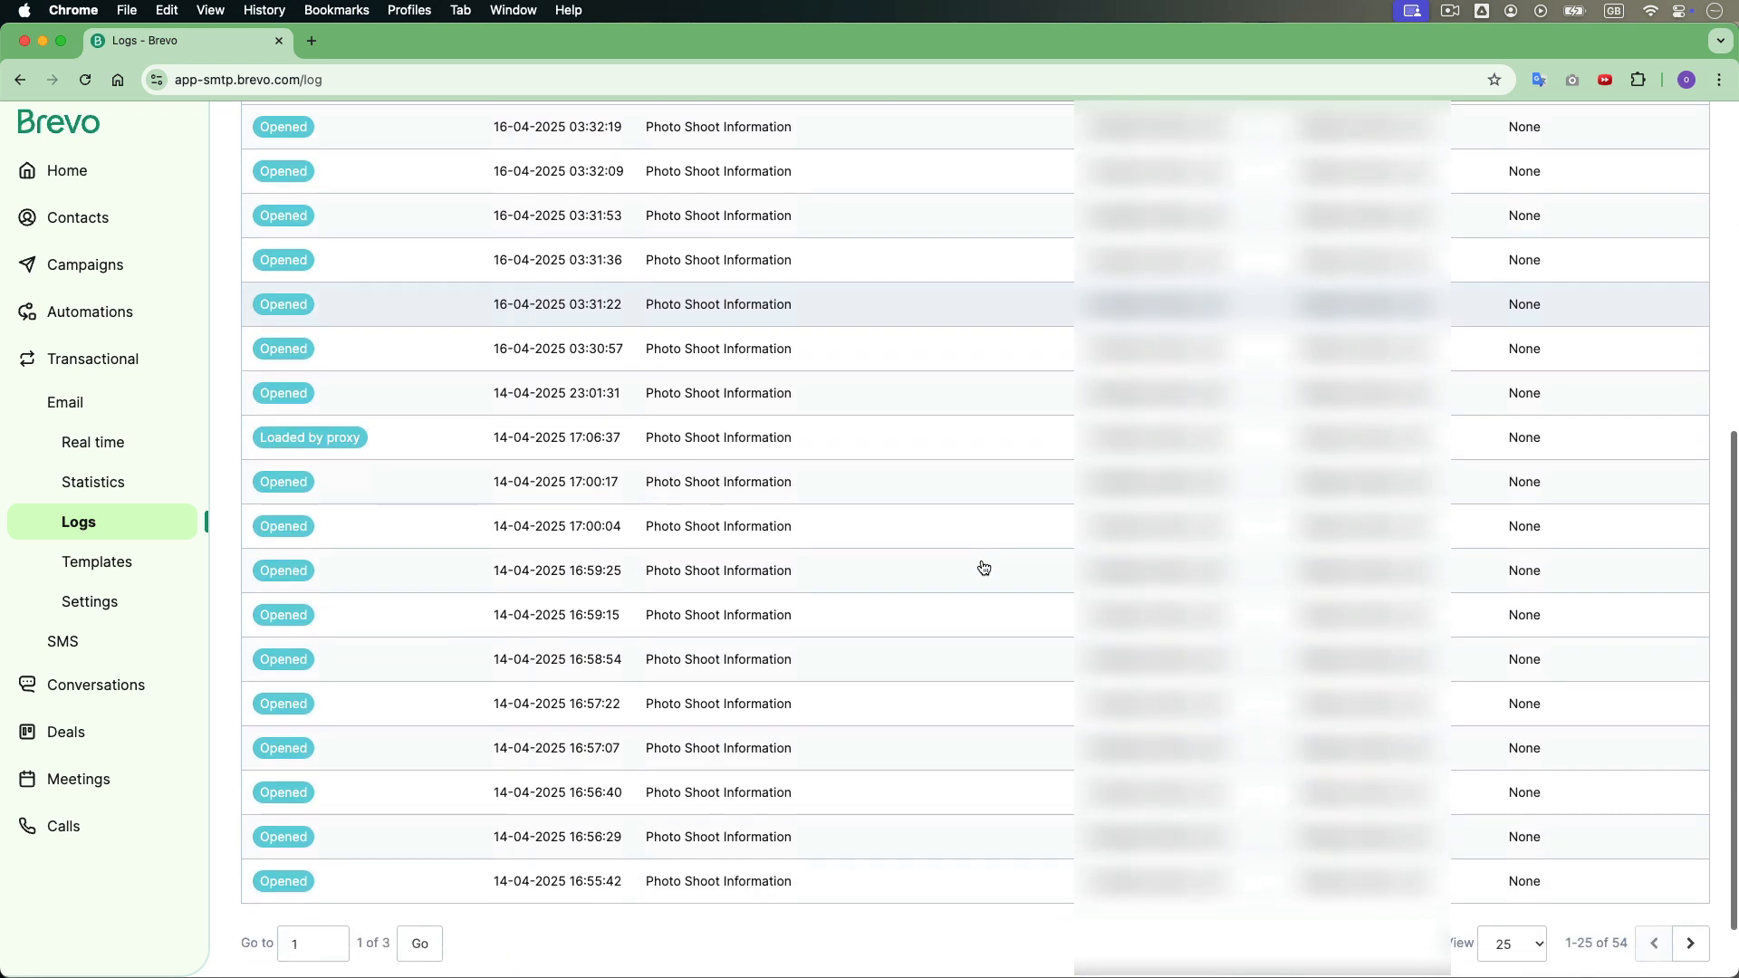
{"action": "scroll", "scroll_direction": "down", "scroll_amount": 3}
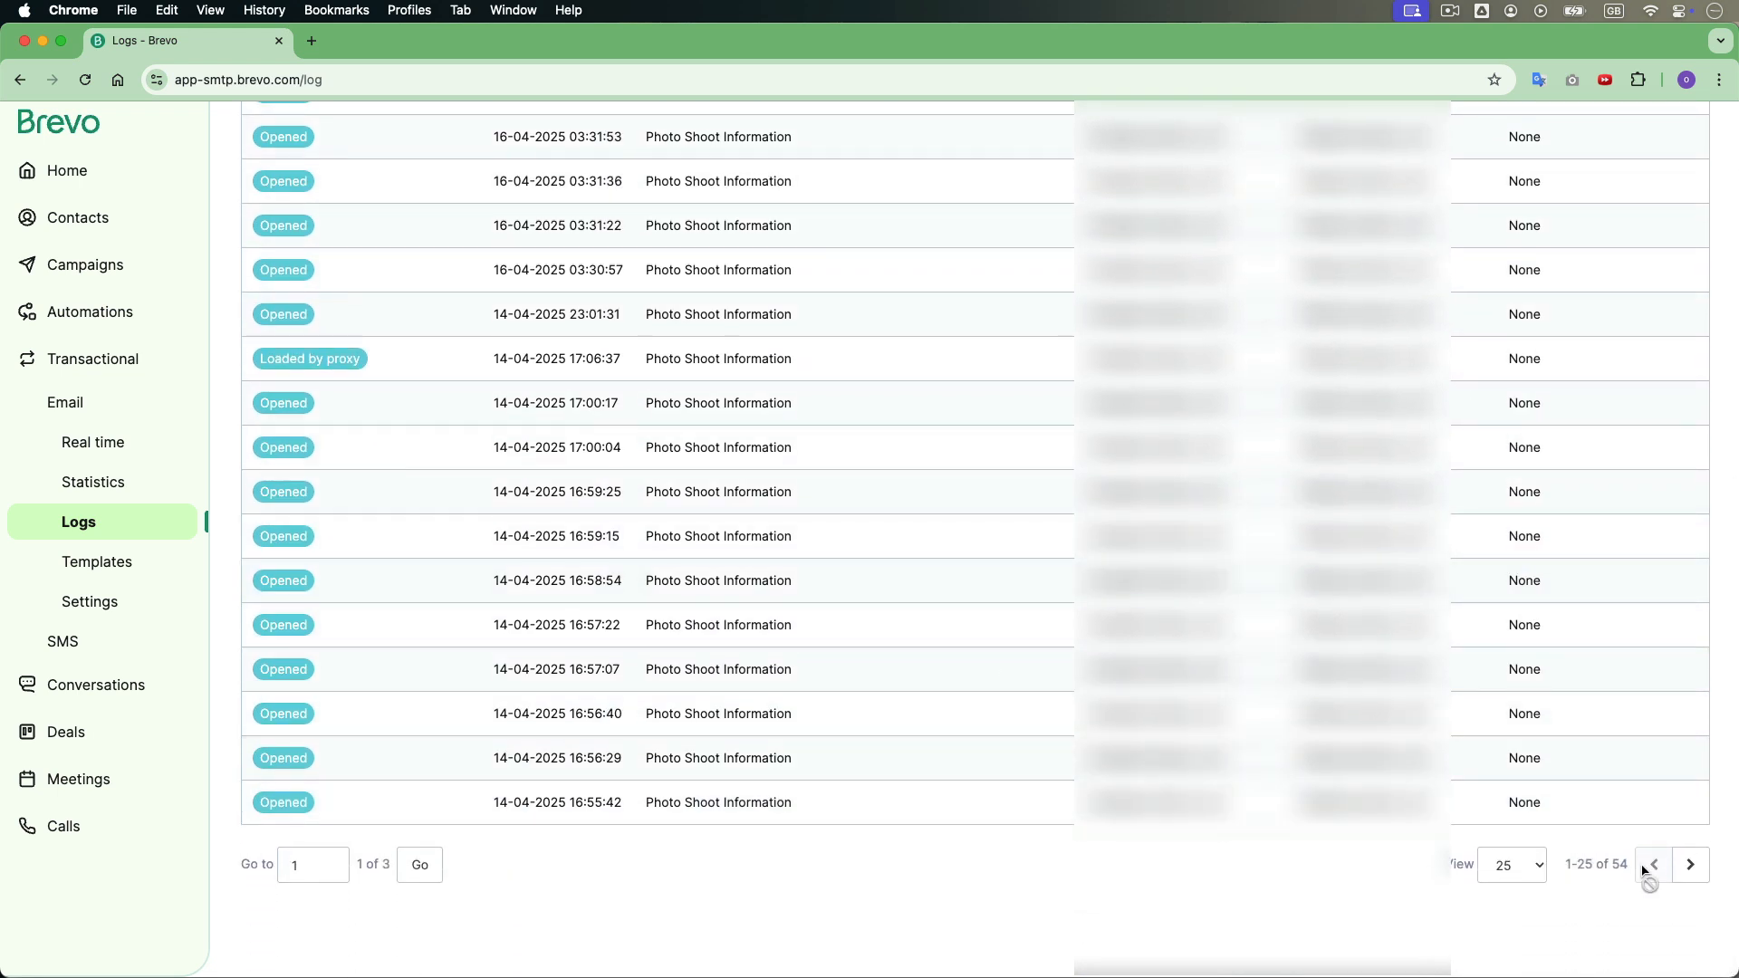
- Check Usage and plan (300 emails left until 19/04/2025), then go to Contacts > Forms
{"action": "left_click", "coordinate": [1321, 126]}
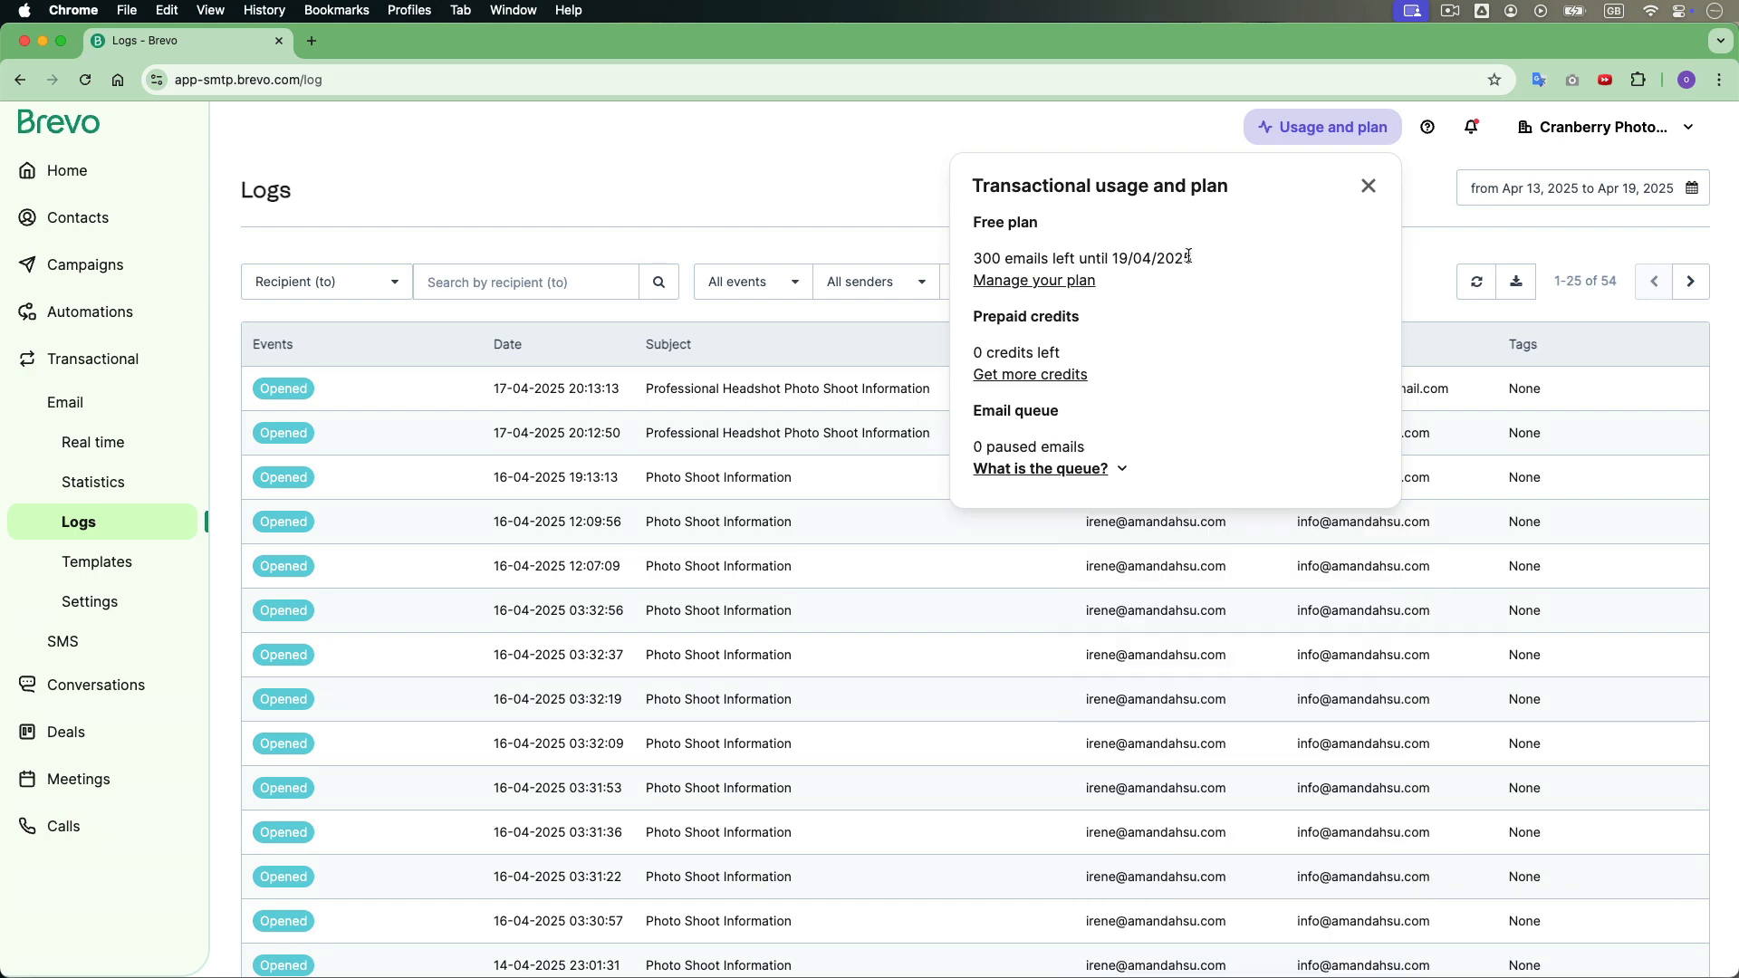
{"action": "left_click", "coordinate": [69, 421]}
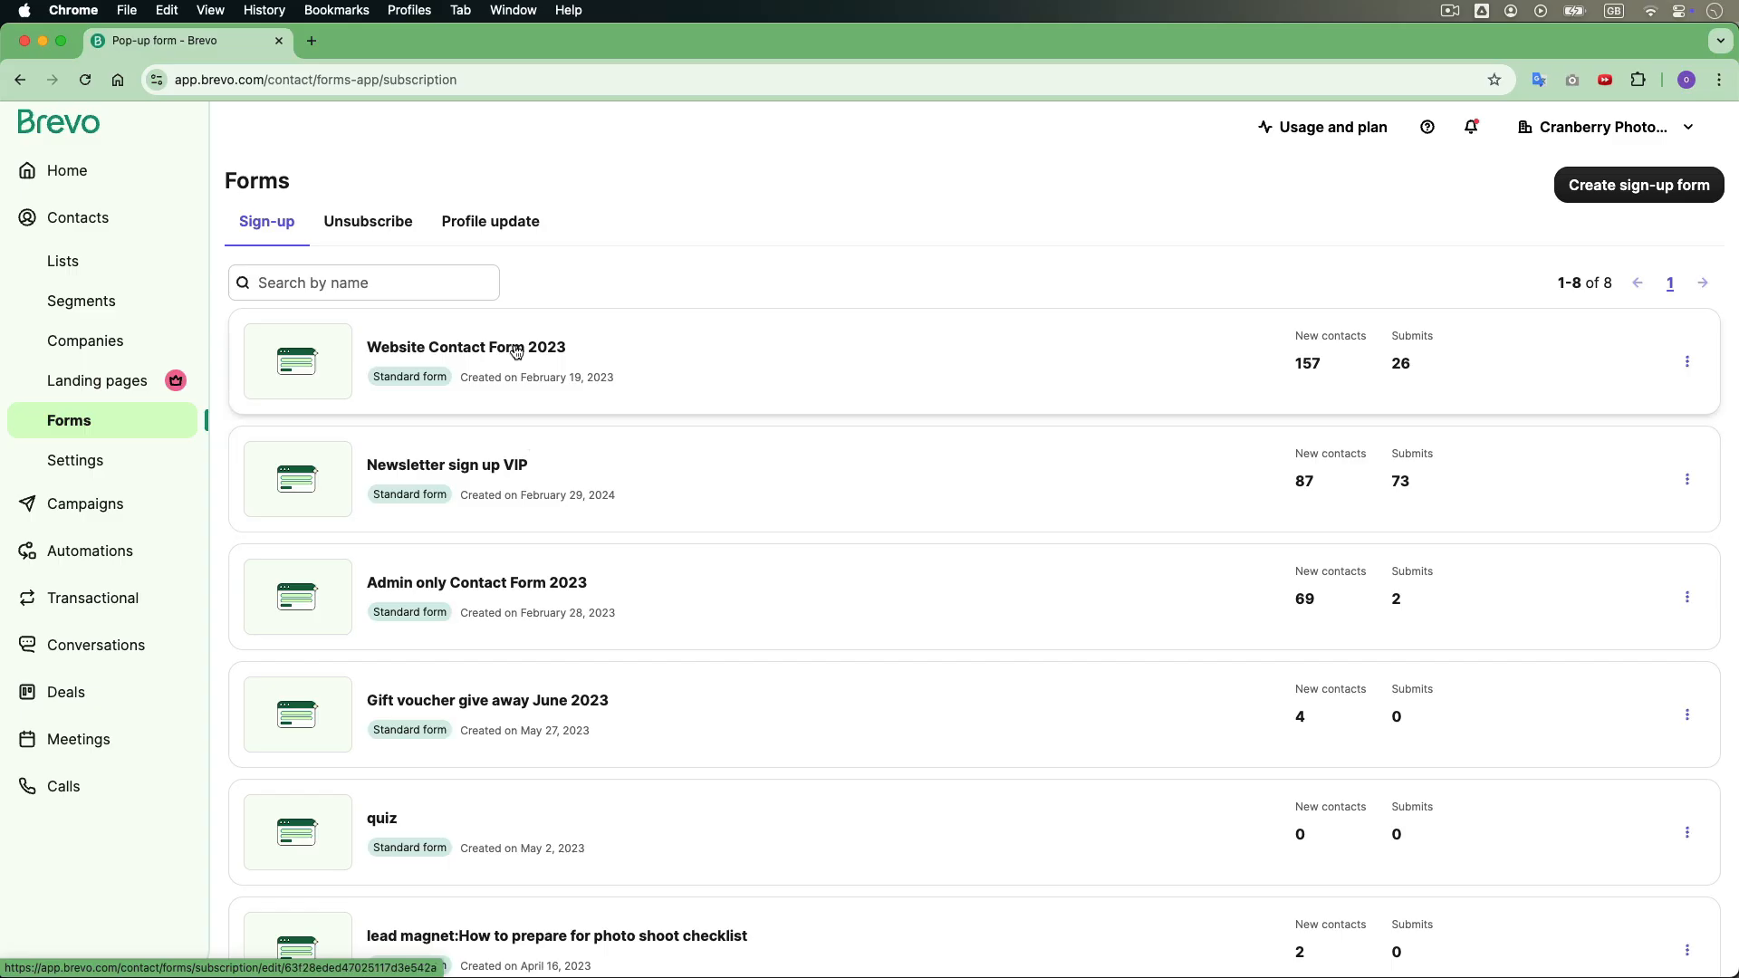
- Reopen the 'Newsletter sign up VIP' form and return to its Messages step showing the double-confirmation success message
{"action": "left_click", "coordinate": [491, 478]}
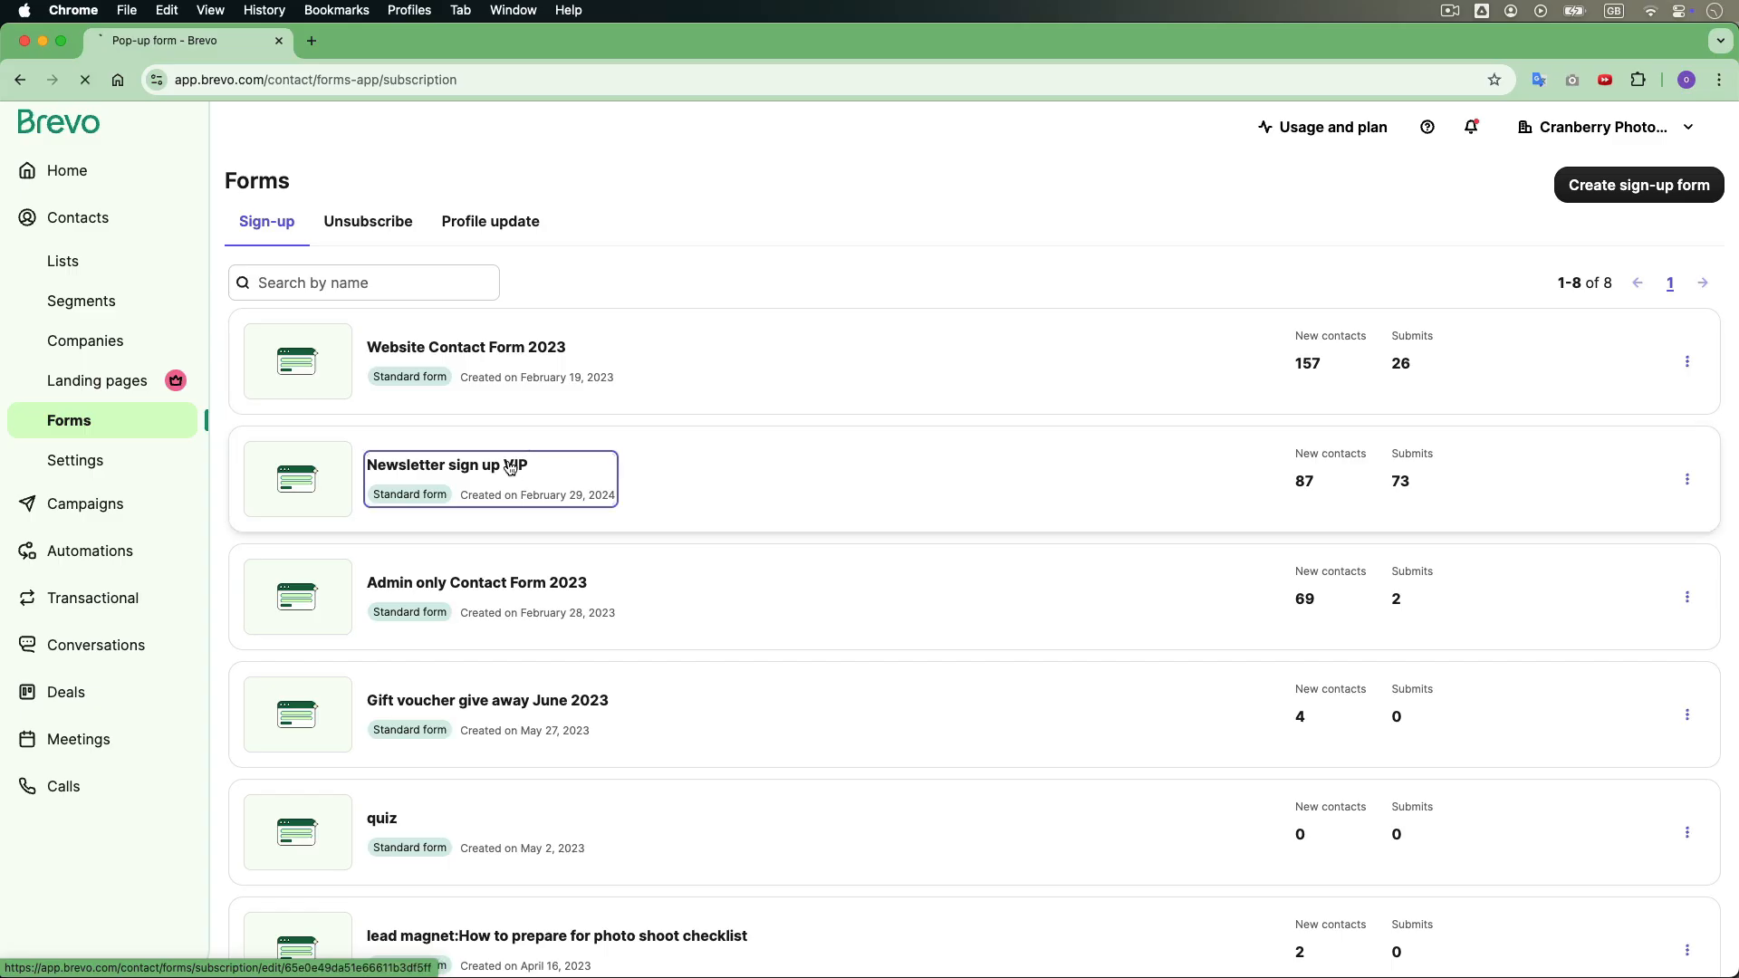
{"action": "left_click", "coordinate": [446, 465]}
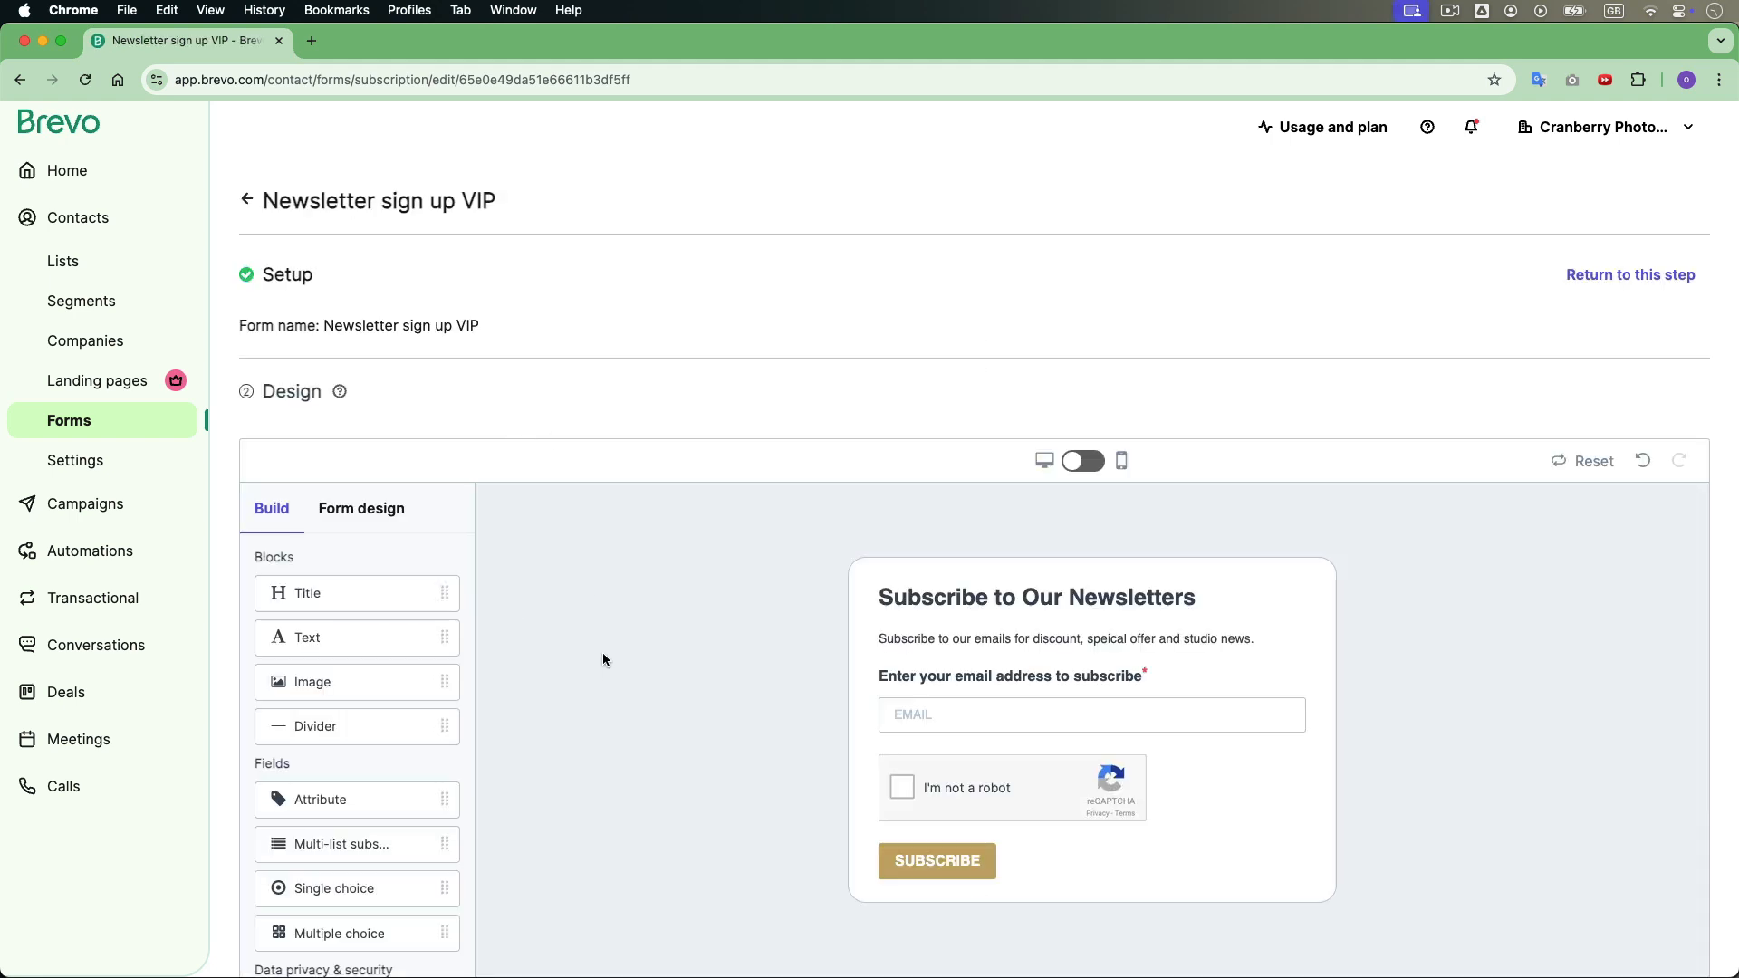
{"action": "scroll", "scroll_direction": "down", "scroll_amount": 3}
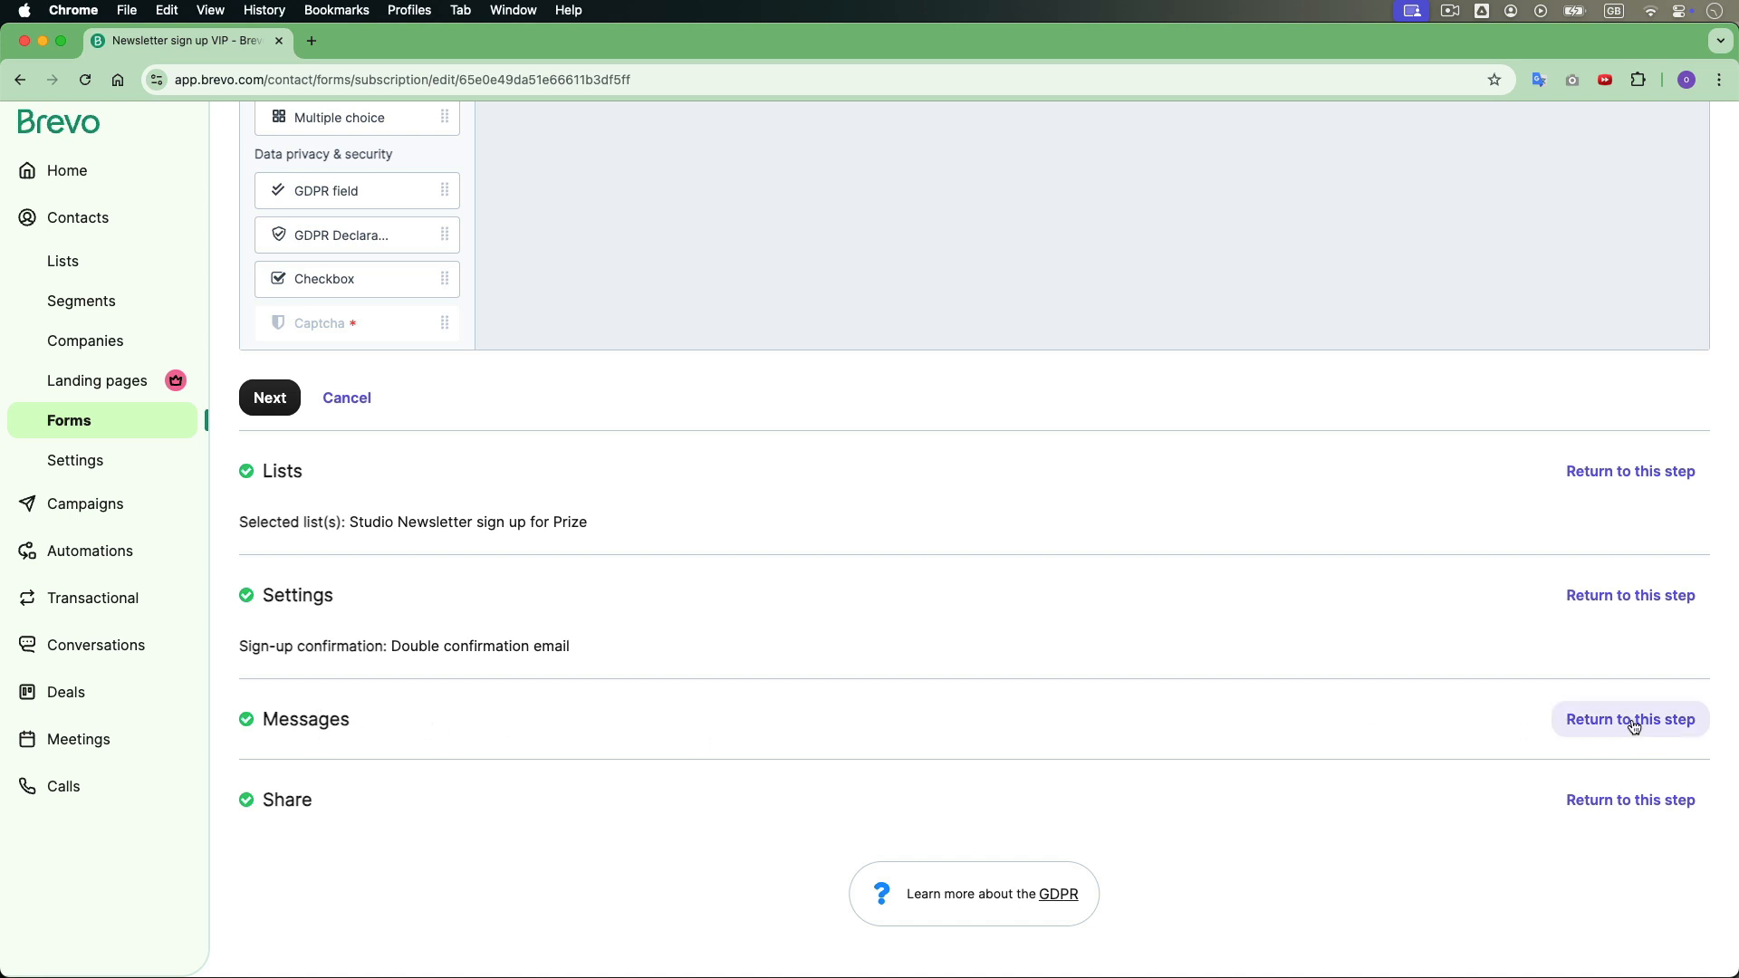
{"action": "left_click", "coordinate": [1629, 719]}
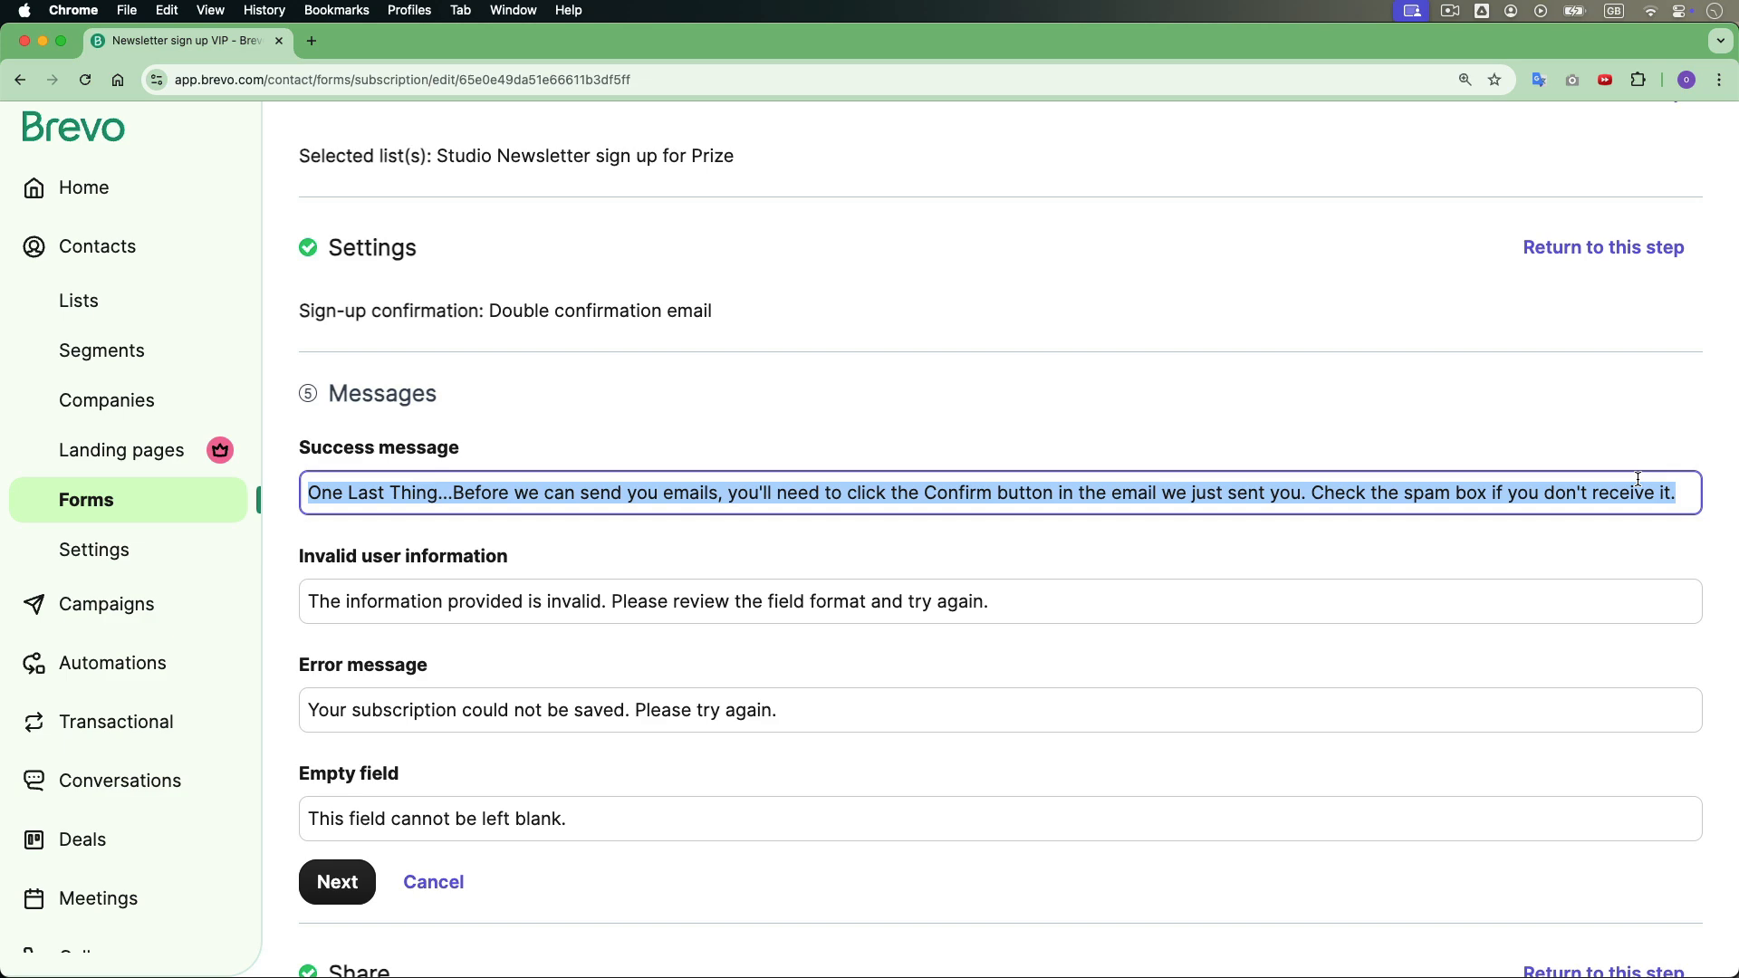
{"action": "mouse_move", "coordinate": [1317, 581]}
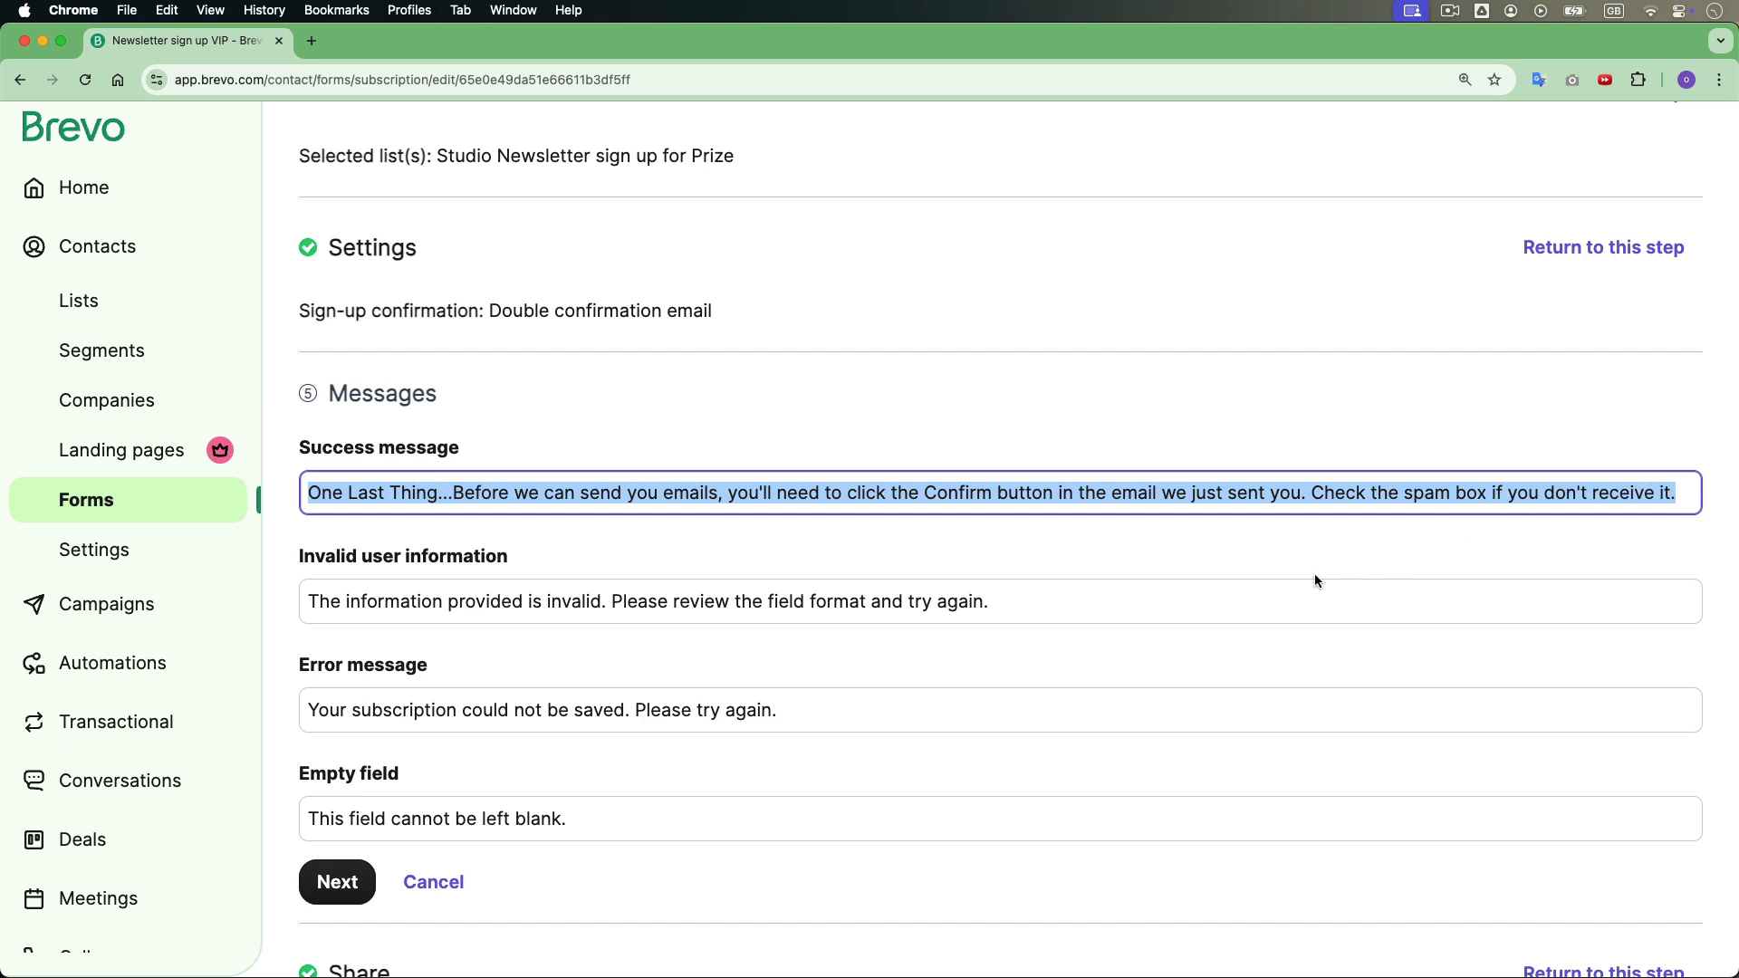